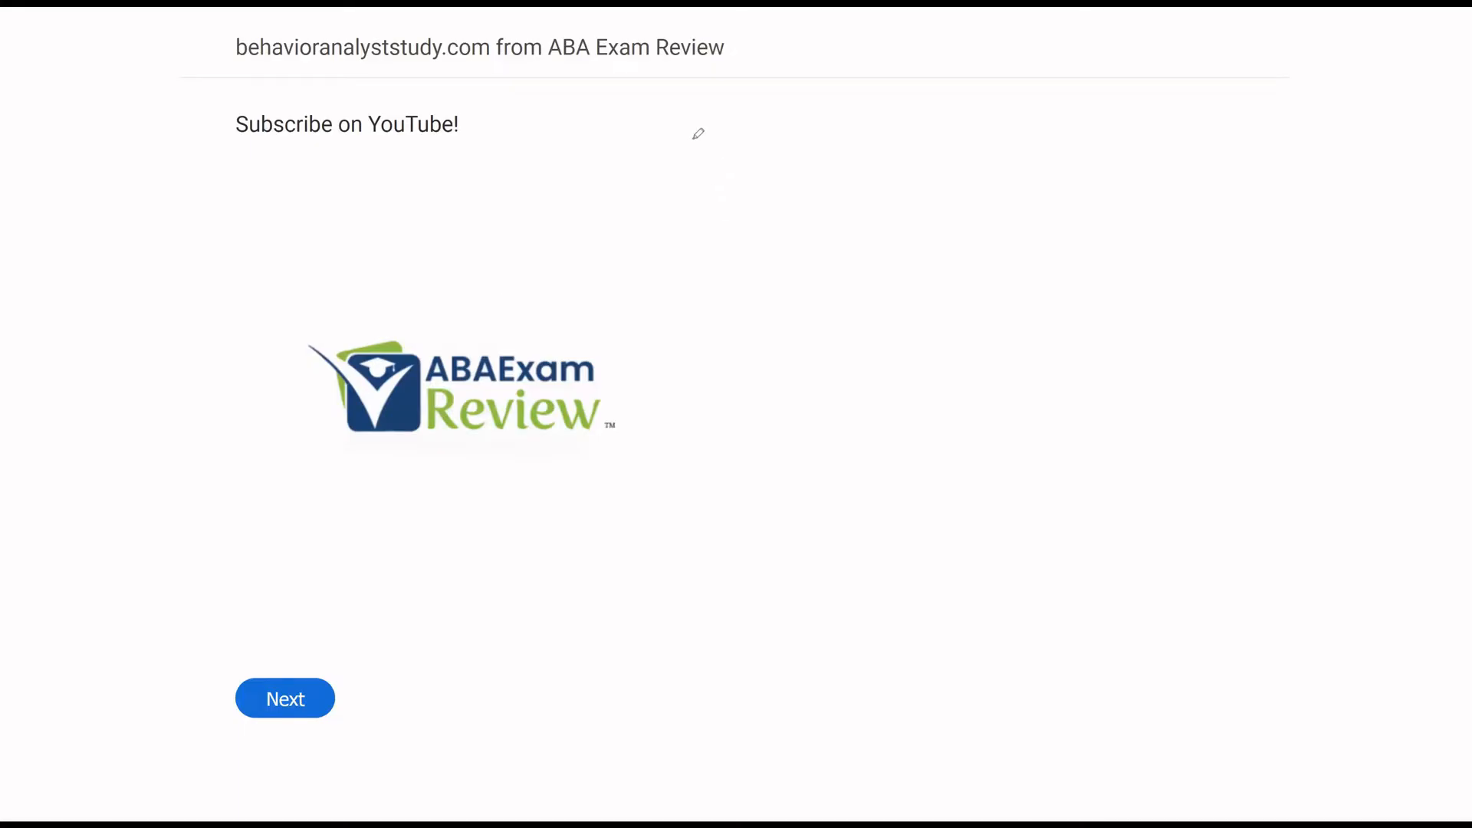
mouse_move(609, 114)
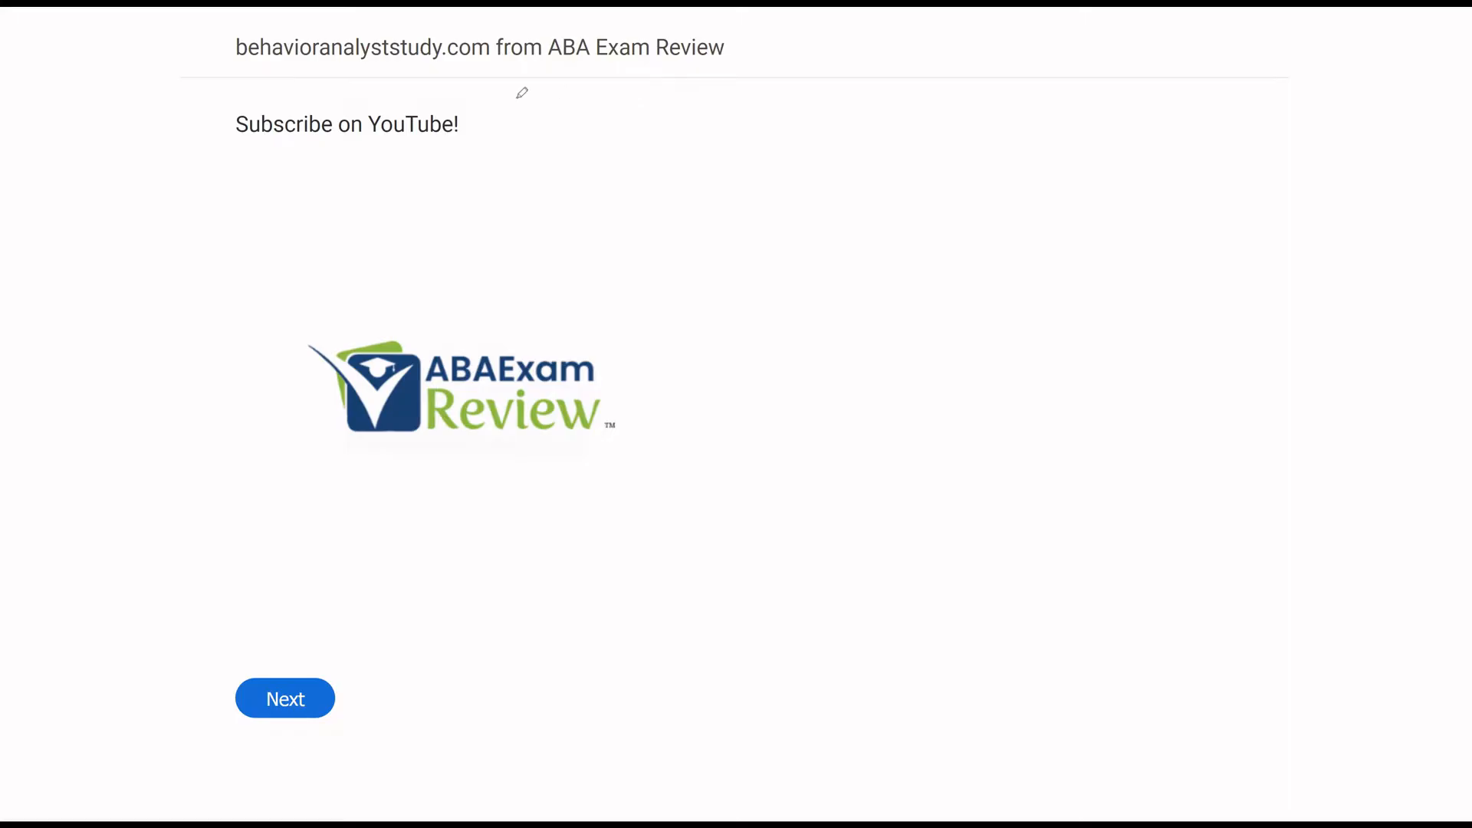
Underline the site name and 'Subscribe on YouTube!', then advance to question 131.
triple_click(346, 124)
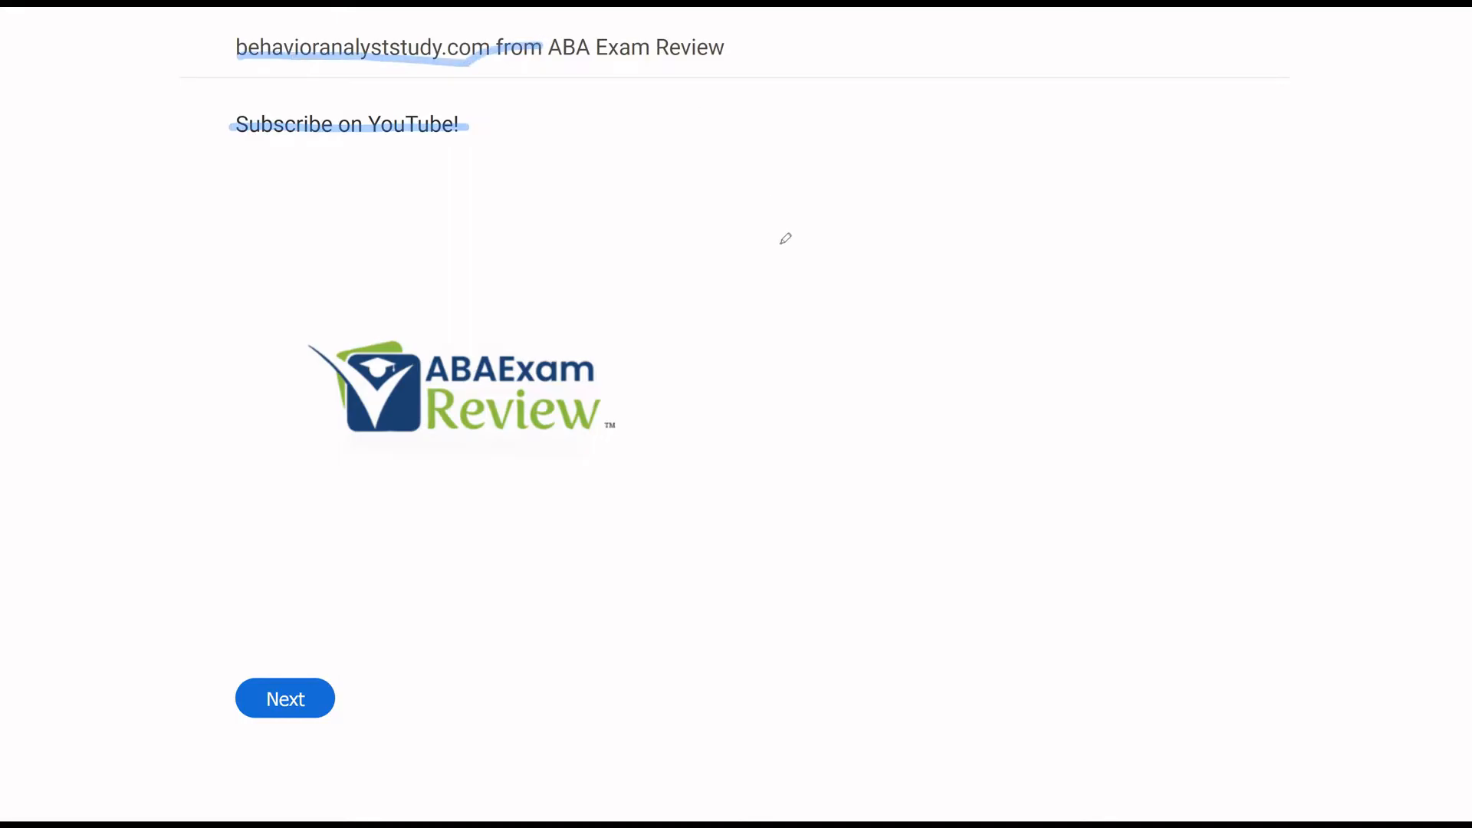
mouse_move(322, 495)
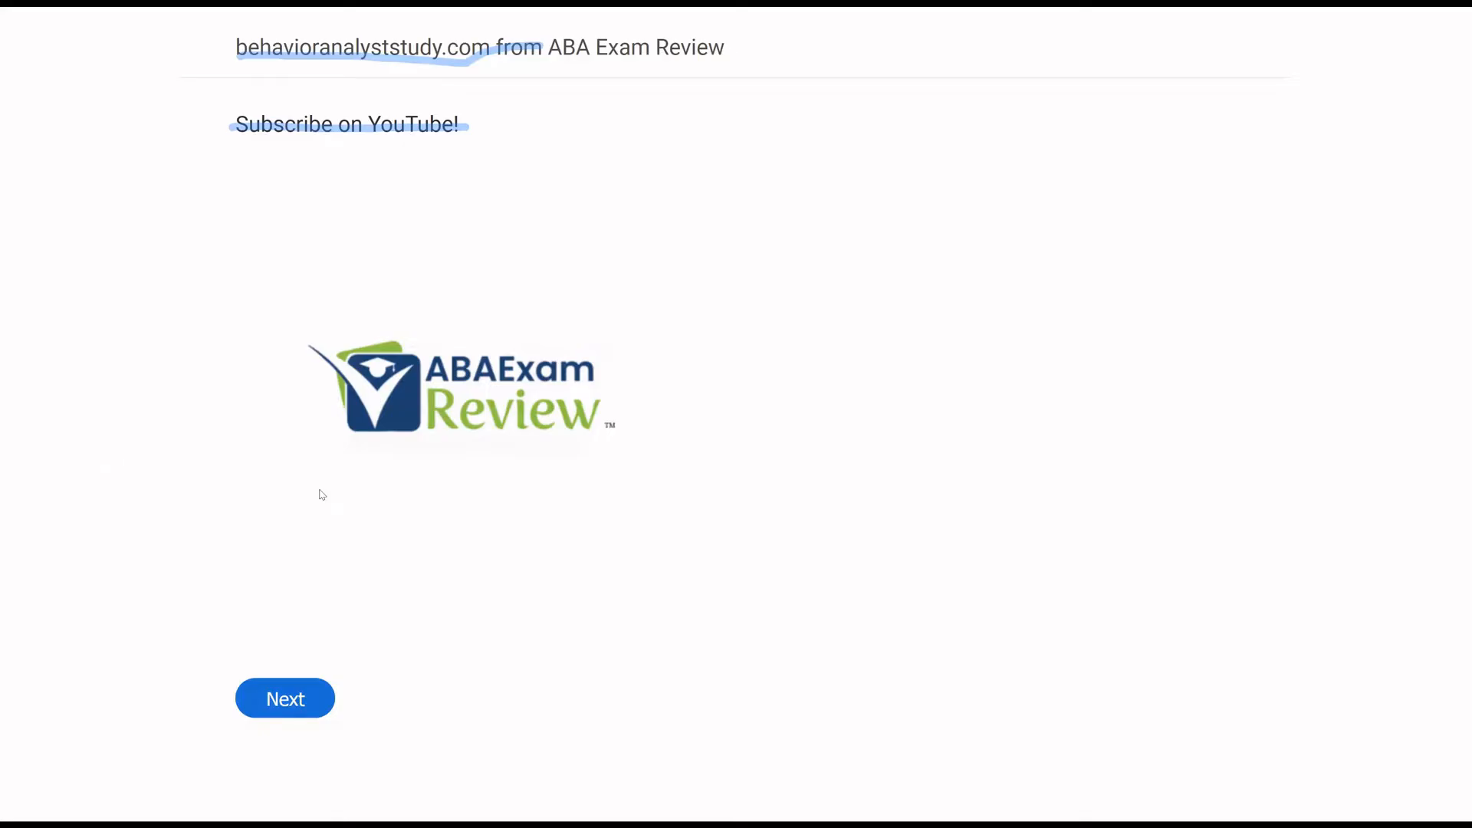
left_click(285, 698)
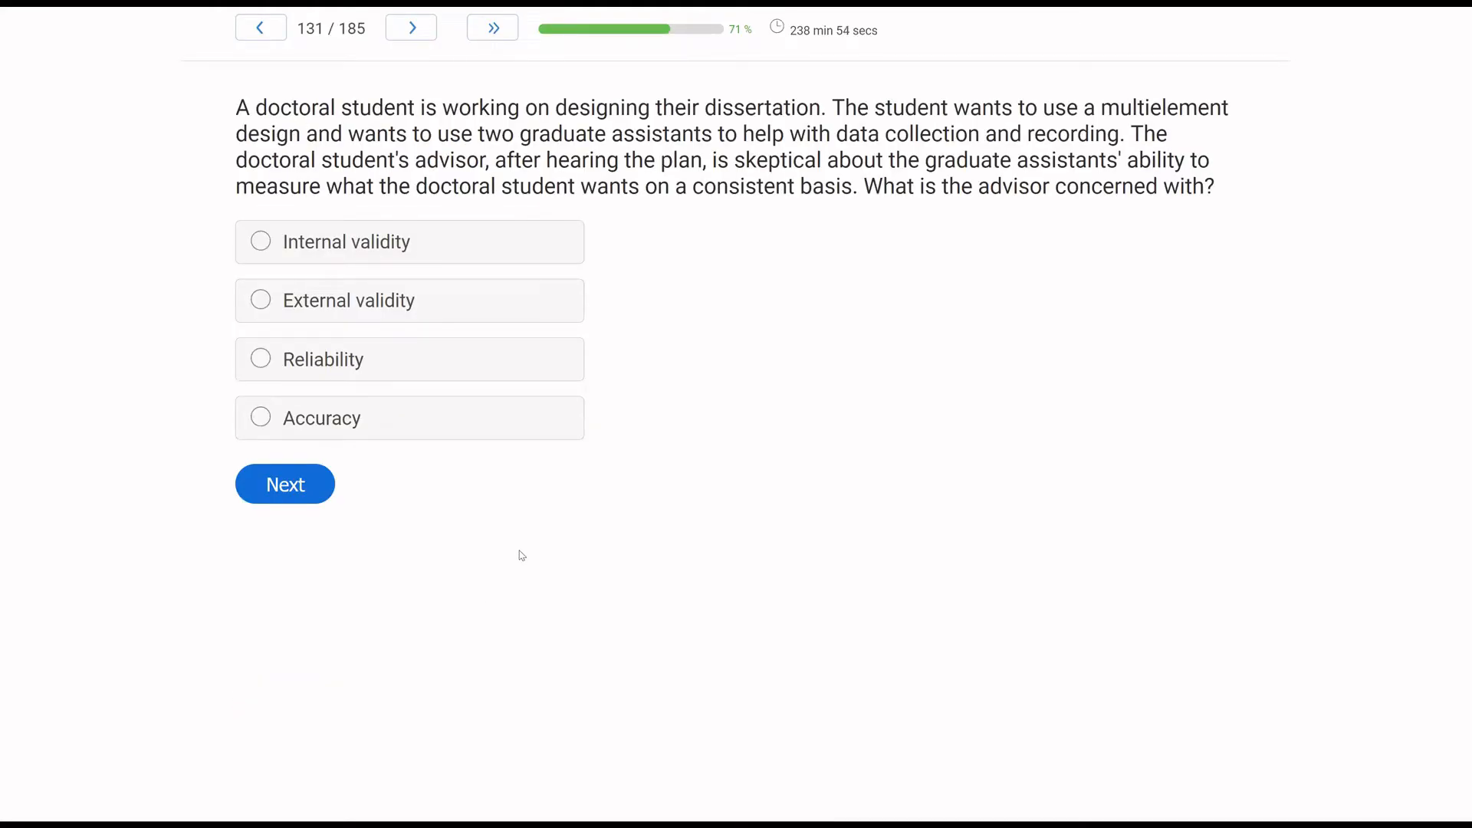
mouse_move(653, 497)
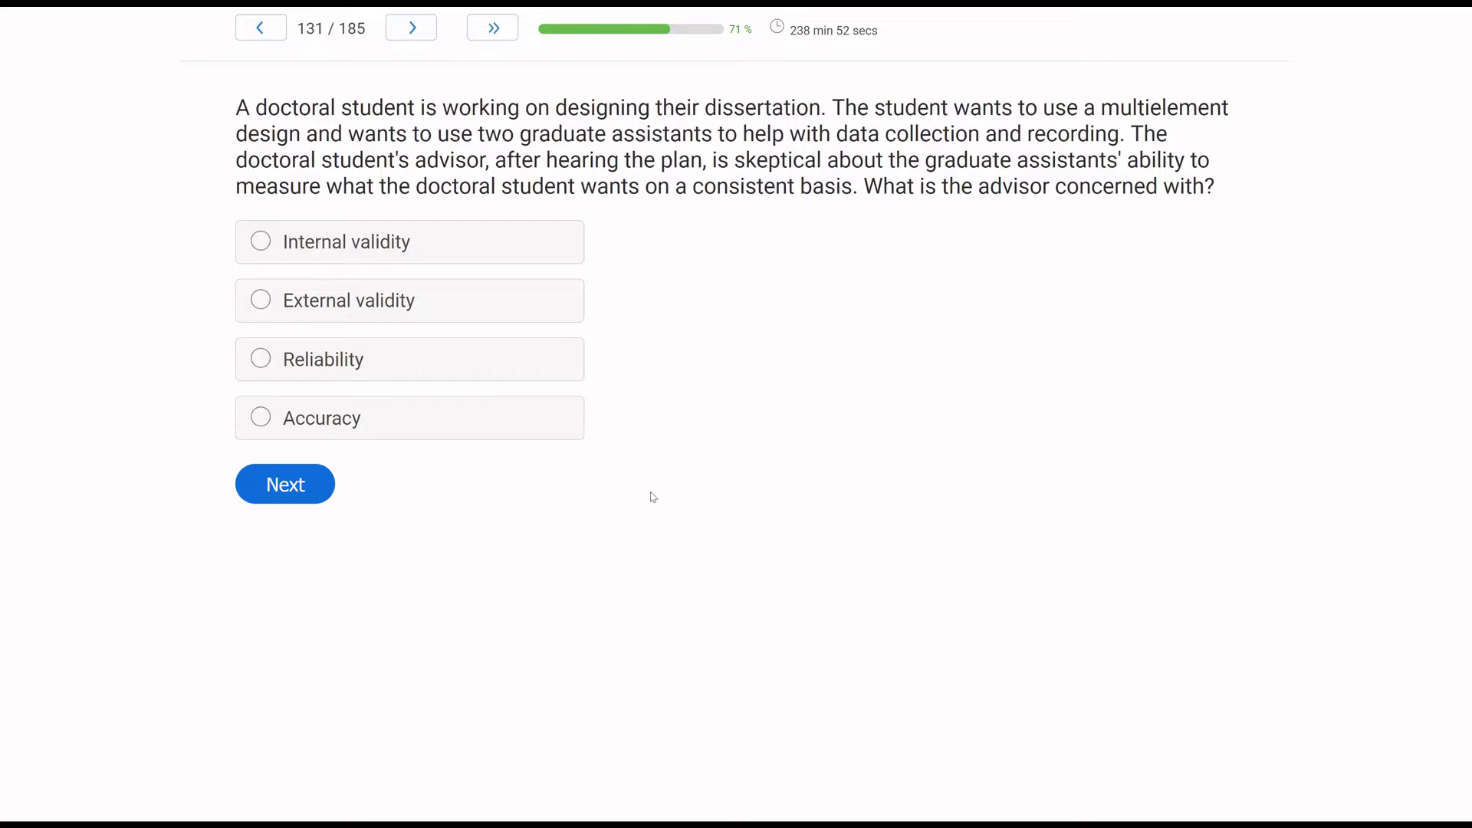
mouse_move(774, 376)
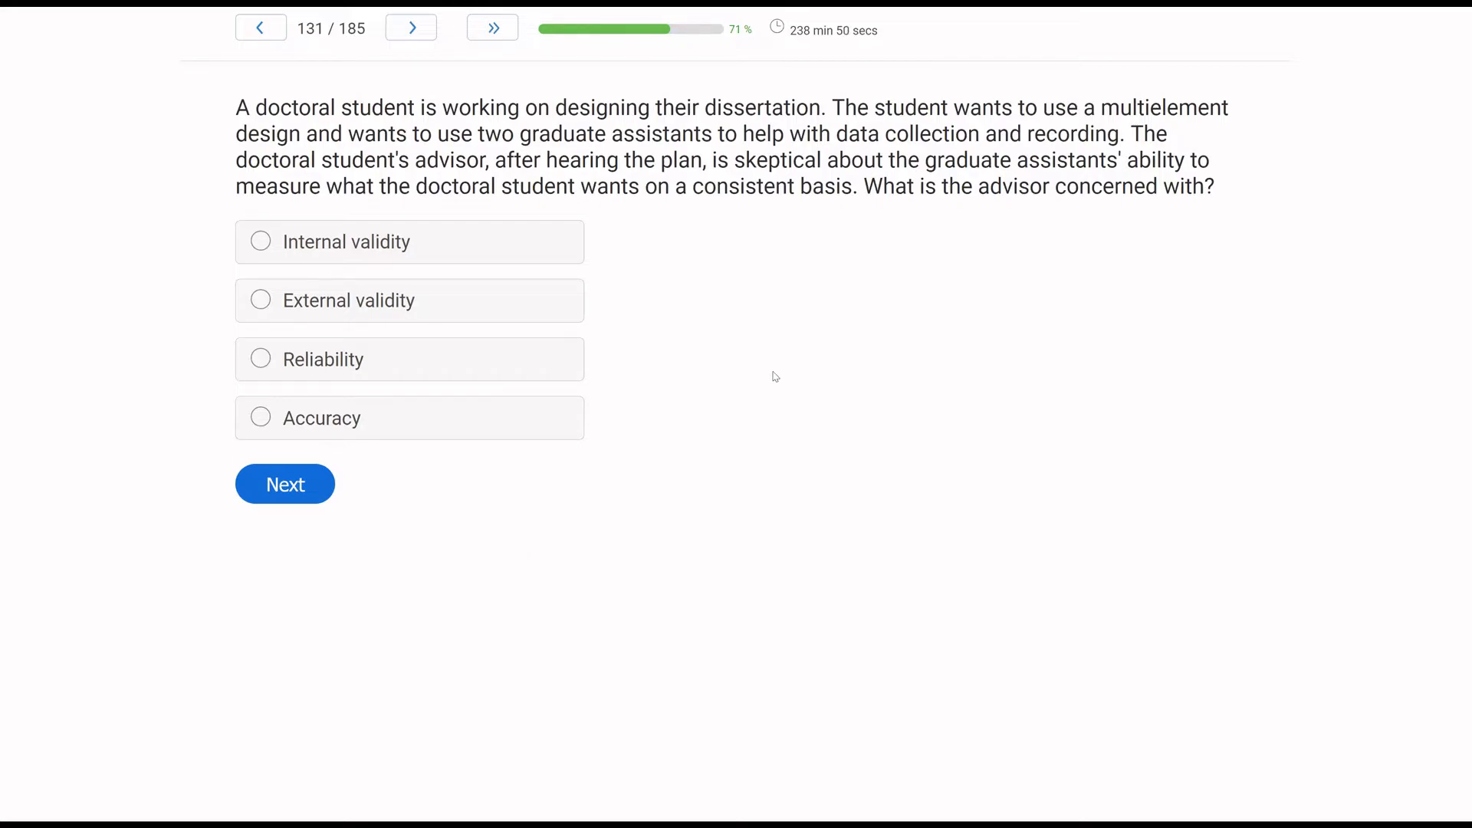
mouse_move(650, 272)
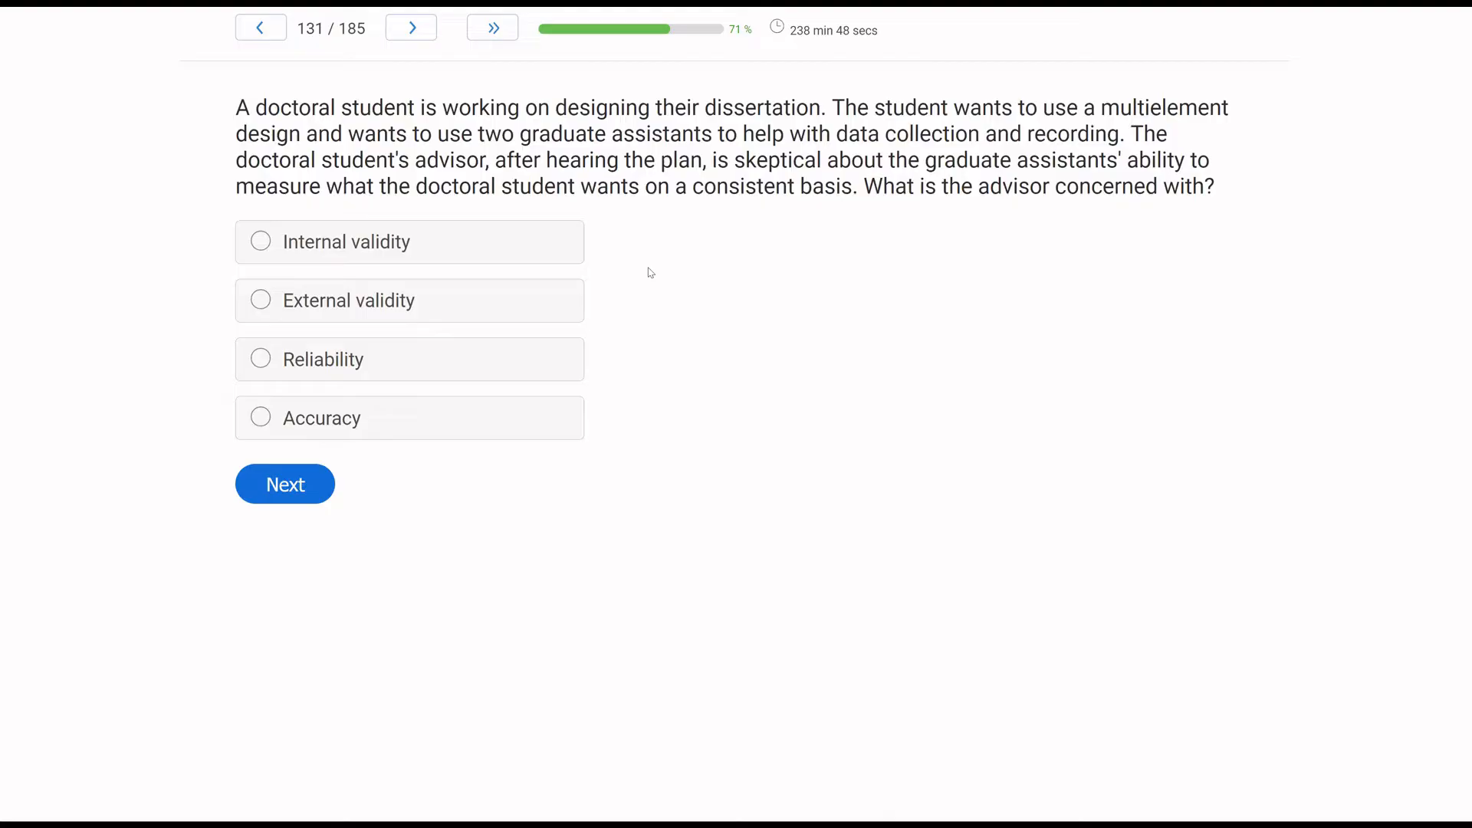
mouse_move(763, 252)
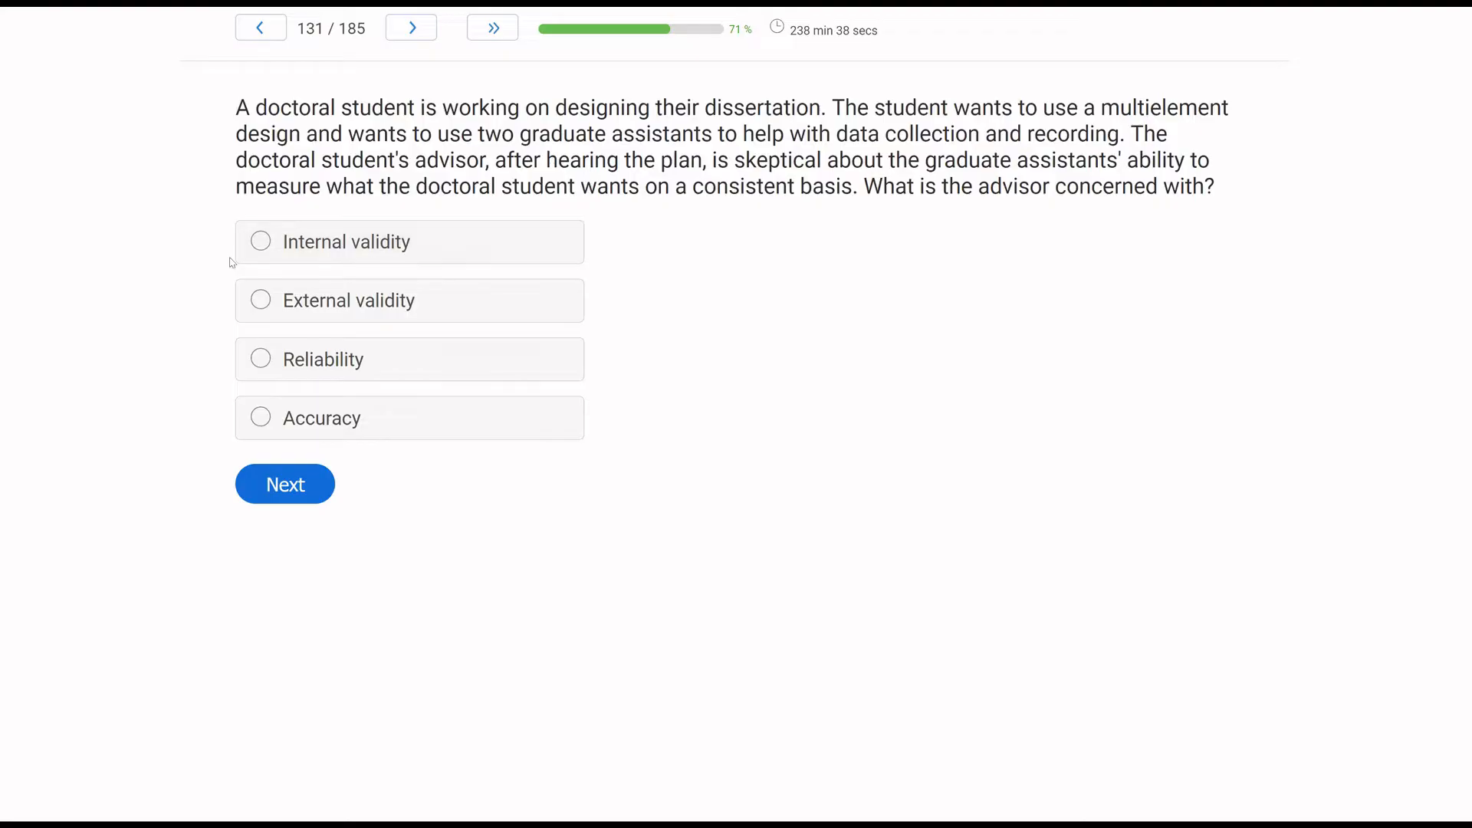
mouse_move(87, 294)
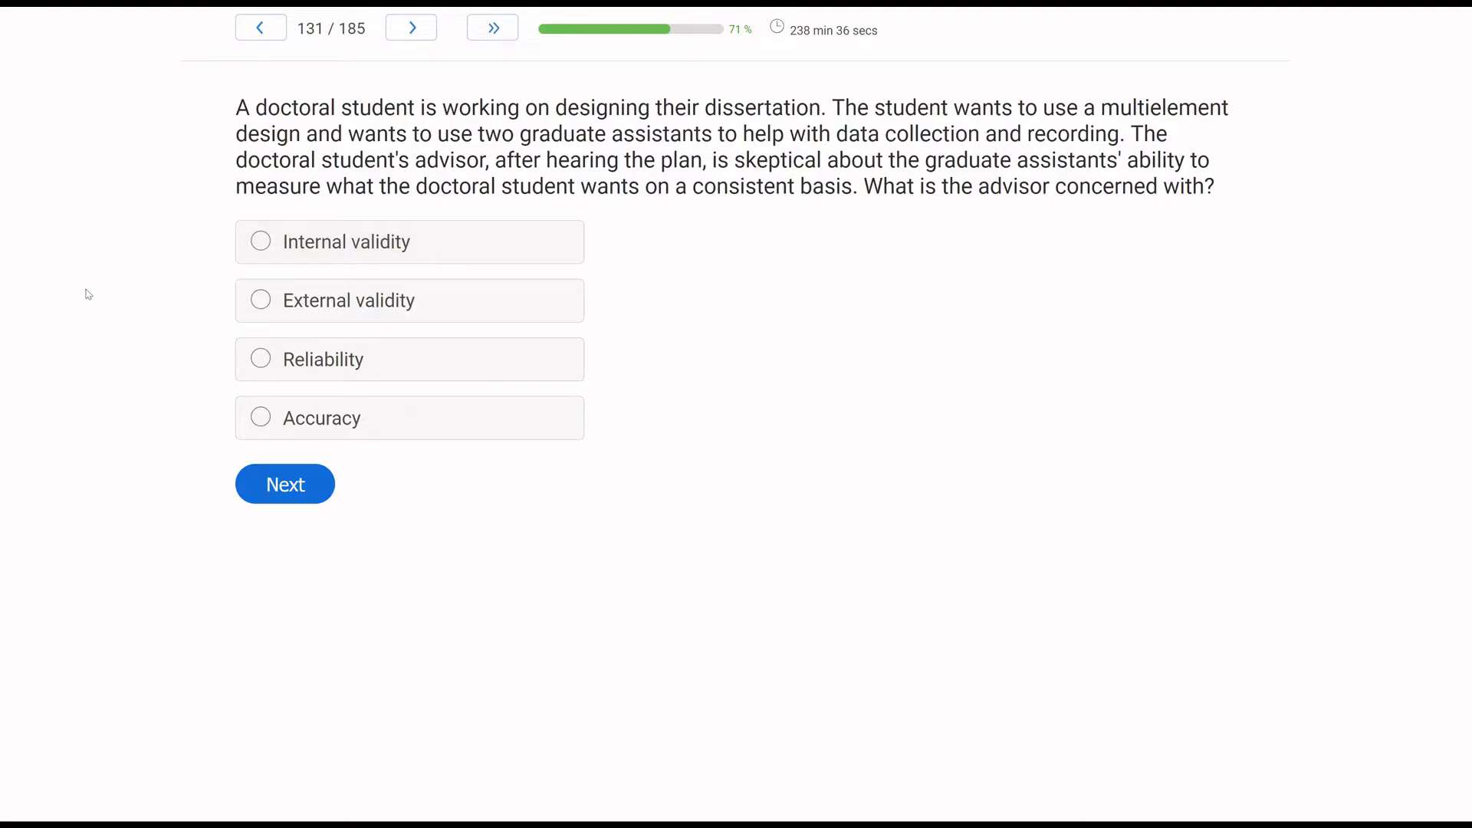
mouse_move(978, 188)
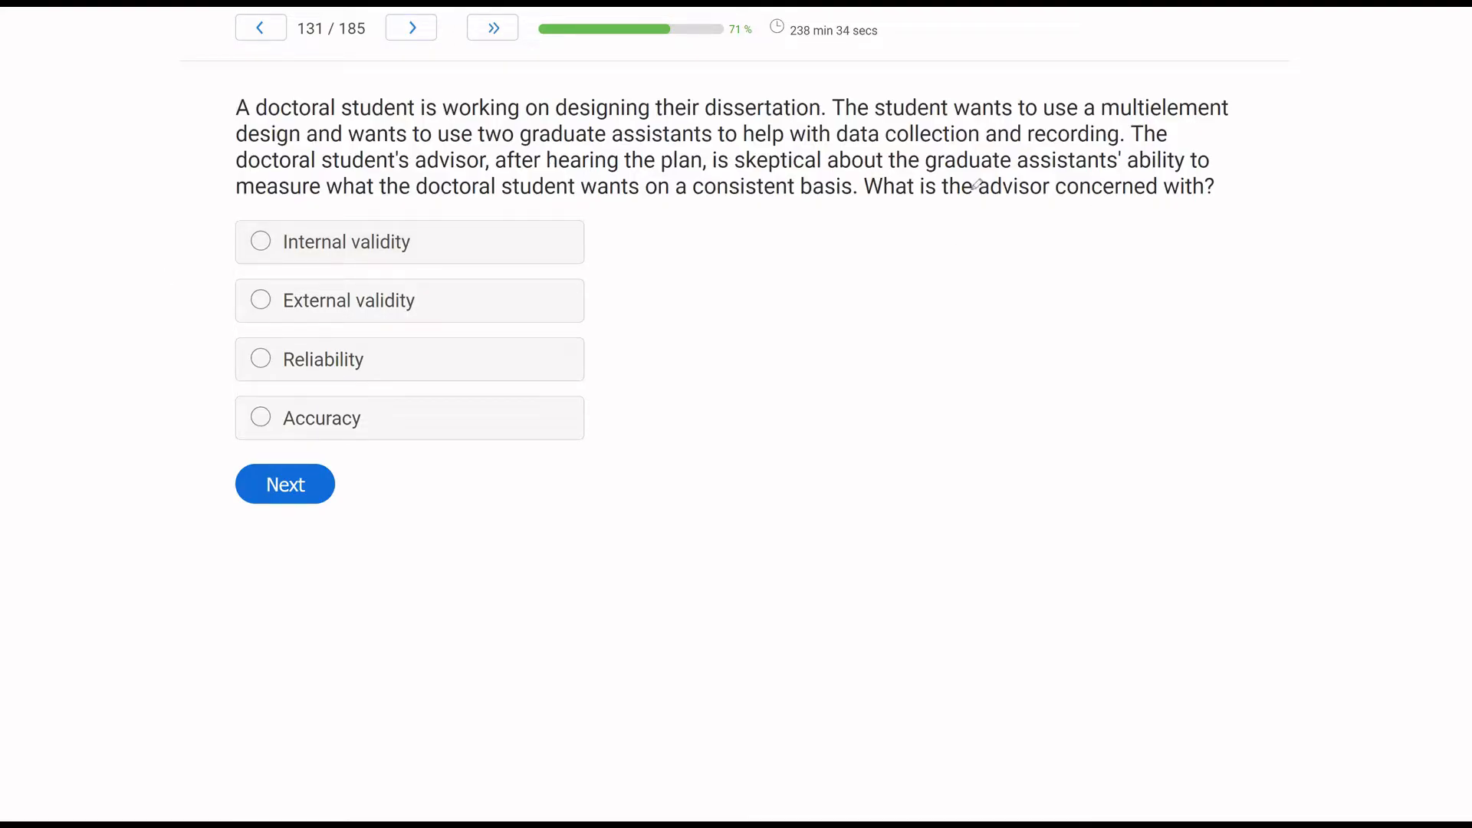
Underline 'two graduate assistants' and 'on a consistent basis' in question 131.
left_click_drag(964, 185, 1117, 186)
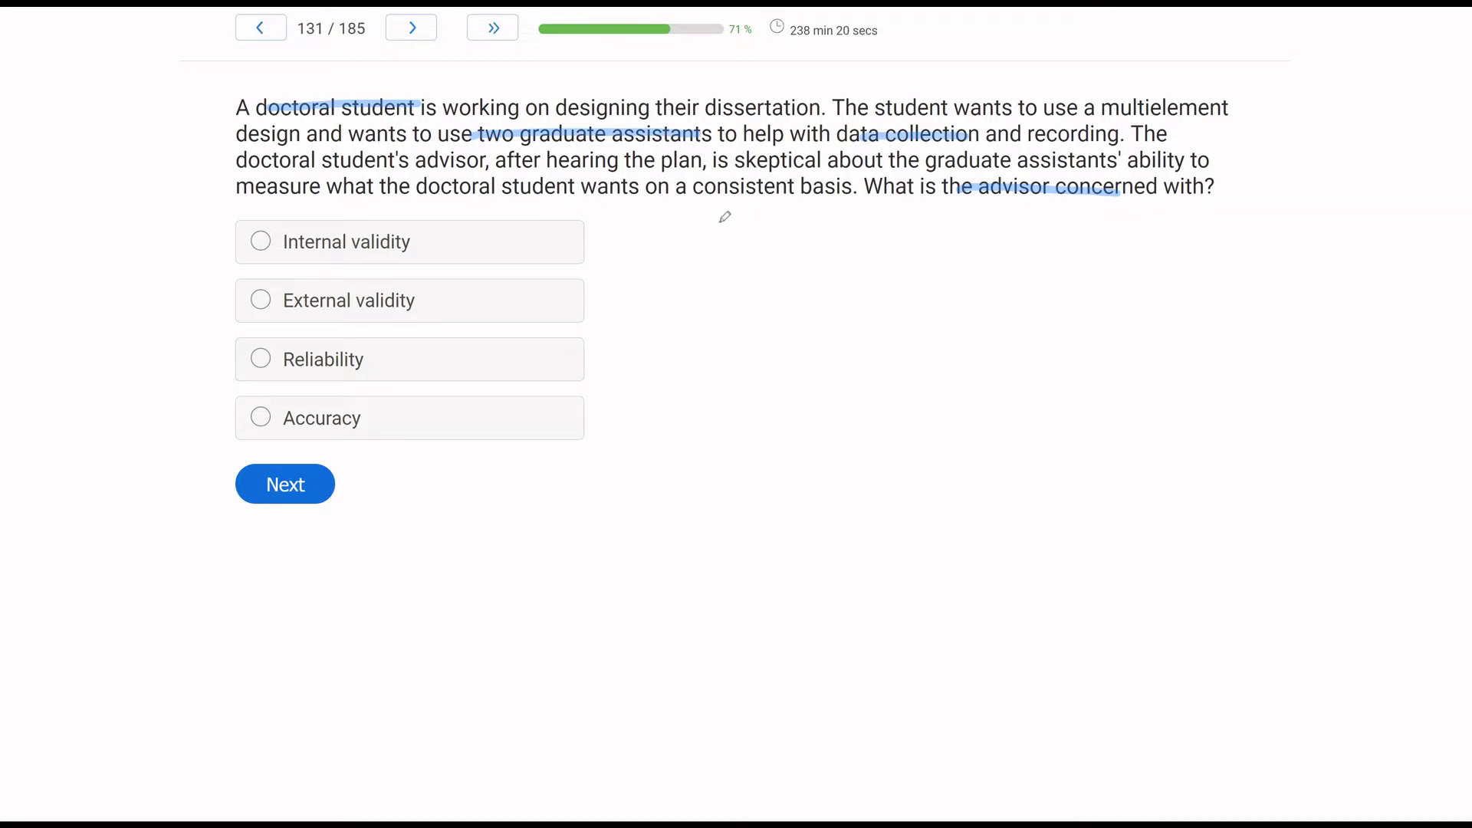
mouse_move(657, 189)
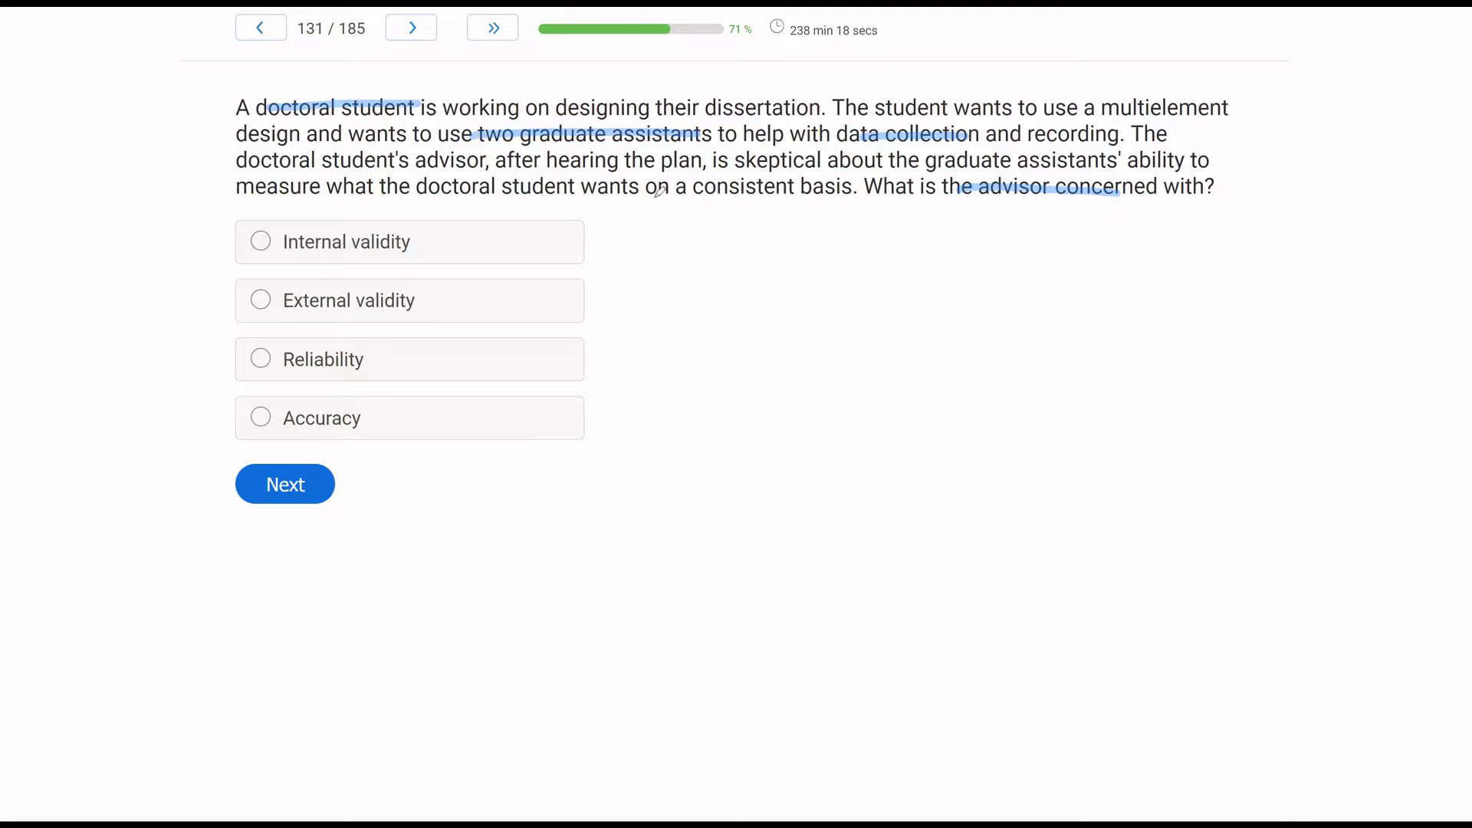
left_click_drag(640, 186, 853, 186)
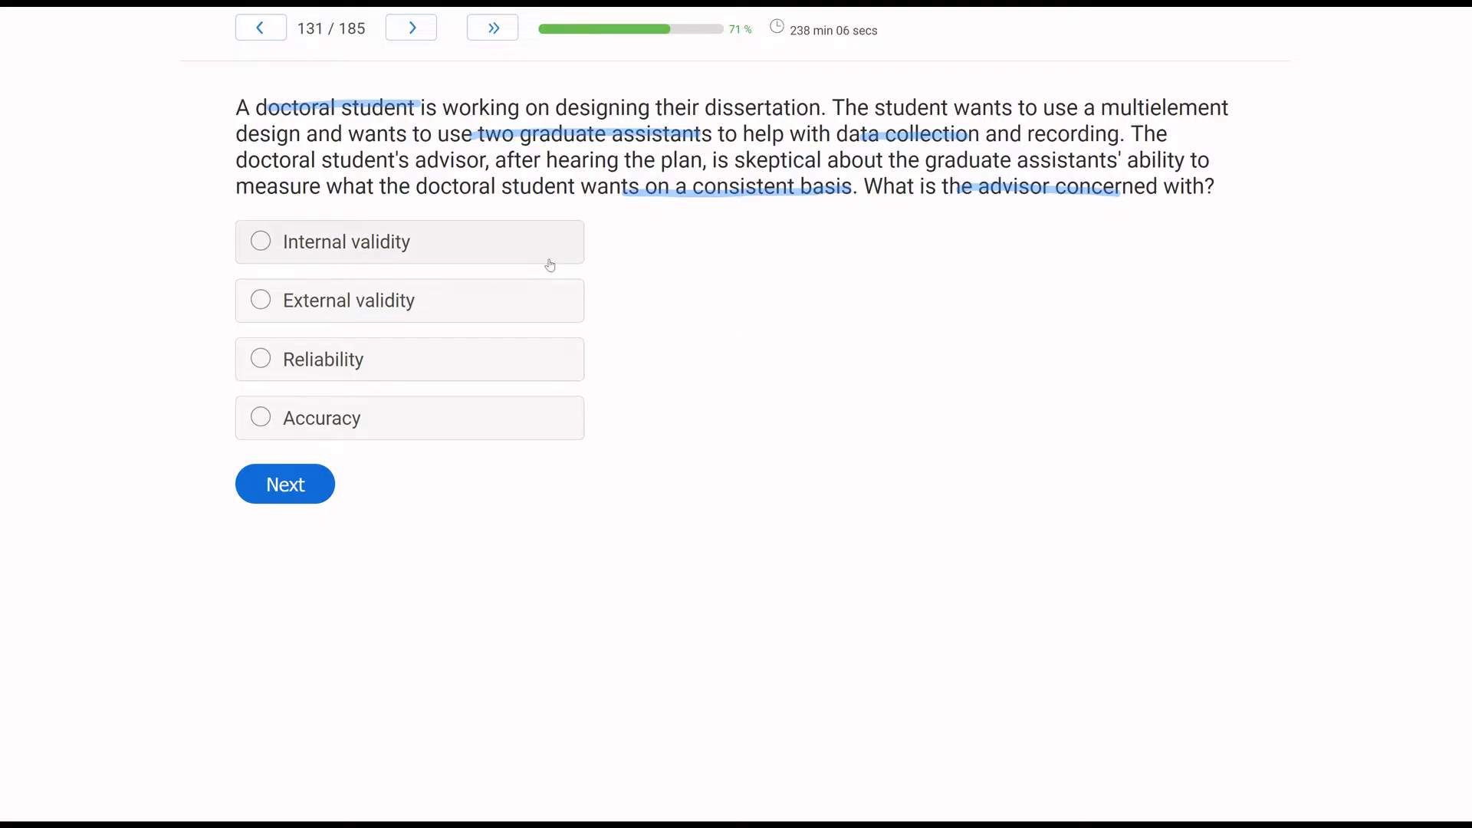
mouse_move(525, 302)
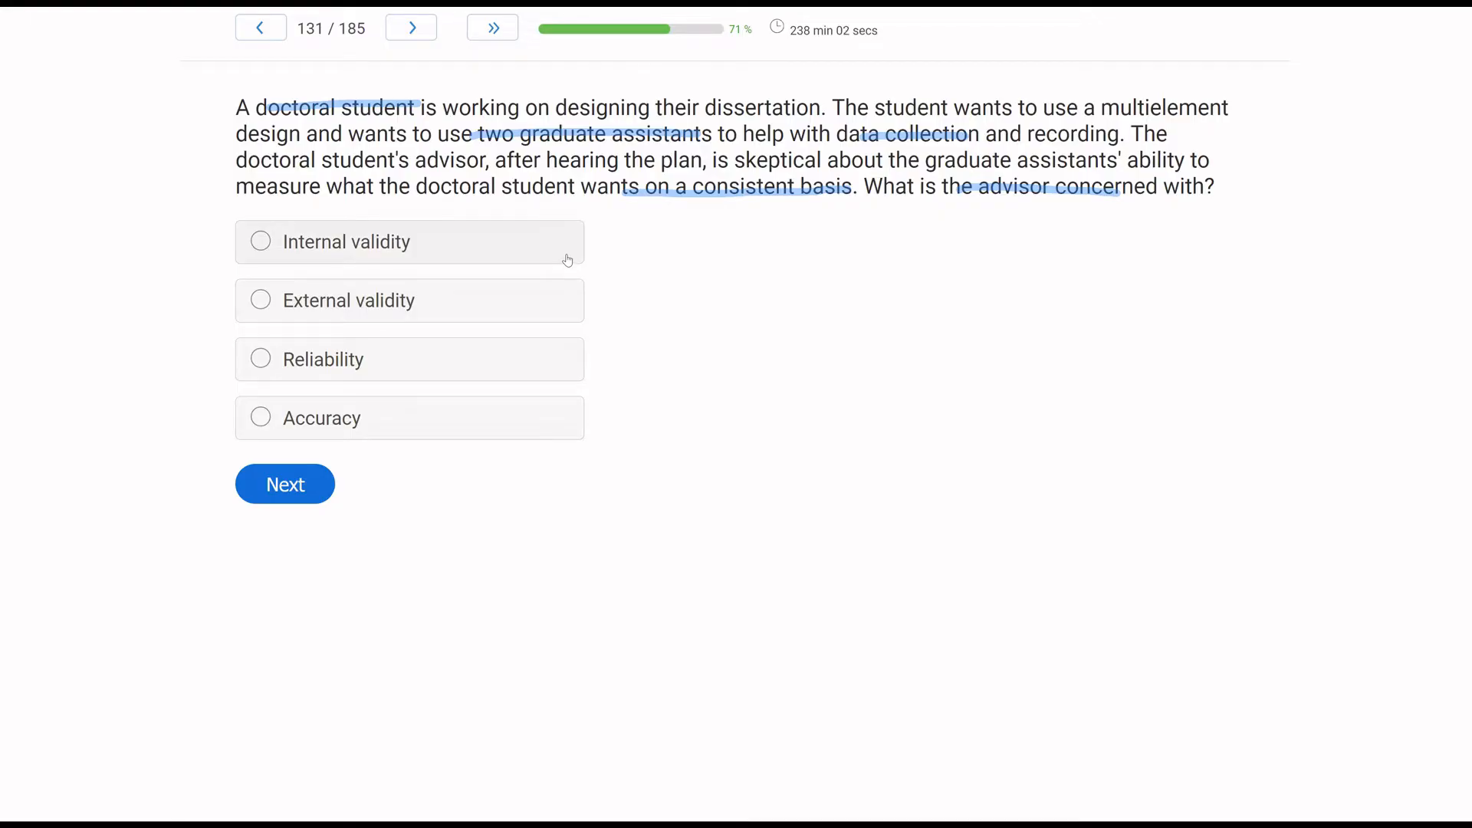
mouse_move(550, 295)
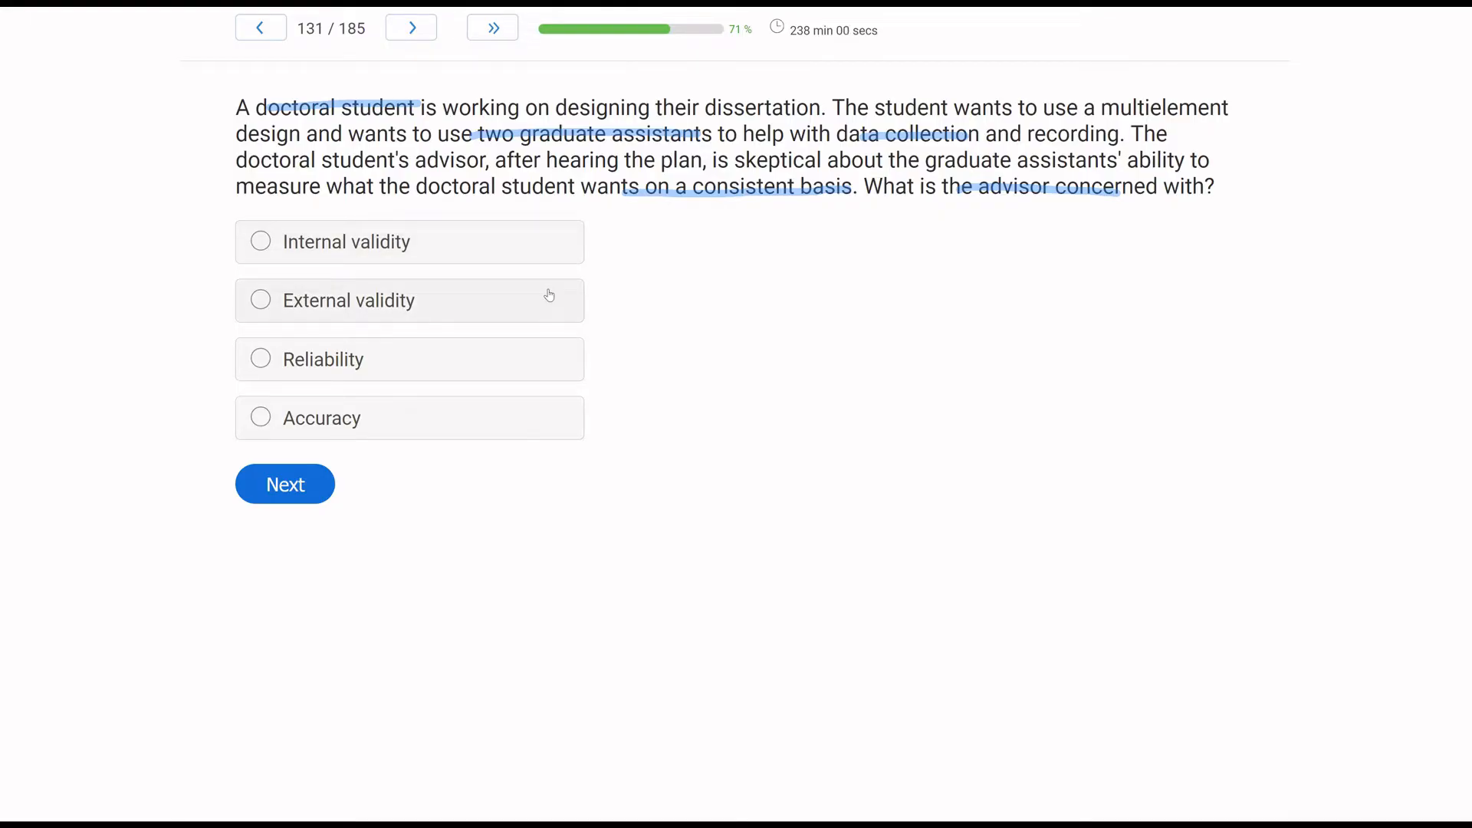
mouse_move(689, 254)
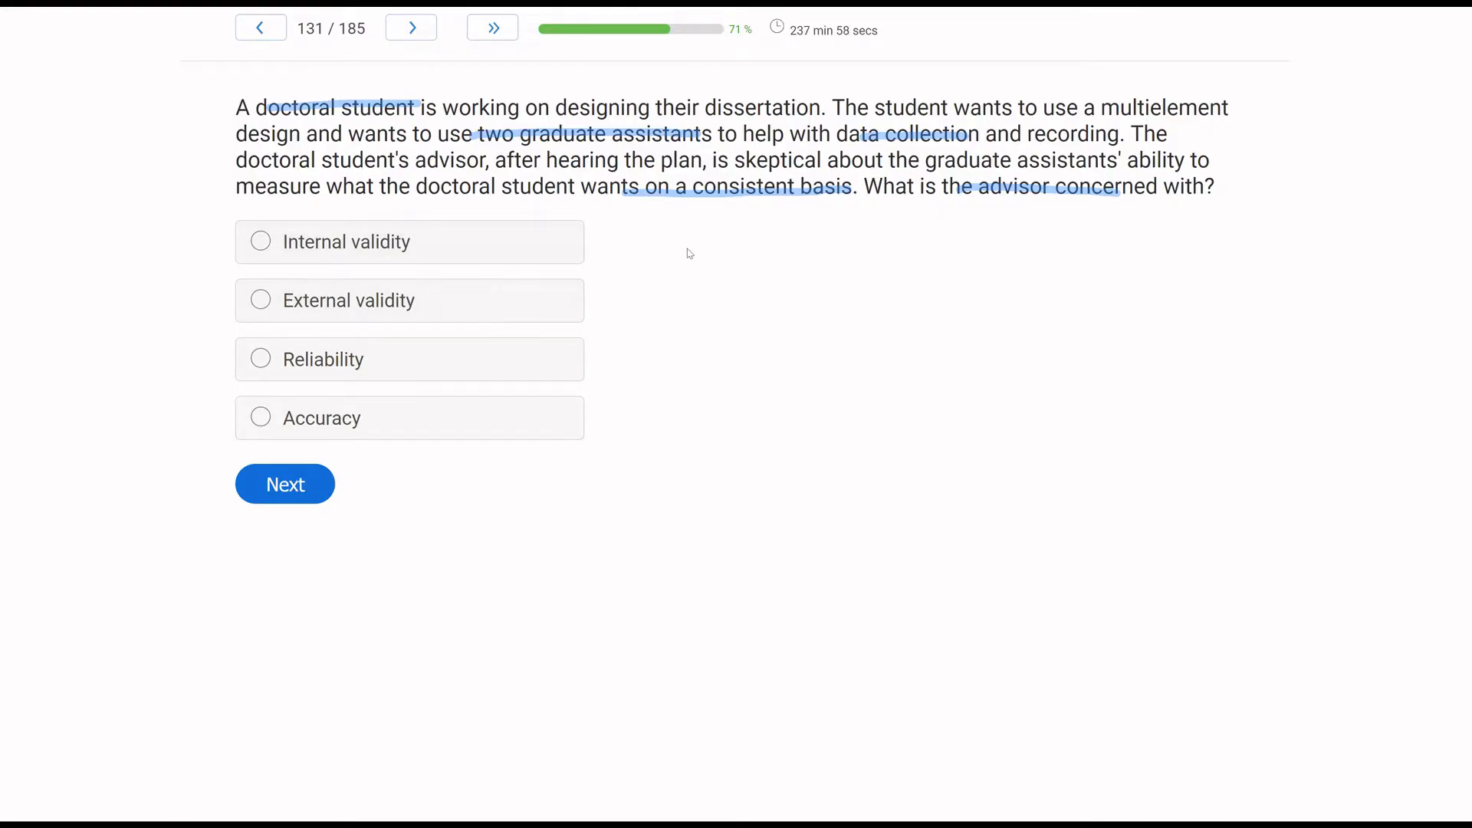
mouse_move(767, 221)
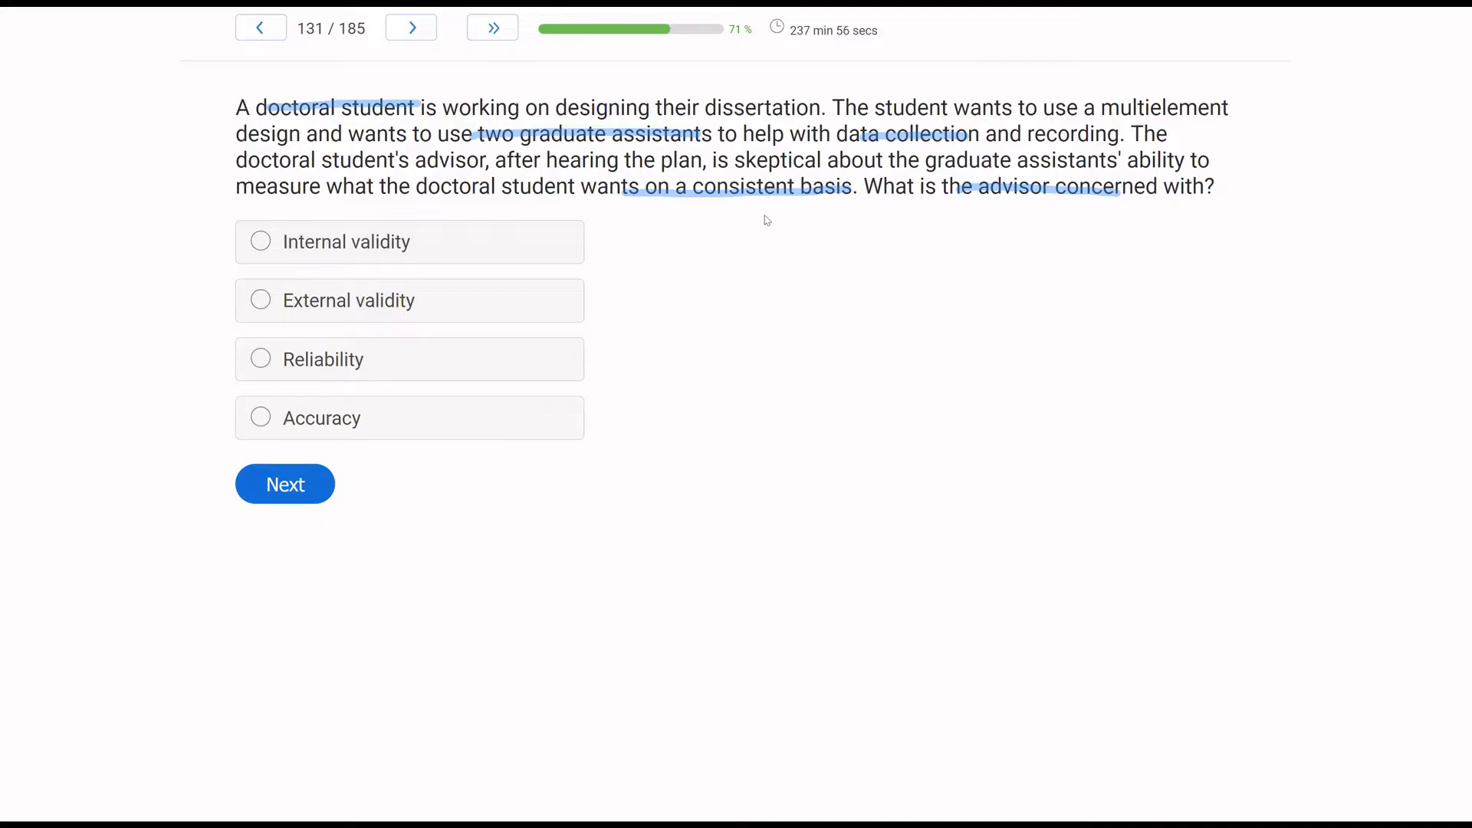
mouse_move(532, 240)
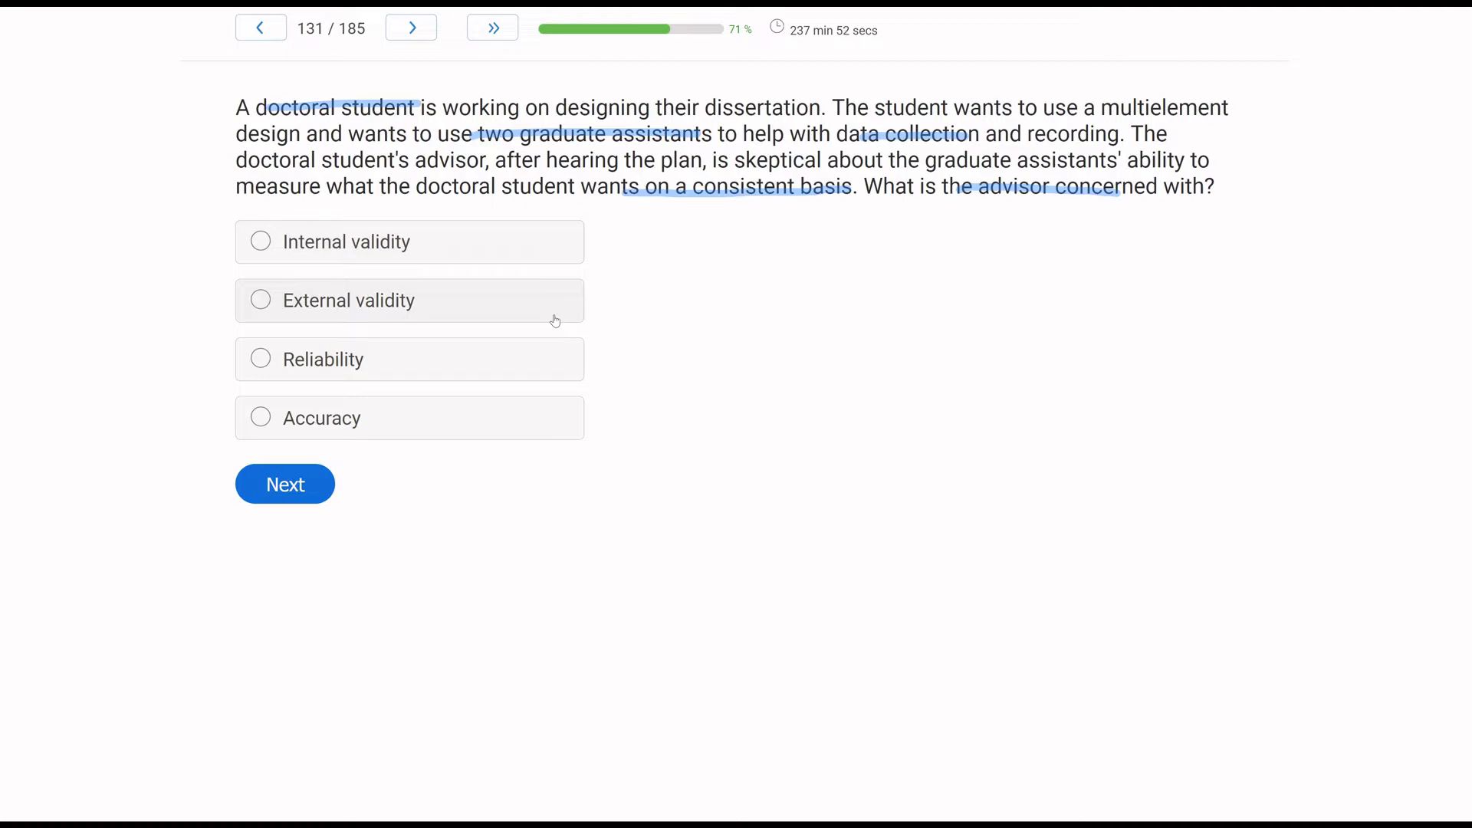
mouse_move(575, 309)
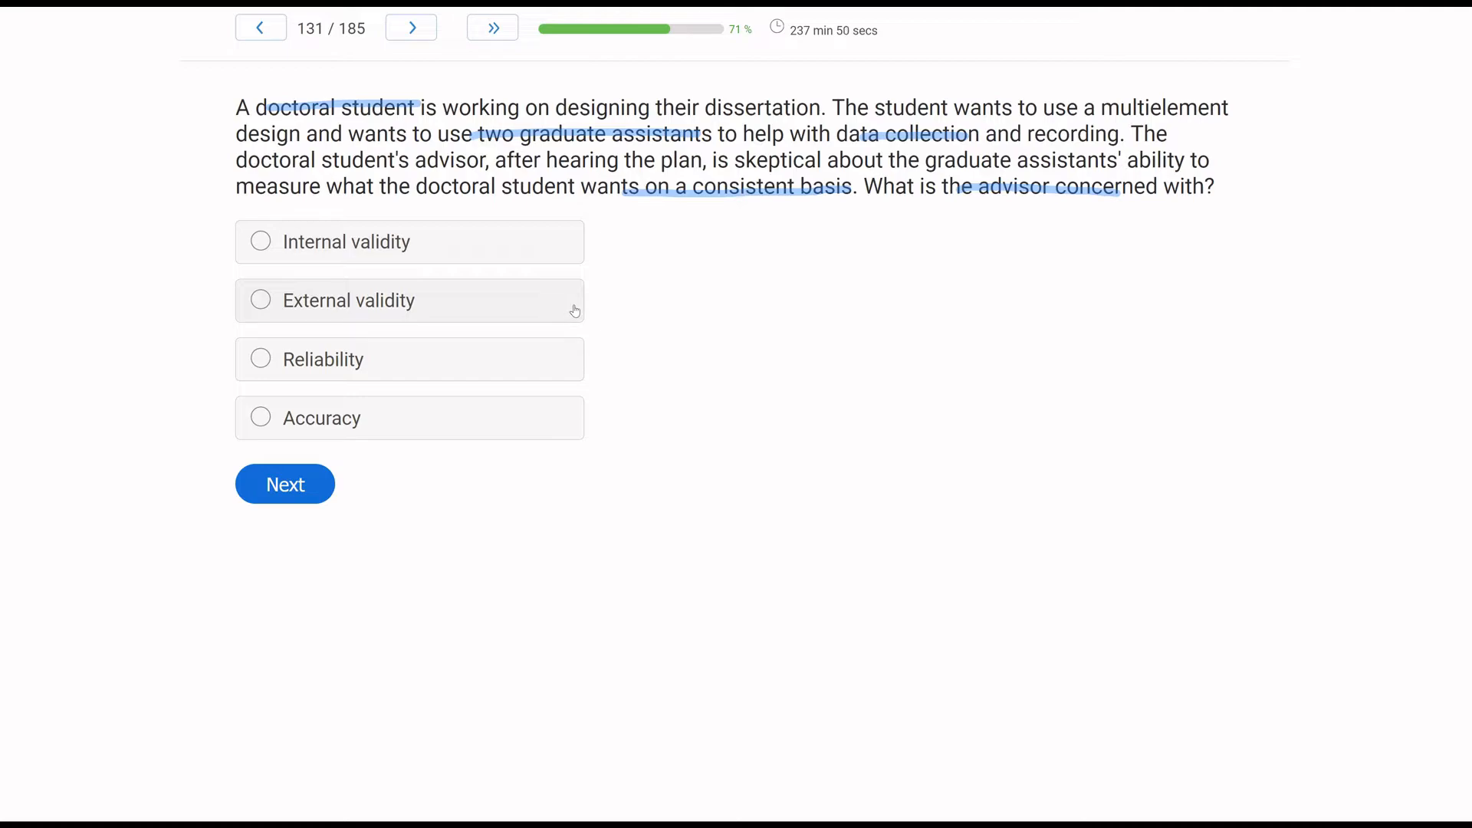
mouse_move(734, 280)
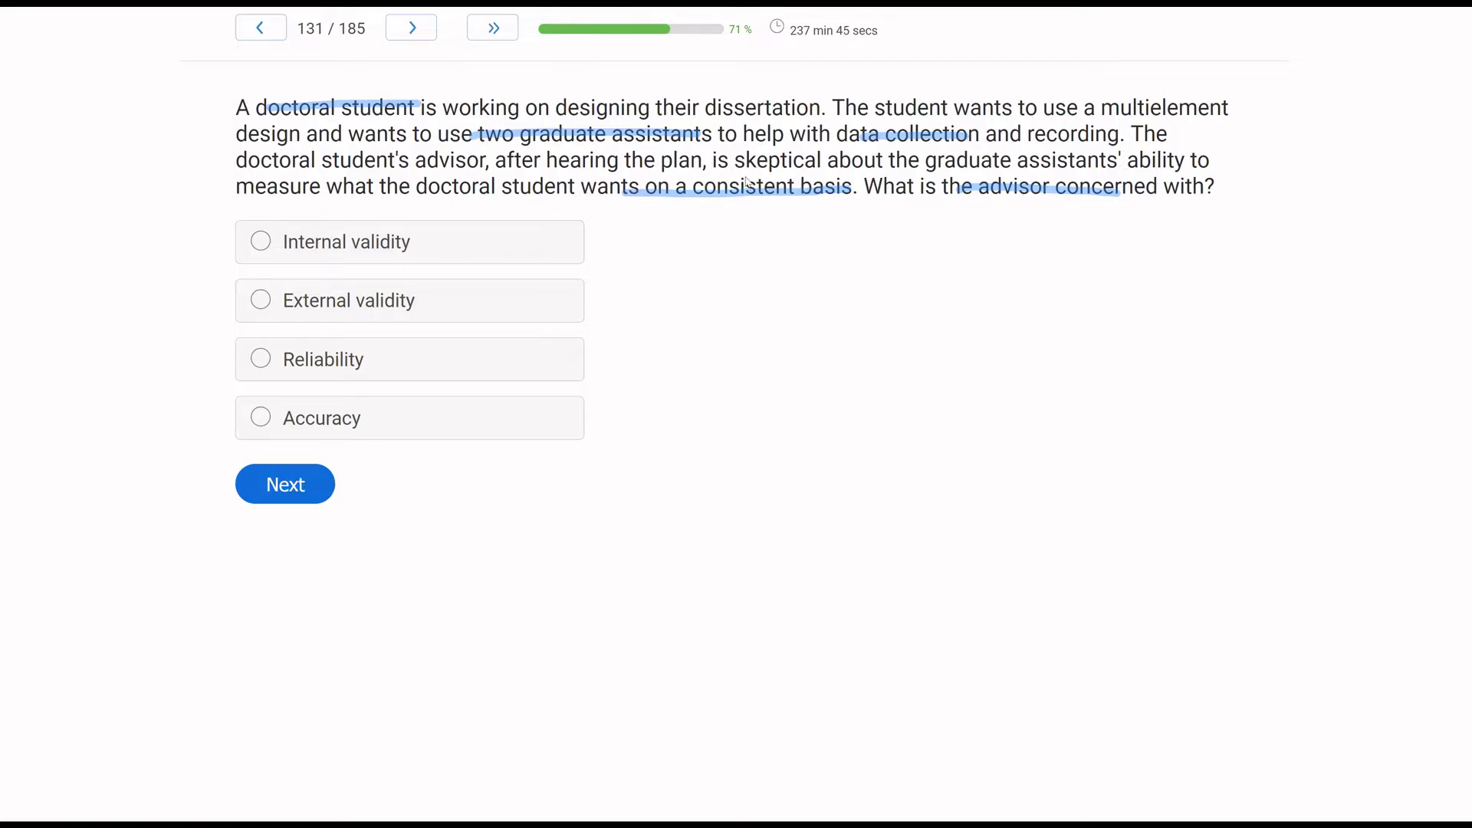
mouse_move(662, 302)
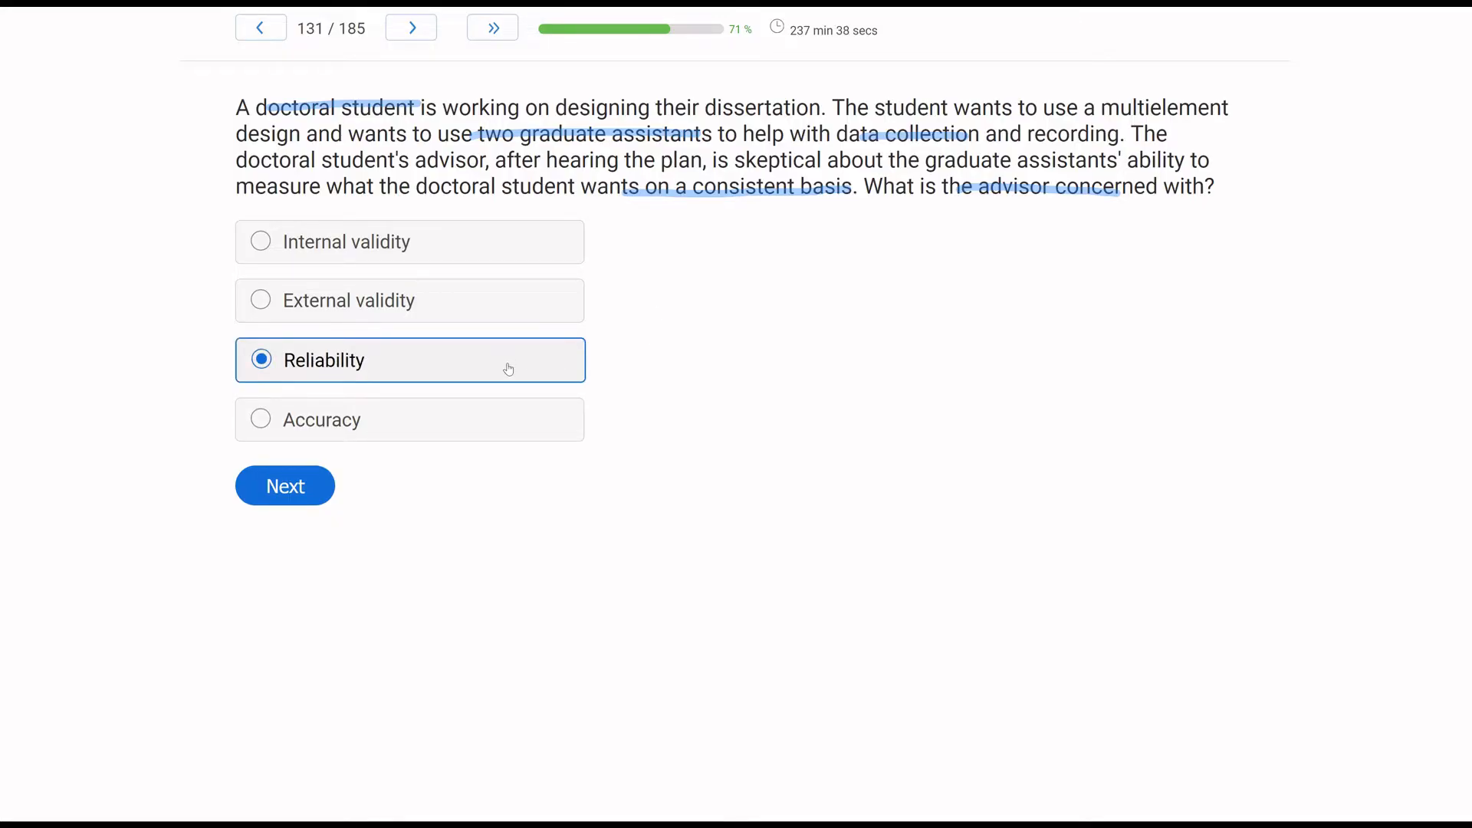
mouse_move(747, 420)
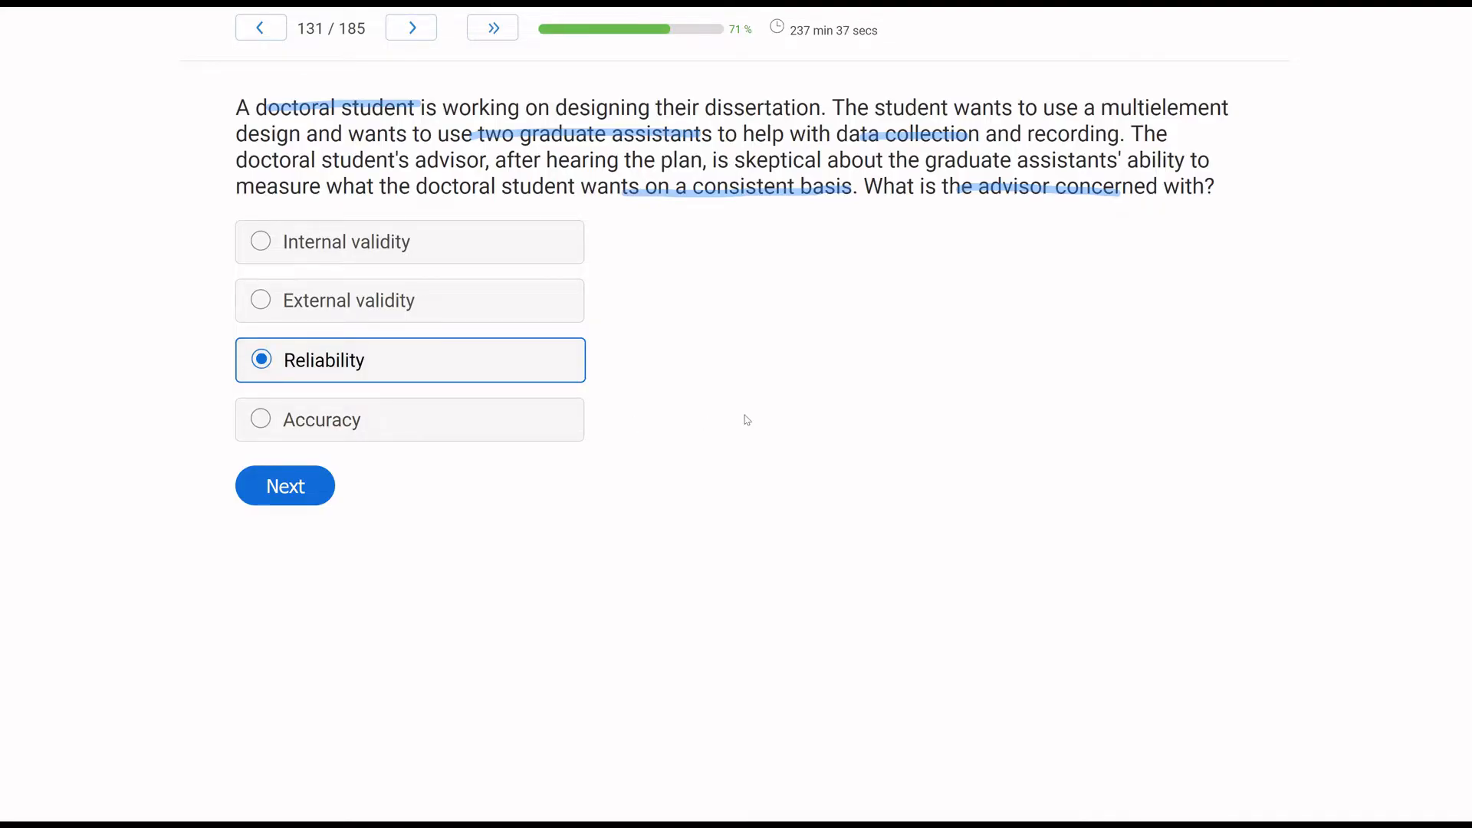
mouse_move(51, 479)
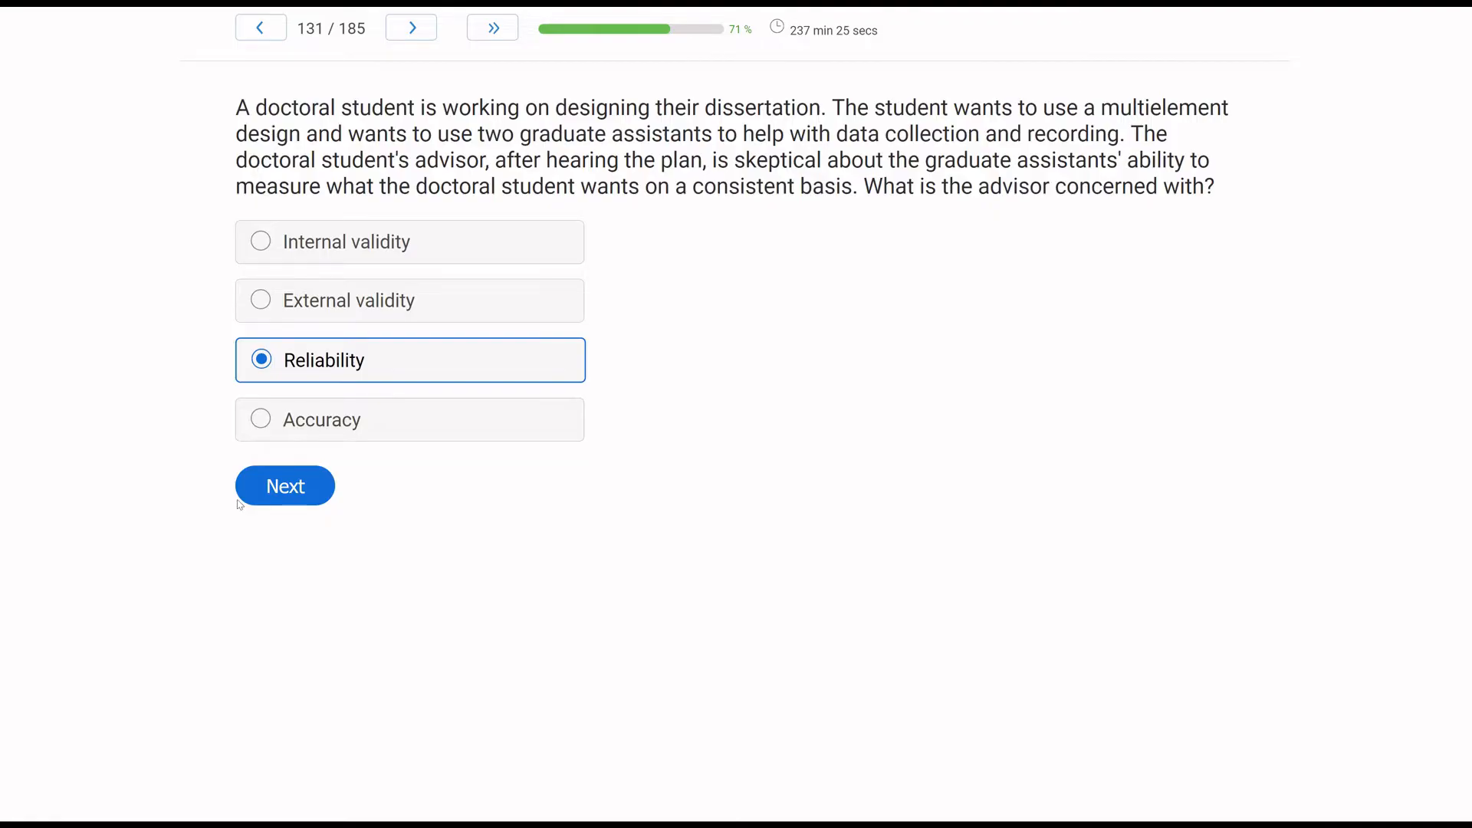
Submit the Reliability answer for question 131 and advance to question 132.
left_click(284, 485)
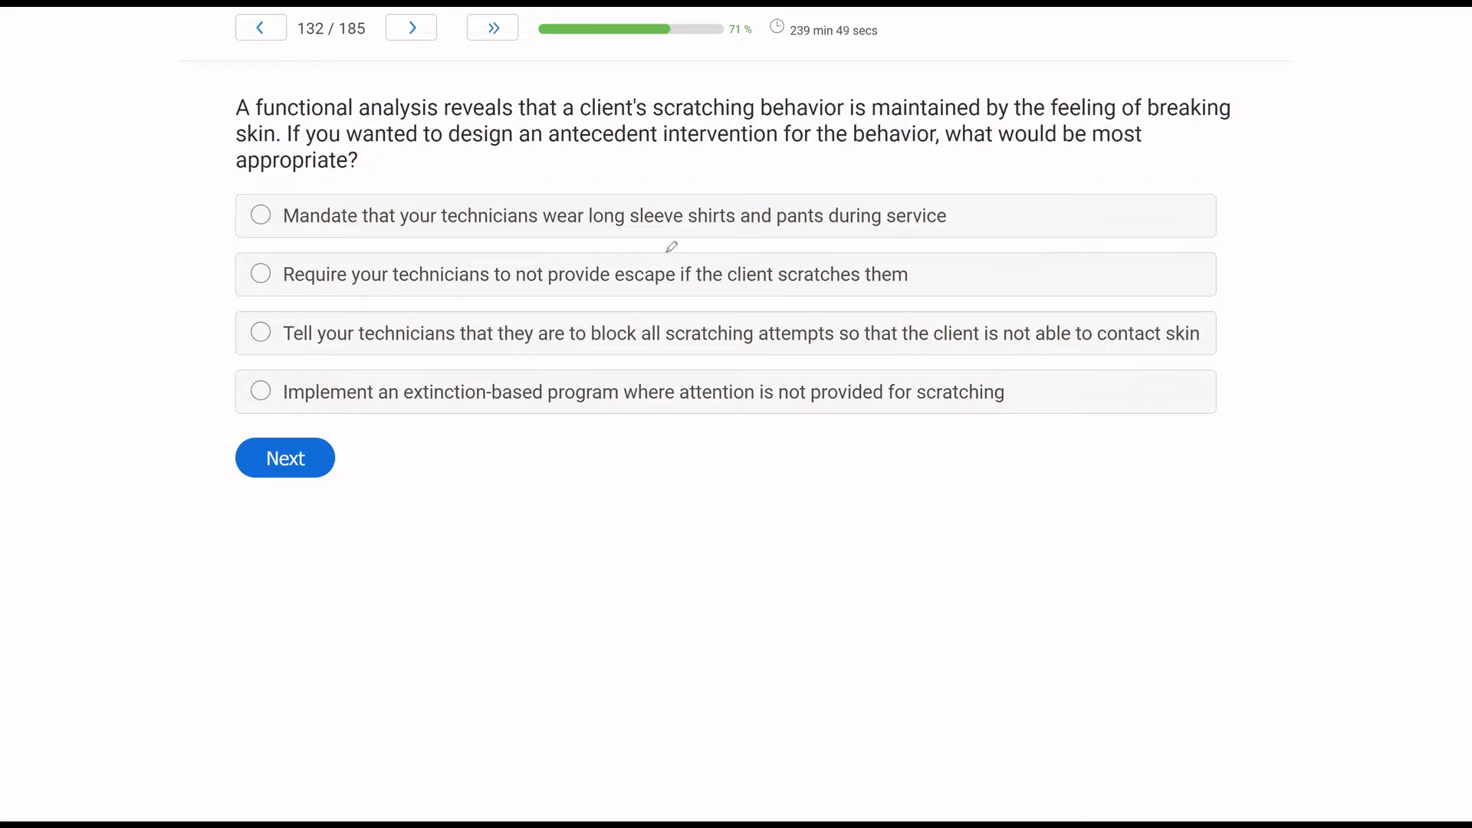
mouse_move(683, 290)
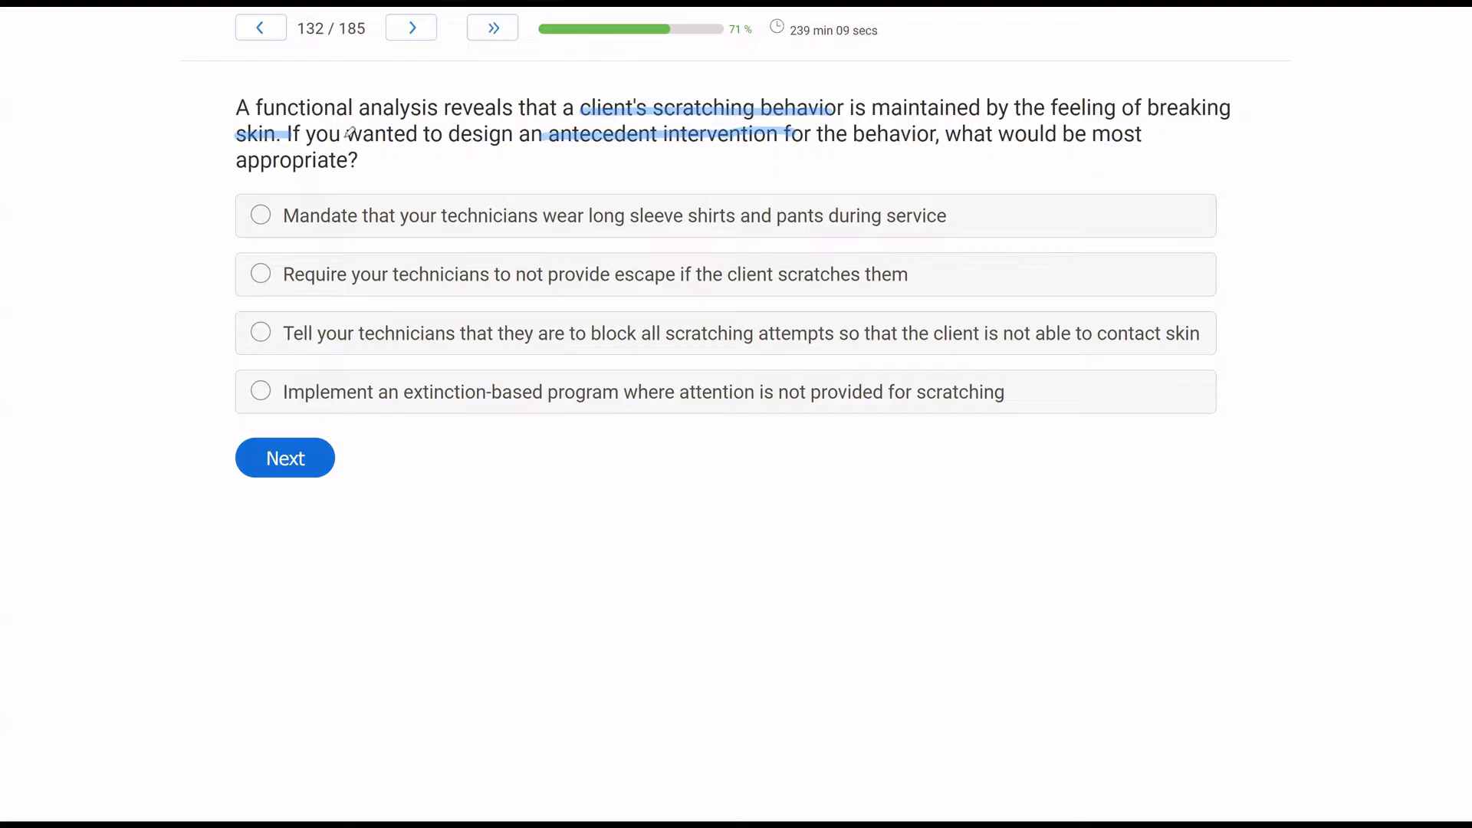
mouse_move(540, 290)
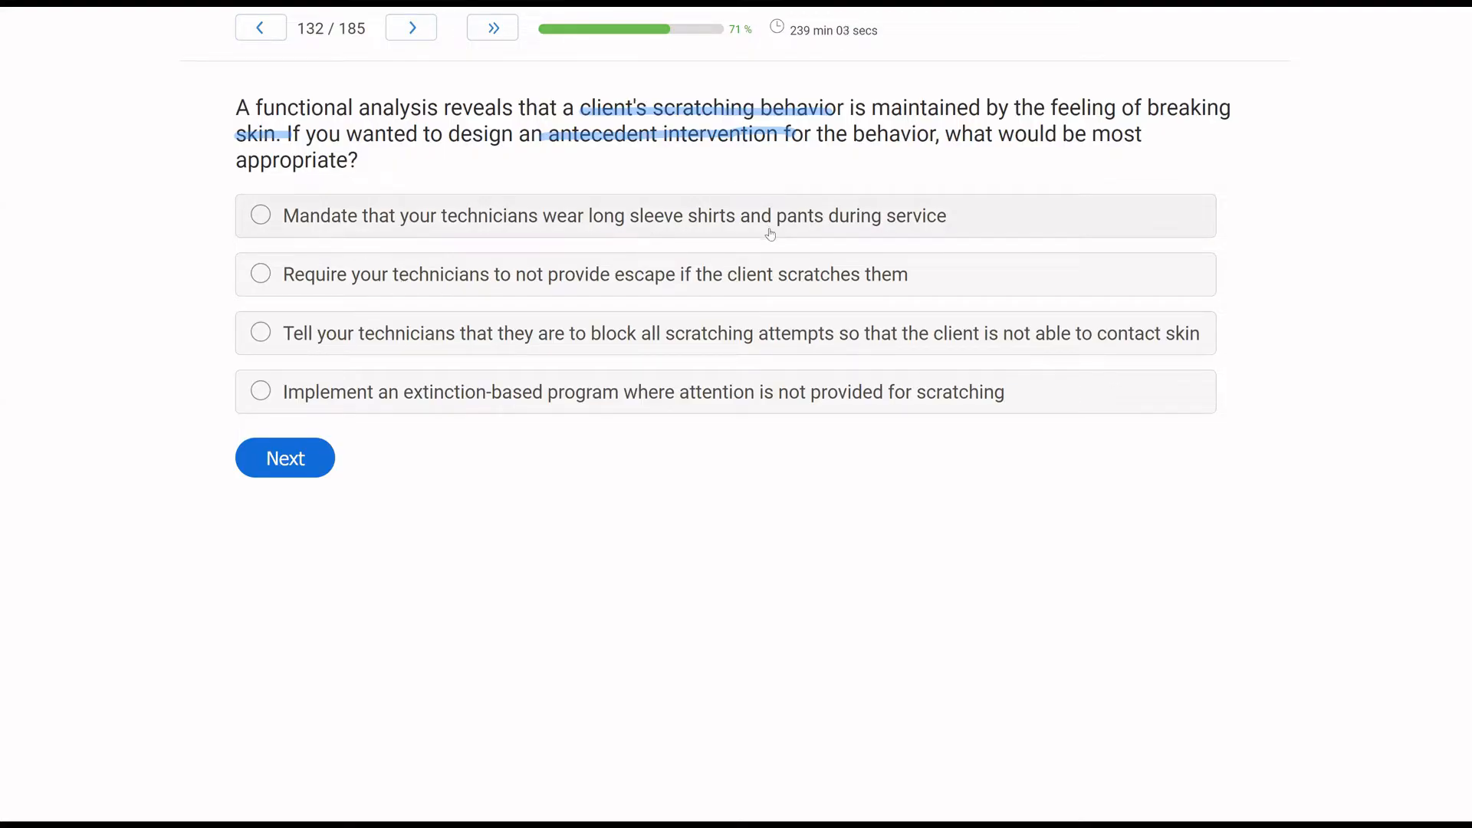
mouse_move(1037, 232)
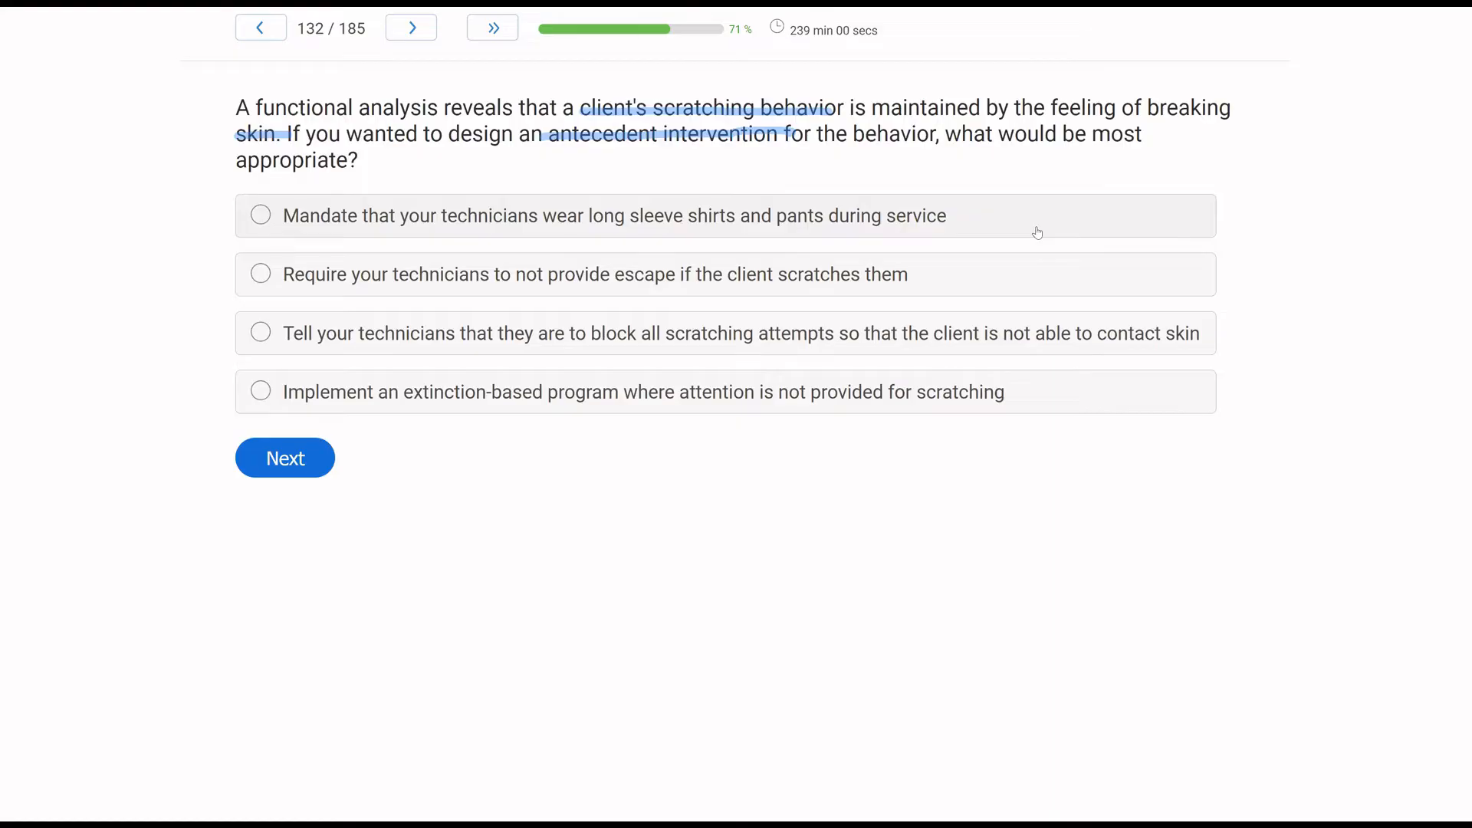
mouse_move(979, 145)
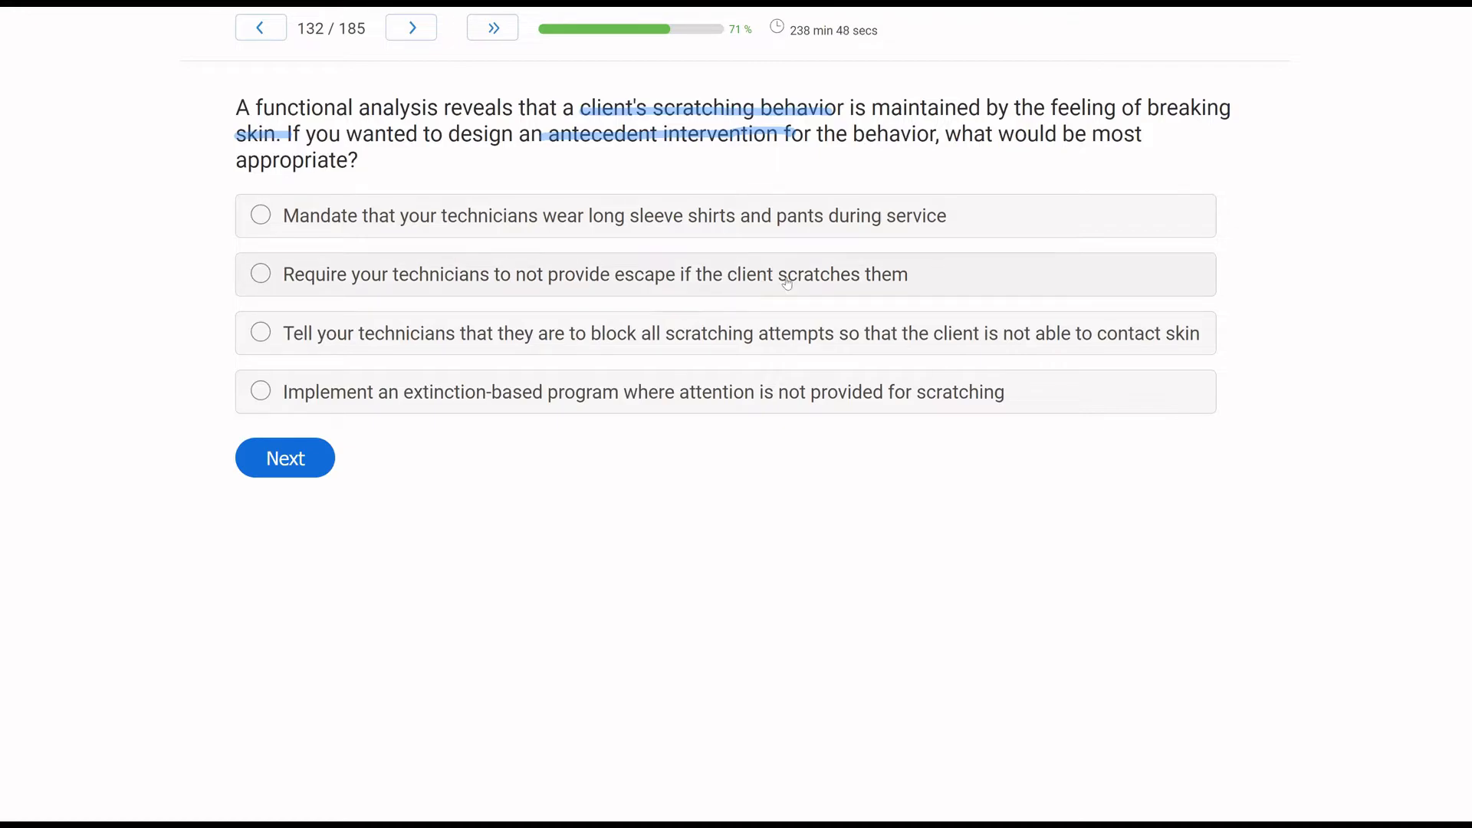
mouse_move(649, 295)
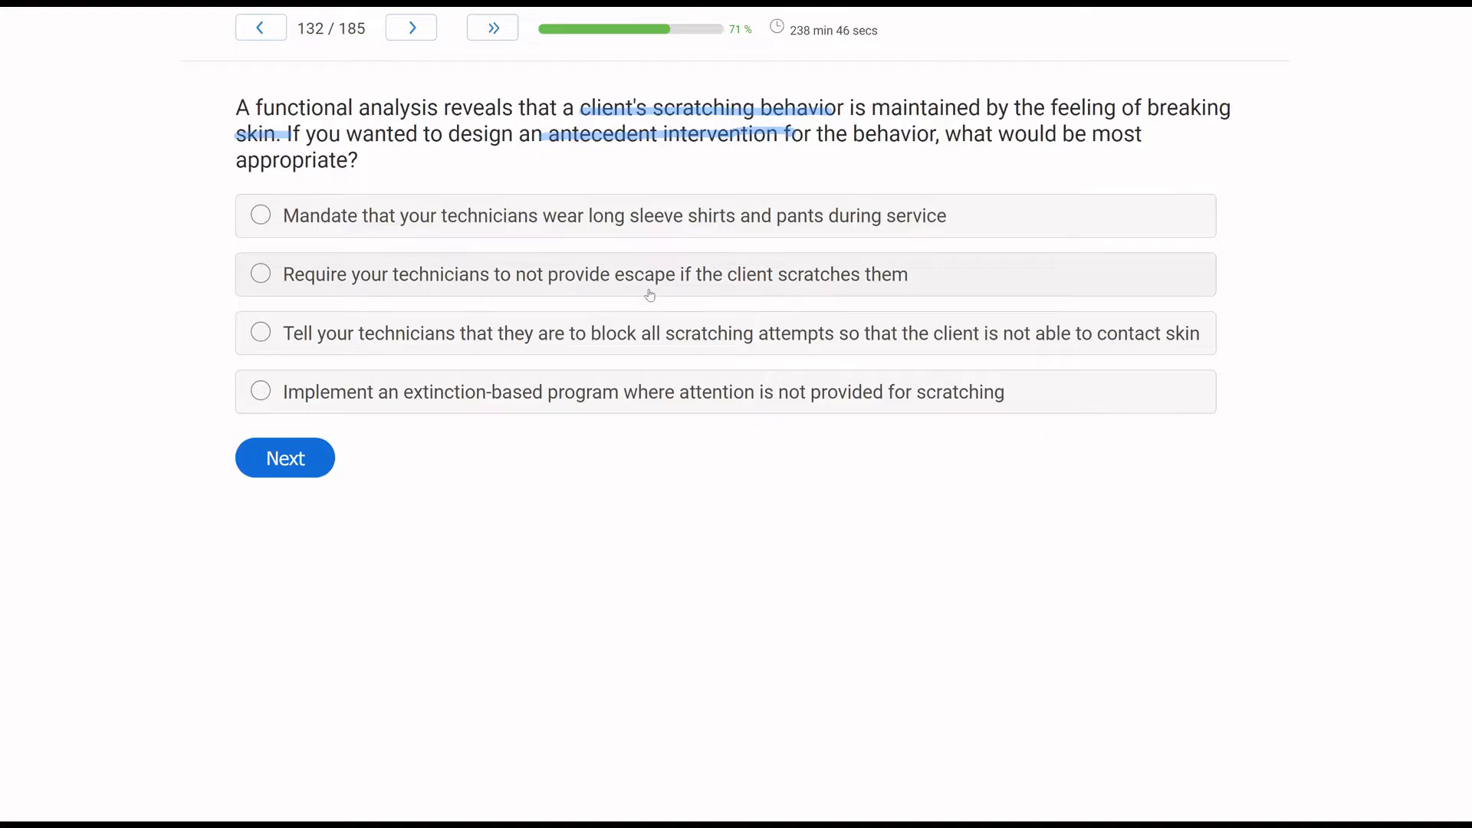
mouse_move(759, 257)
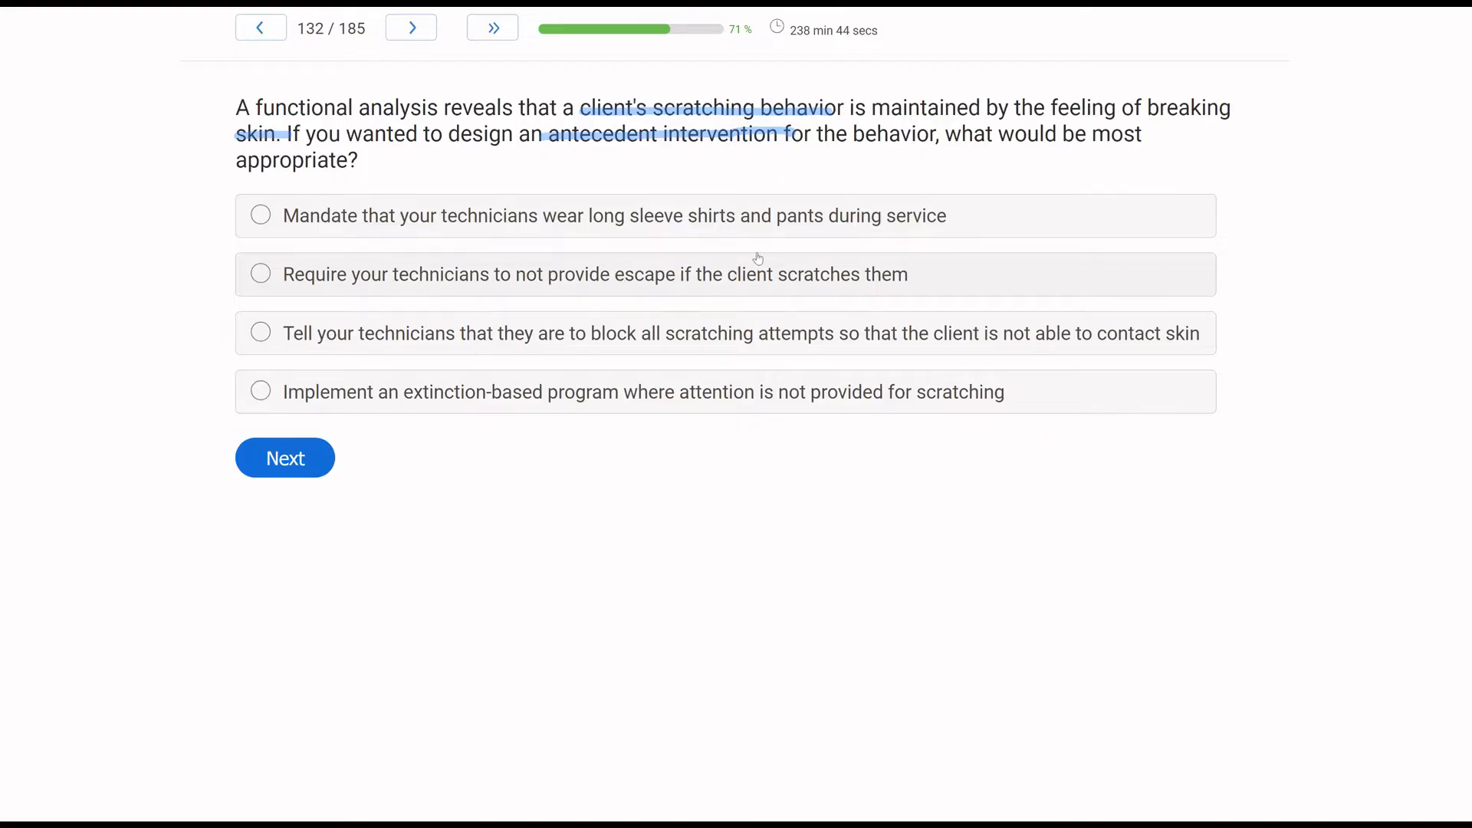
mouse_move(963, 122)
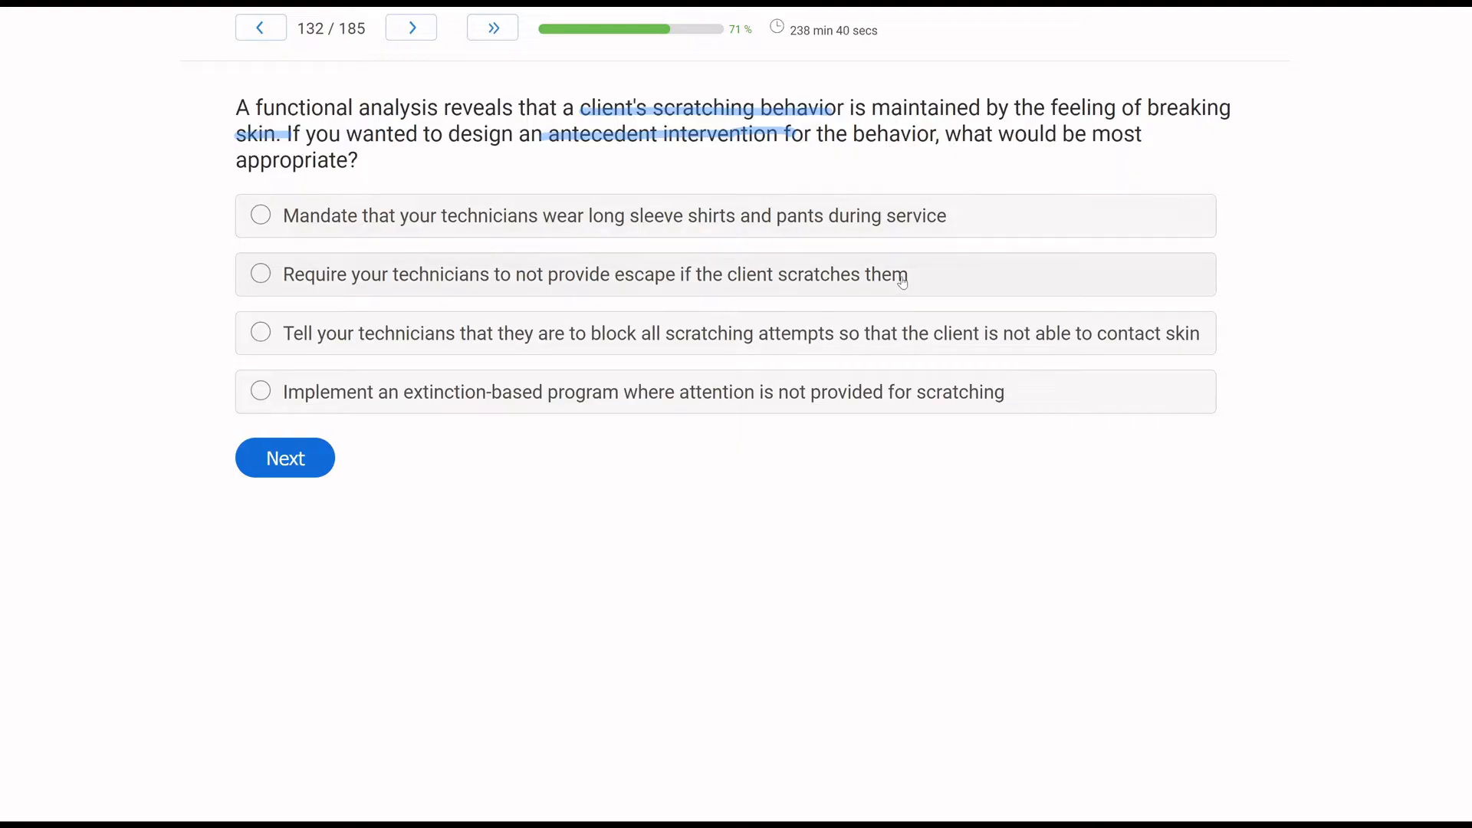
mouse_move(530, 345)
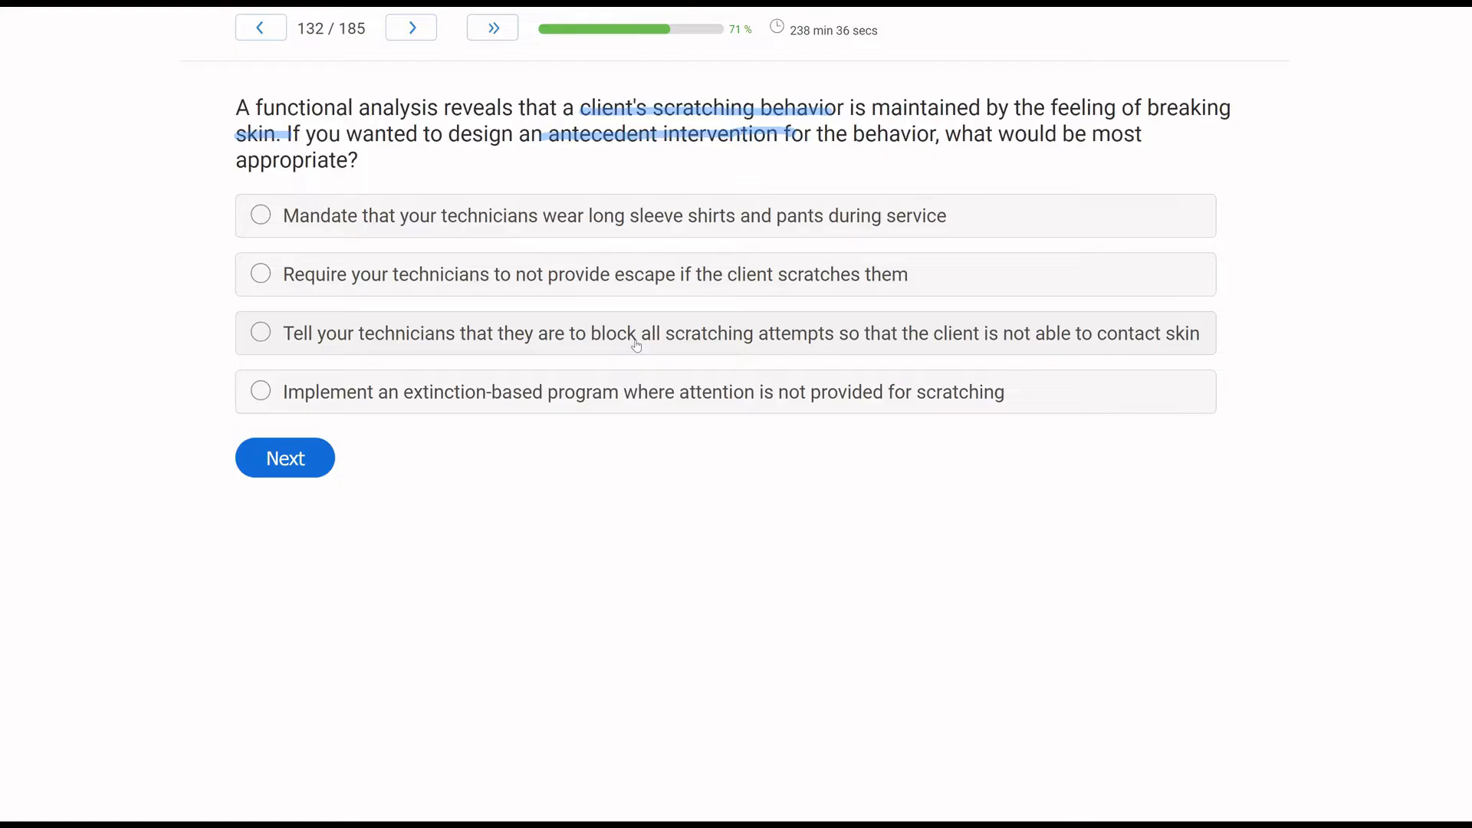
mouse_move(894, 347)
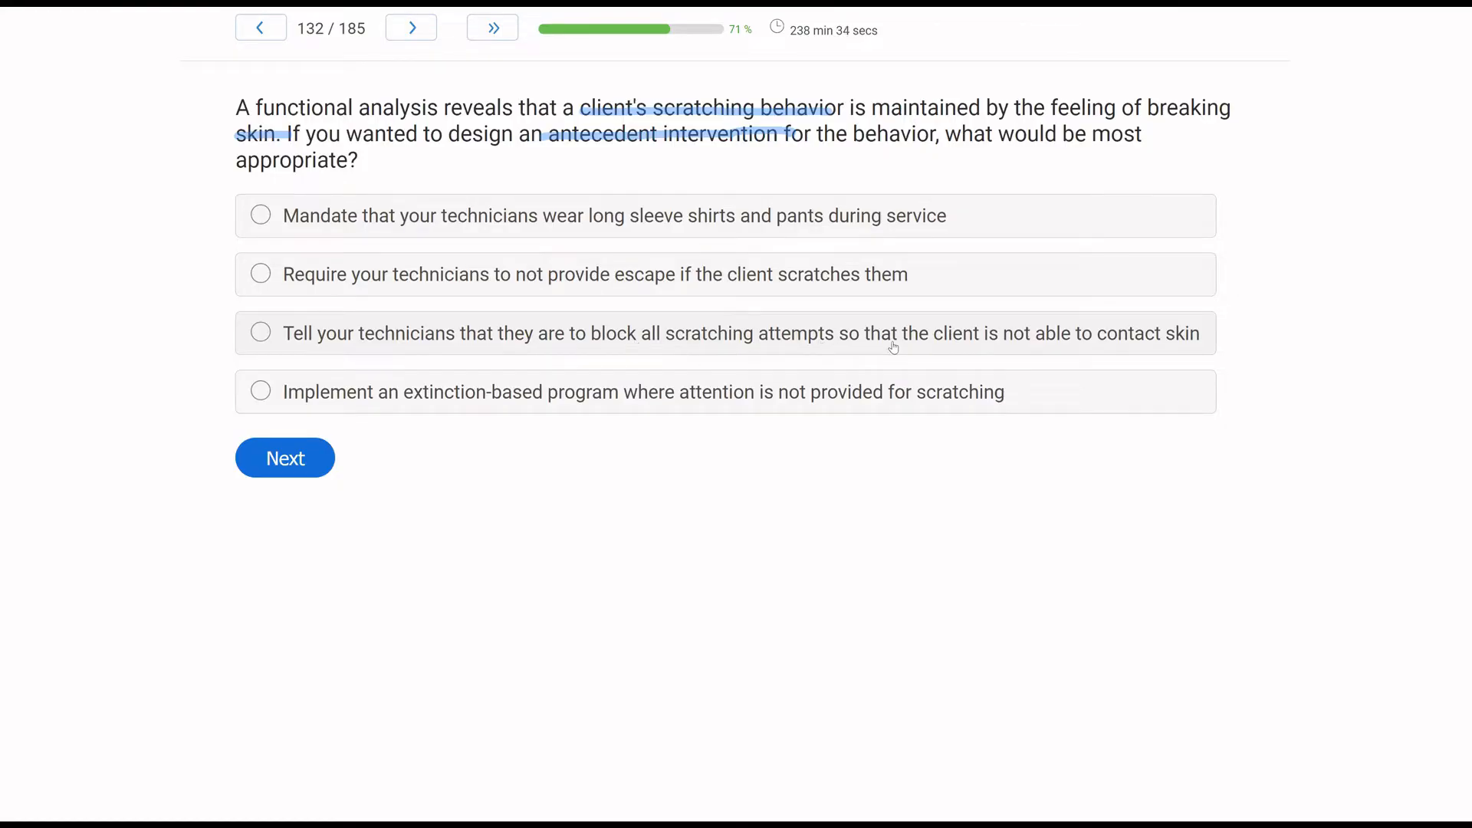
mouse_move(1017, 356)
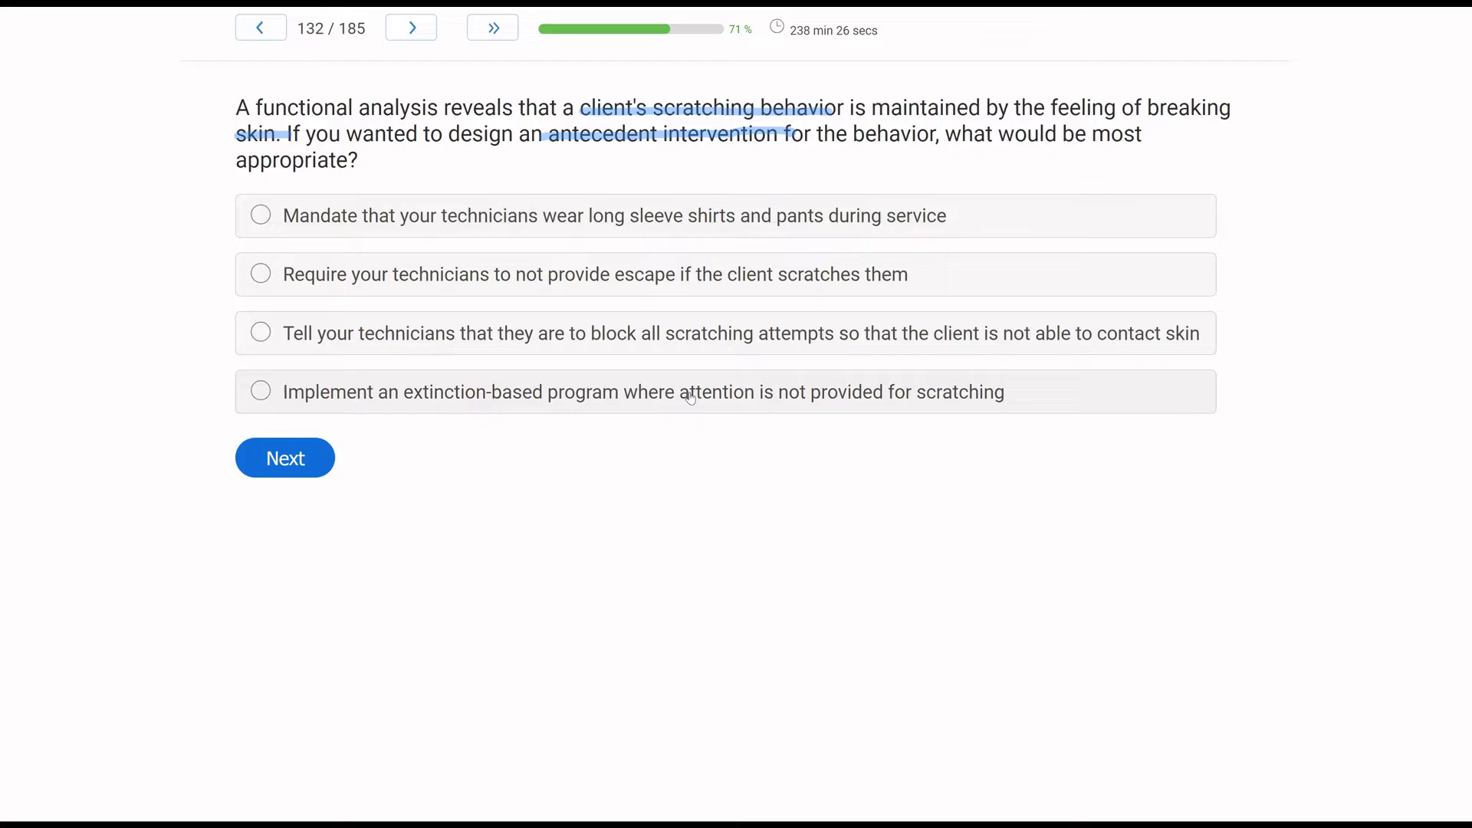
mouse_move(538, 422)
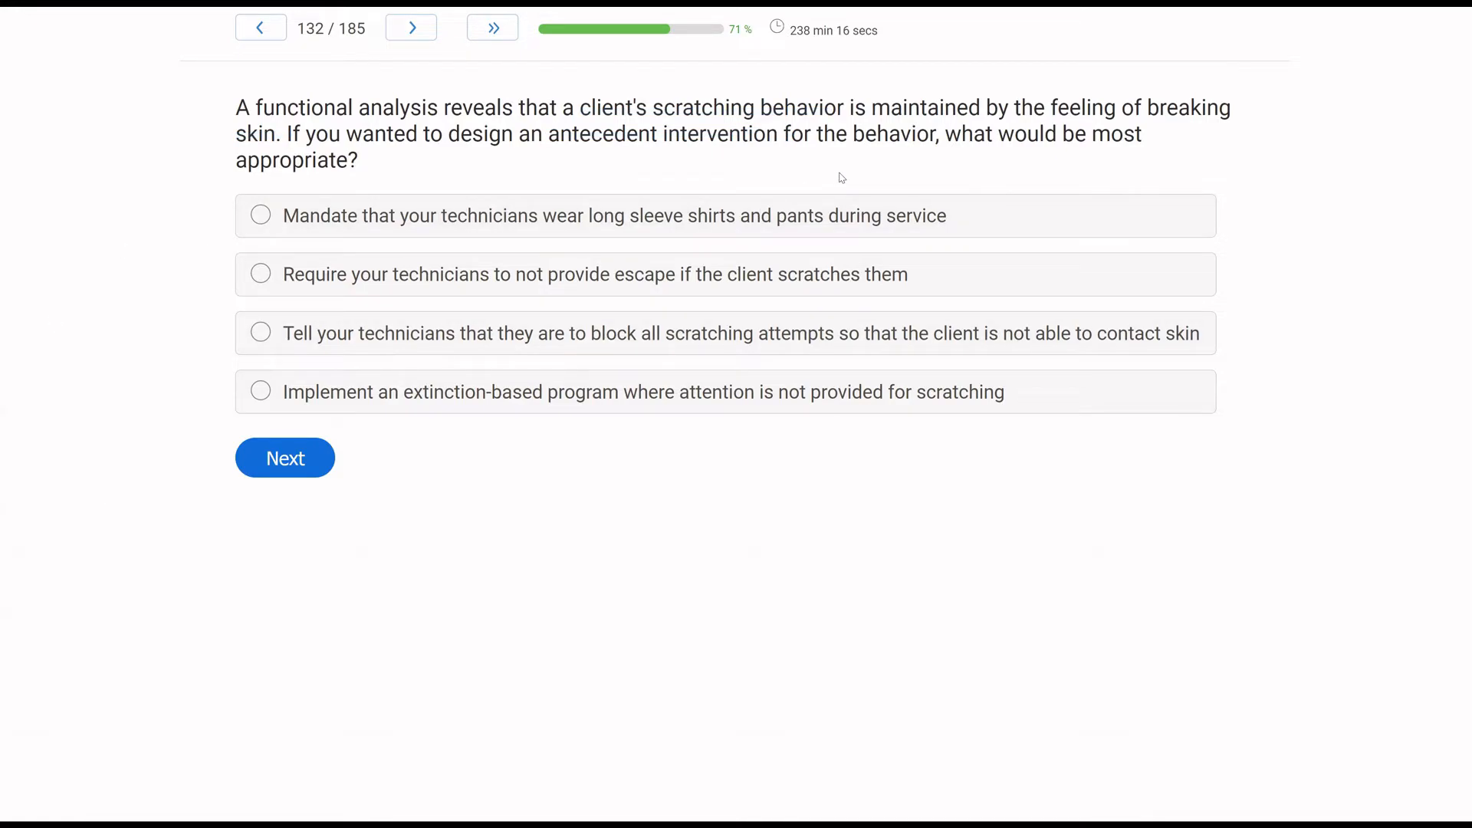
mouse_move(678, 390)
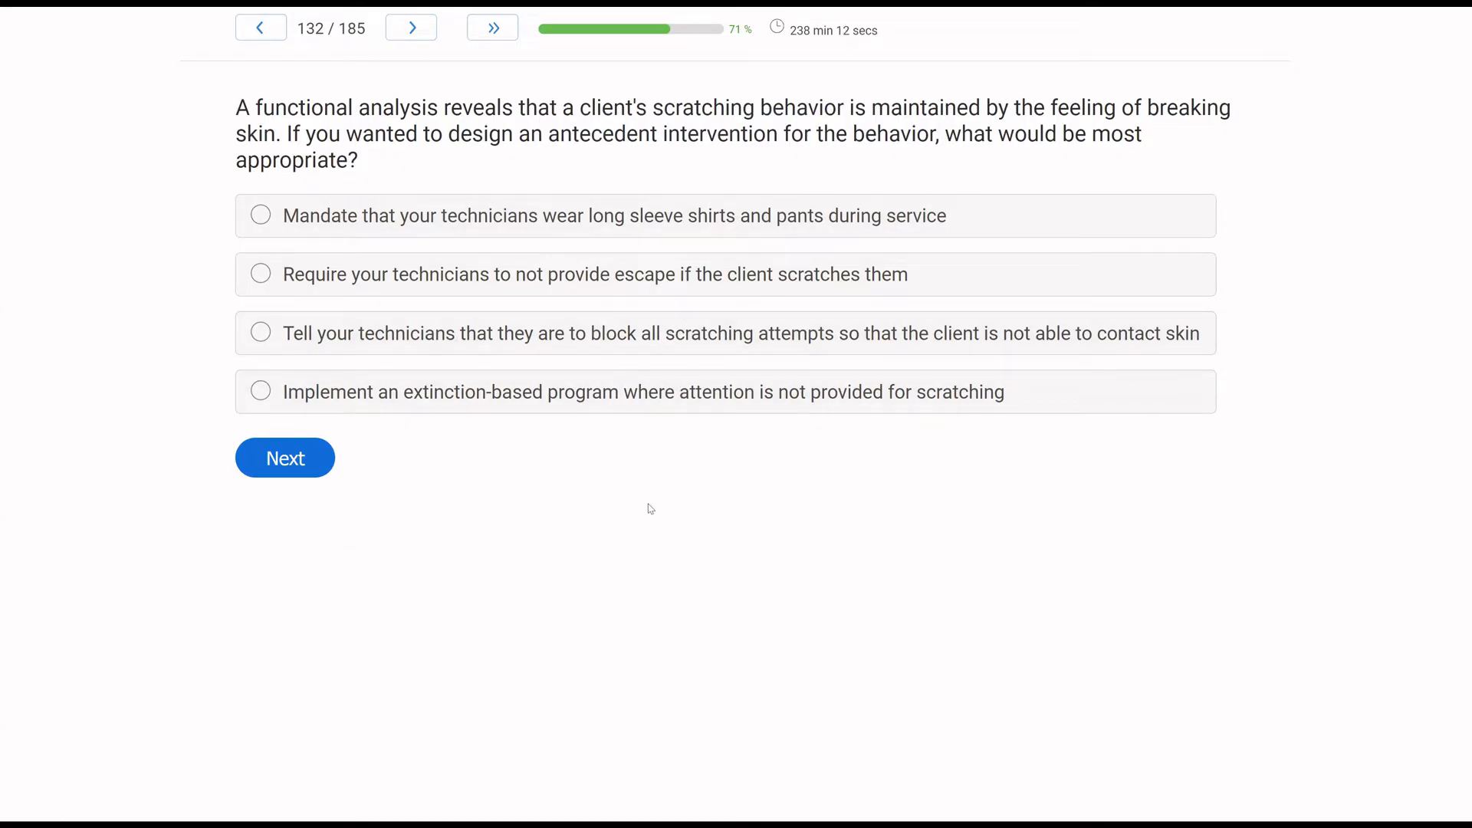
mouse_move(791, 528)
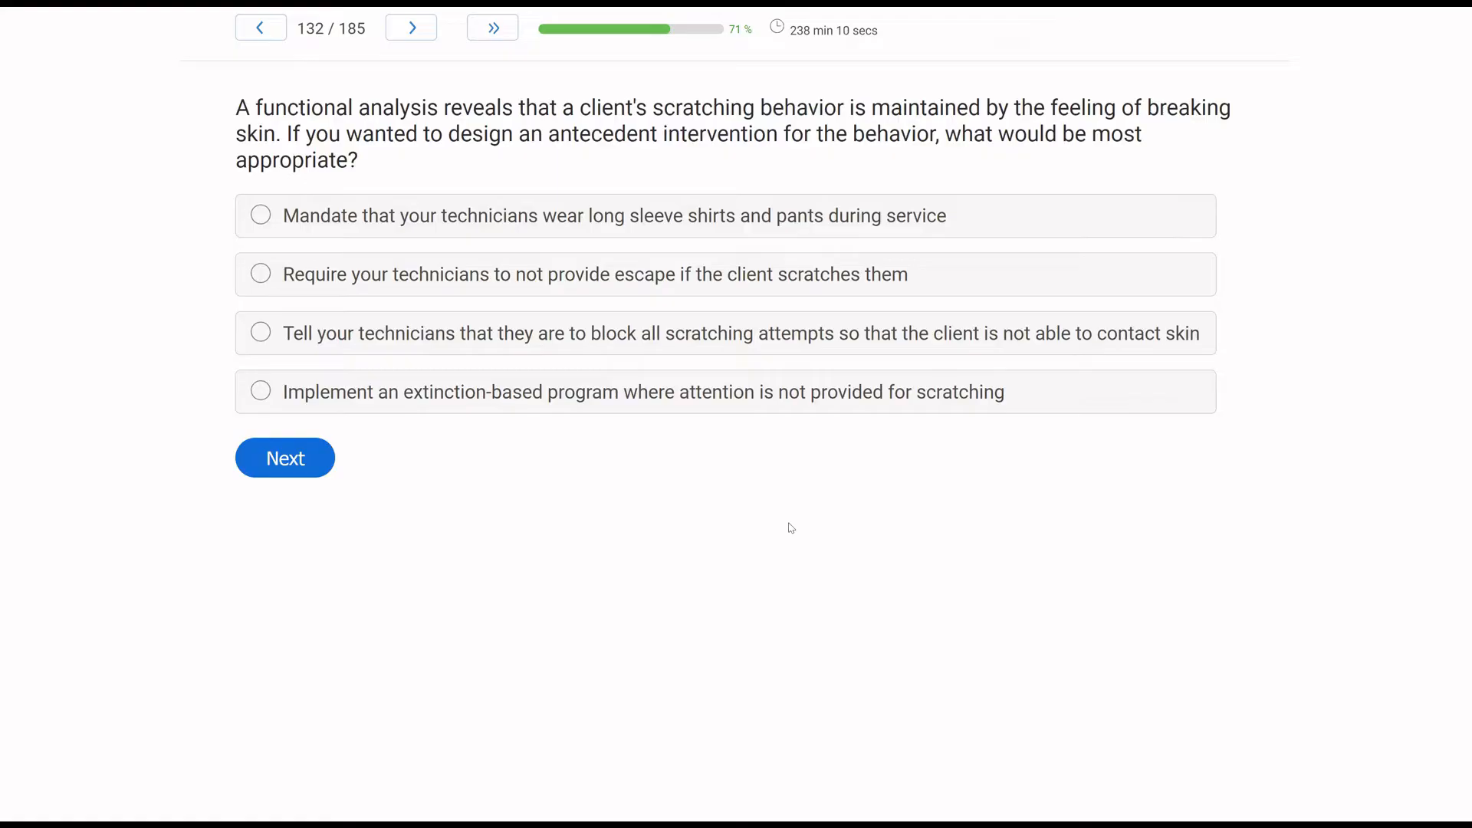
mouse_move(677, 415)
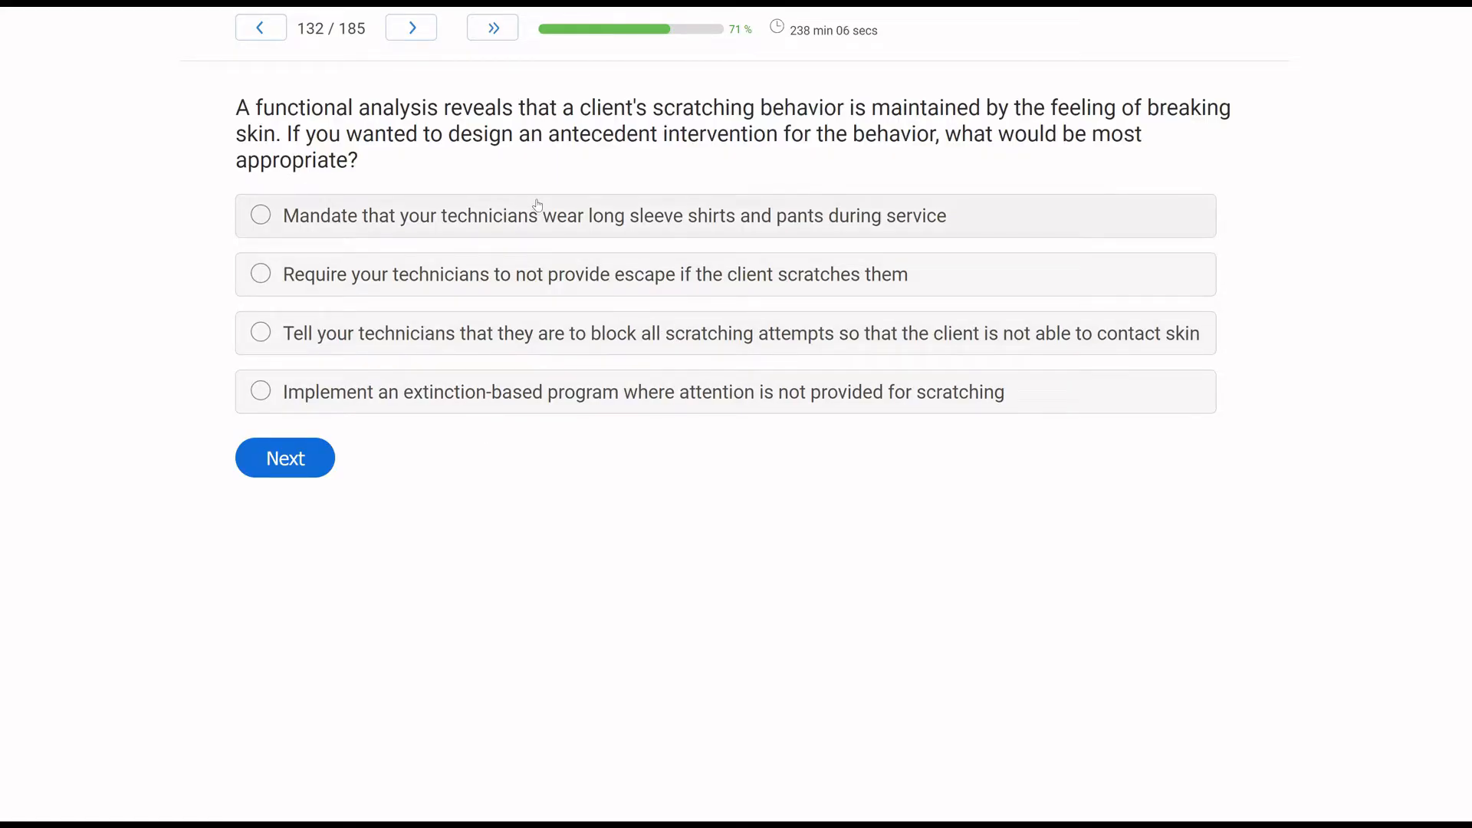
Answer question 132 with the long sleeve shirts and pants option, then advance.
left_click(260, 215)
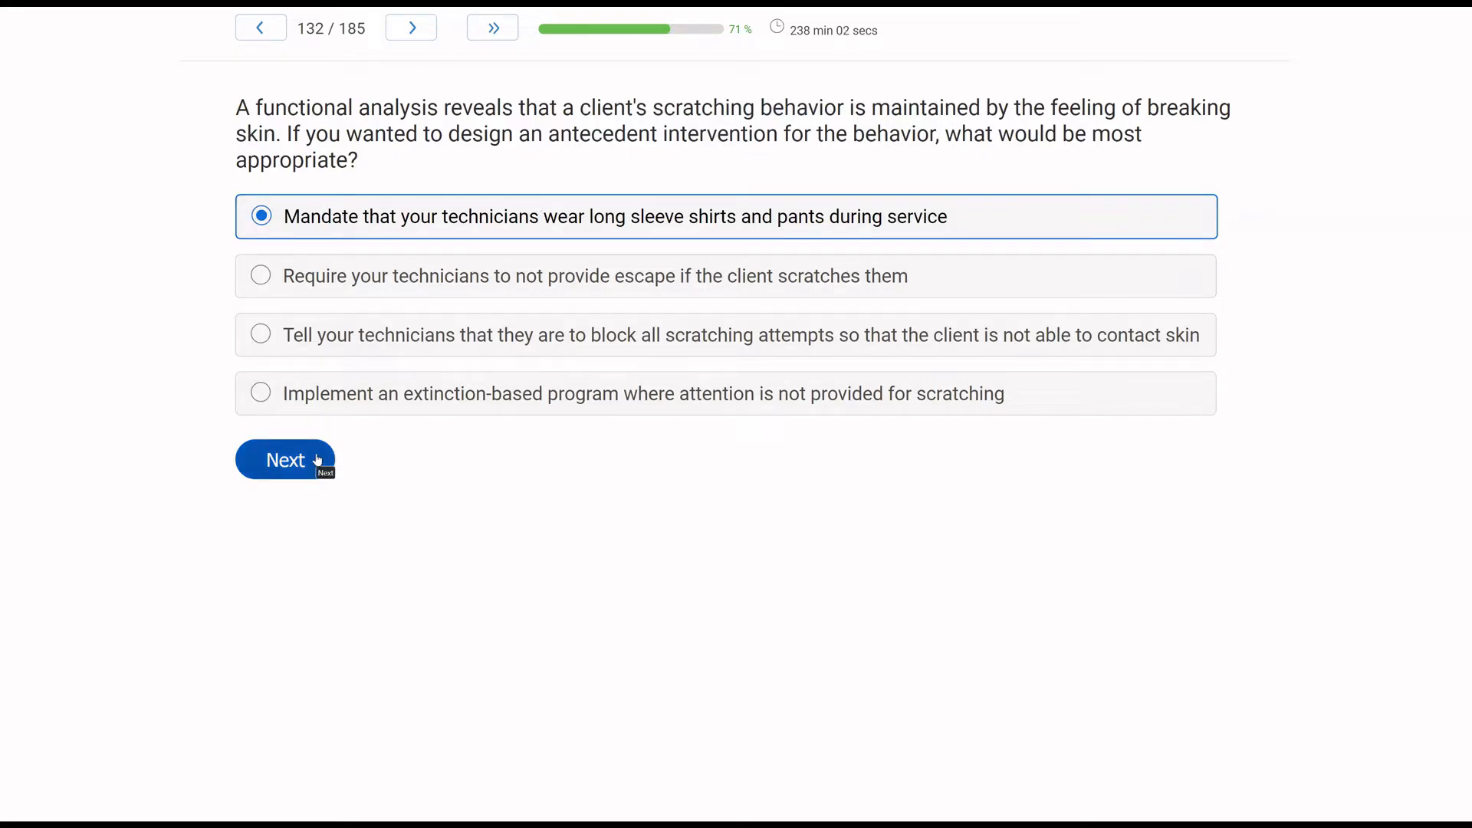
left_click(286, 461)
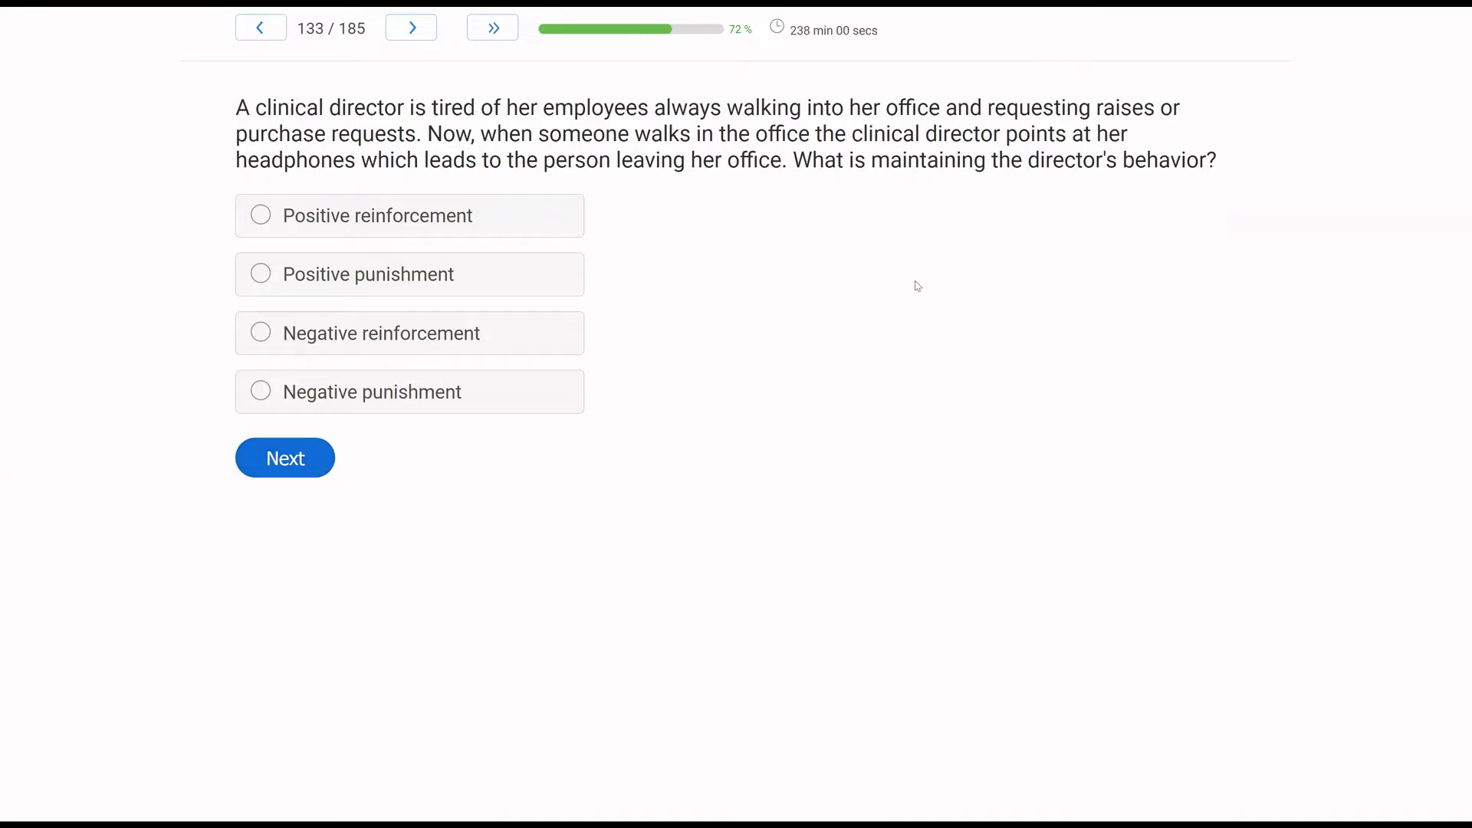
mouse_move(936, 224)
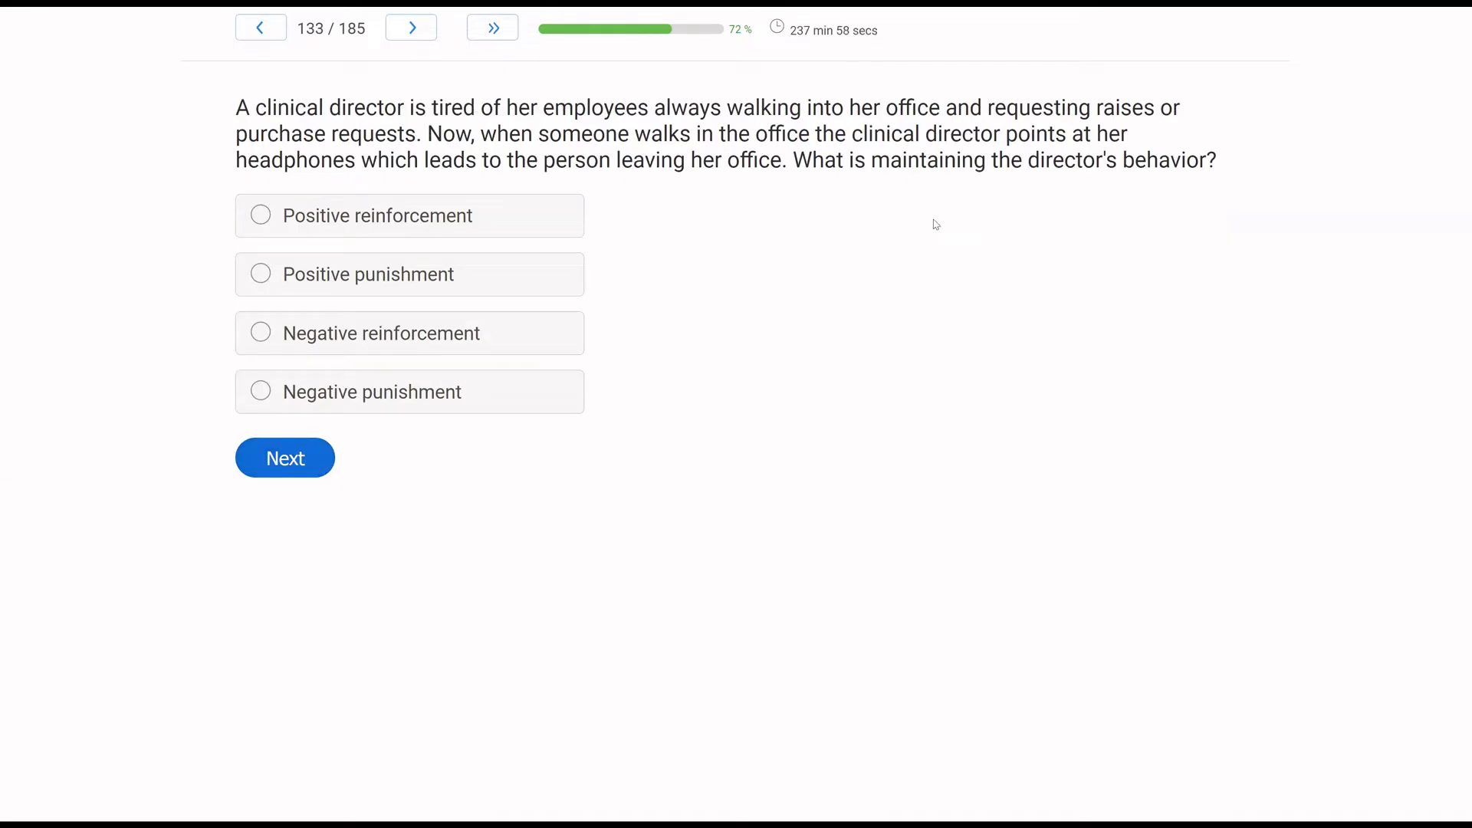
mouse_move(918, 245)
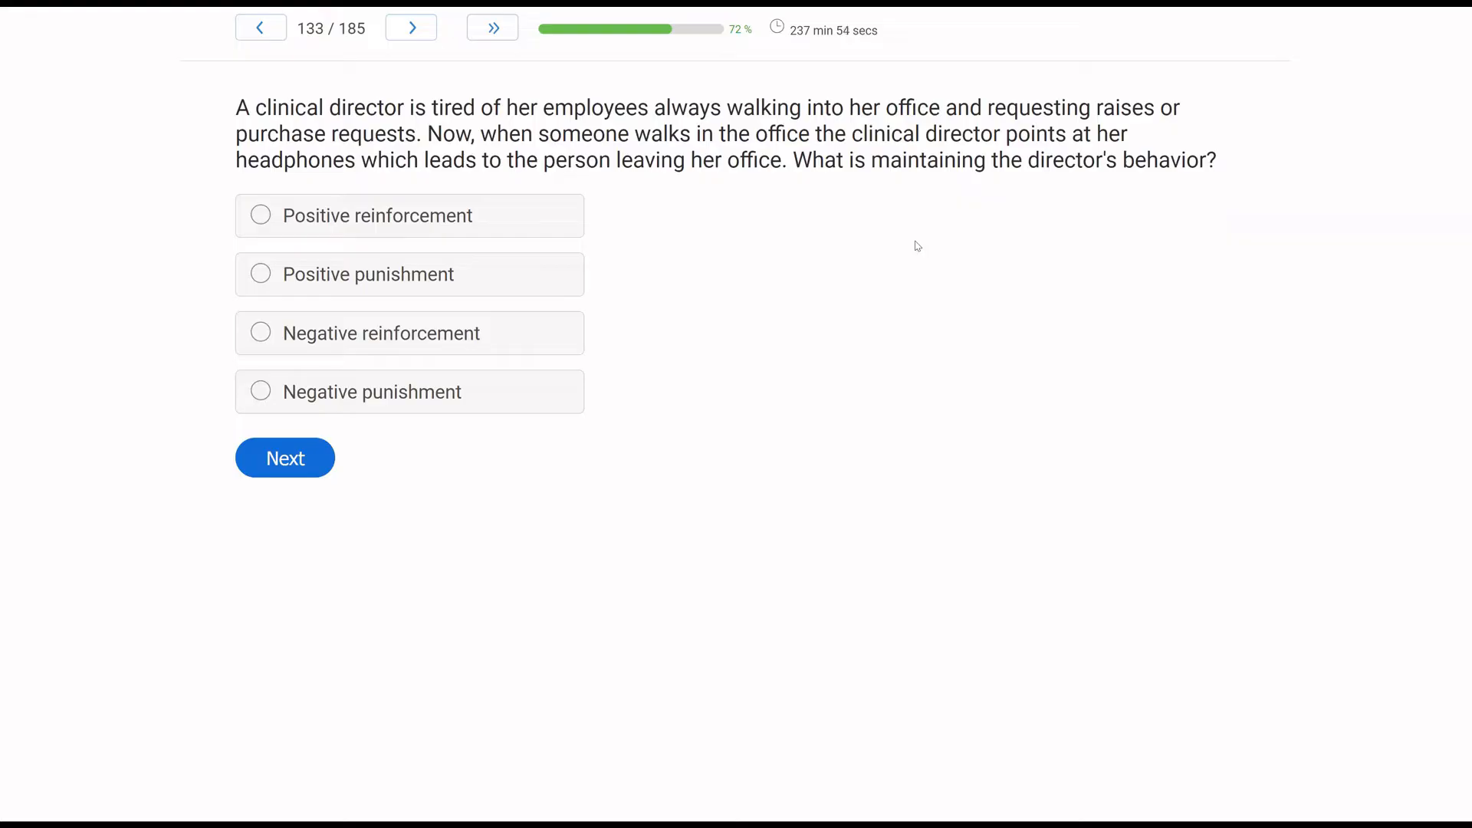
mouse_move(852, 262)
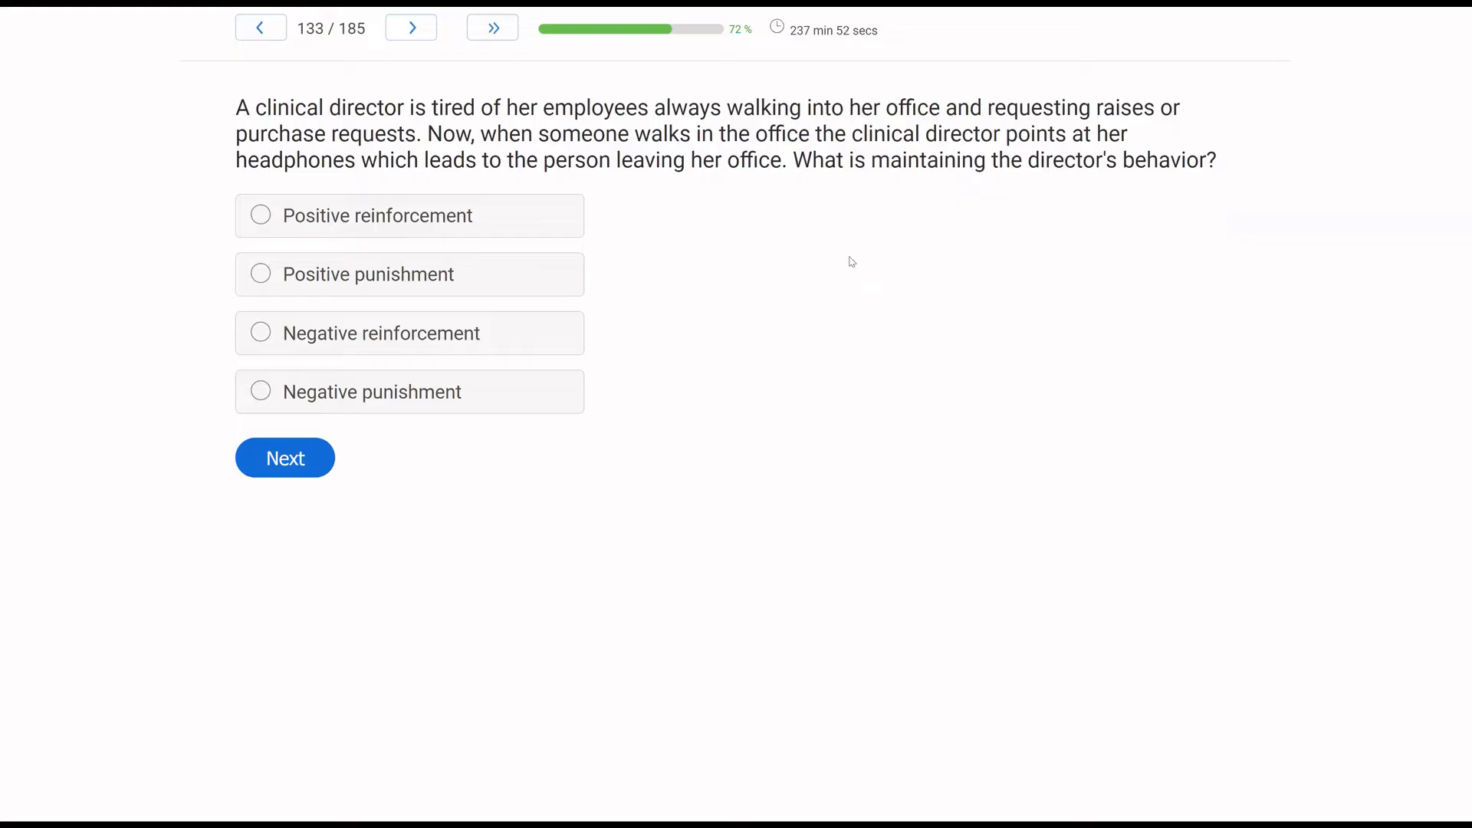
mouse_move(787, 296)
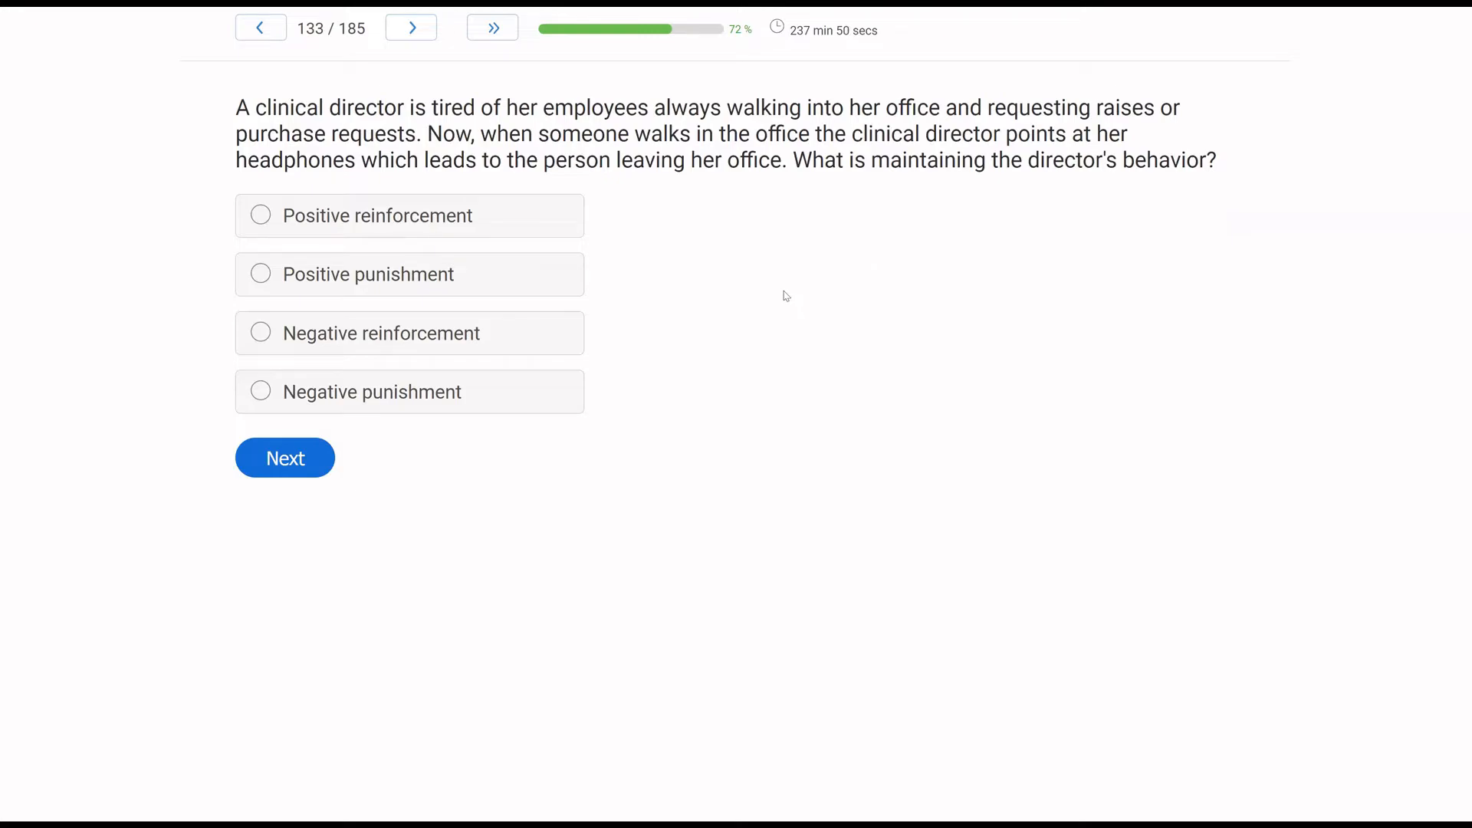
mouse_move(41, 329)
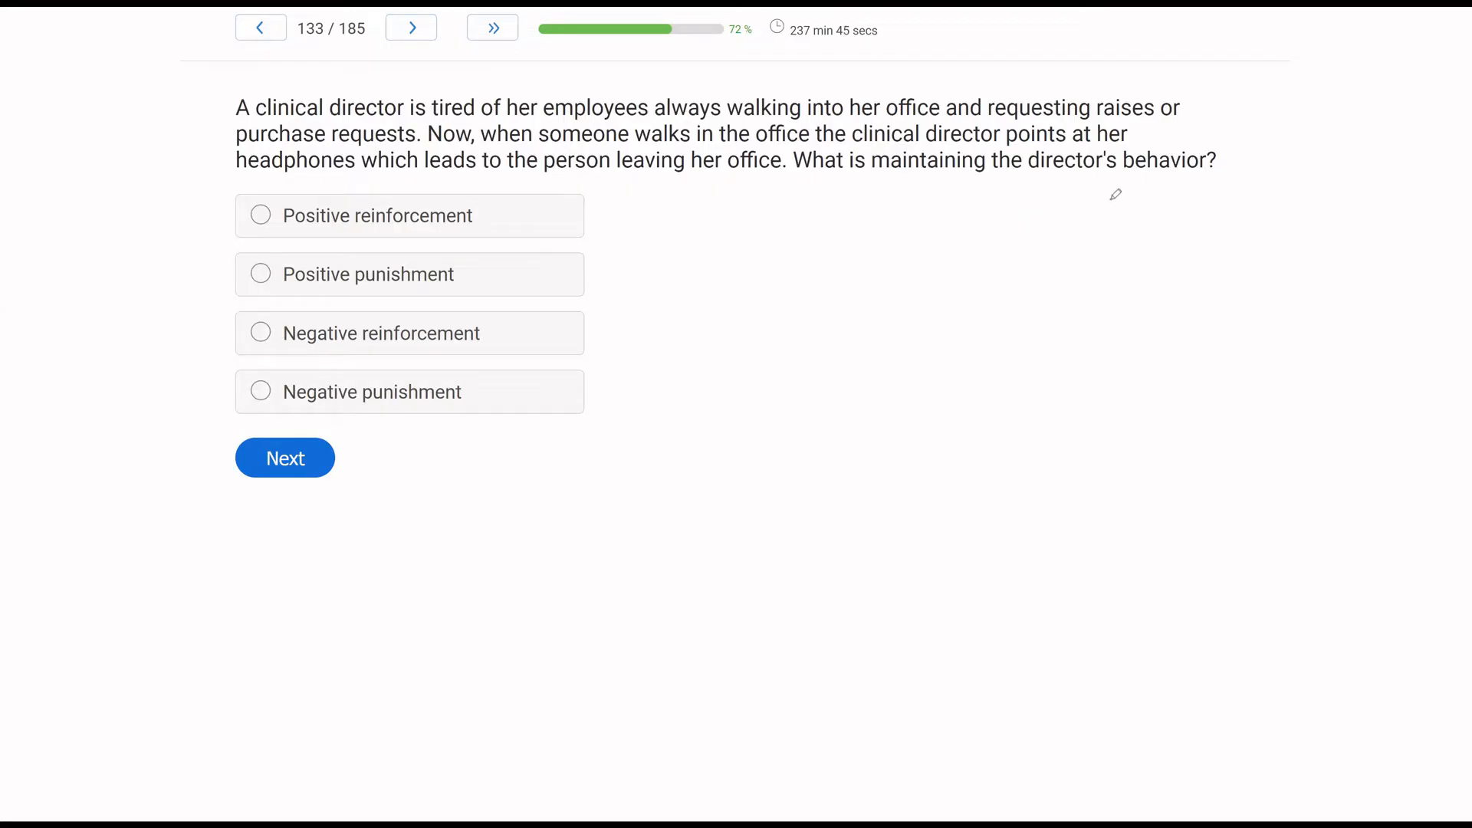
mouse_move(1011, 155)
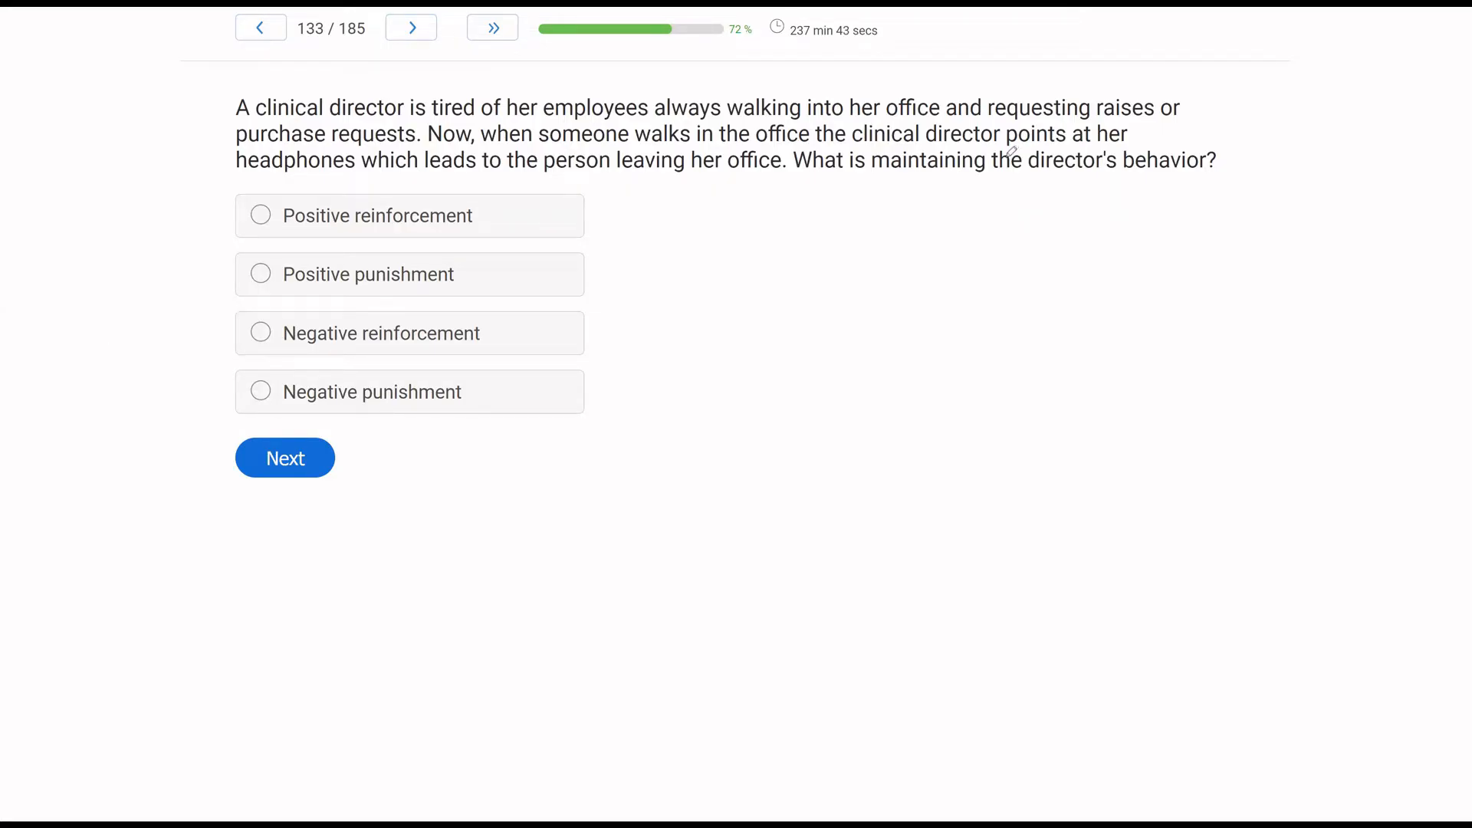
Underline the director's behavior, answer Negative reinforcement, and advance to question 134.
left_click_drag(996, 159, 1217, 160)
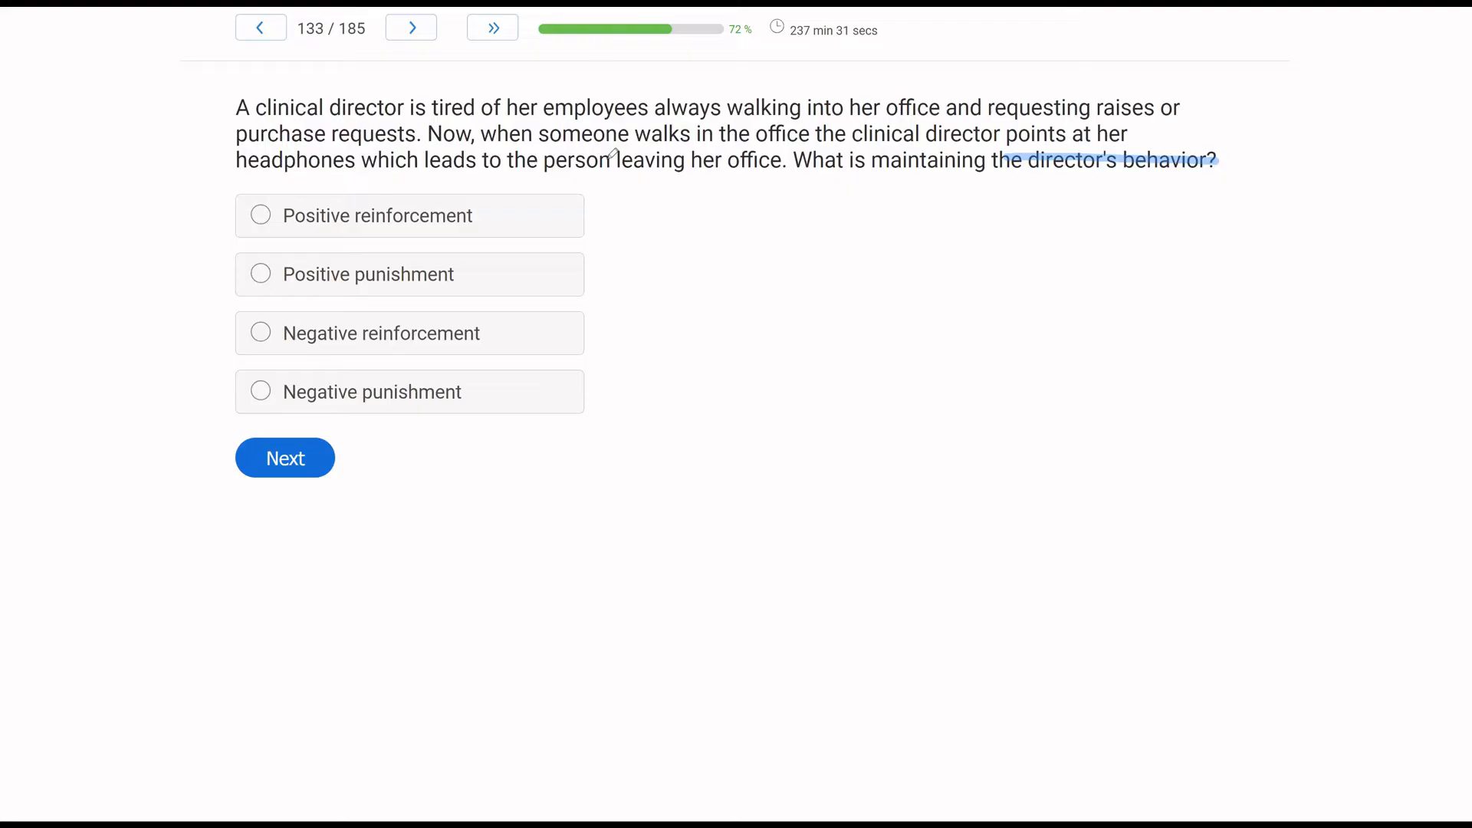
mouse_move(647, 152)
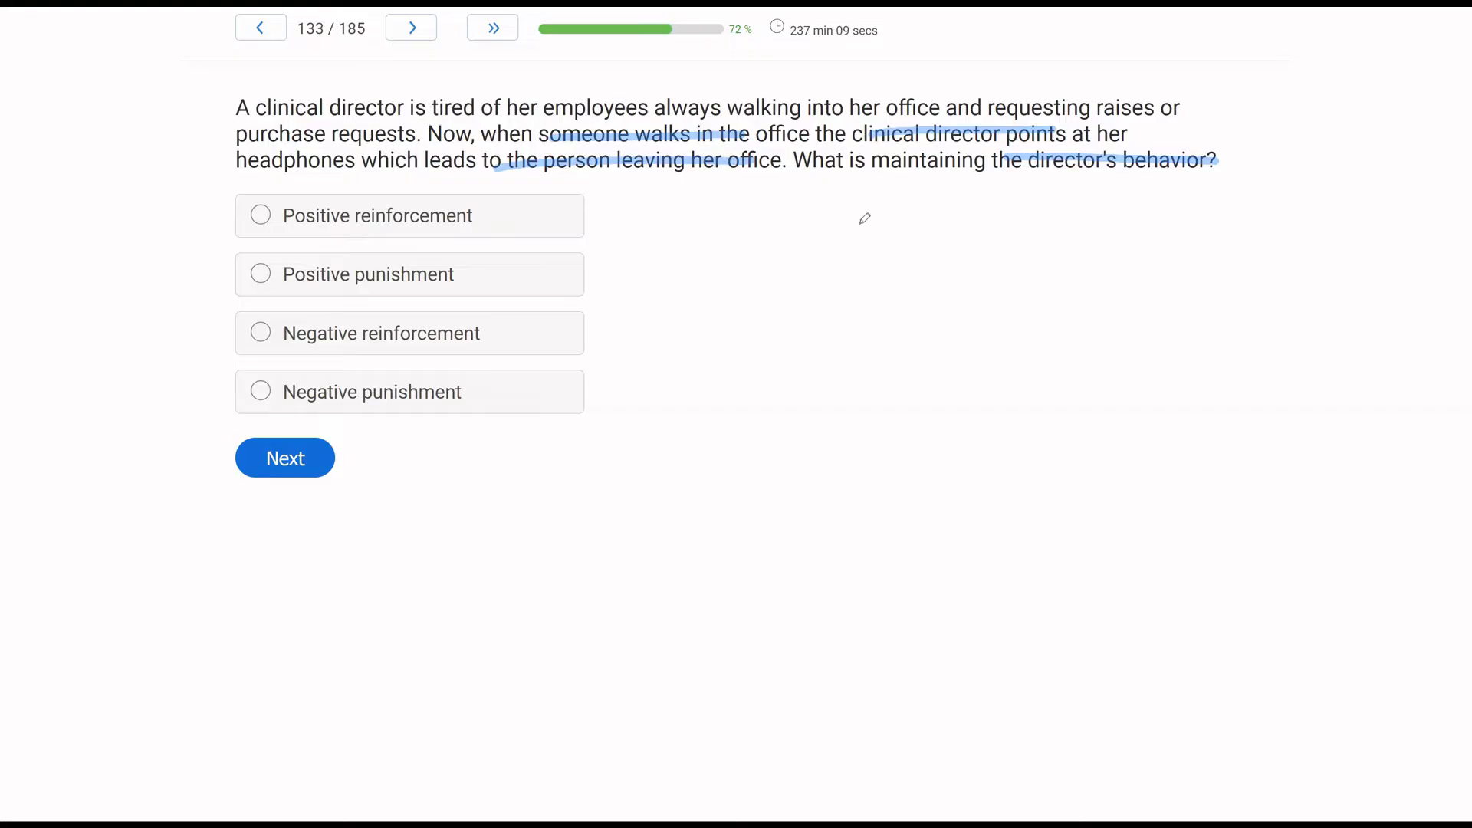
mouse_move(755, 230)
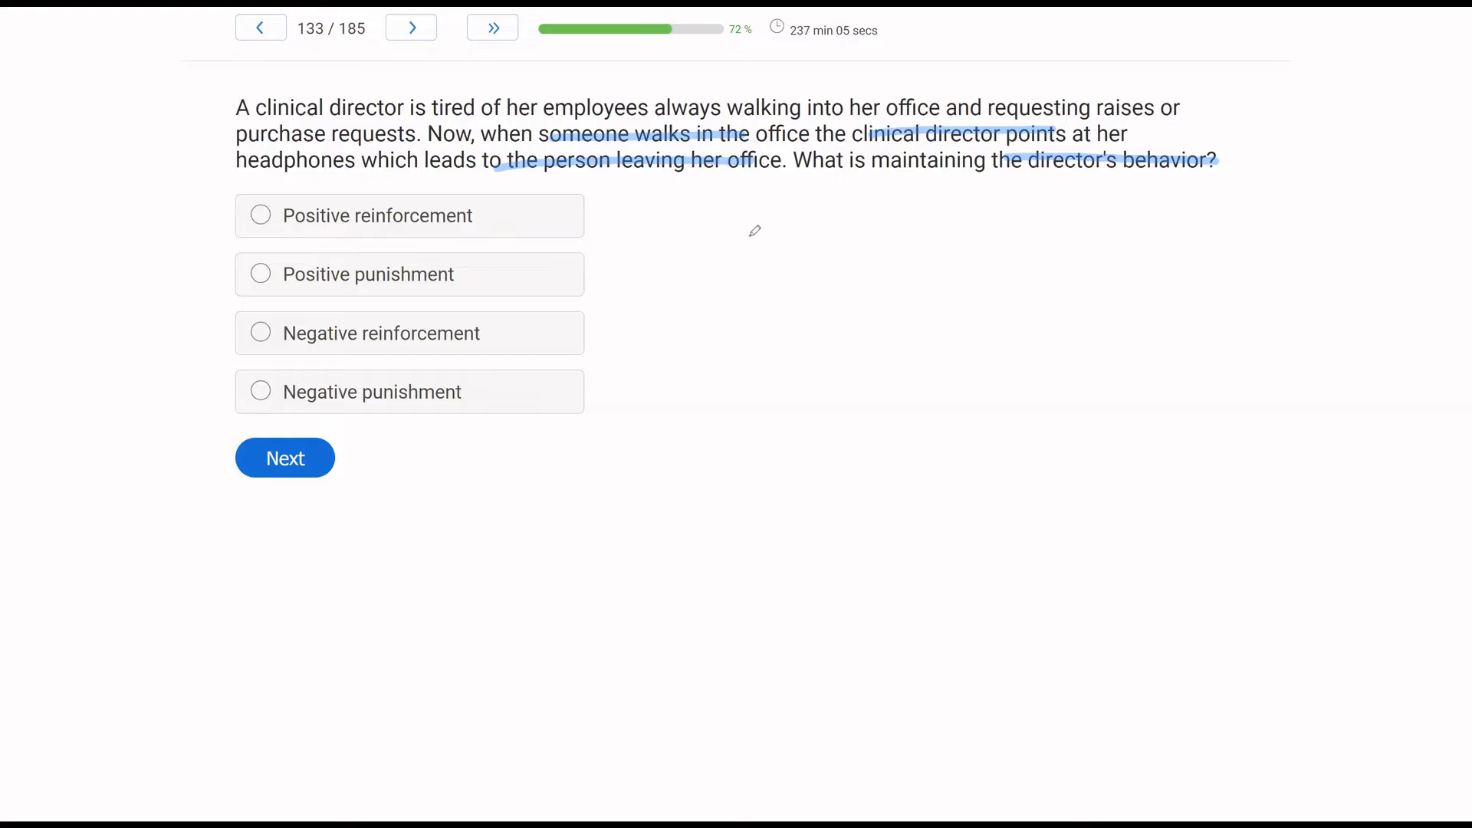
mouse_move(682, 243)
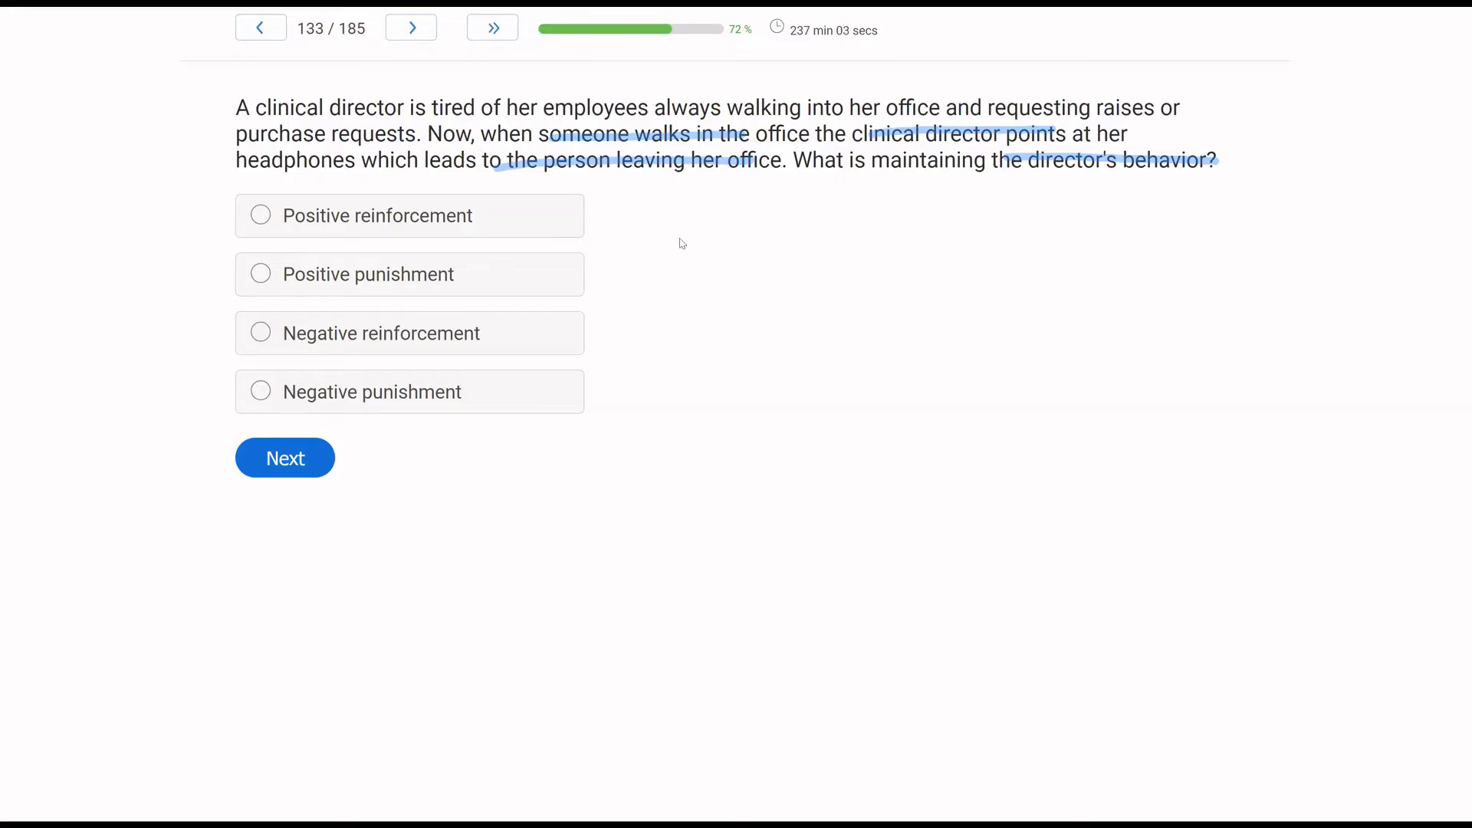
mouse_move(711, 196)
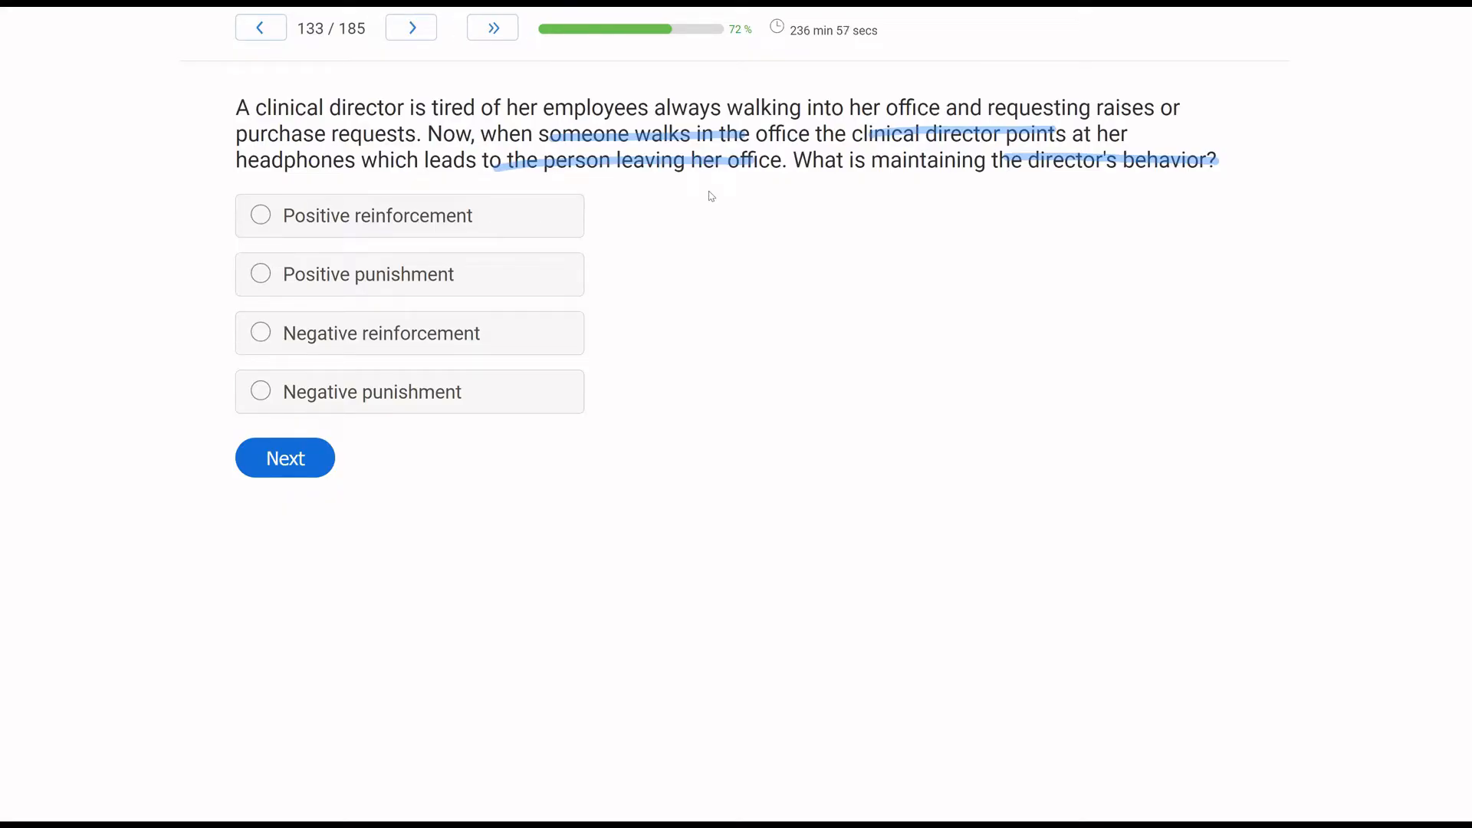
mouse_move(802, 63)
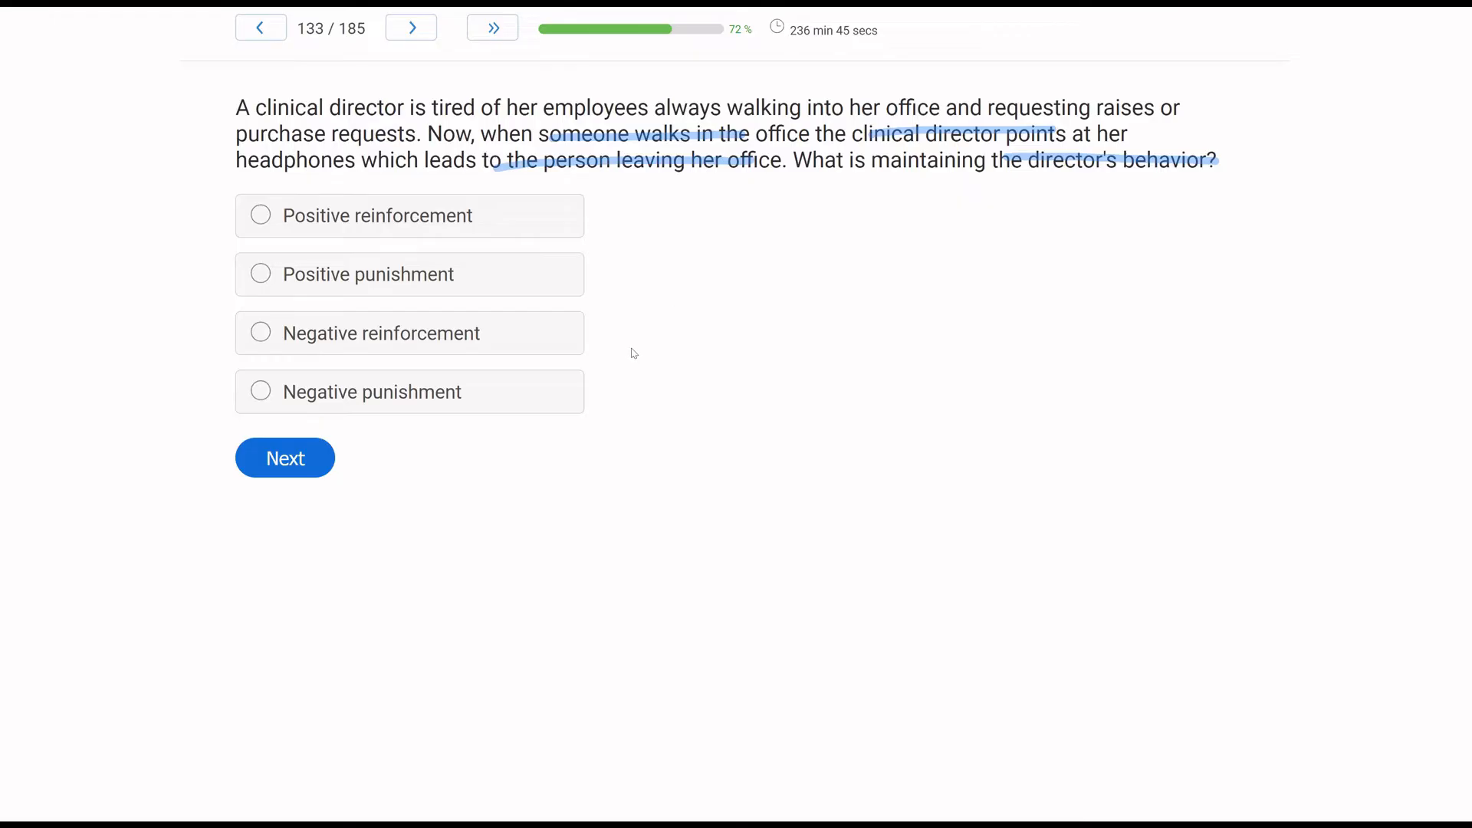
mouse_move(687, 356)
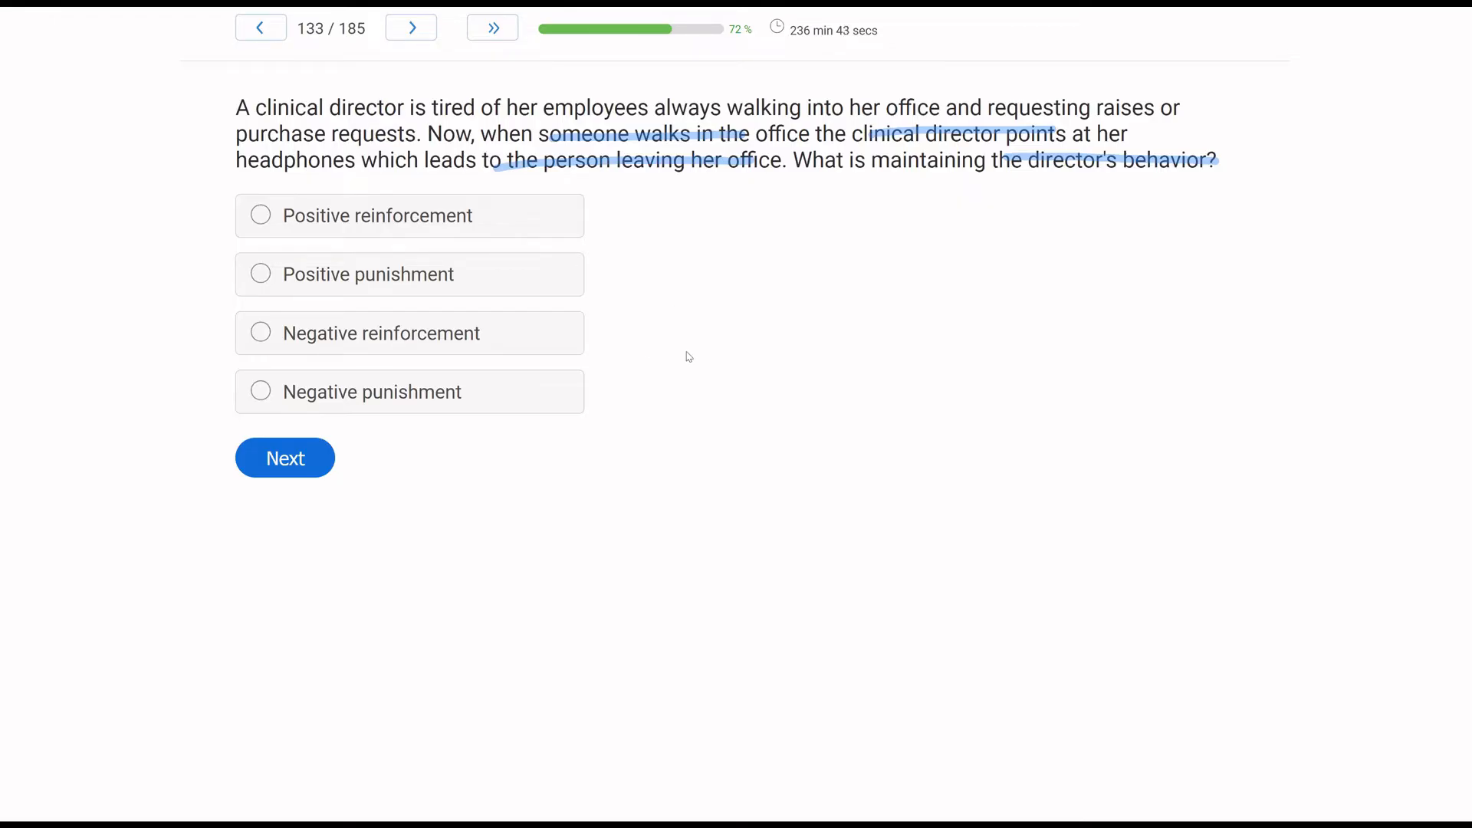
mouse_move(44, 504)
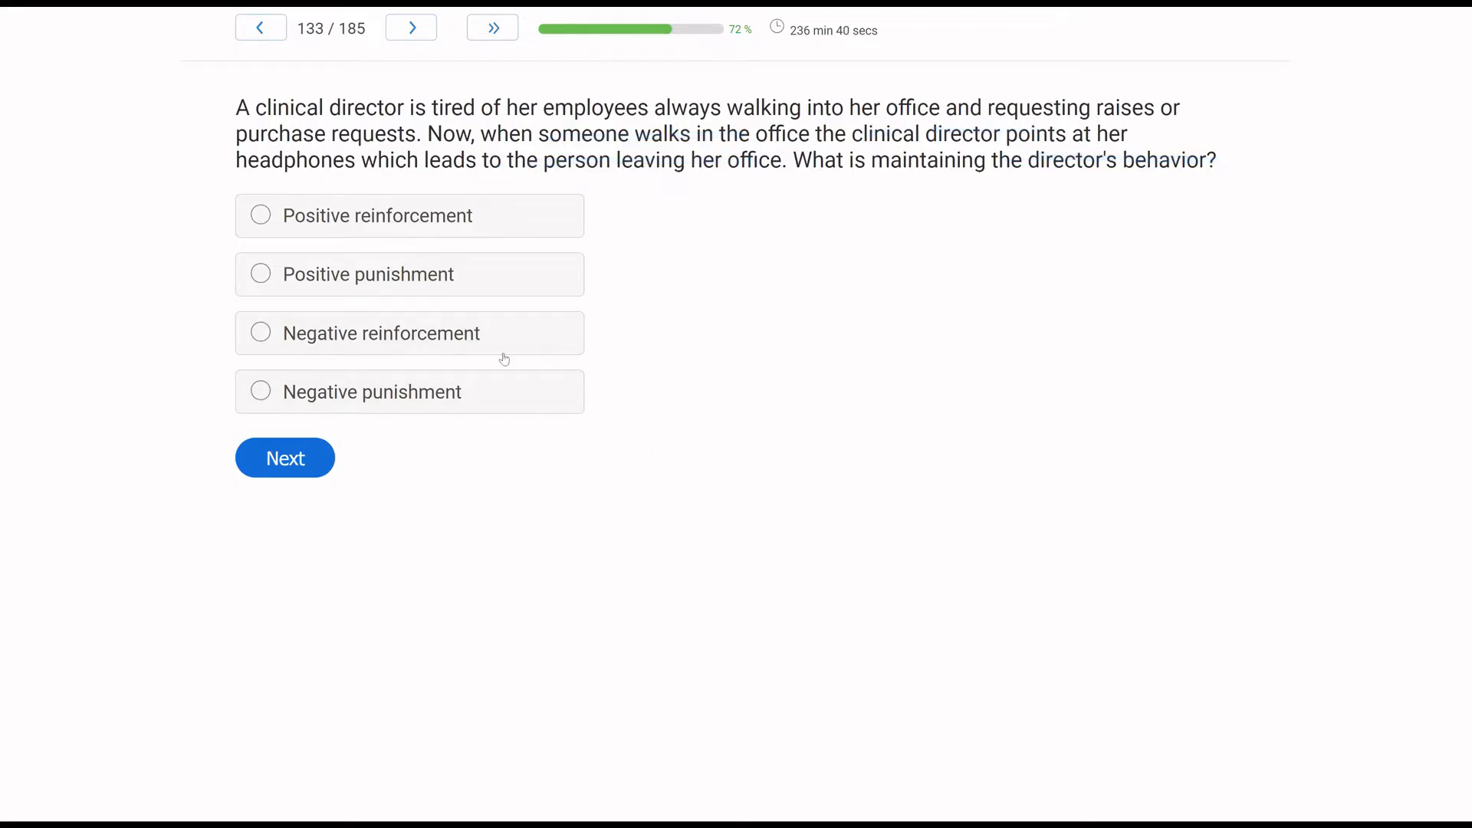
left_click(260, 333)
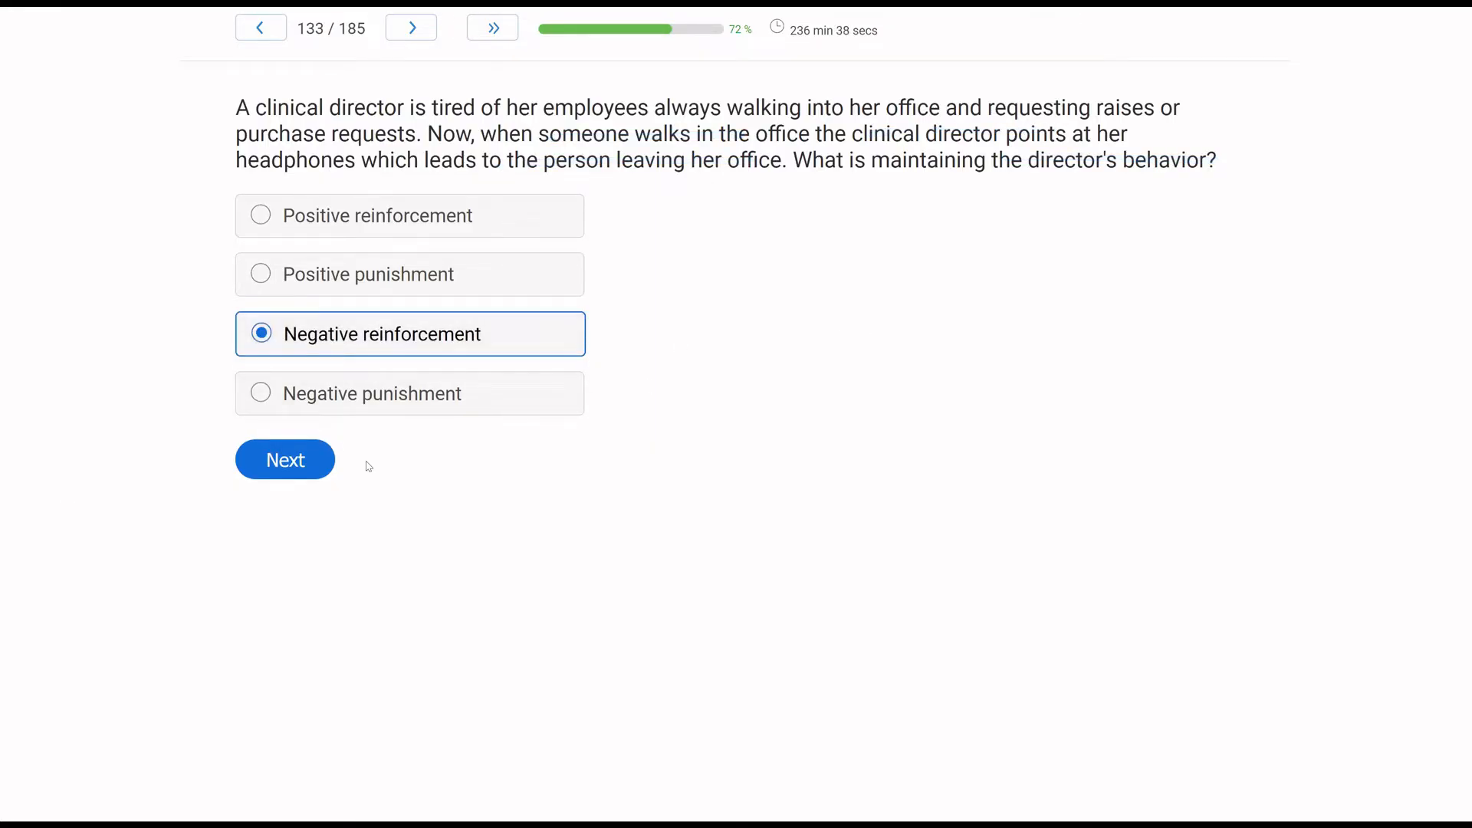
left_click(284, 460)
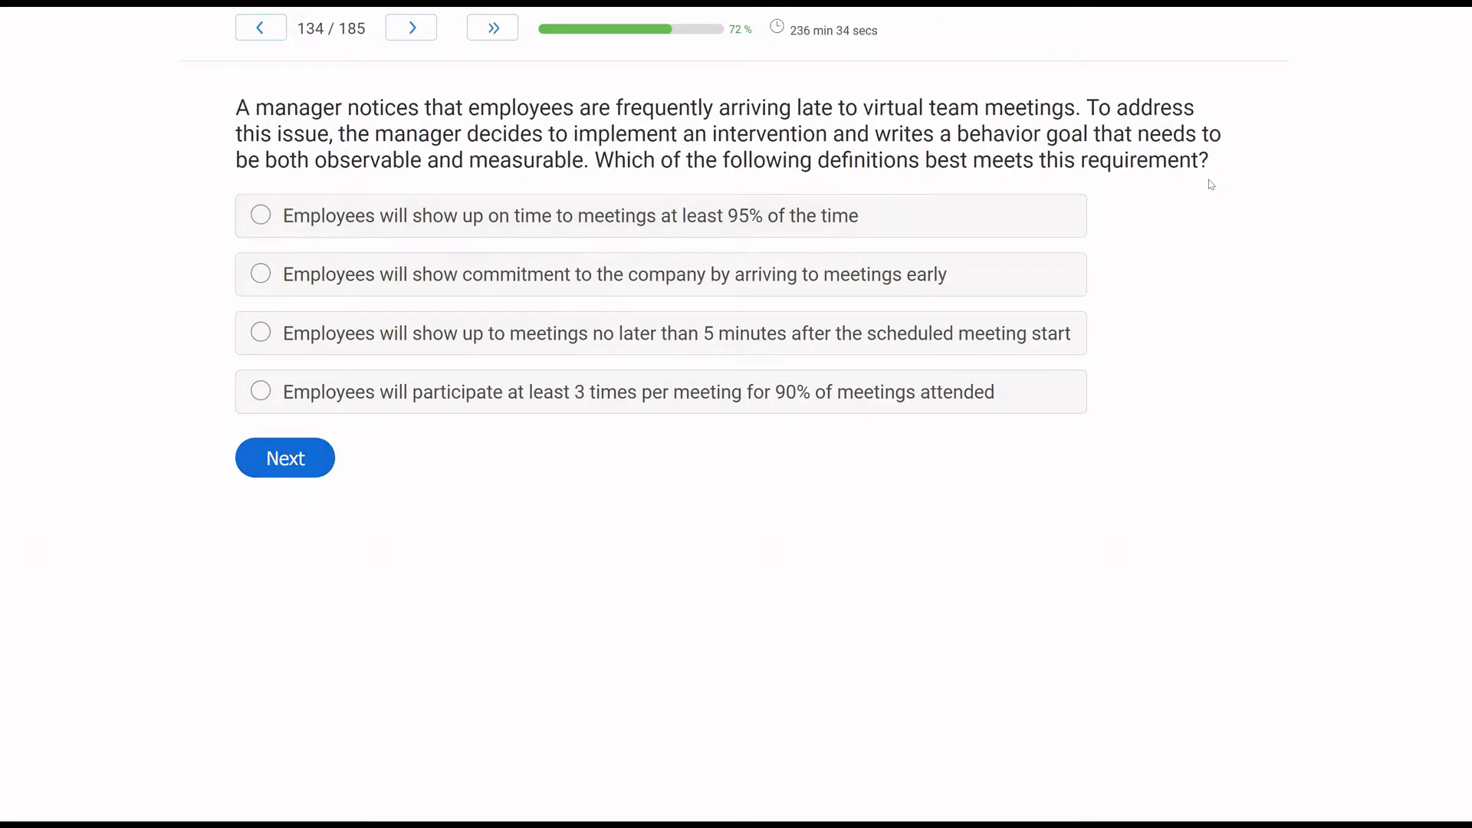
mouse_move(1084, 186)
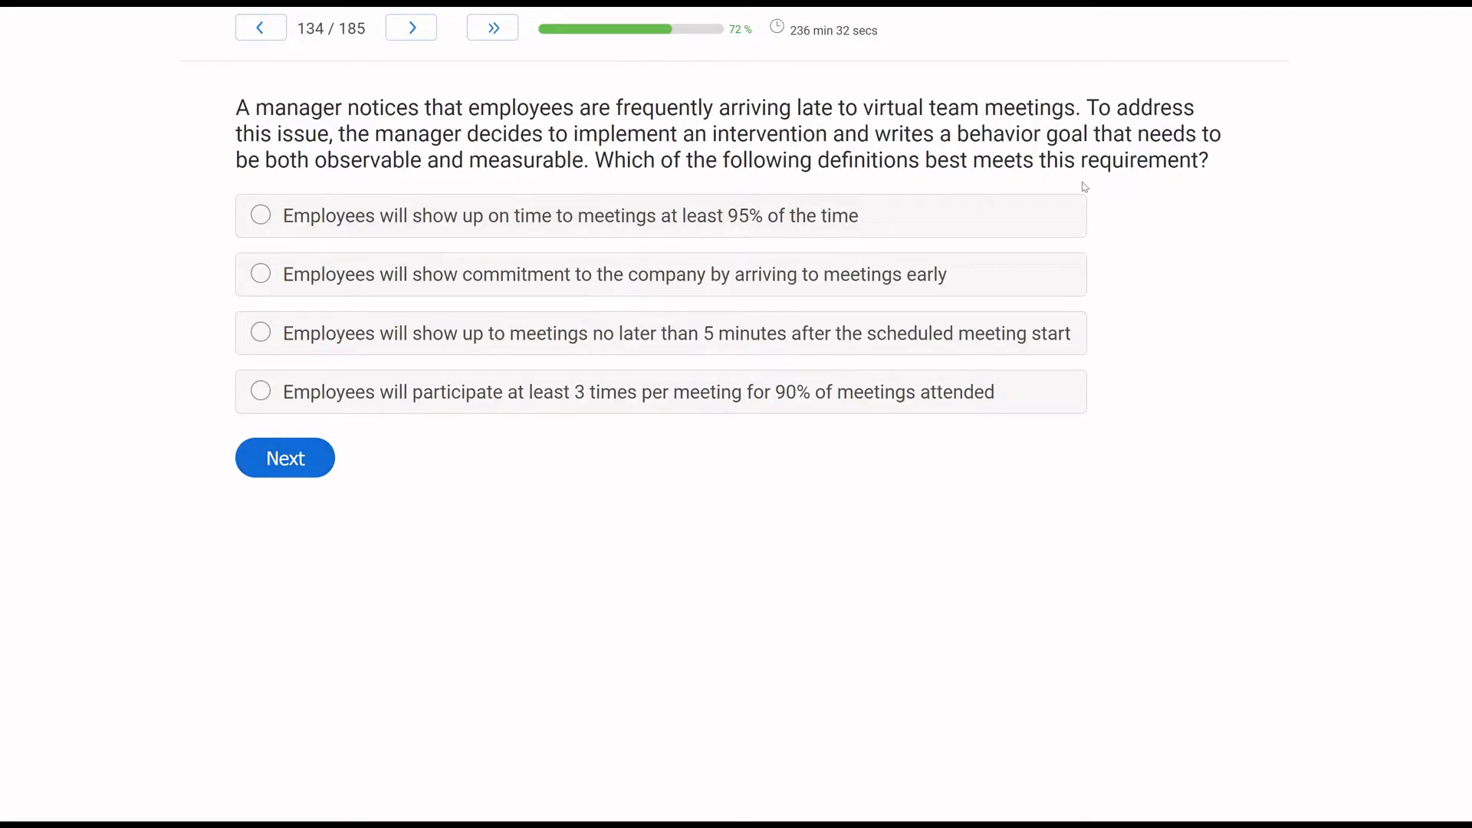
mouse_move(1041, 203)
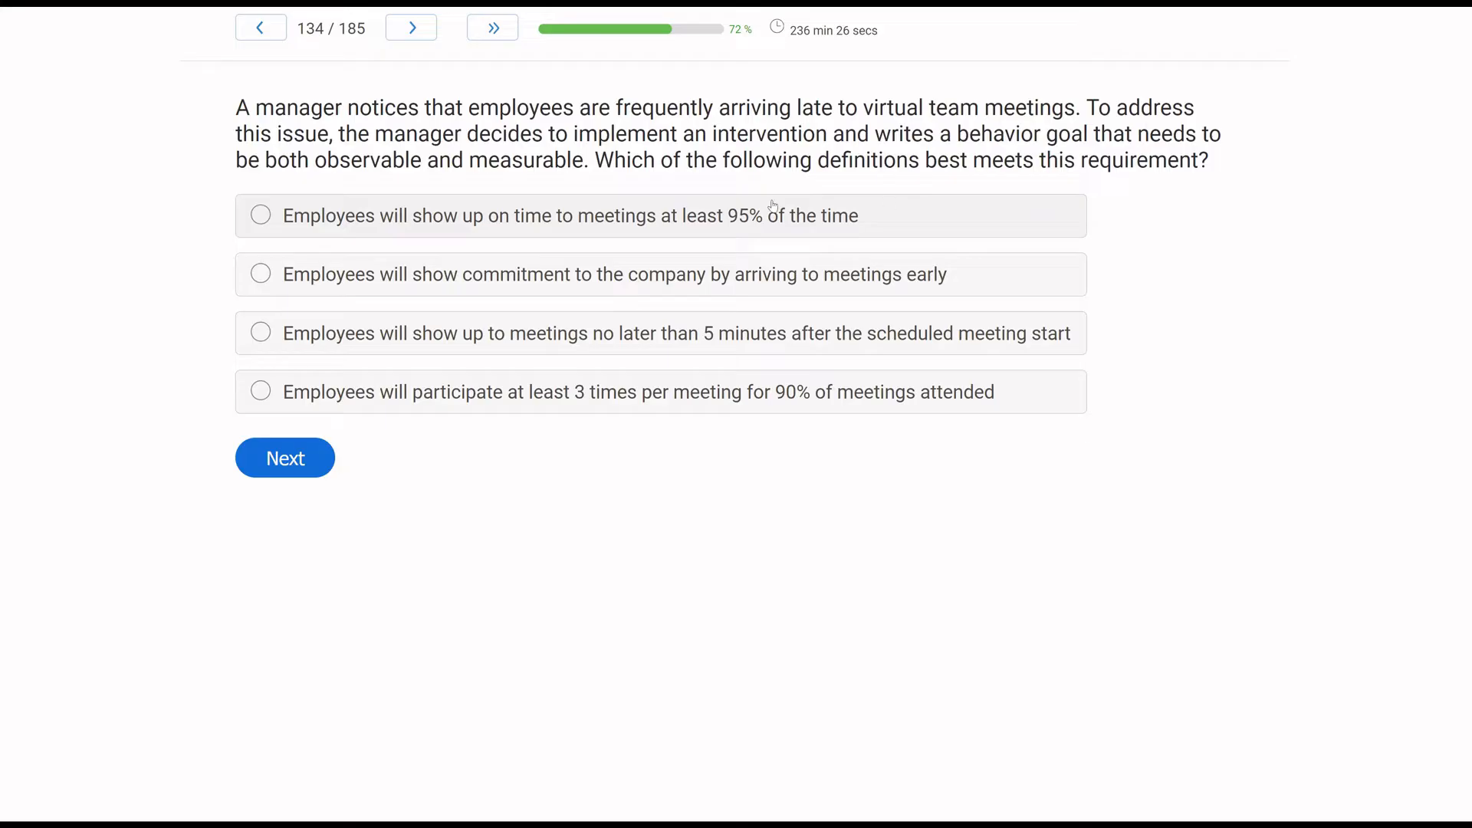
mouse_move(724, 211)
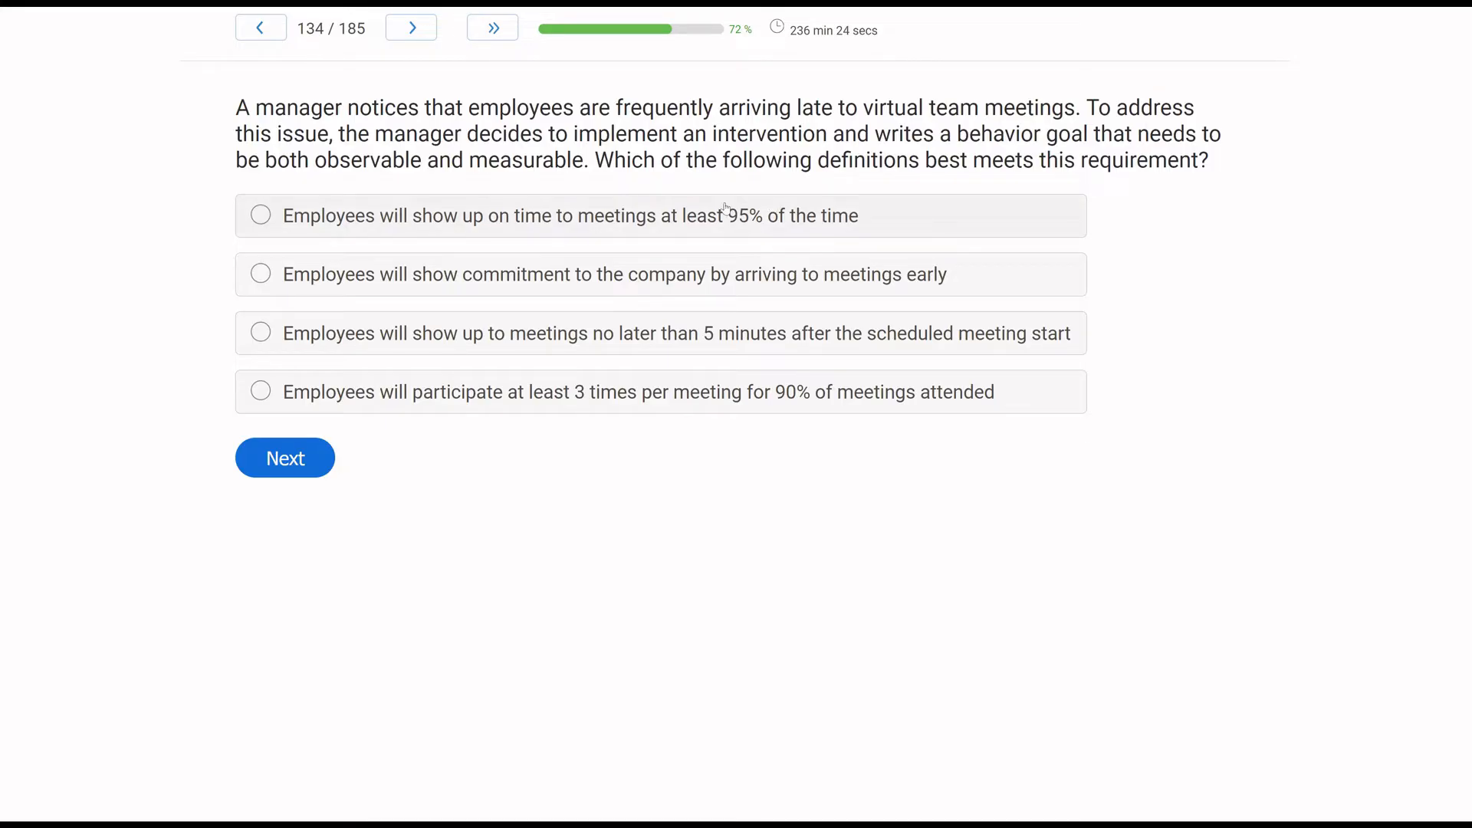
mouse_move(766, 197)
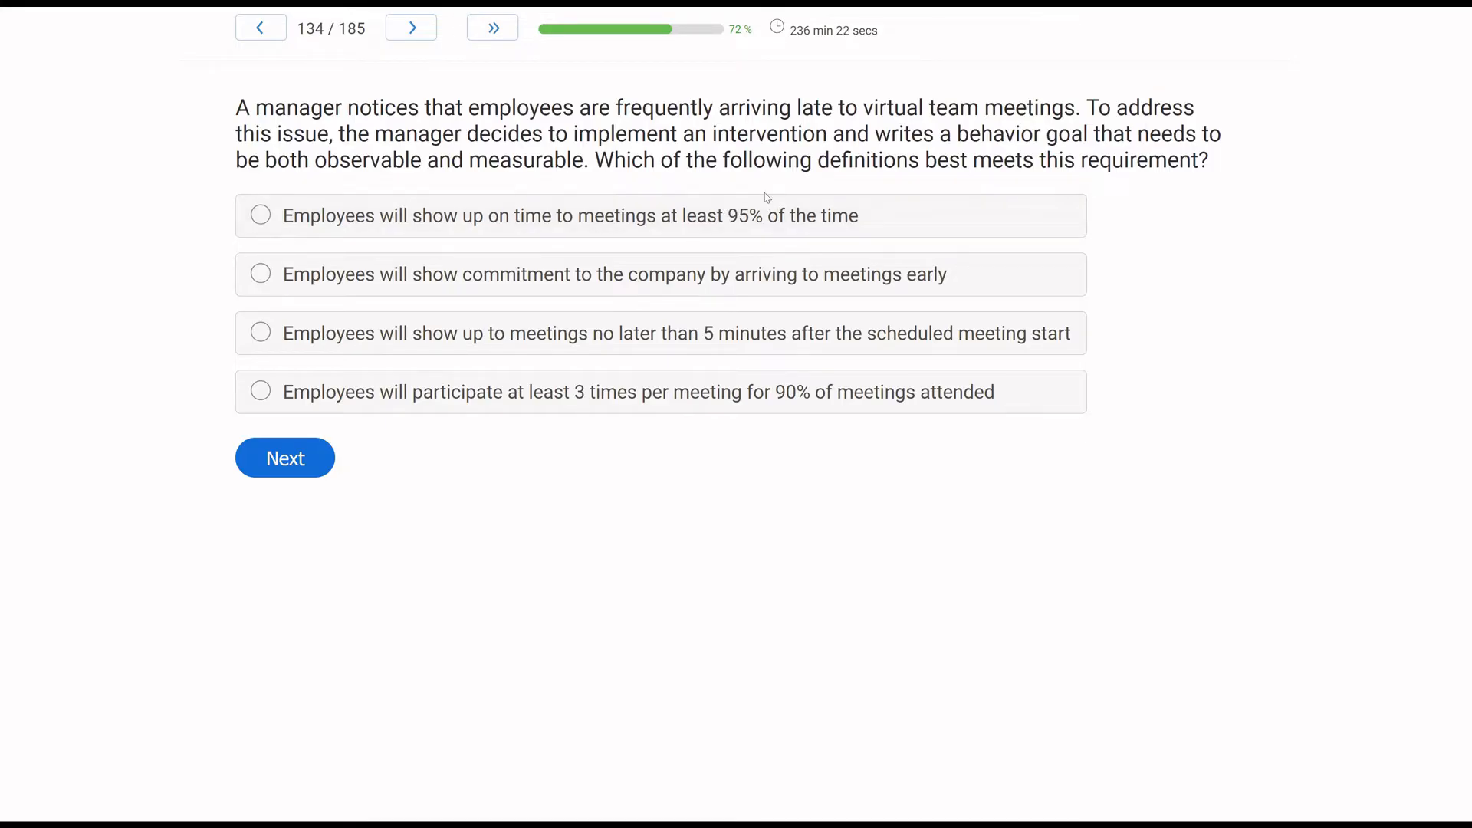
mouse_move(373, 286)
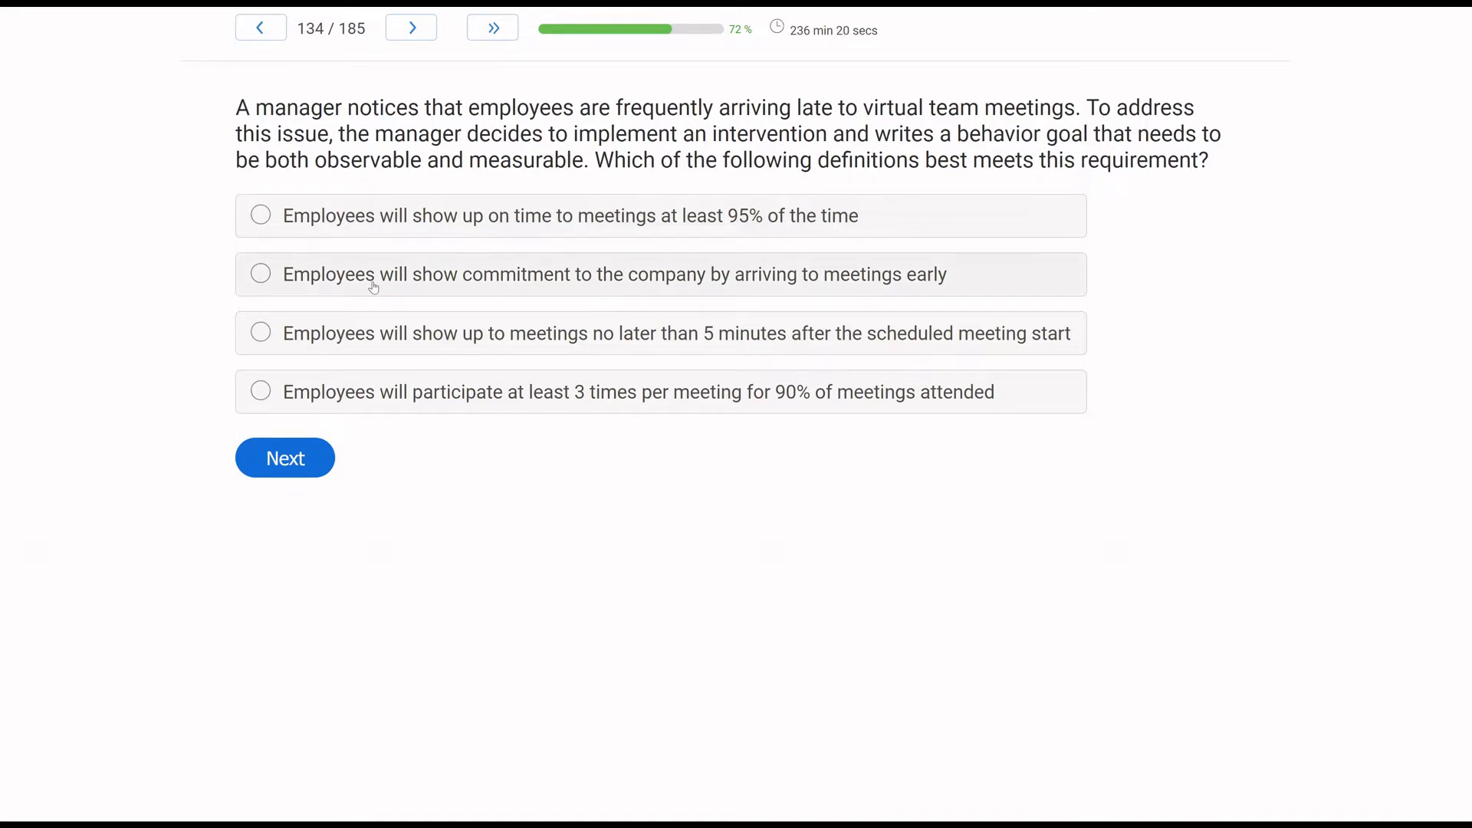
mouse_move(41, 339)
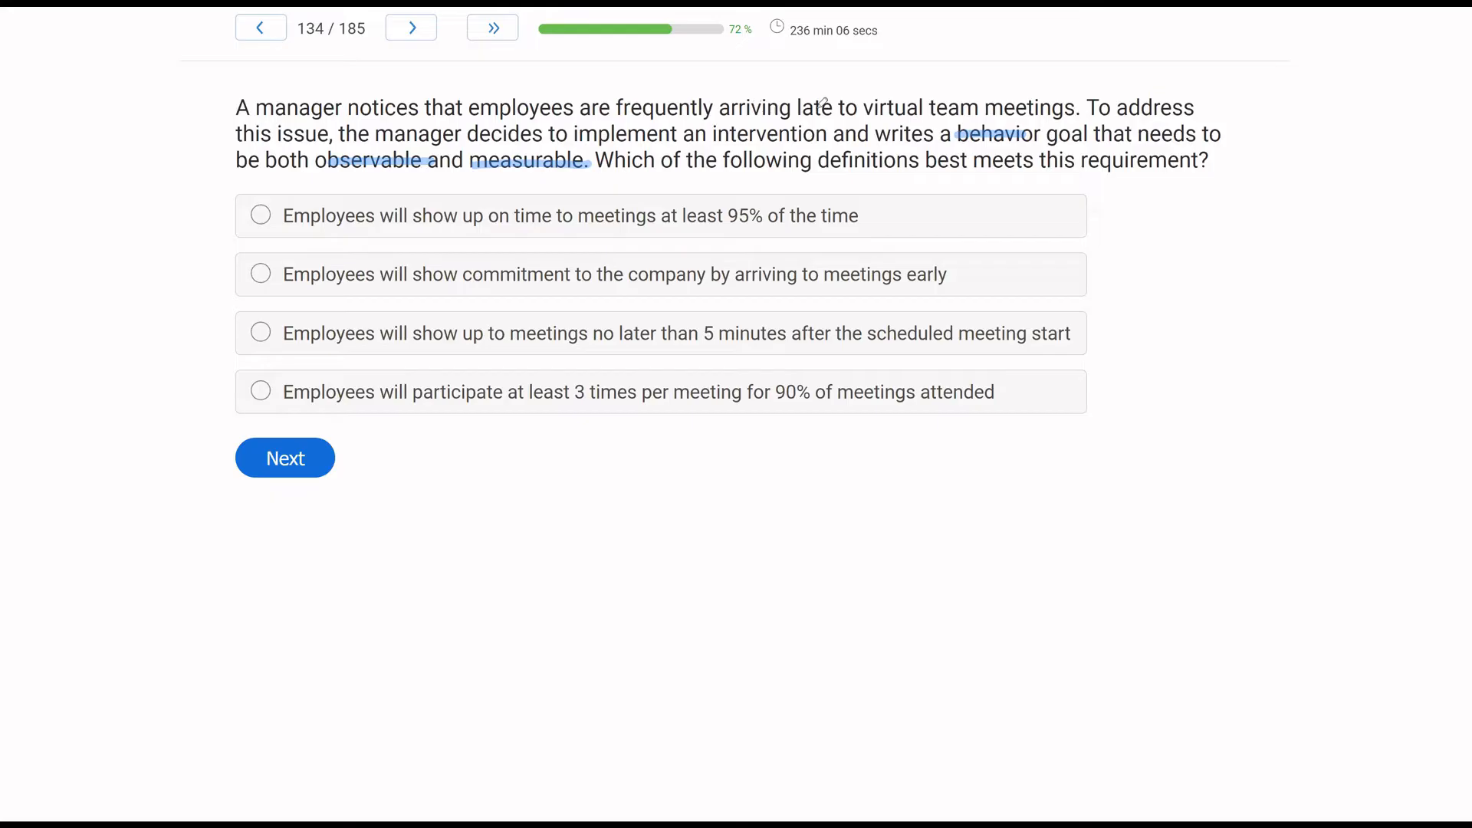
Underline the lateness phrase, pick 'no later than 5 minutes', and advance to question 135.
left_click_drag(726, 107, 975, 108)
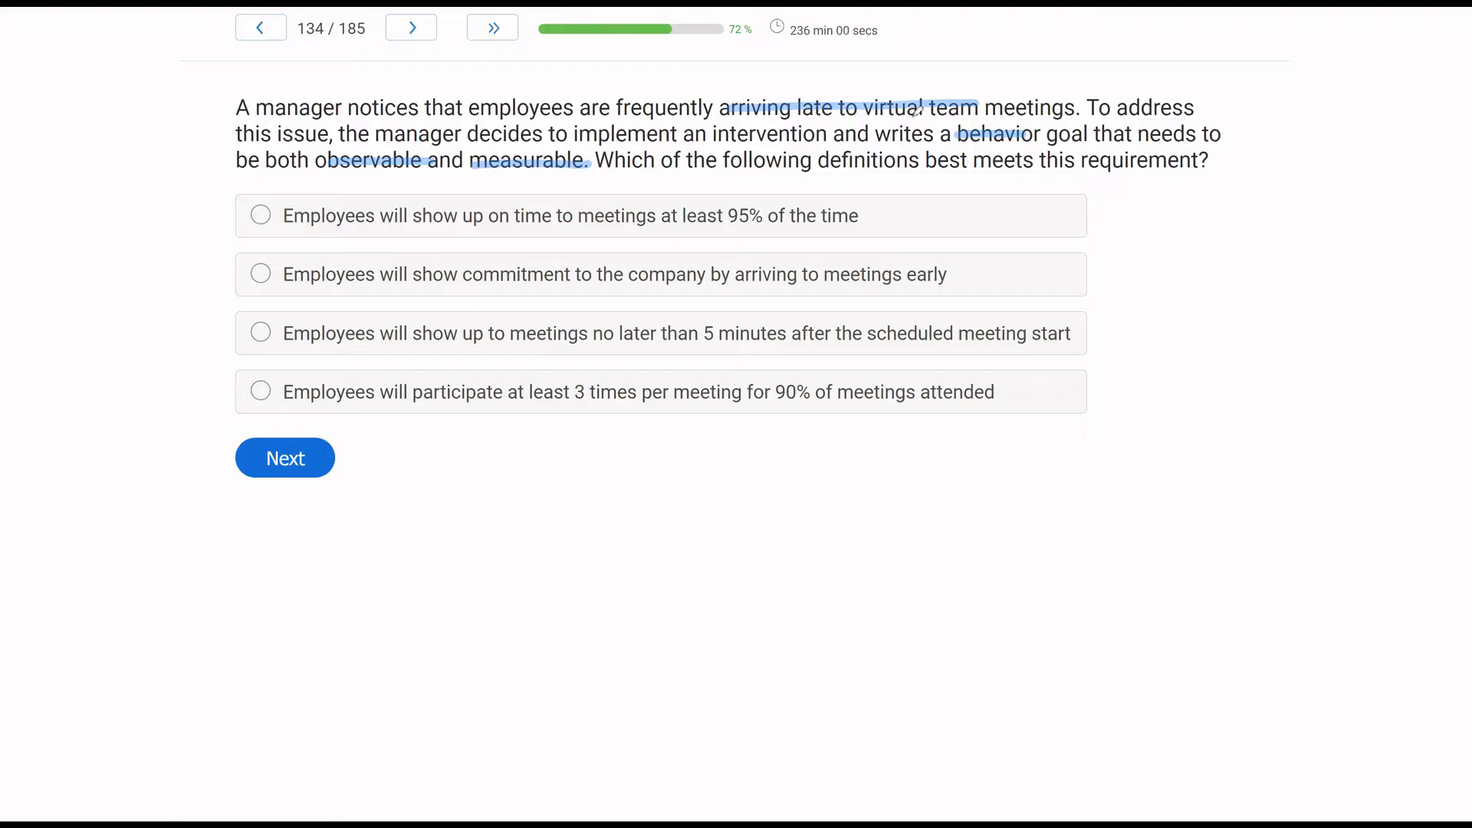
mouse_move(859, 246)
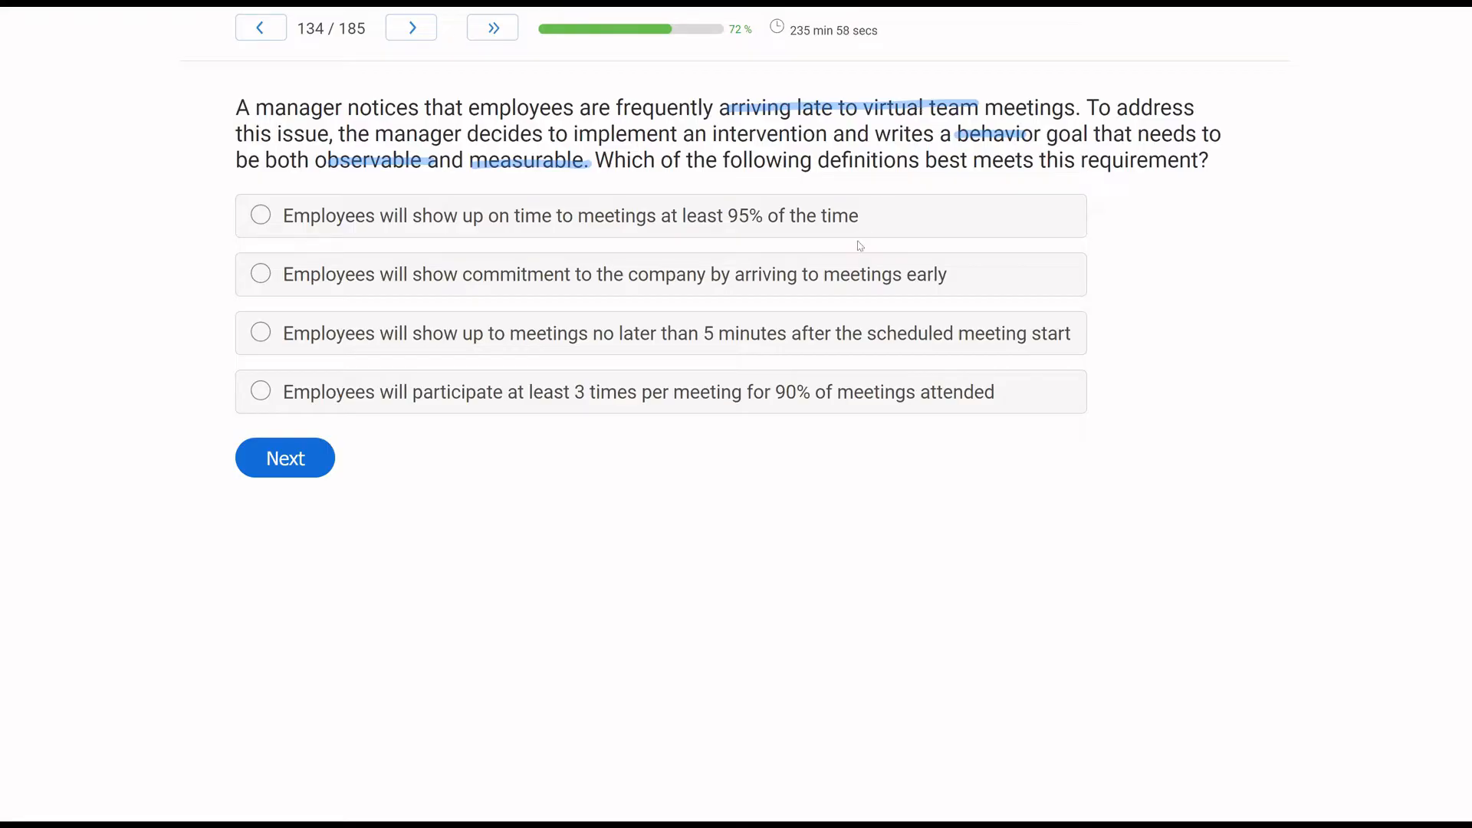
mouse_move(602, 254)
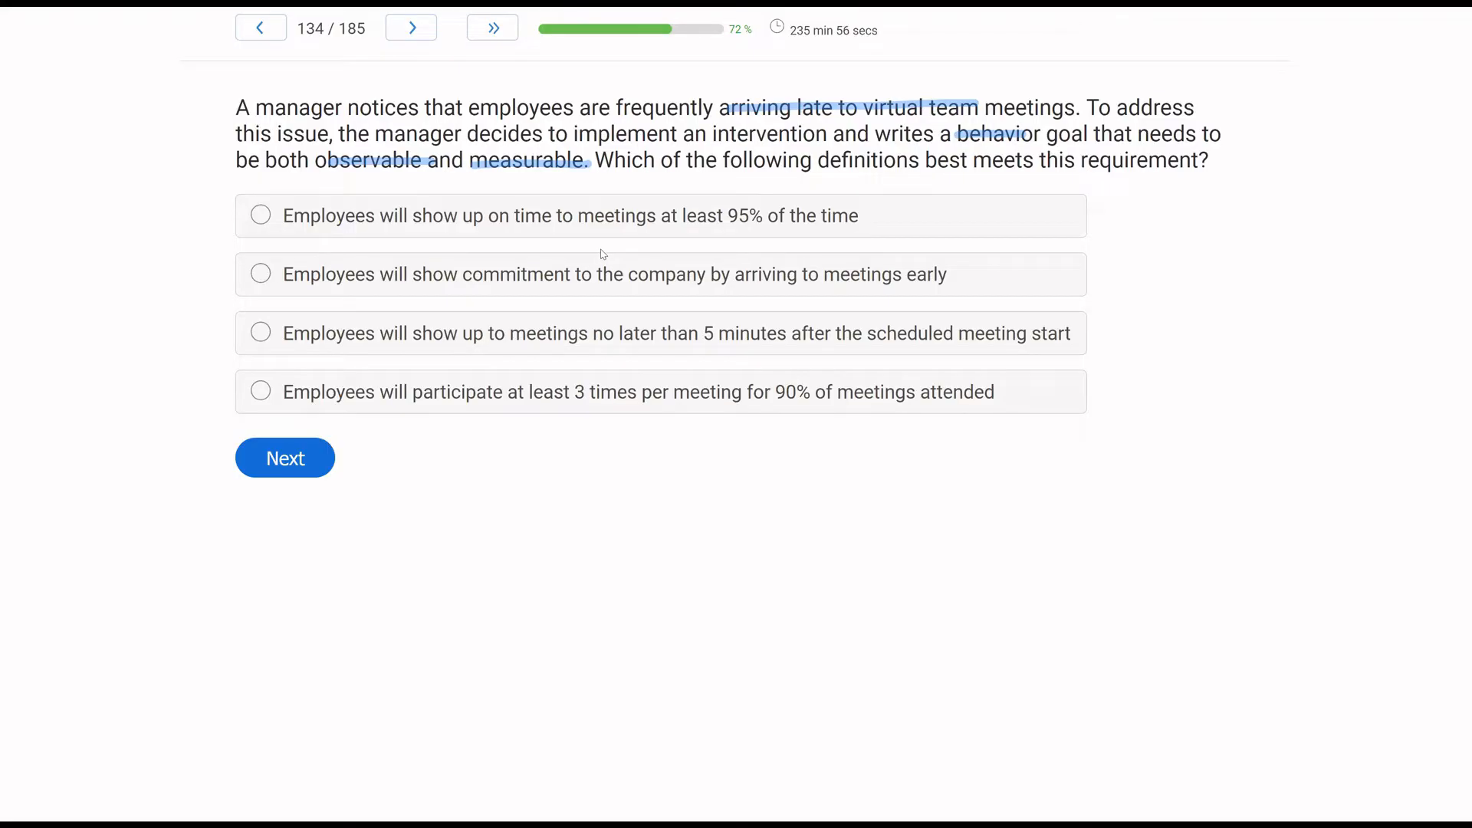
mouse_move(614, 245)
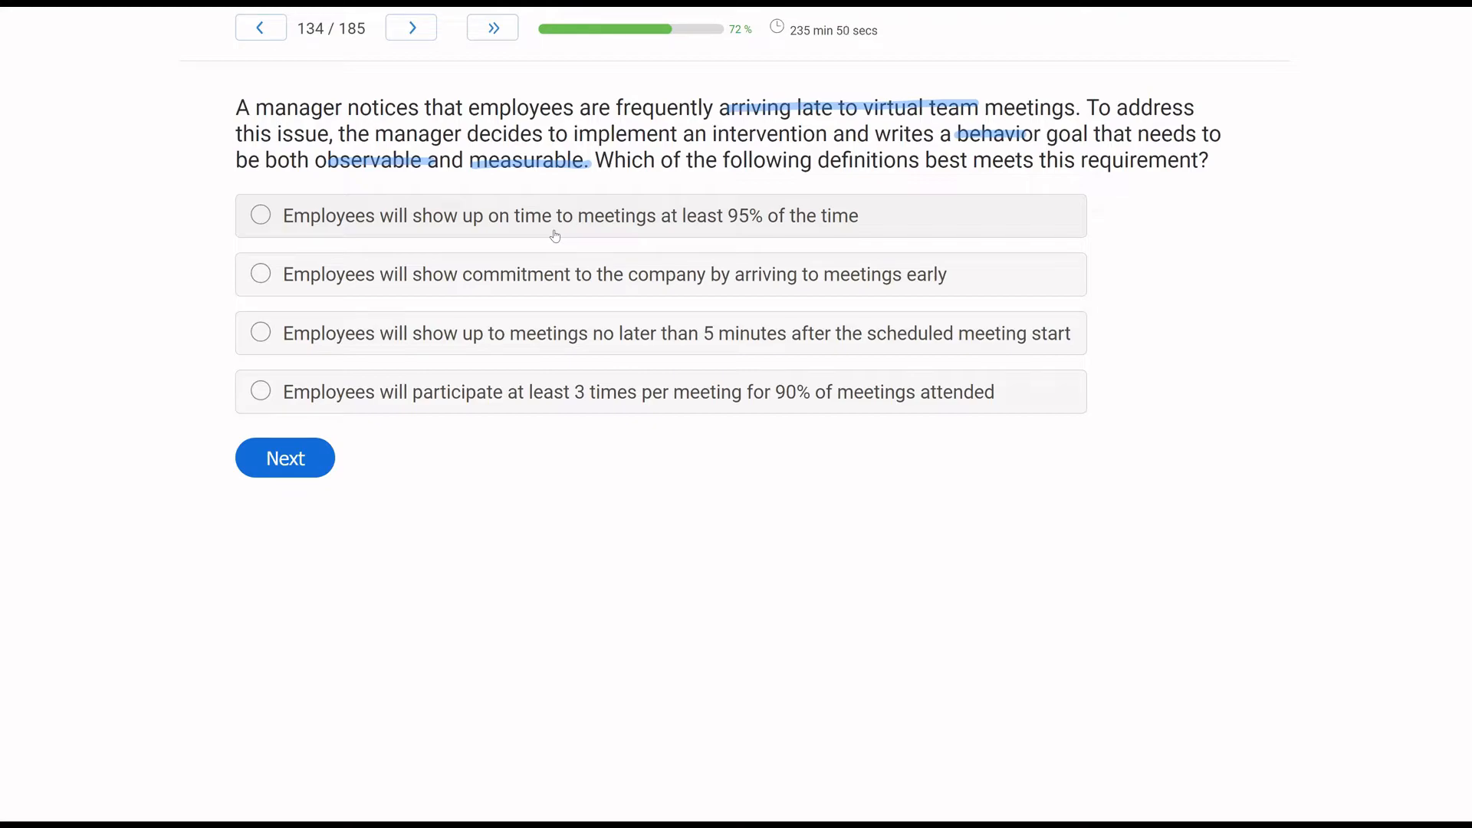
mouse_move(950, 236)
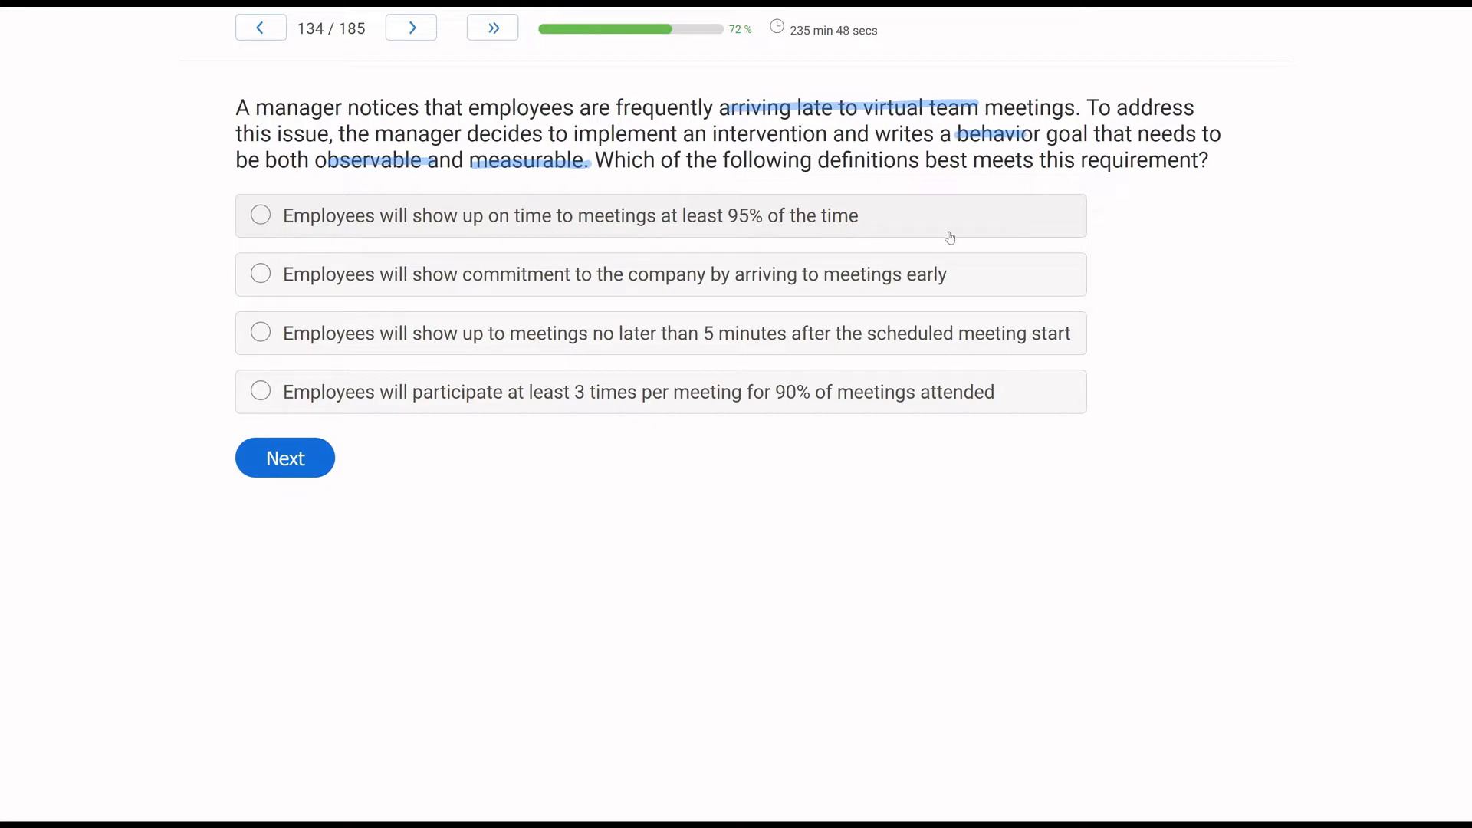
mouse_move(703, 276)
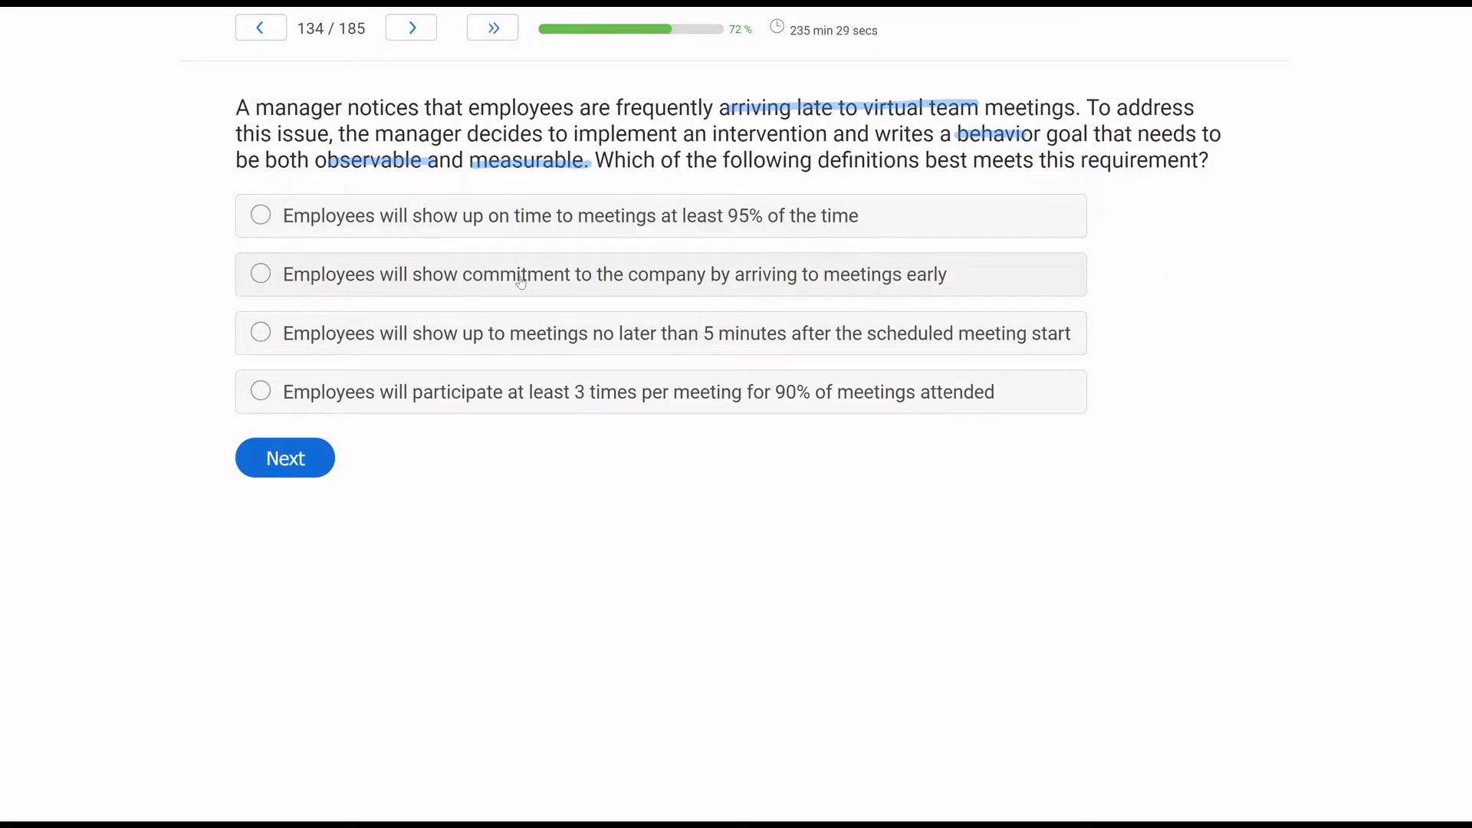
mouse_move(502, 250)
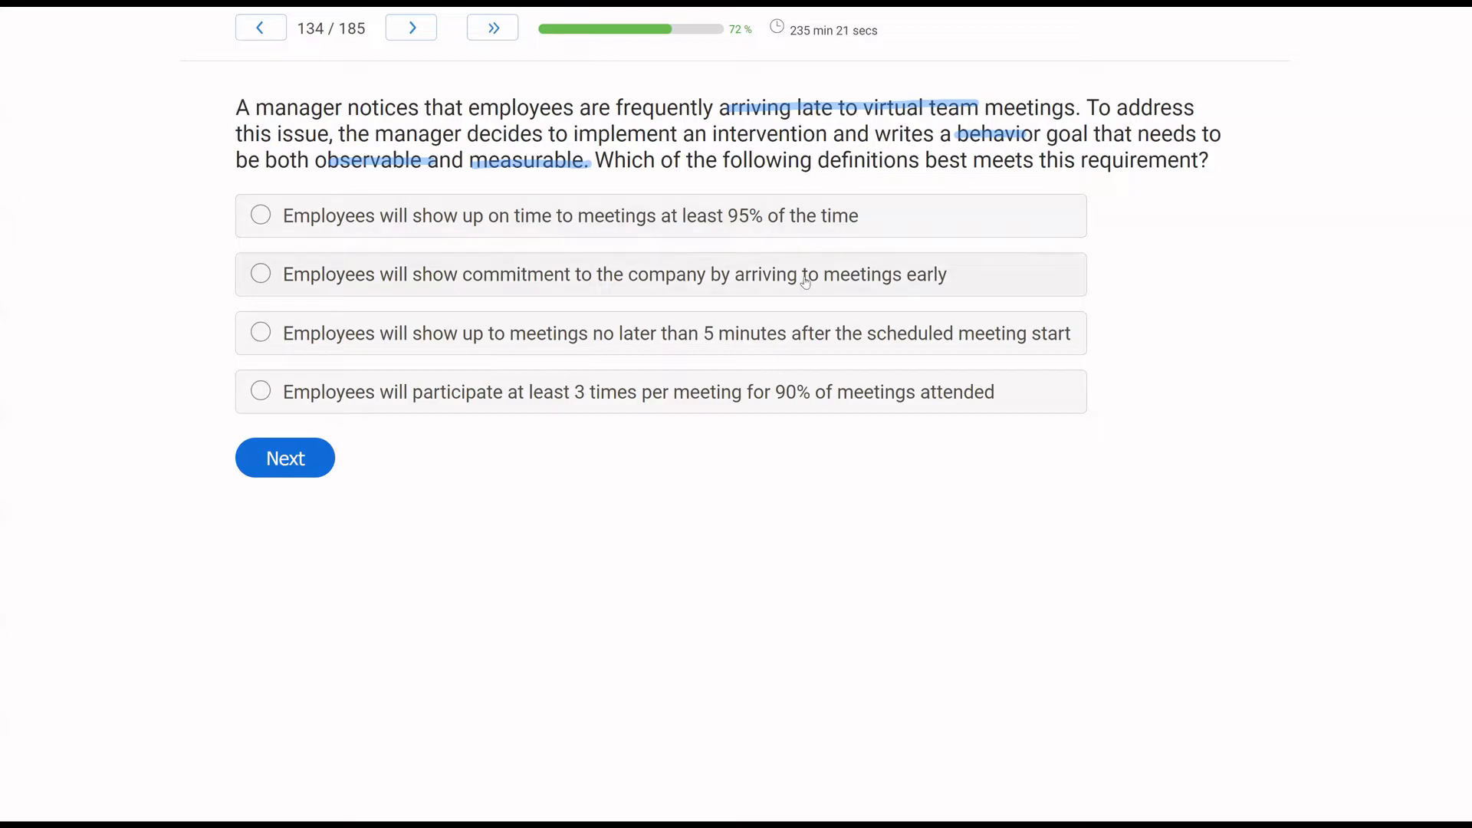
mouse_move(802, 306)
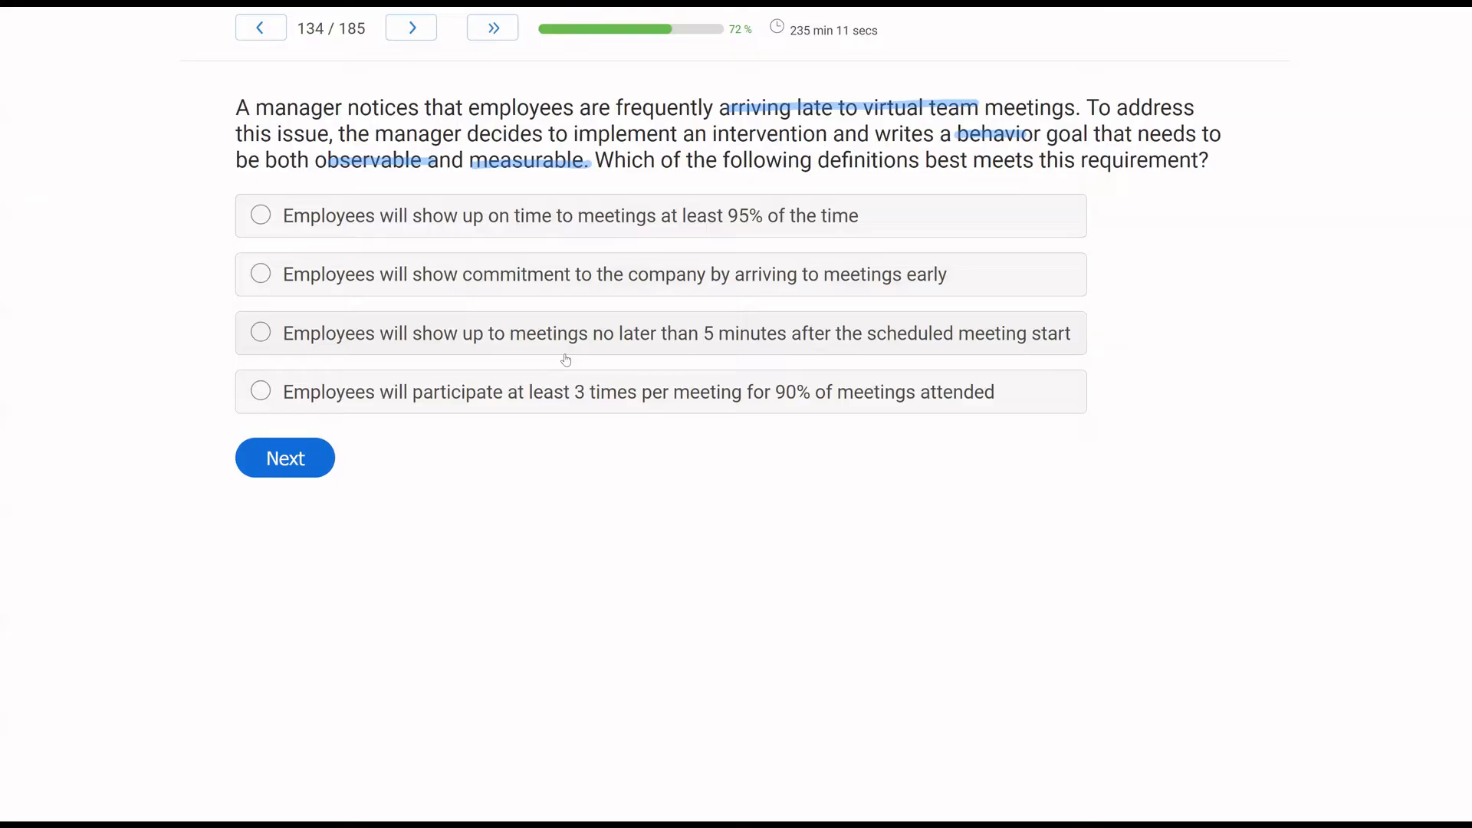
mouse_move(898, 338)
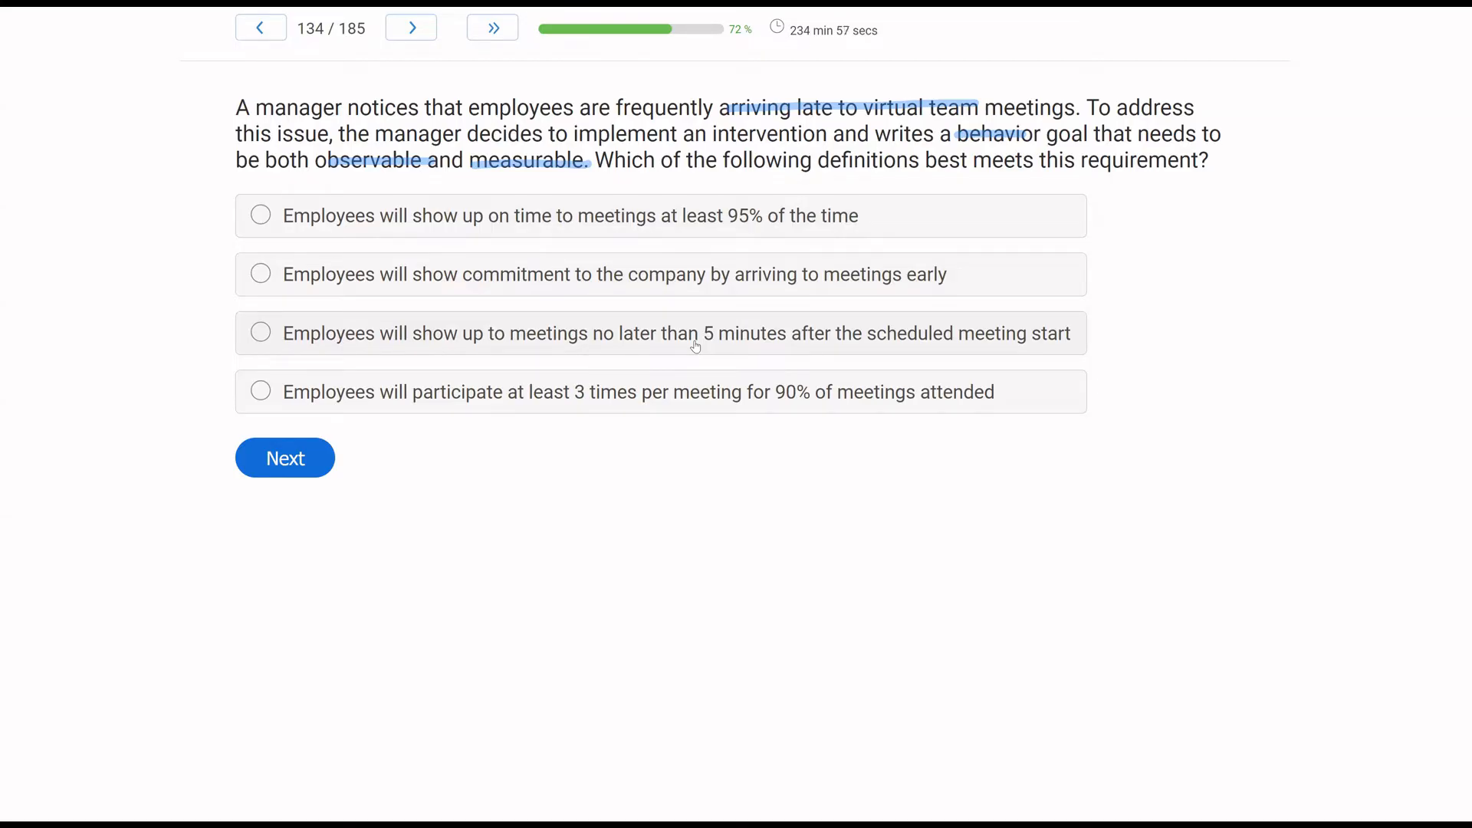
mouse_move(633, 227)
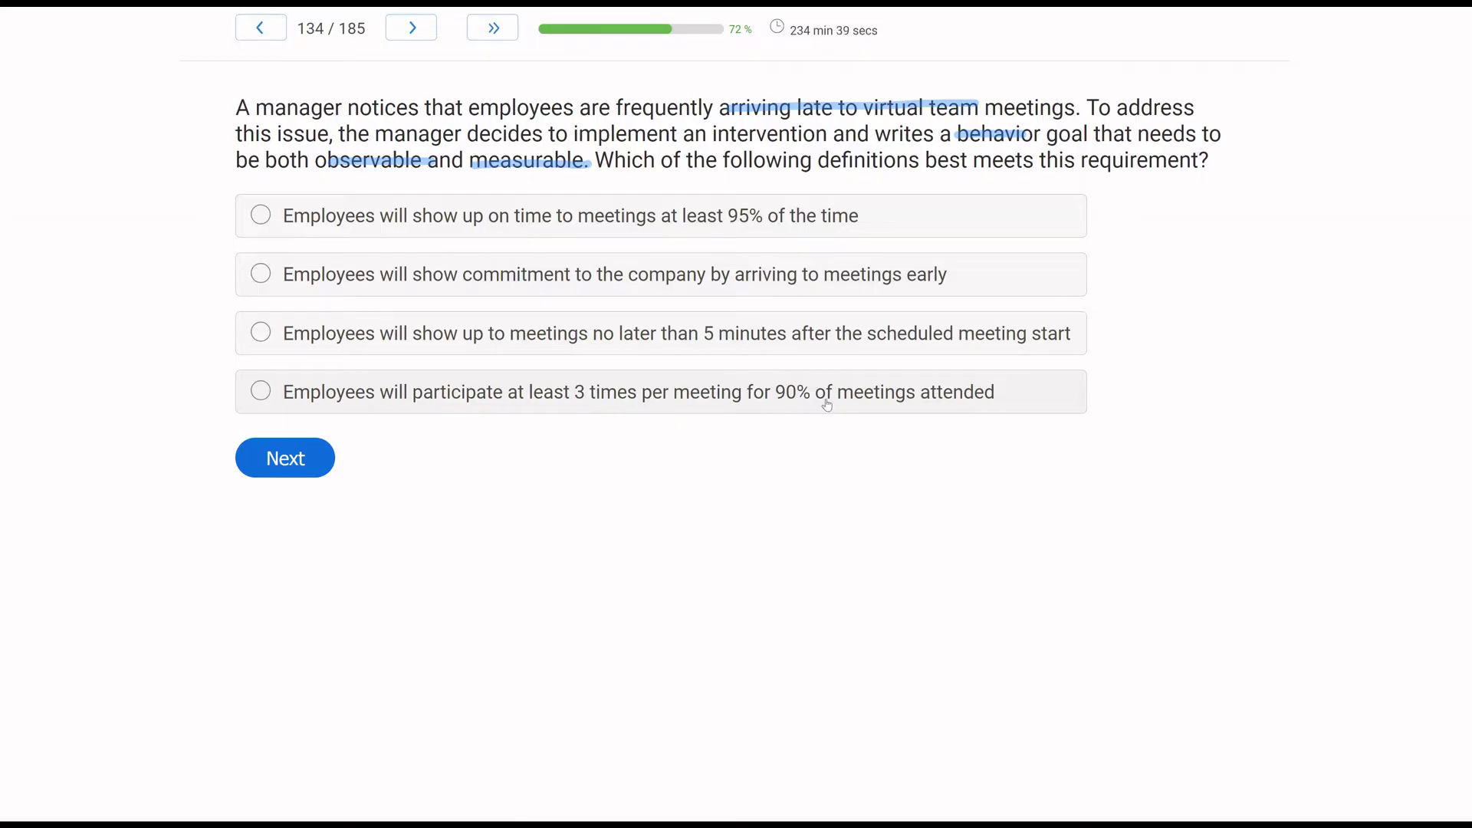
mouse_move(122, 400)
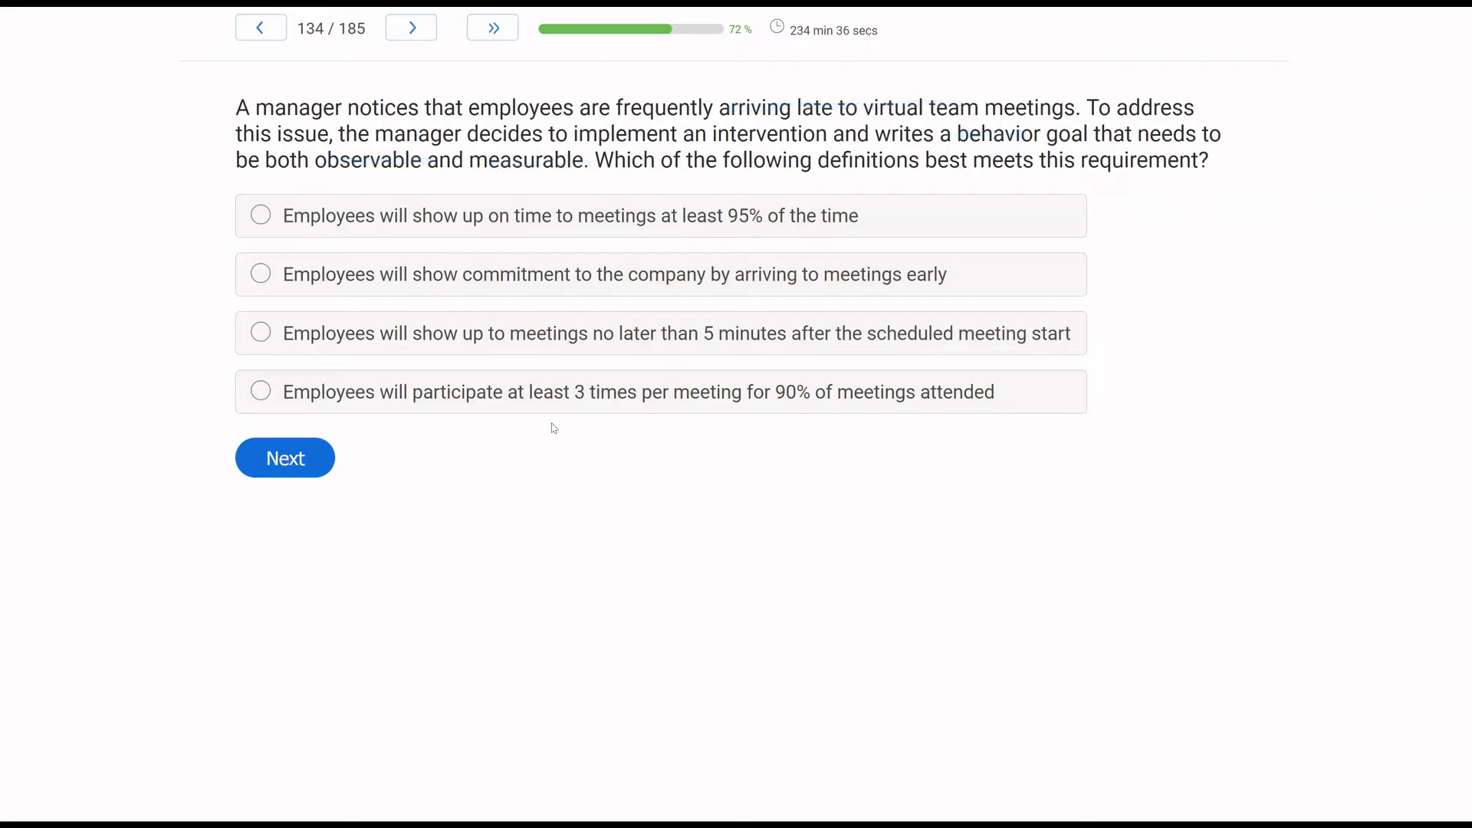
mouse_move(671, 421)
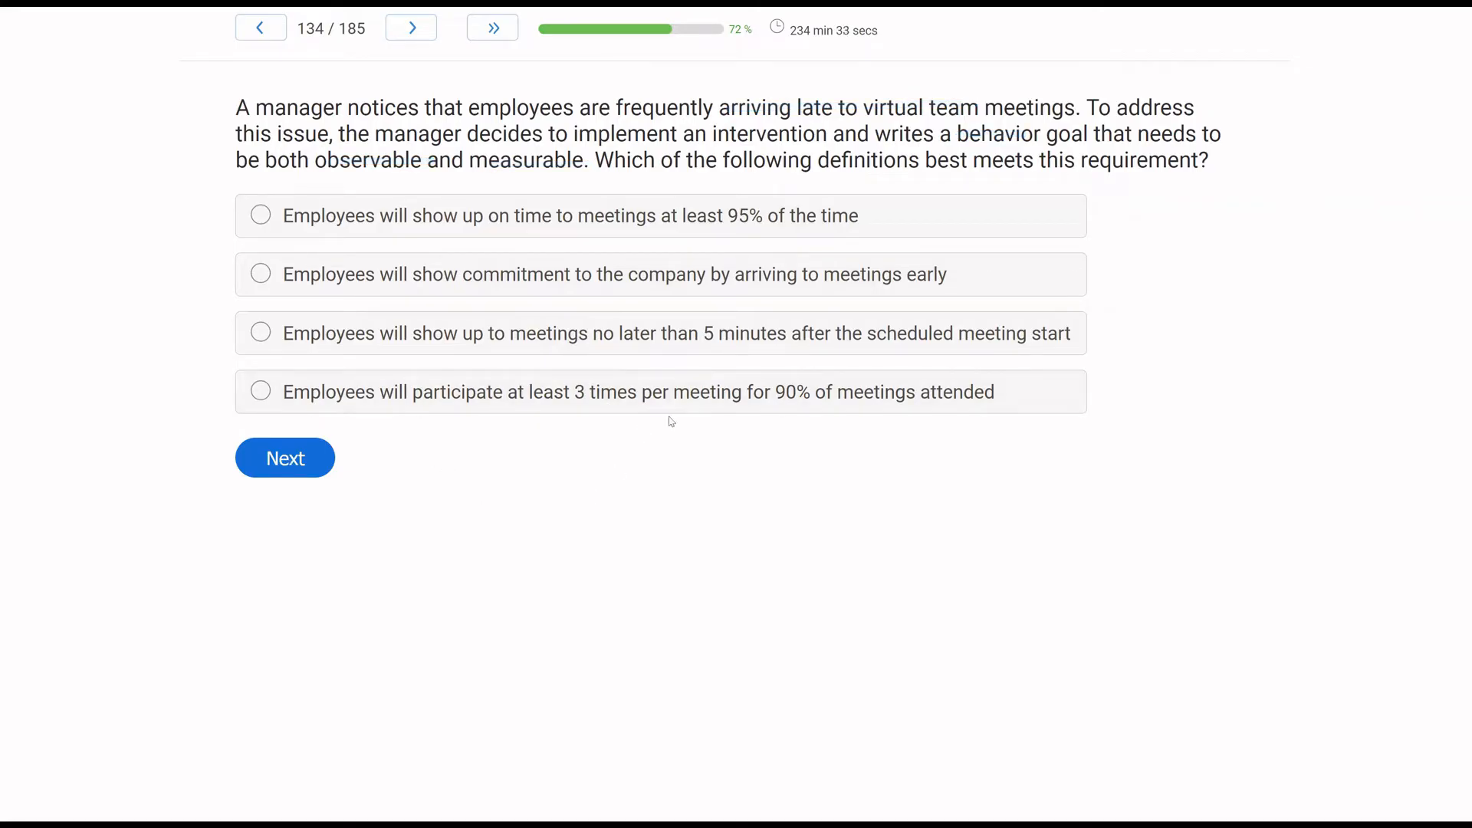
mouse_move(987, 143)
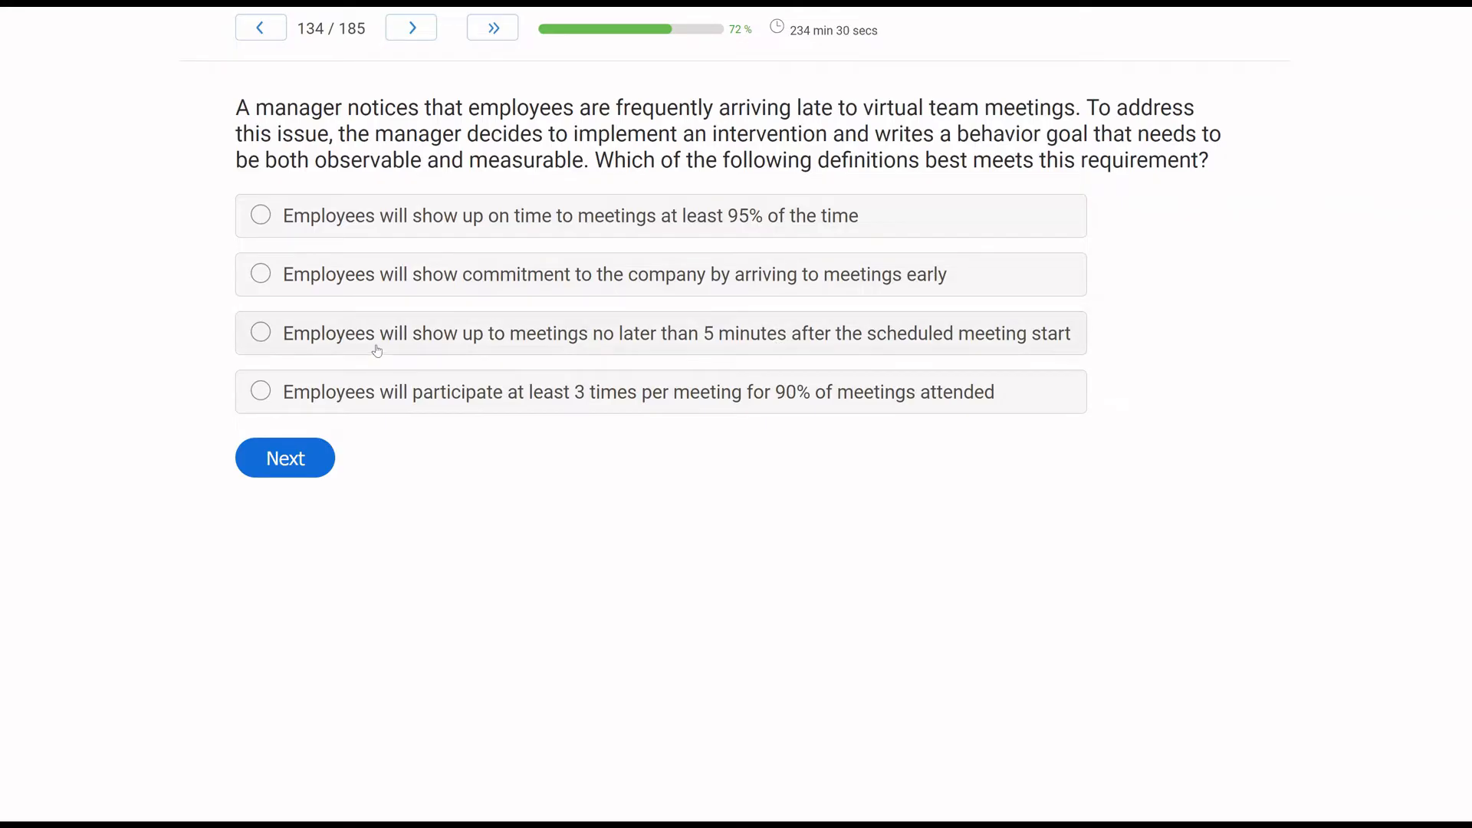
left_click(260, 333)
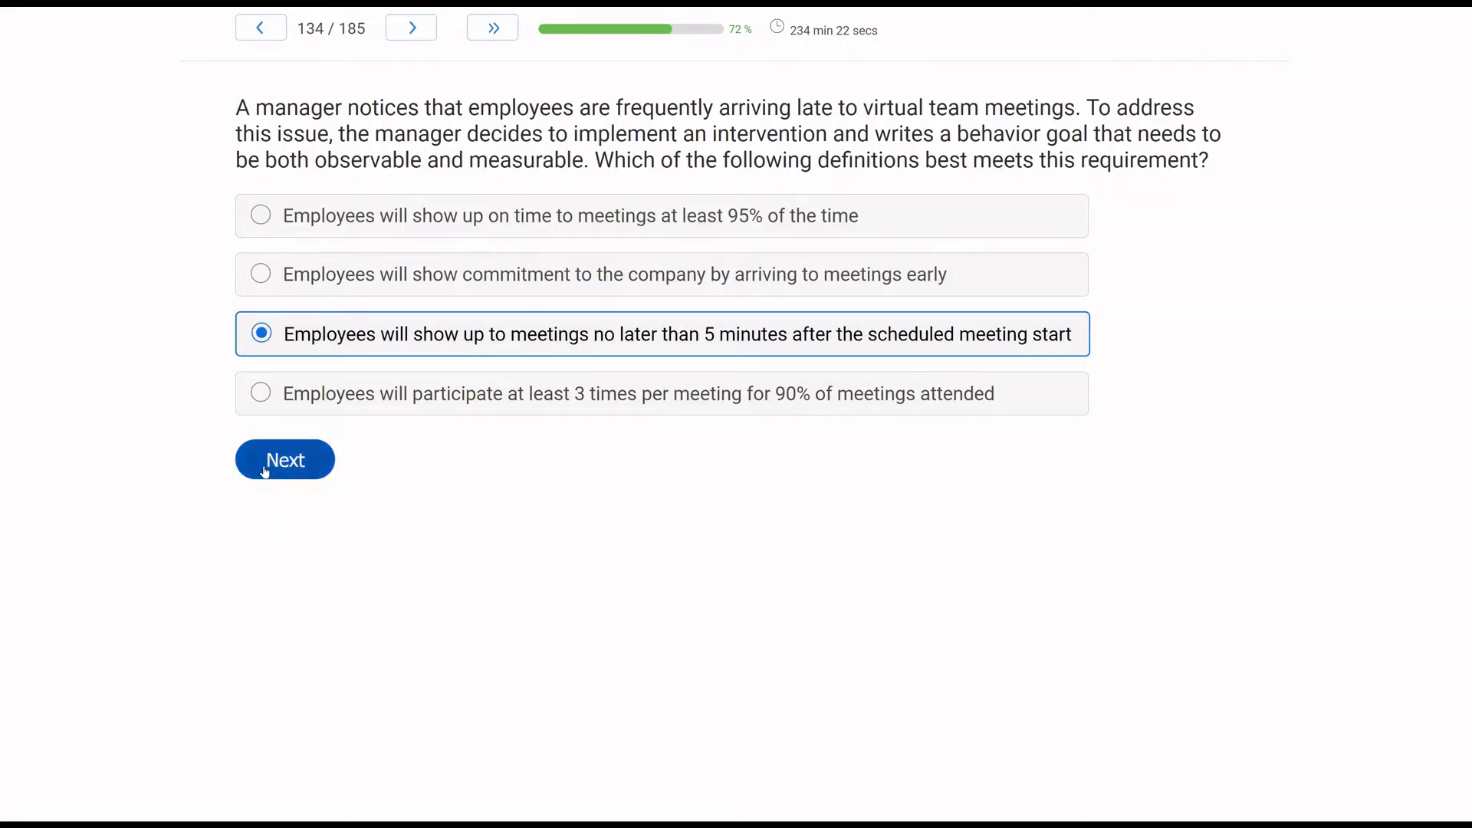
left_click(285, 460)
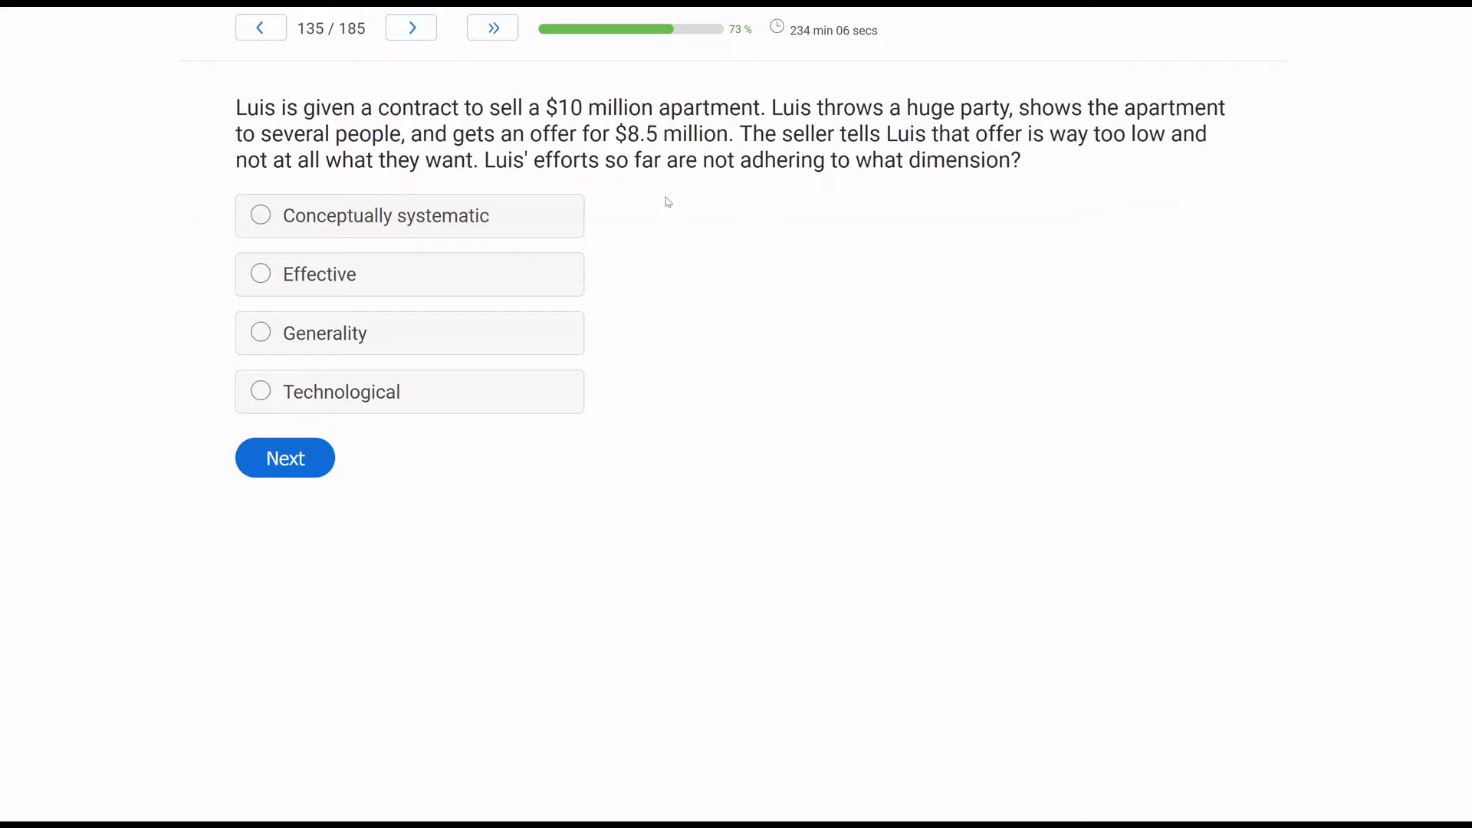
mouse_move(72, 276)
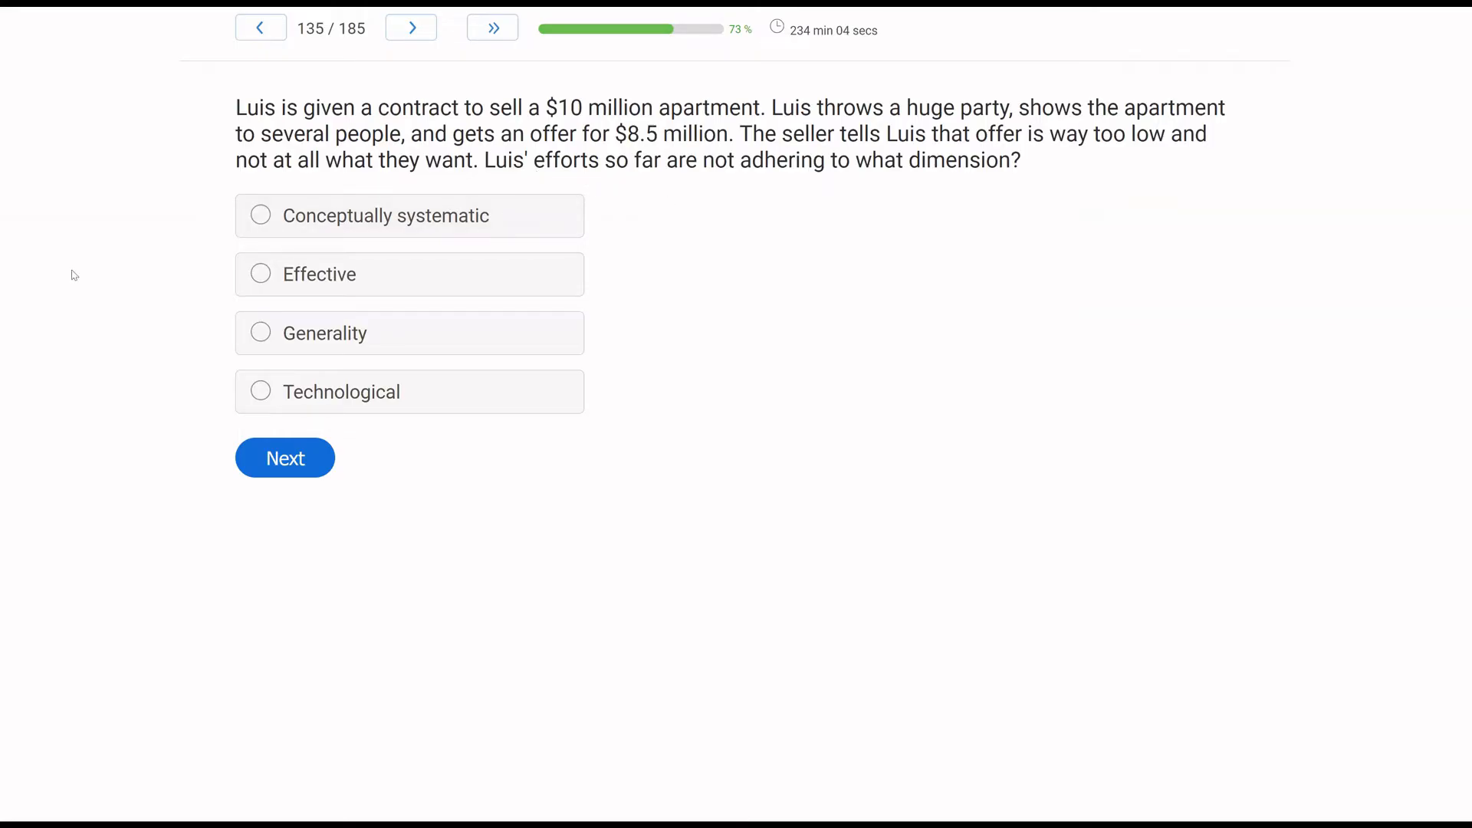
mouse_move(904, 161)
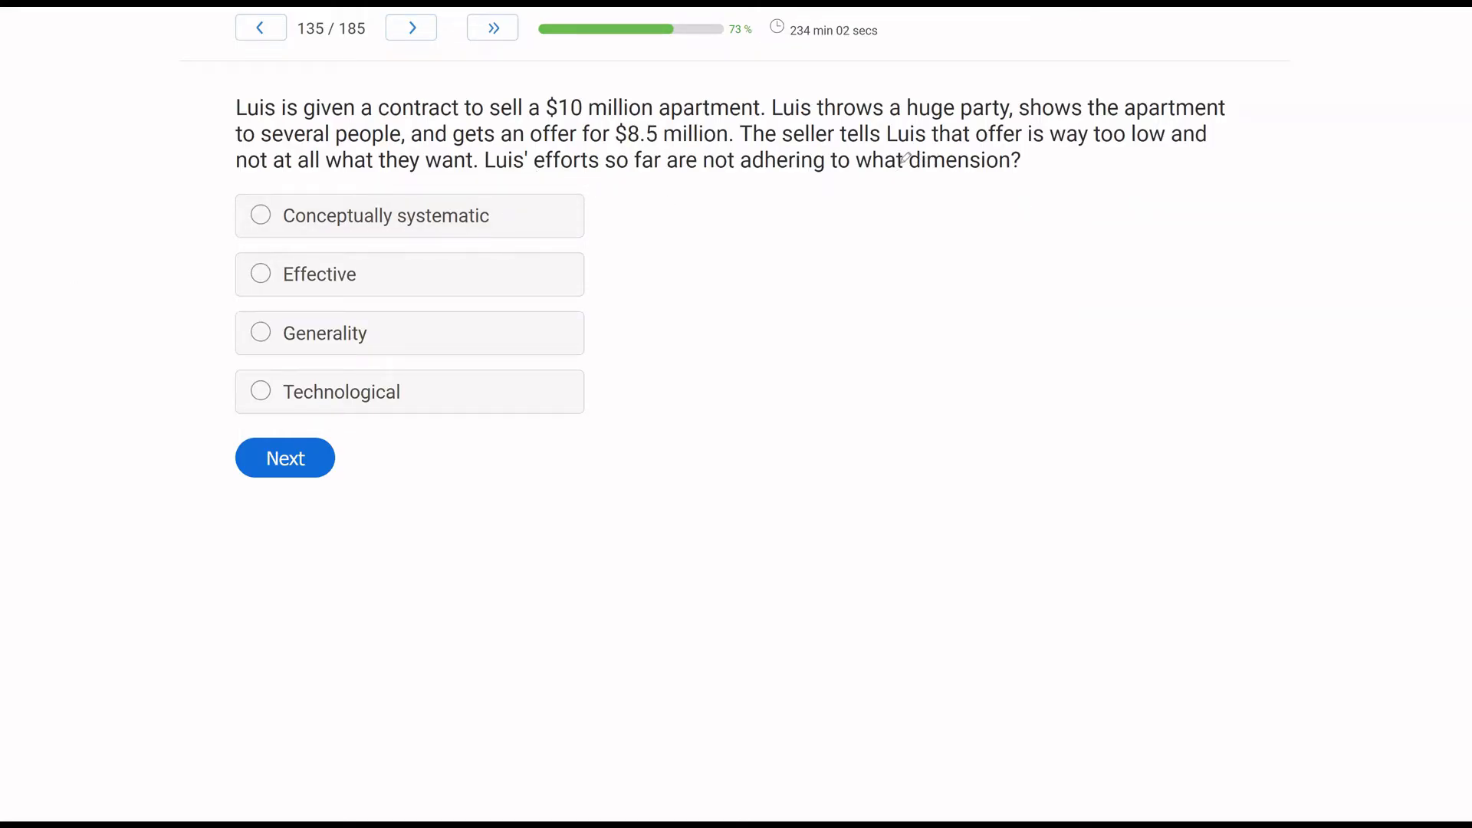
Mark up question 135 on Luis's apartment sale, answer Effective, and advance.
double_click(957, 161)
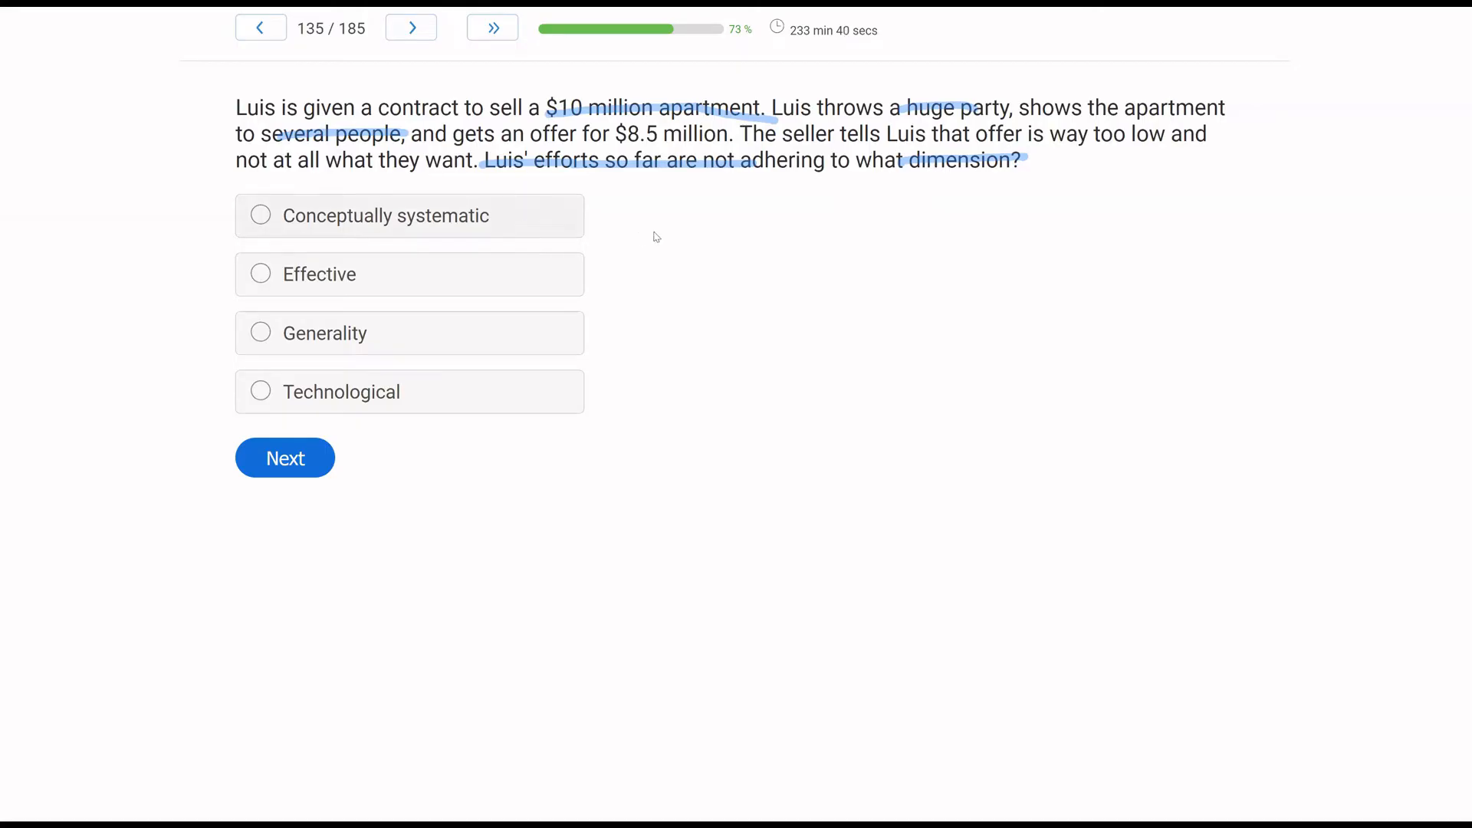
mouse_move(603, 223)
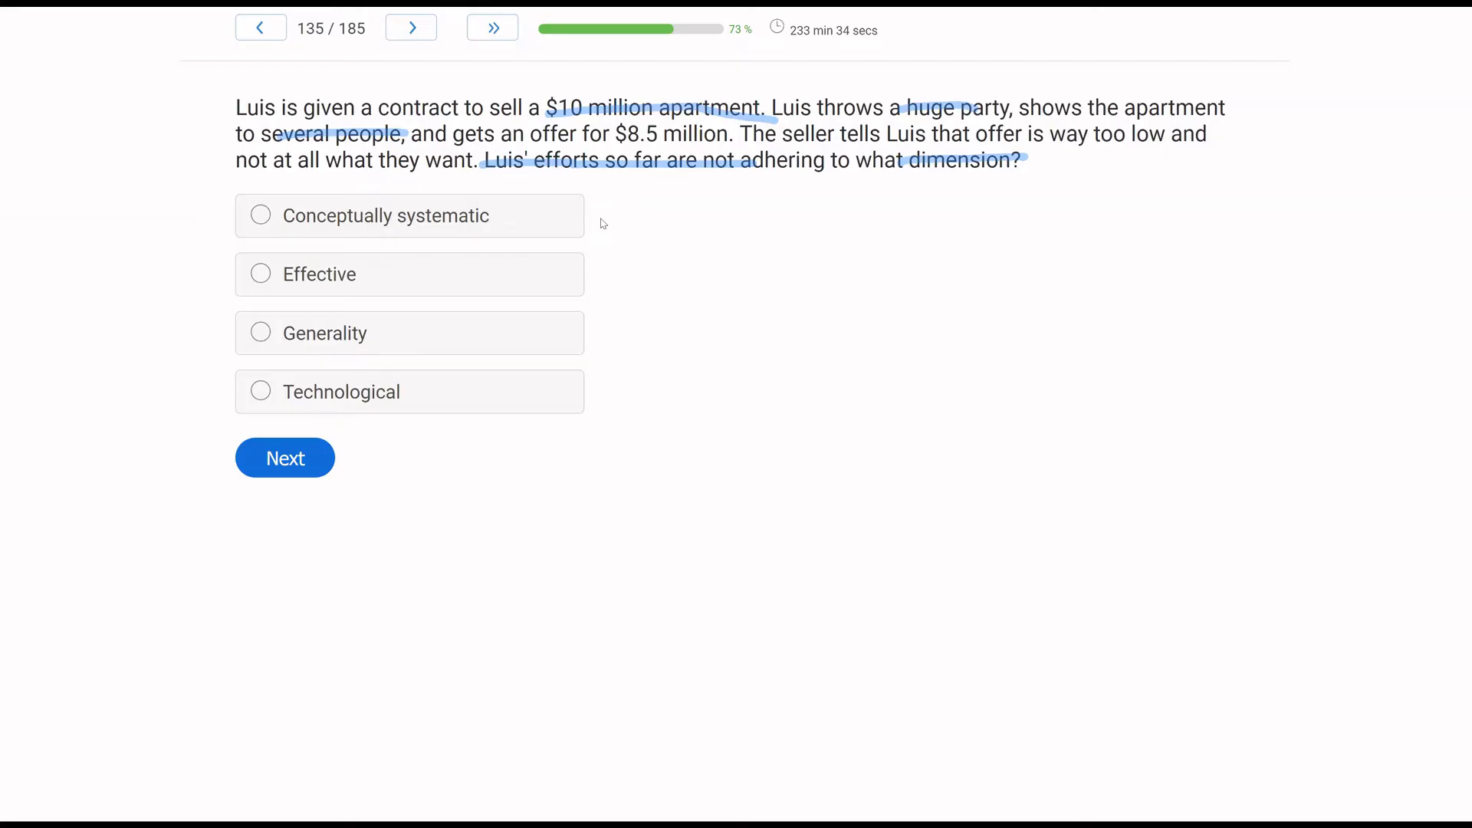
mouse_move(512, 283)
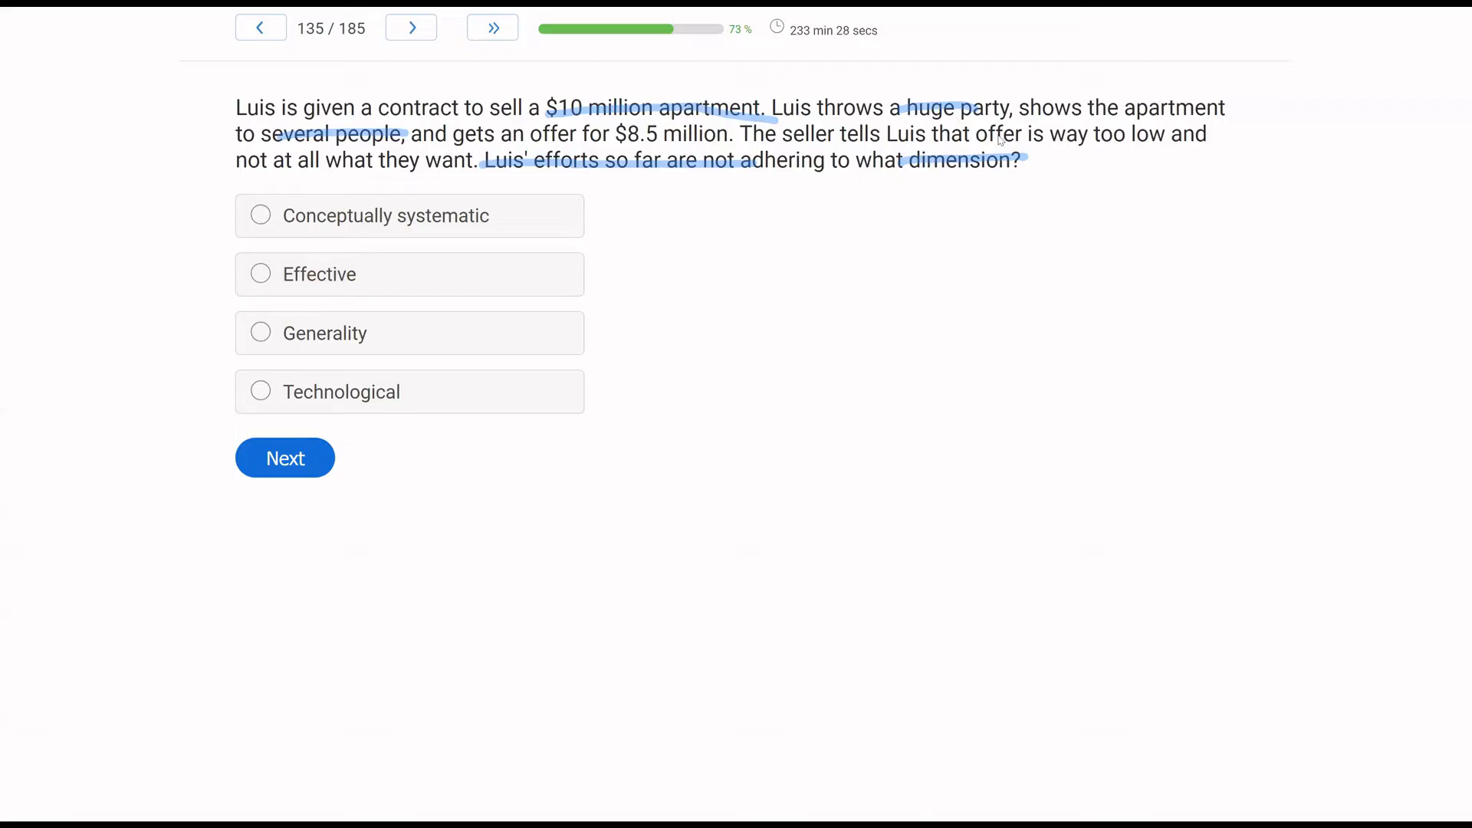
mouse_move(900, 201)
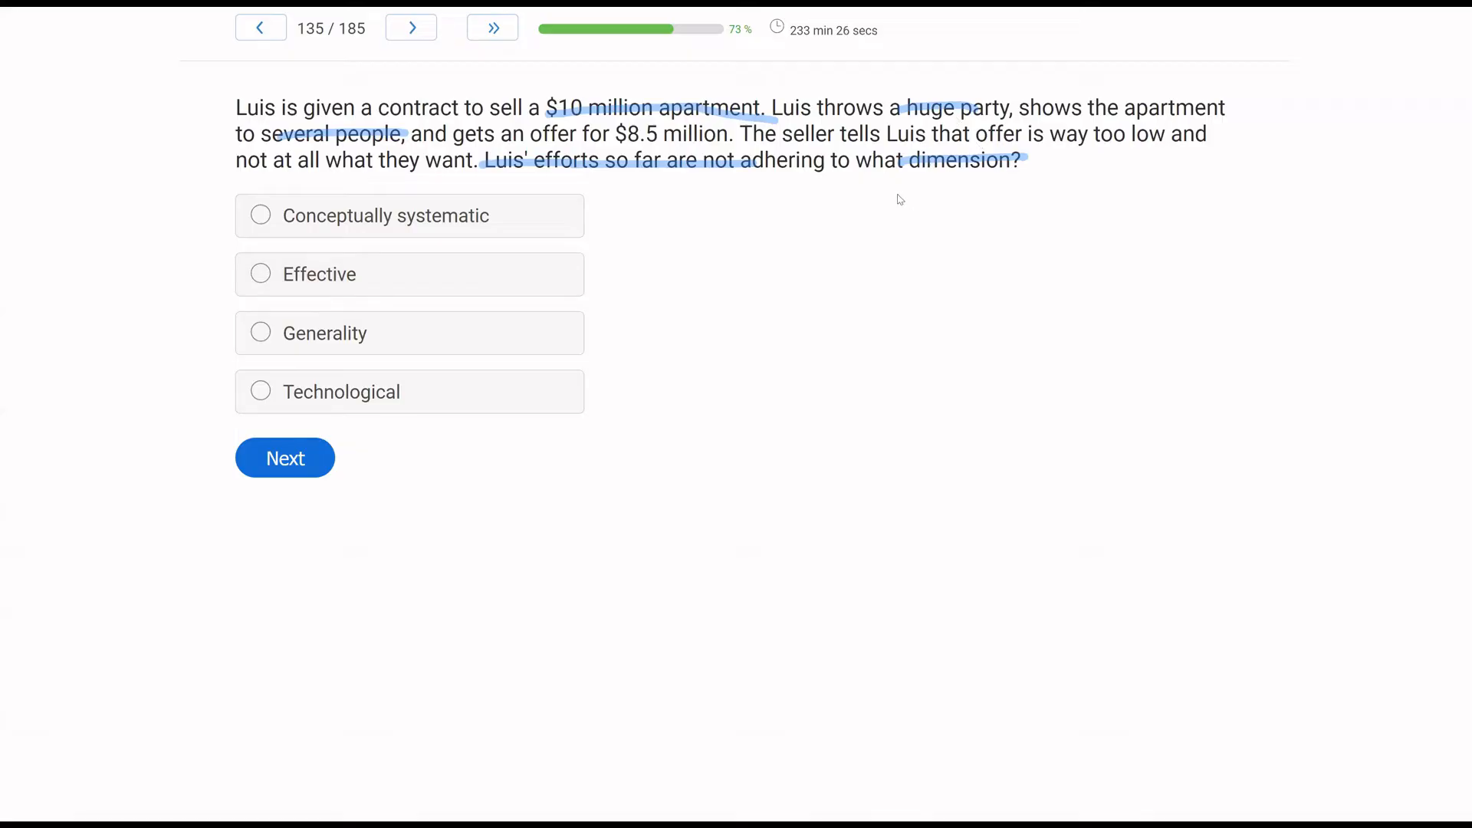
mouse_move(777, 204)
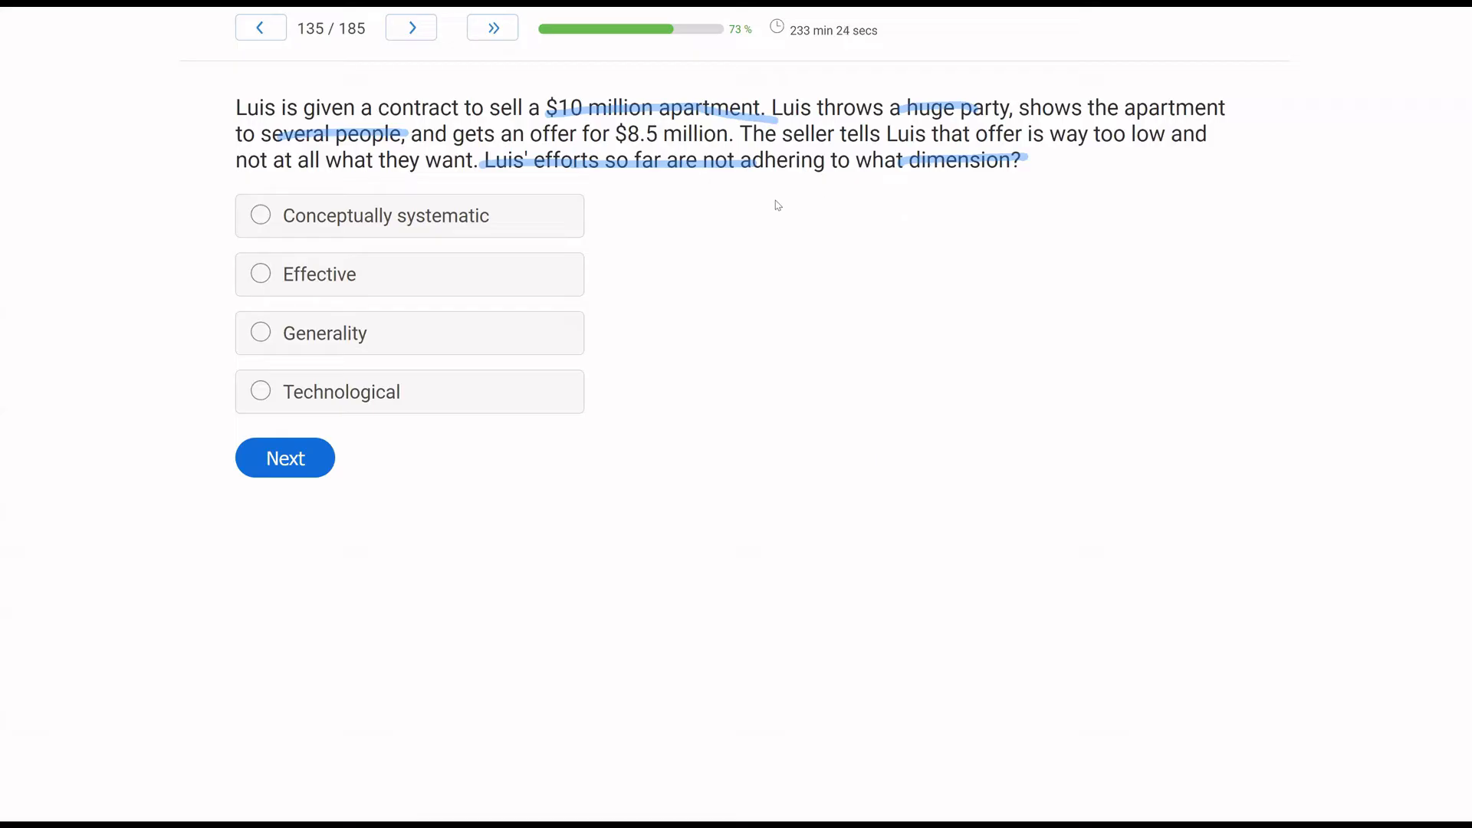
mouse_move(485, 352)
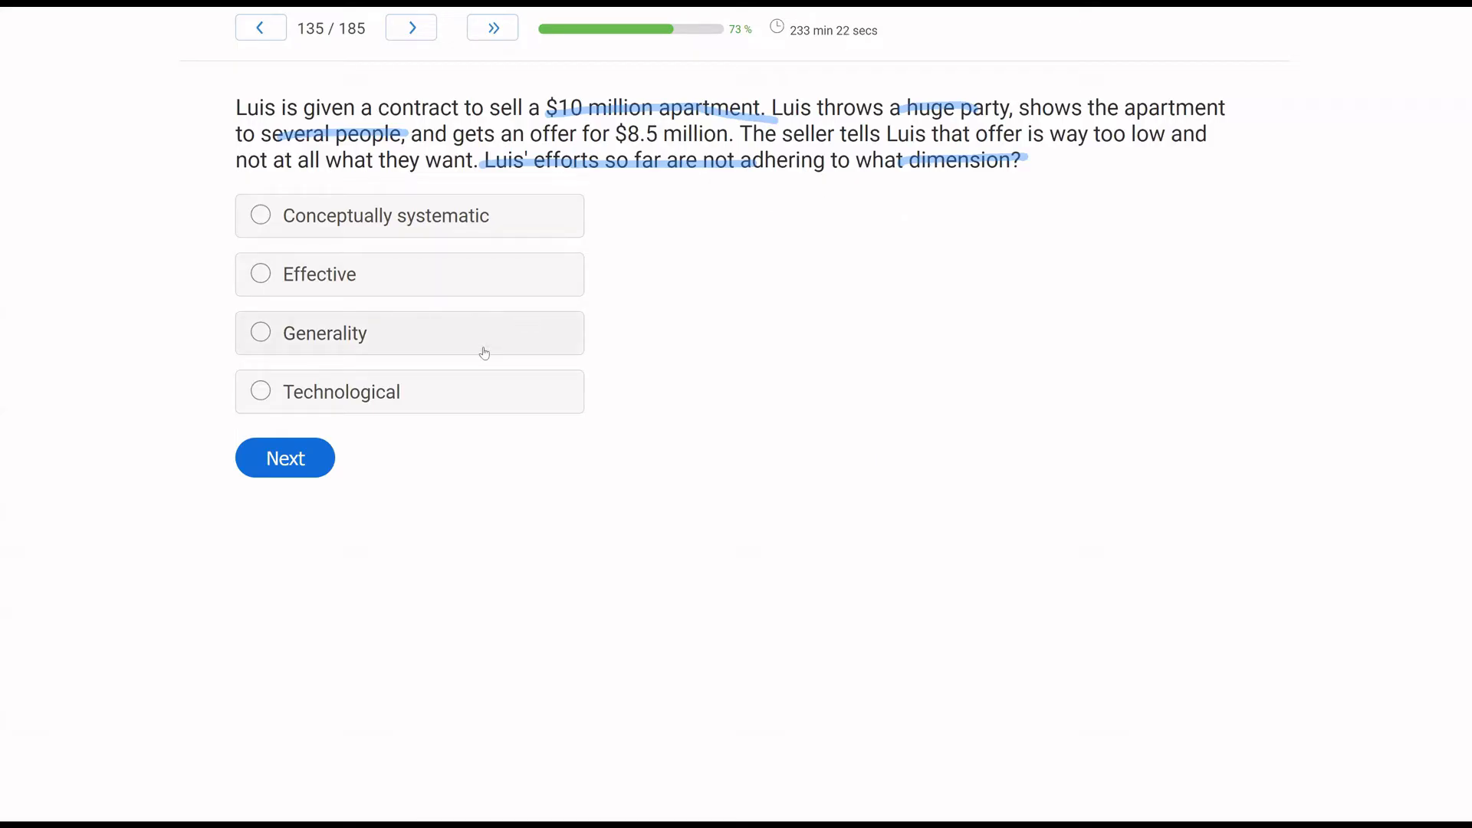
mouse_move(628, 270)
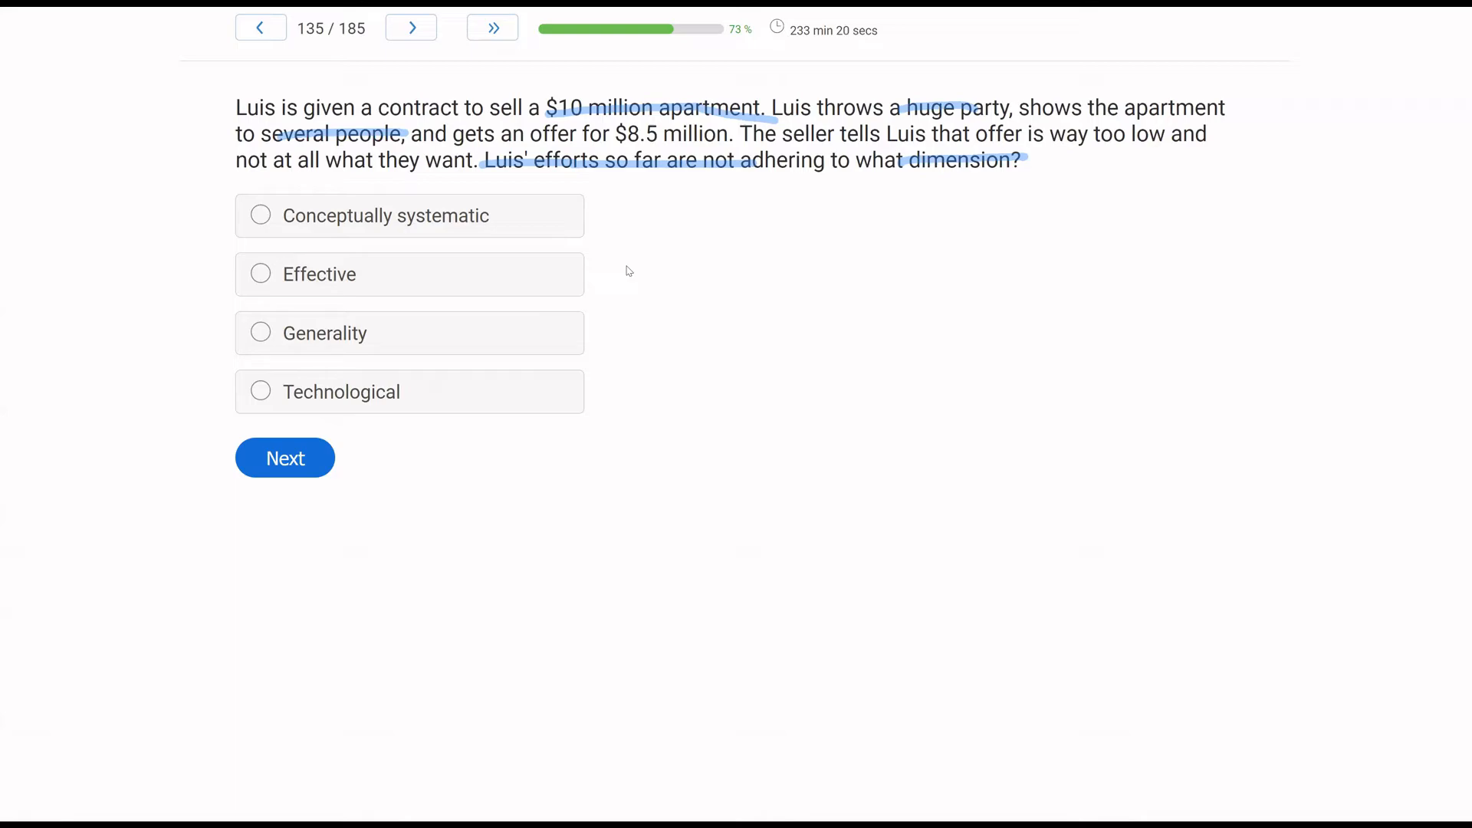
mouse_move(728, 224)
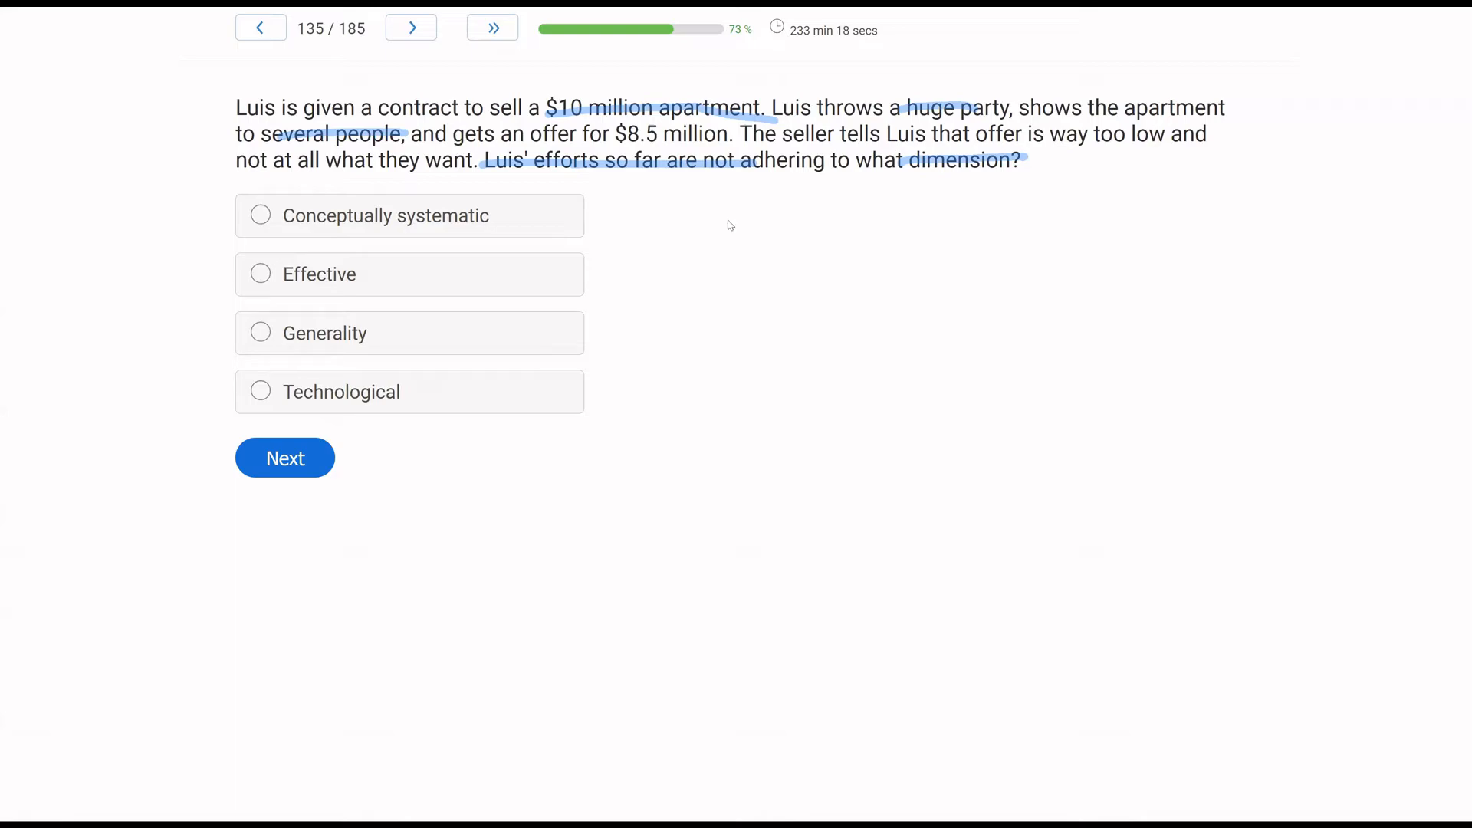
mouse_move(811, 272)
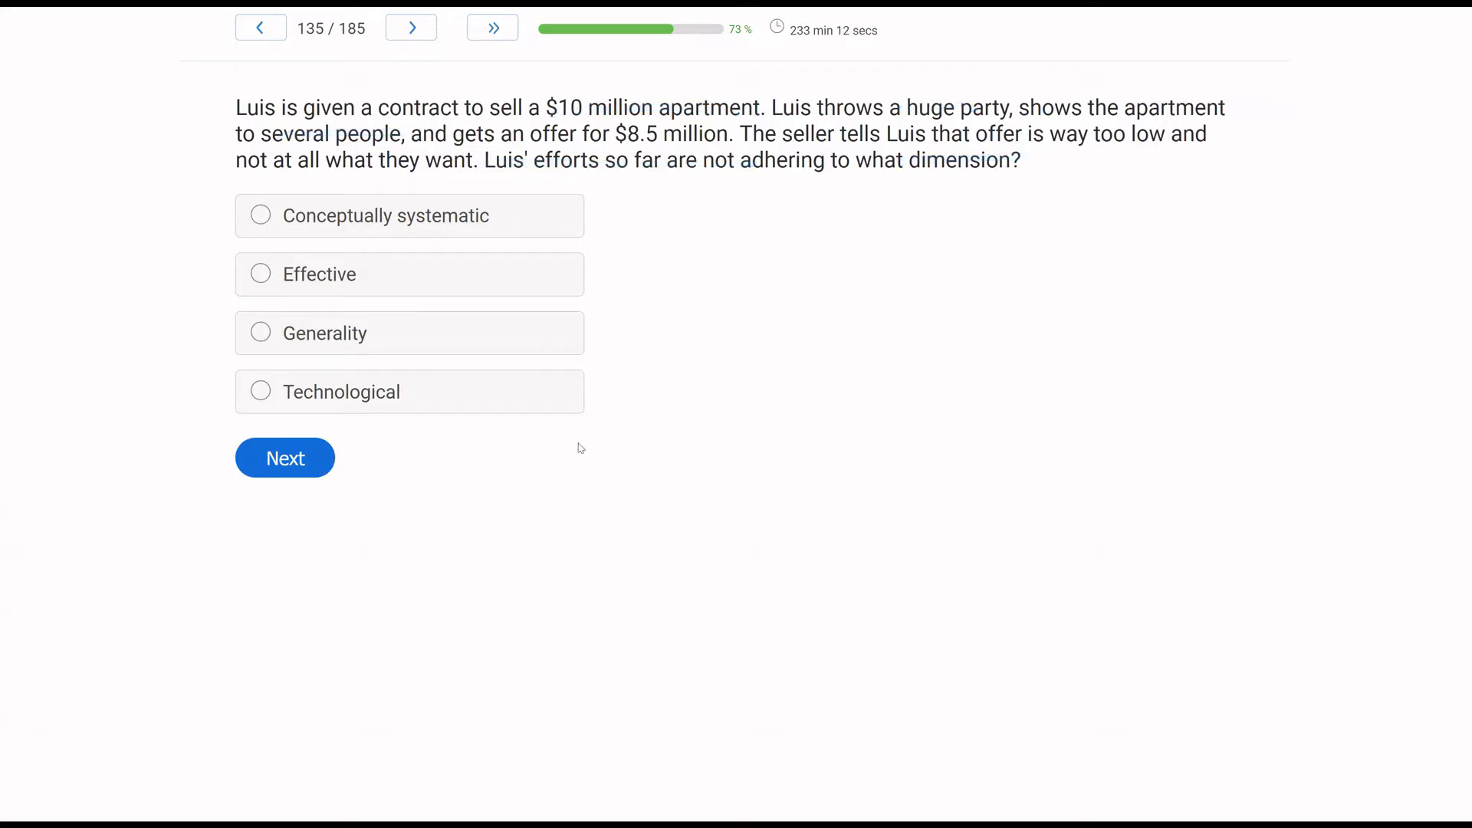
mouse_move(981, 336)
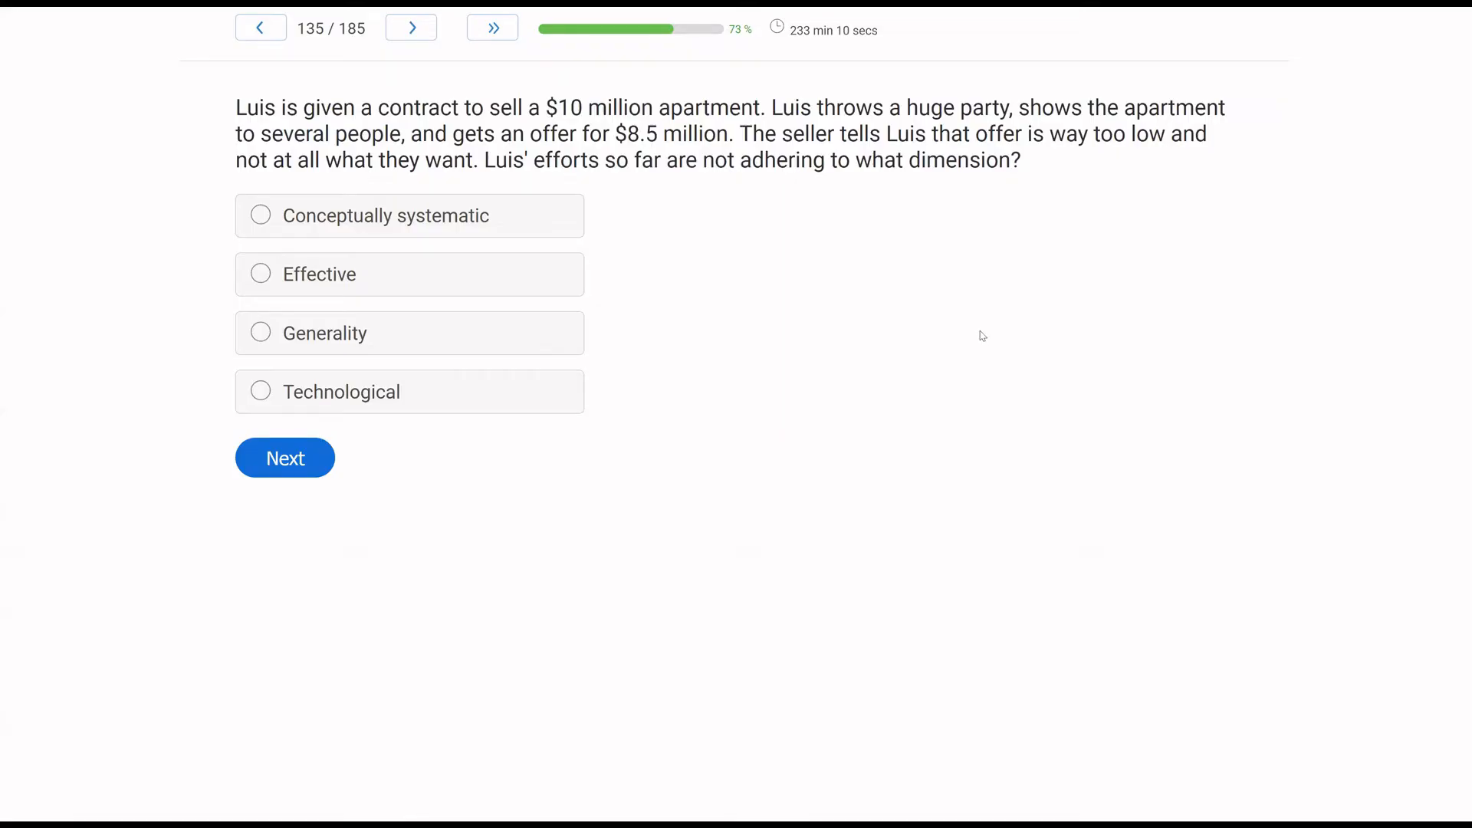
mouse_move(523, 279)
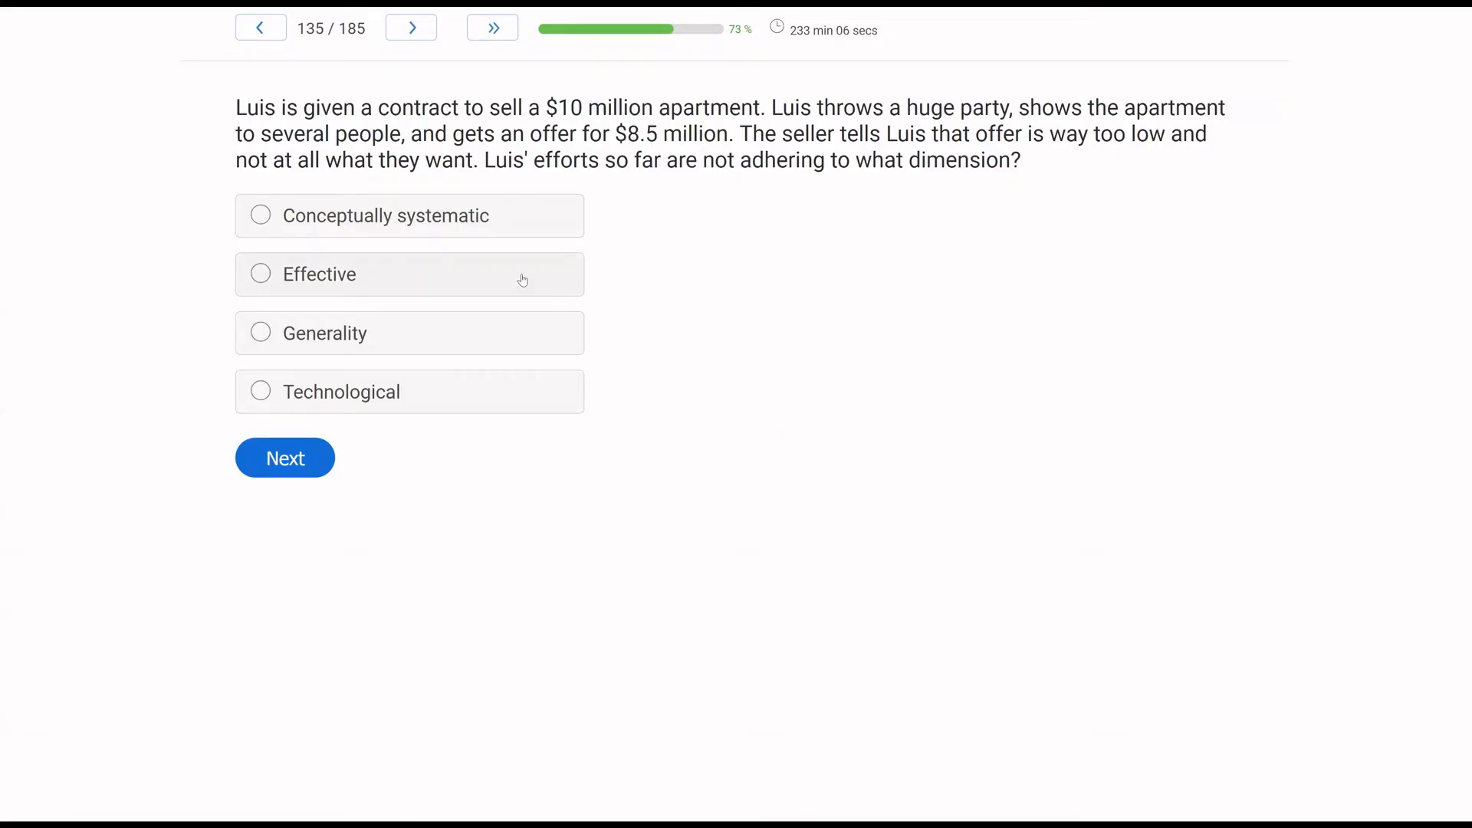
left_click(260, 274)
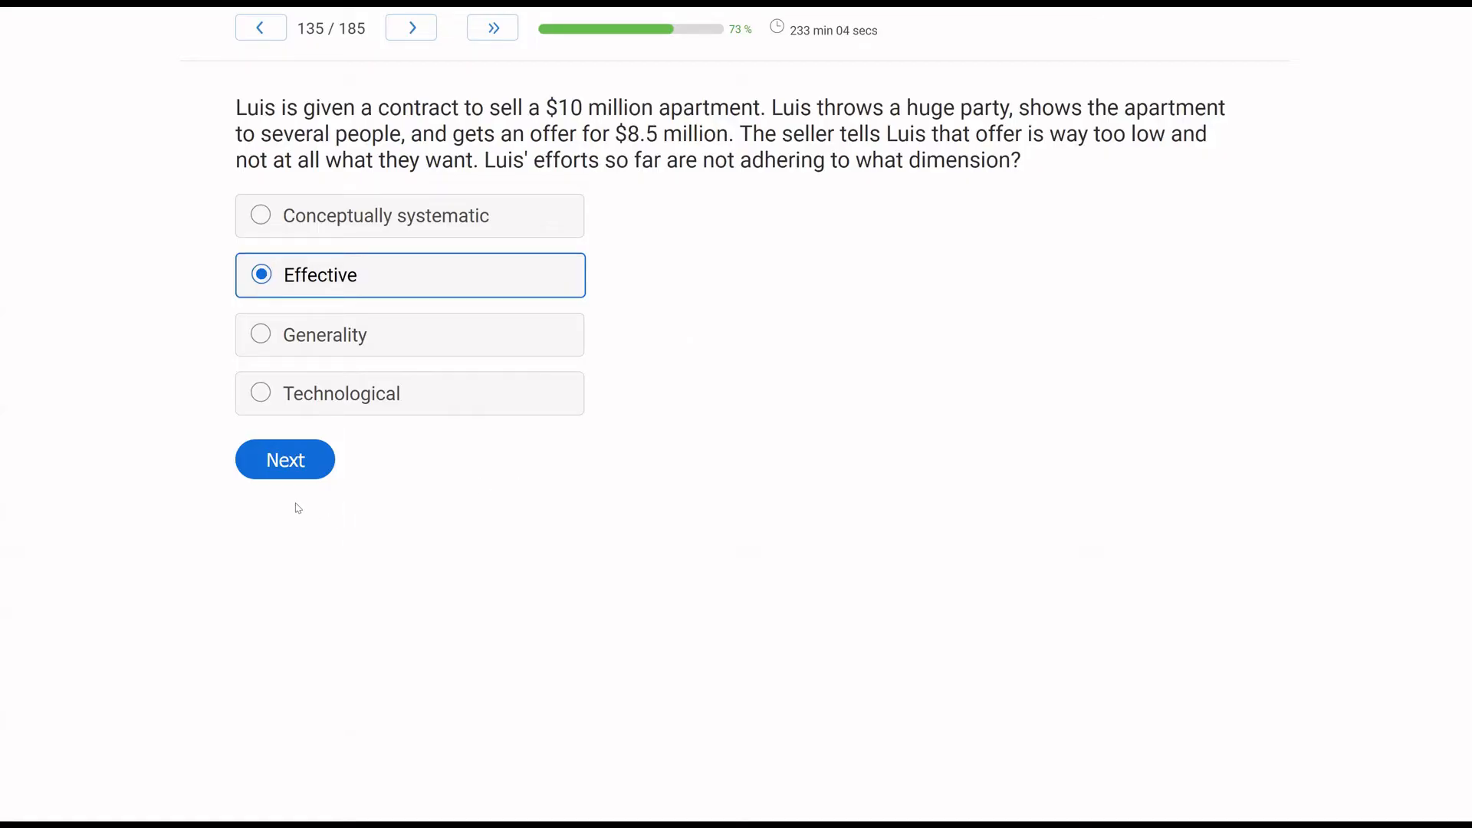
left_click(285, 459)
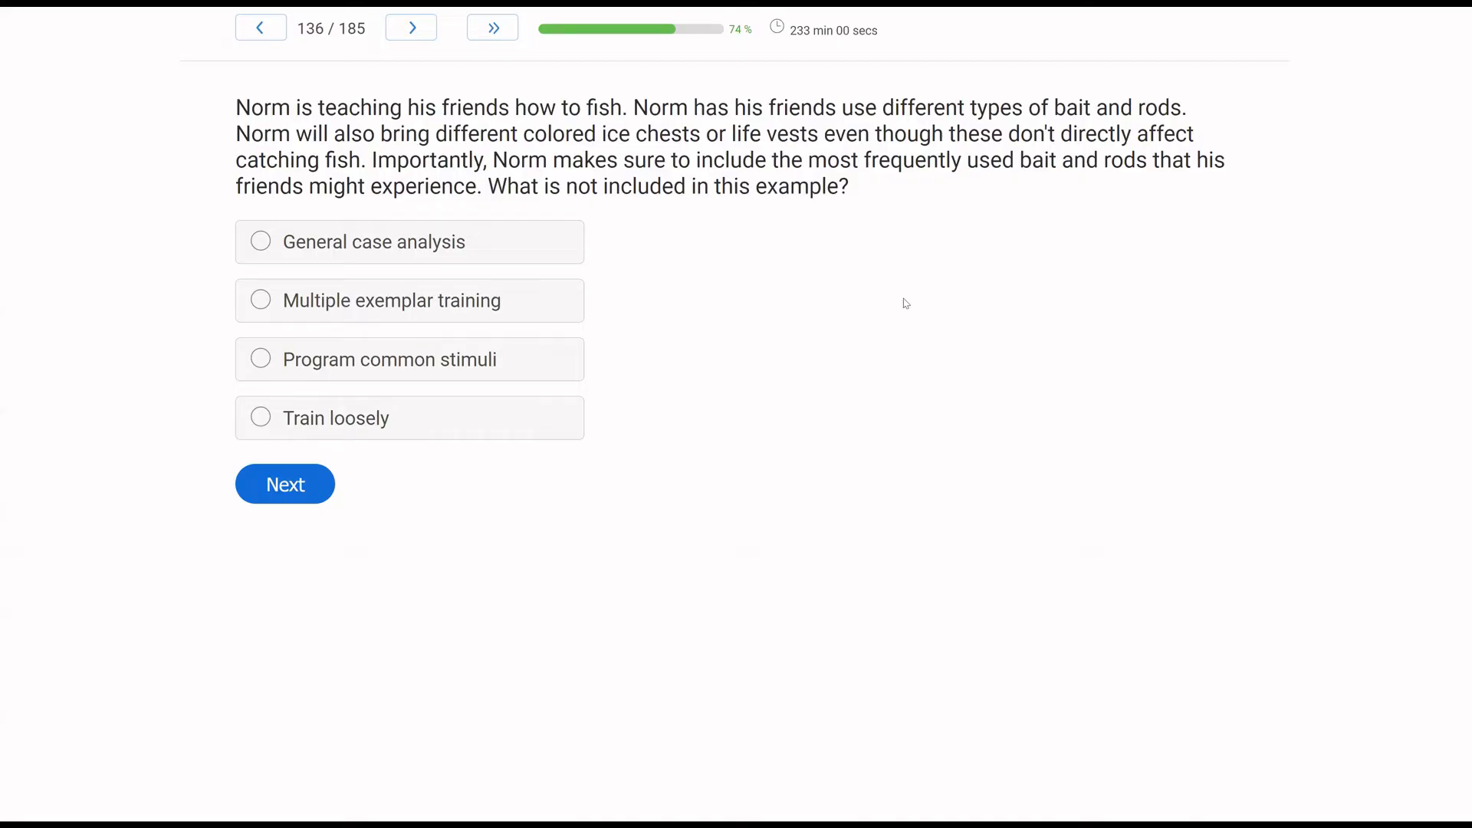
mouse_move(956, 301)
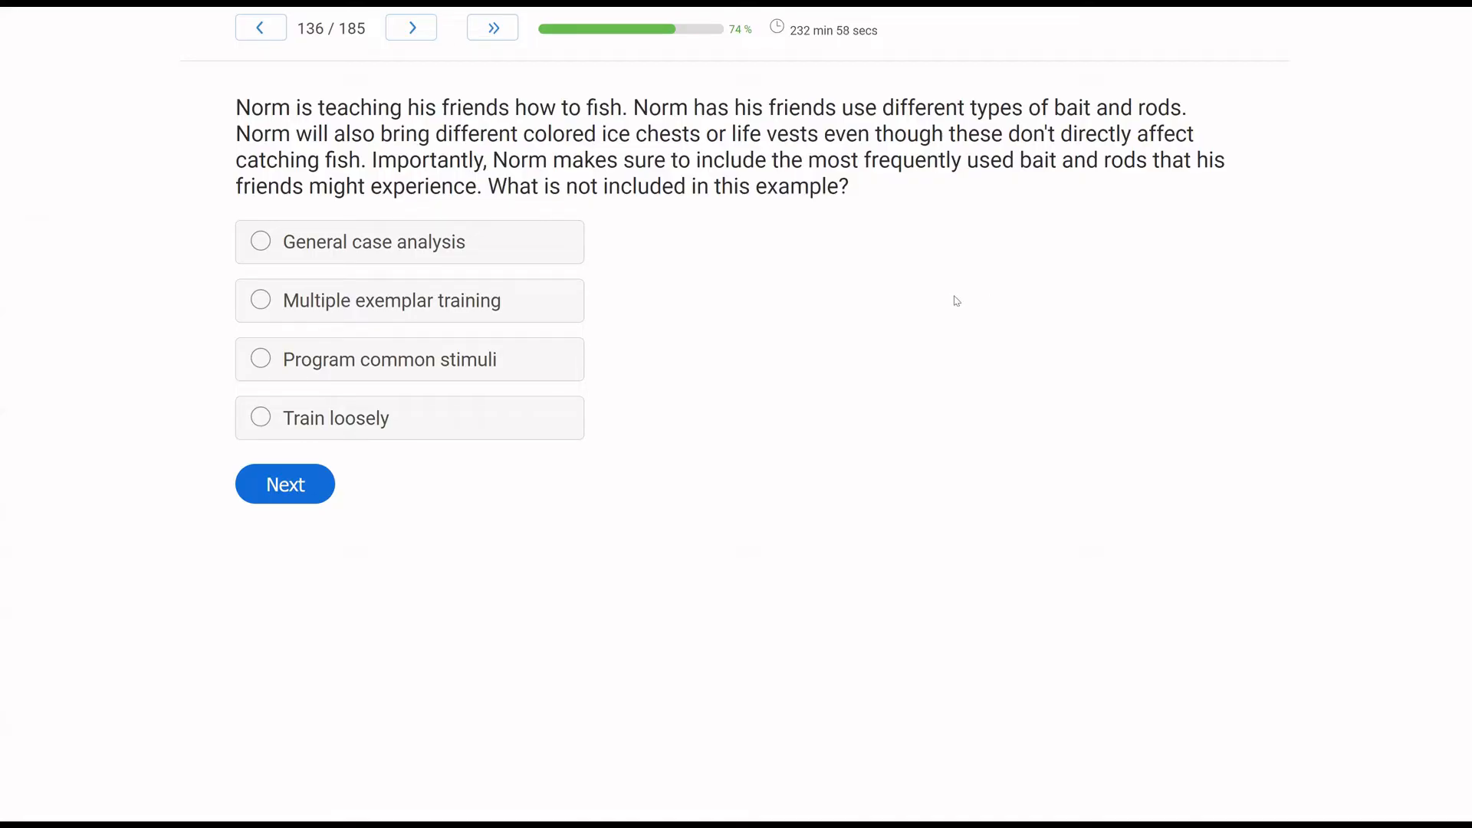
mouse_move(725, 324)
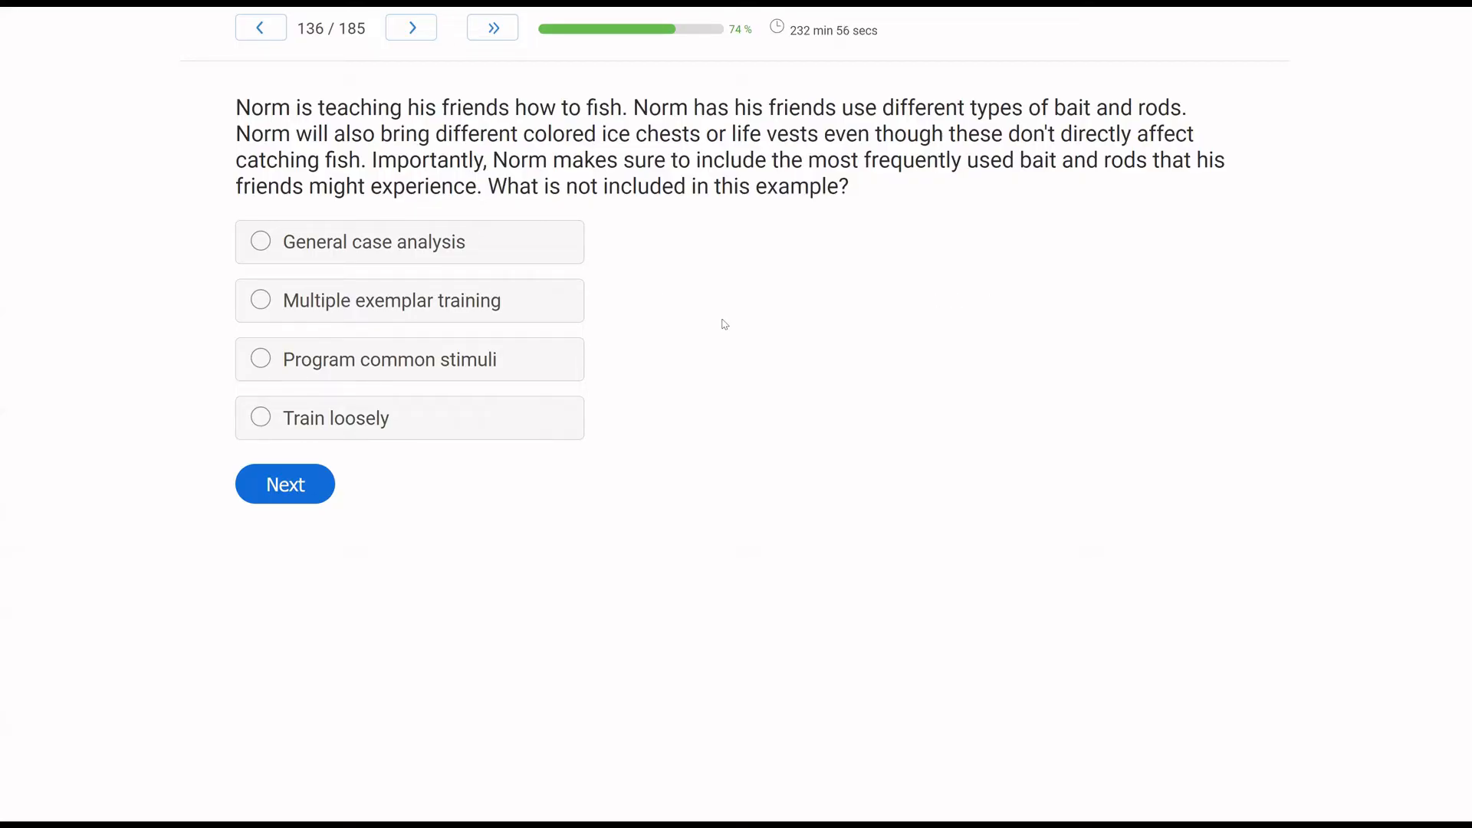
mouse_move(719, 300)
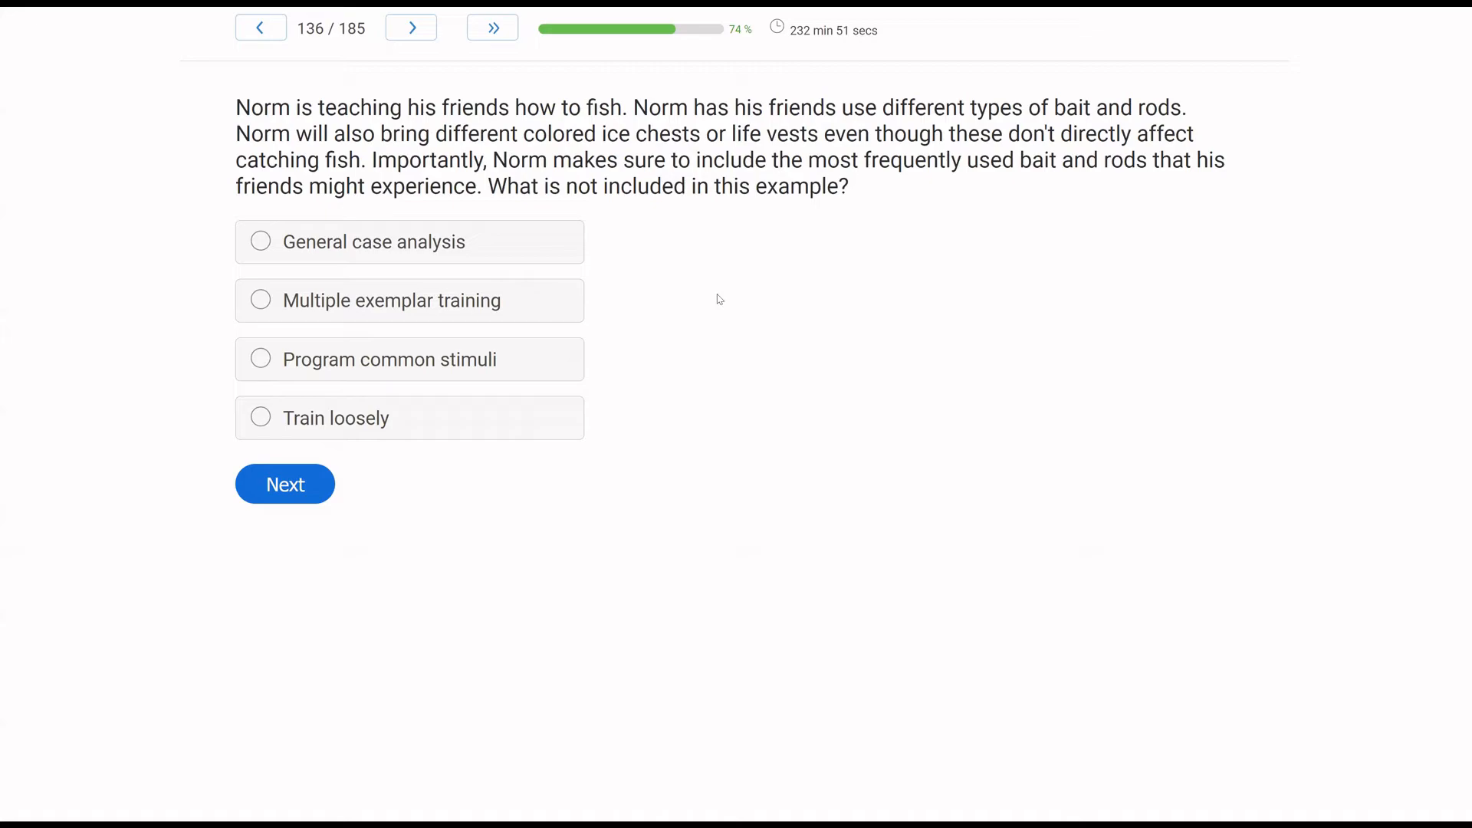
mouse_move(476, 281)
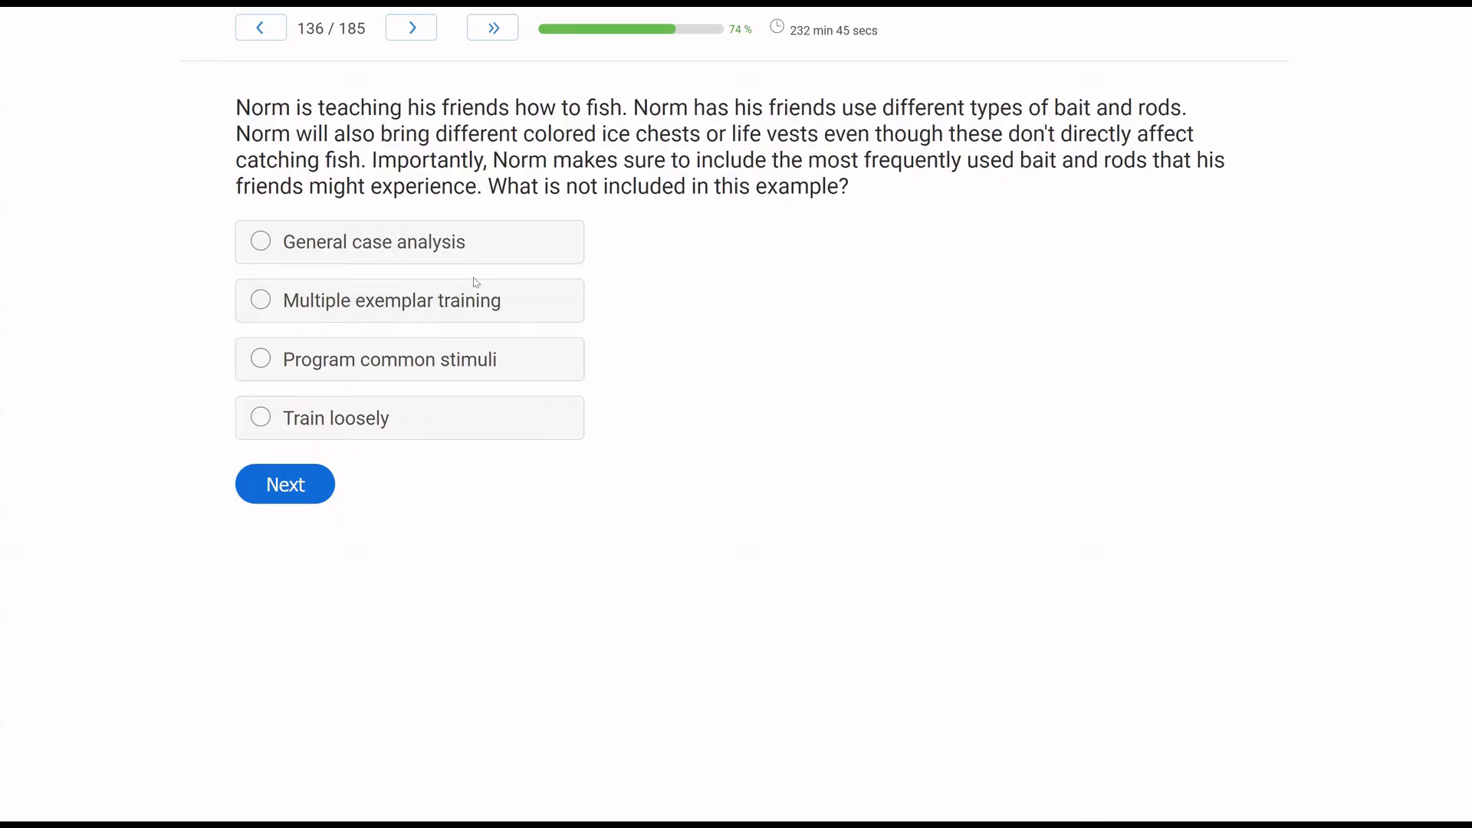
mouse_move(133, 288)
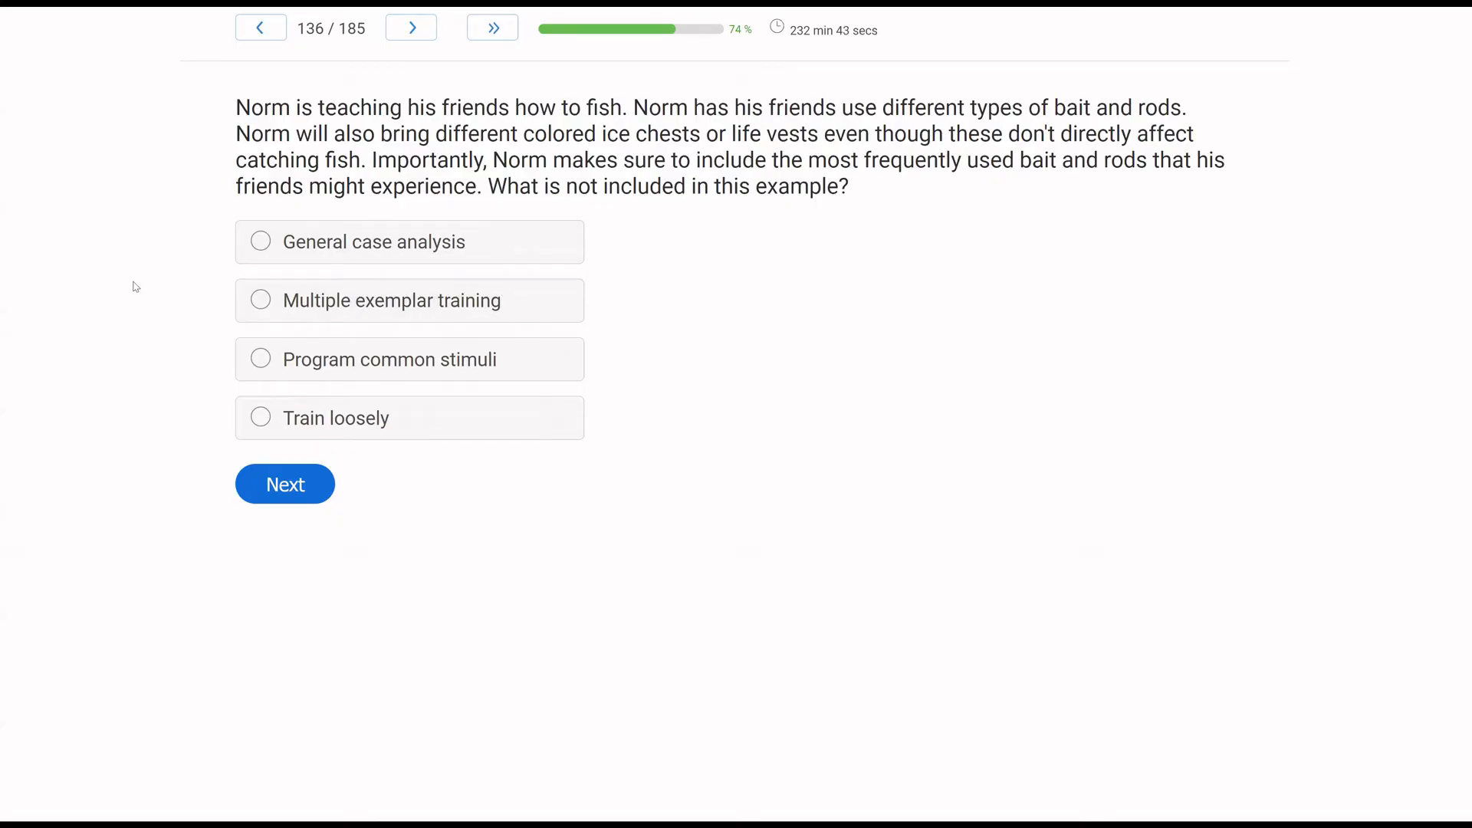
mouse_move(43, 310)
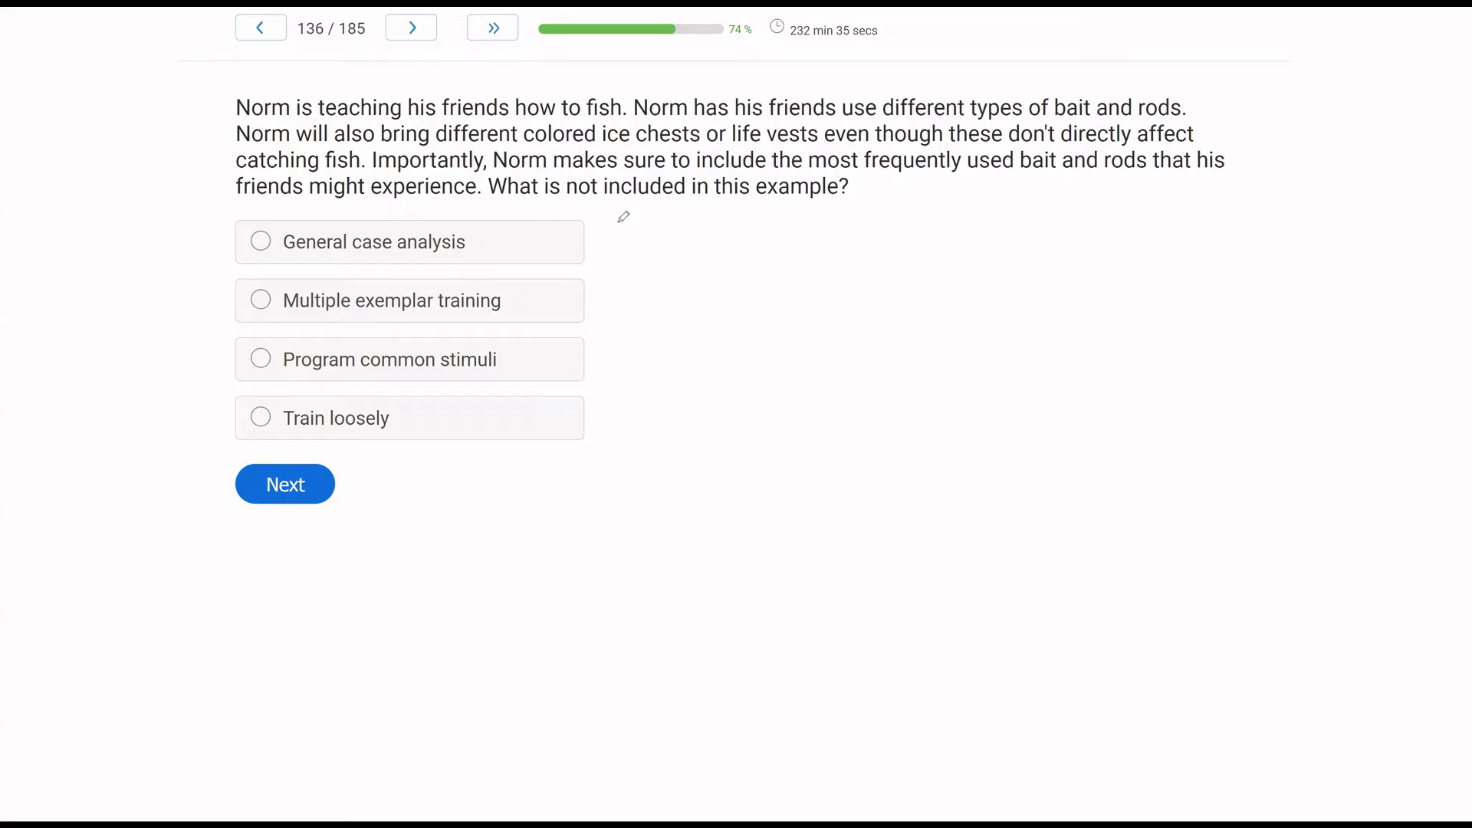
Underline question 136's key phrases and submit General case analysis.
left_click_drag(537, 186, 750, 186)
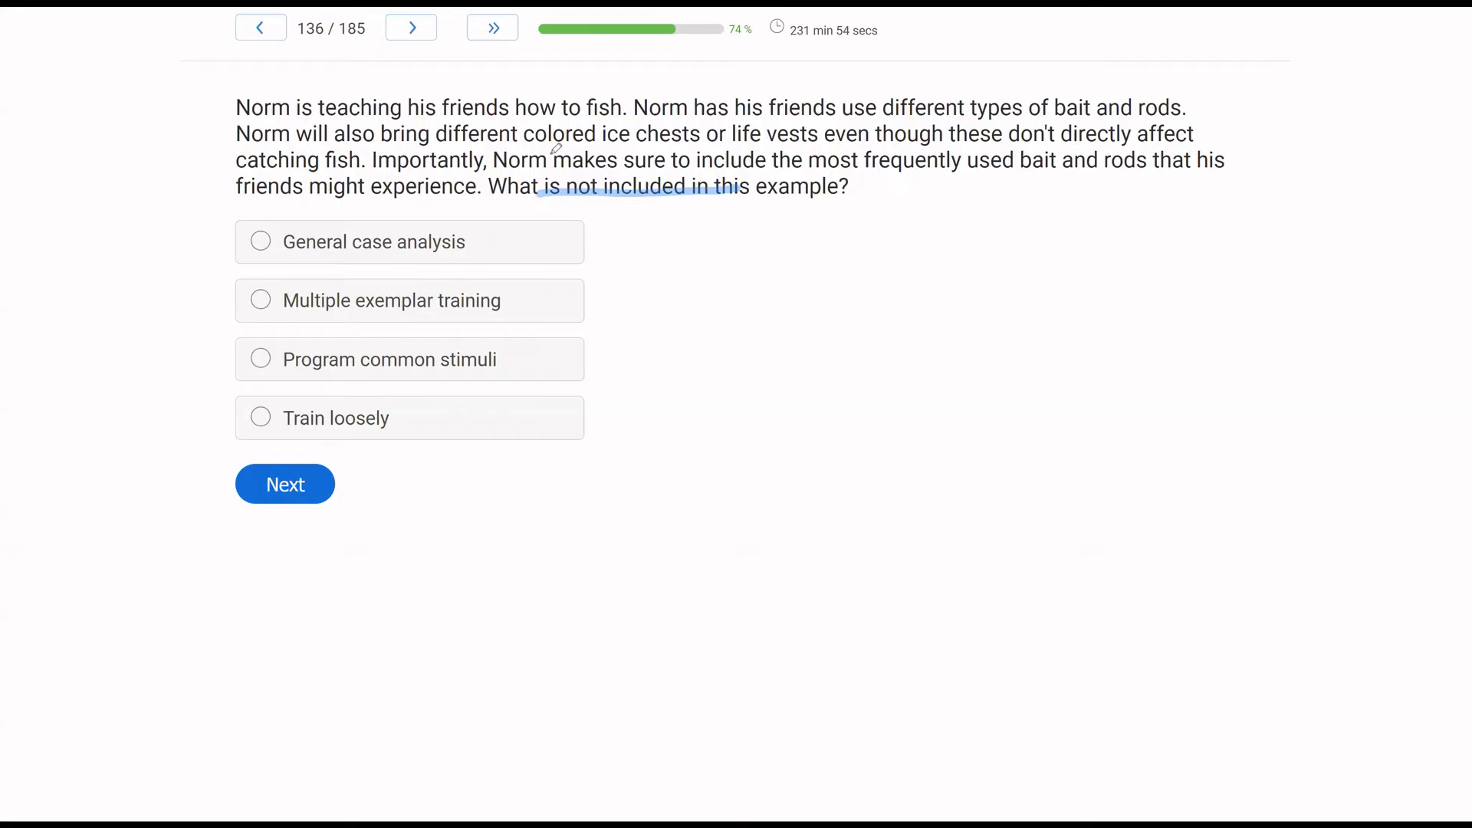
mouse_move(474, 215)
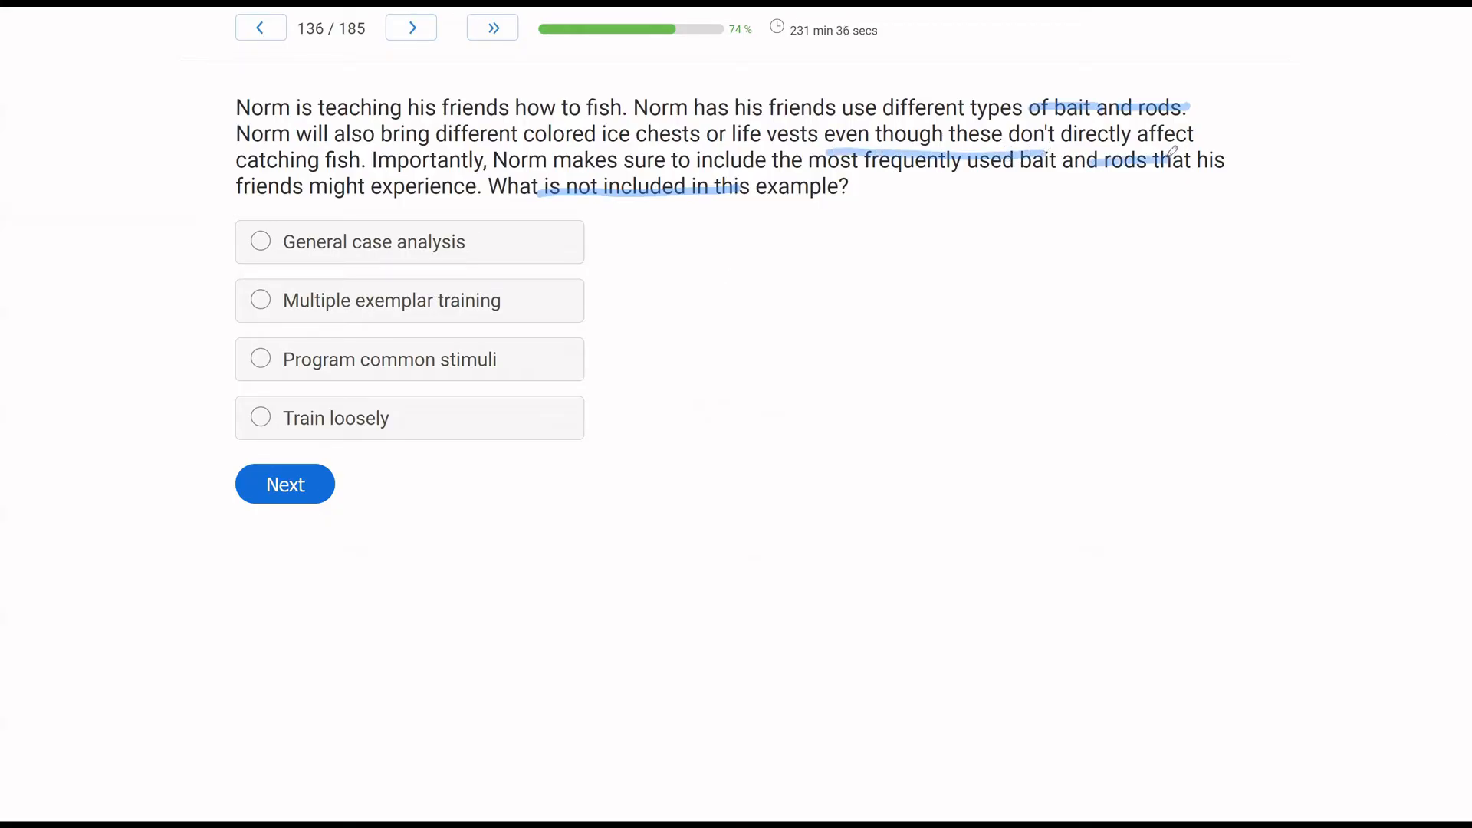
mouse_move(622, 269)
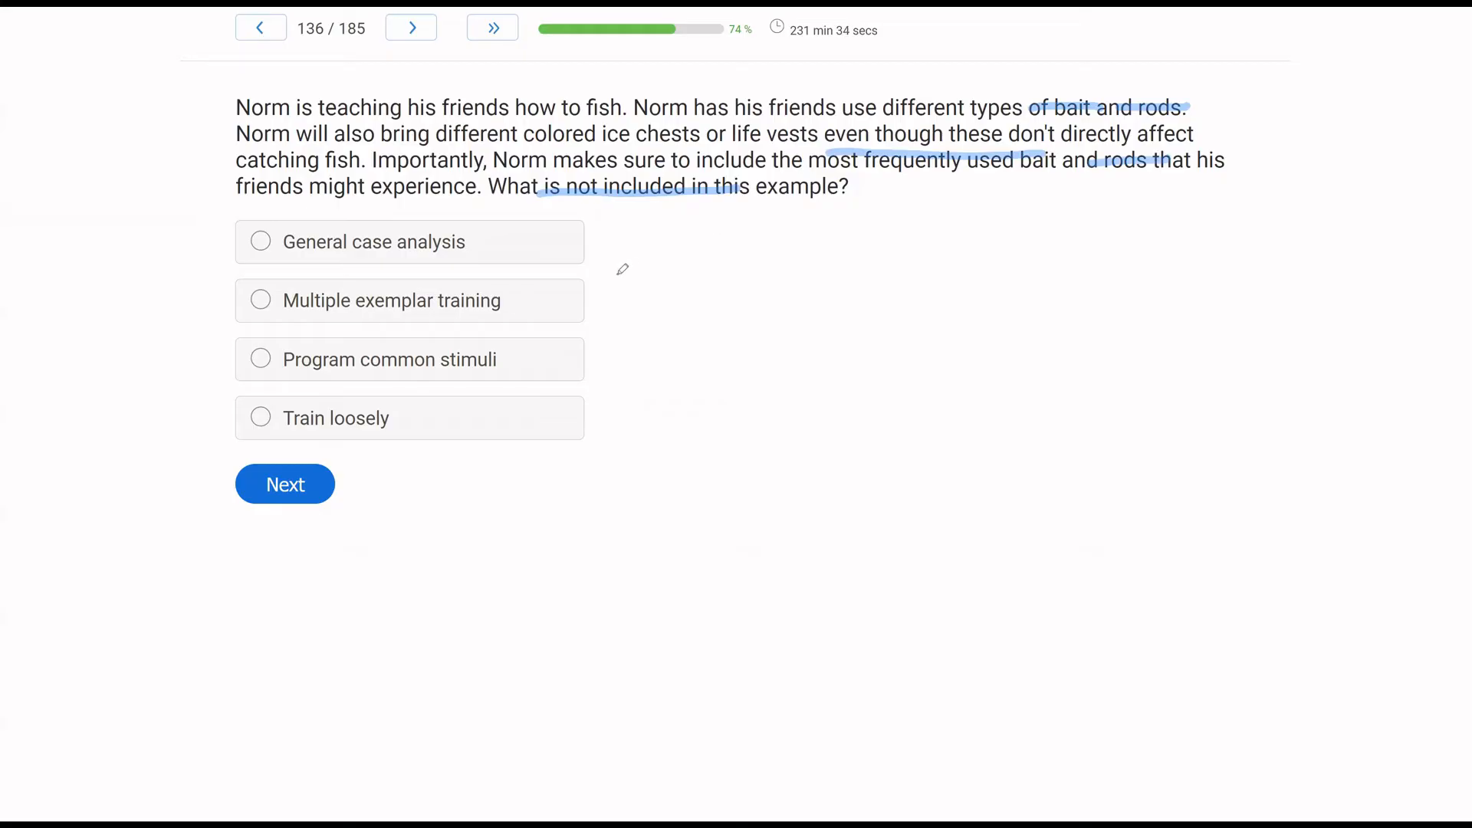
mouse_move(544, 336)
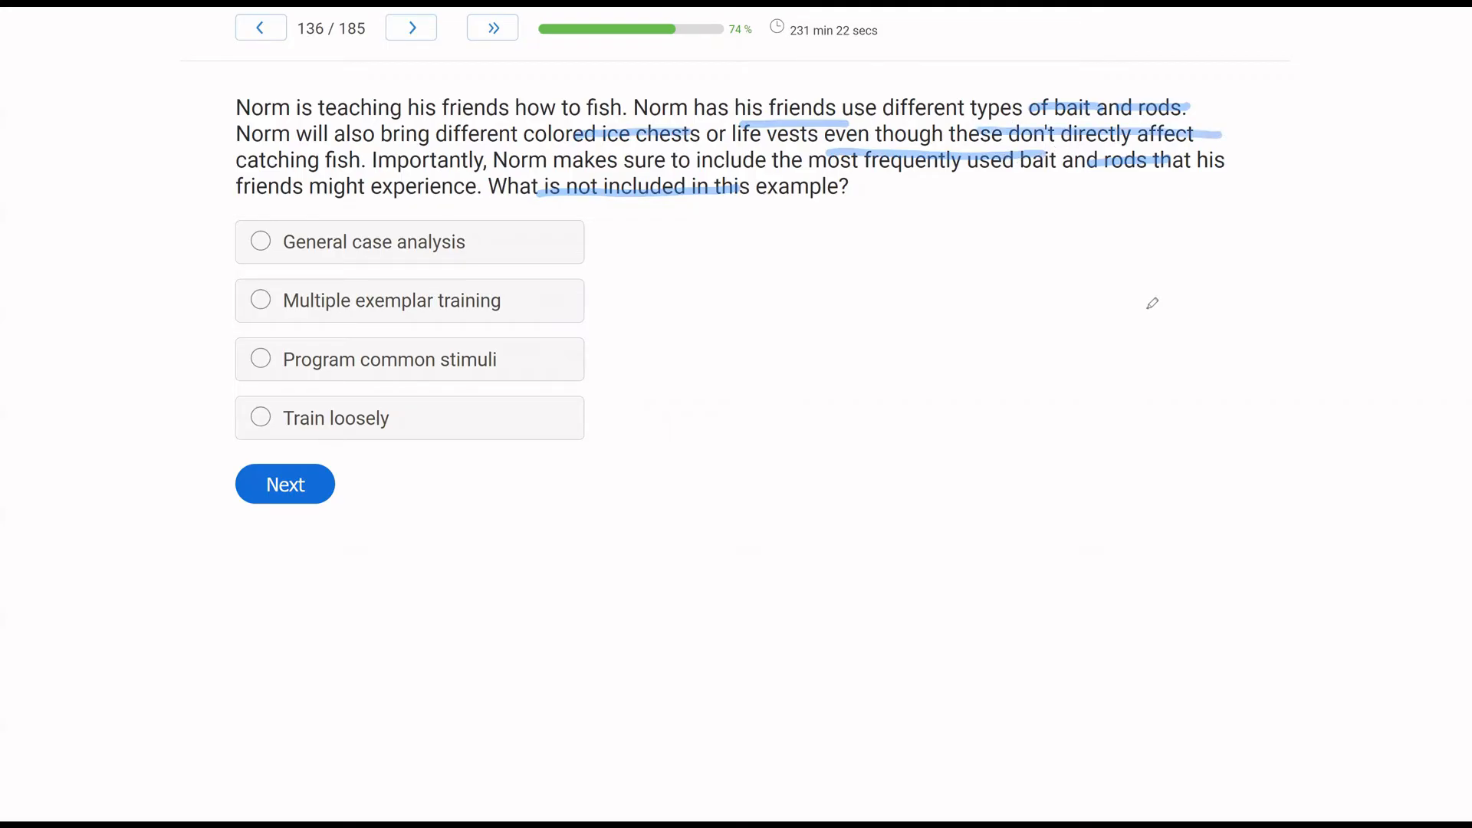
mouse_move(860, 325)
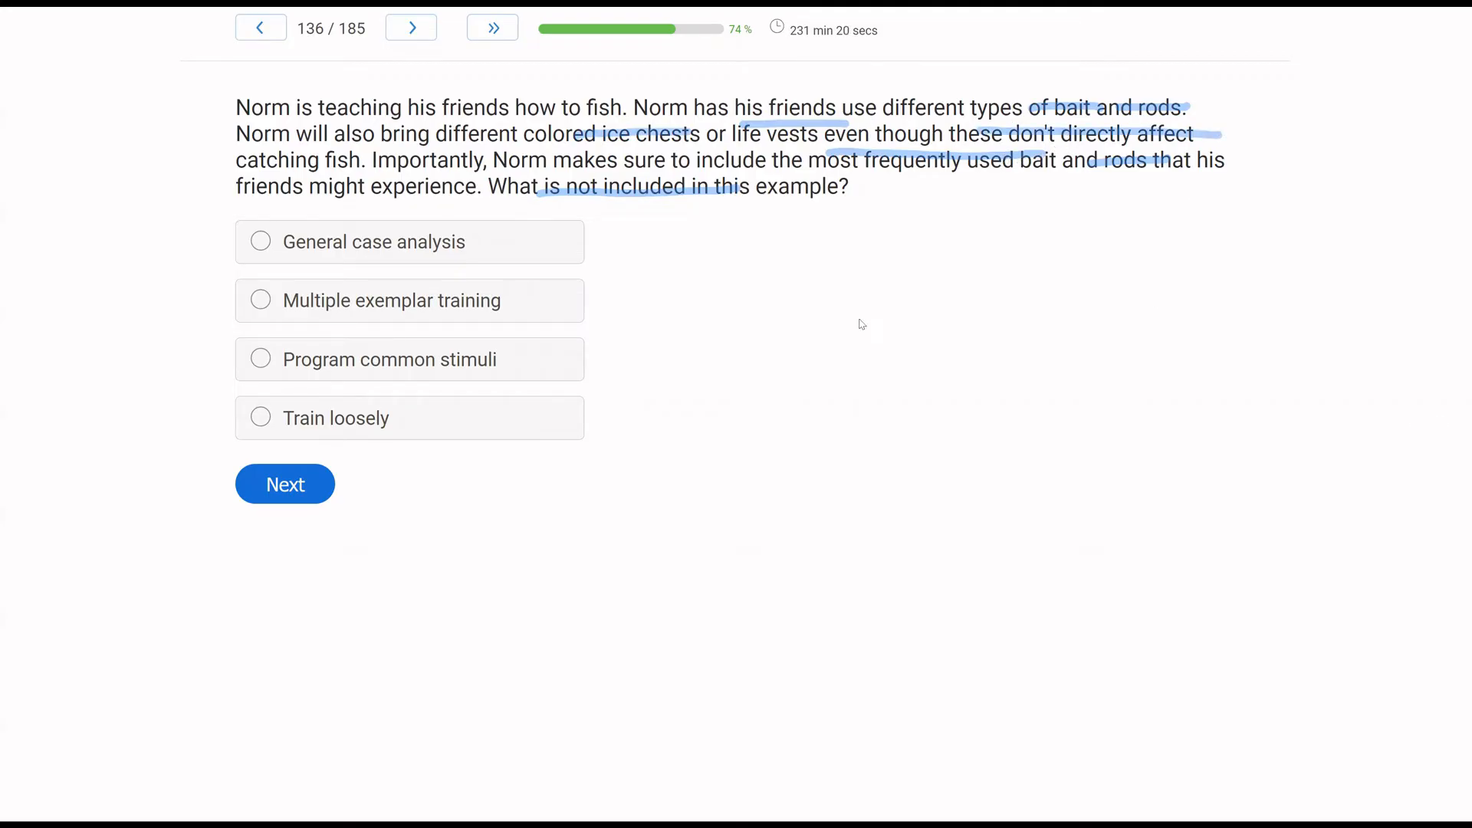
mouse_move(43, 455)
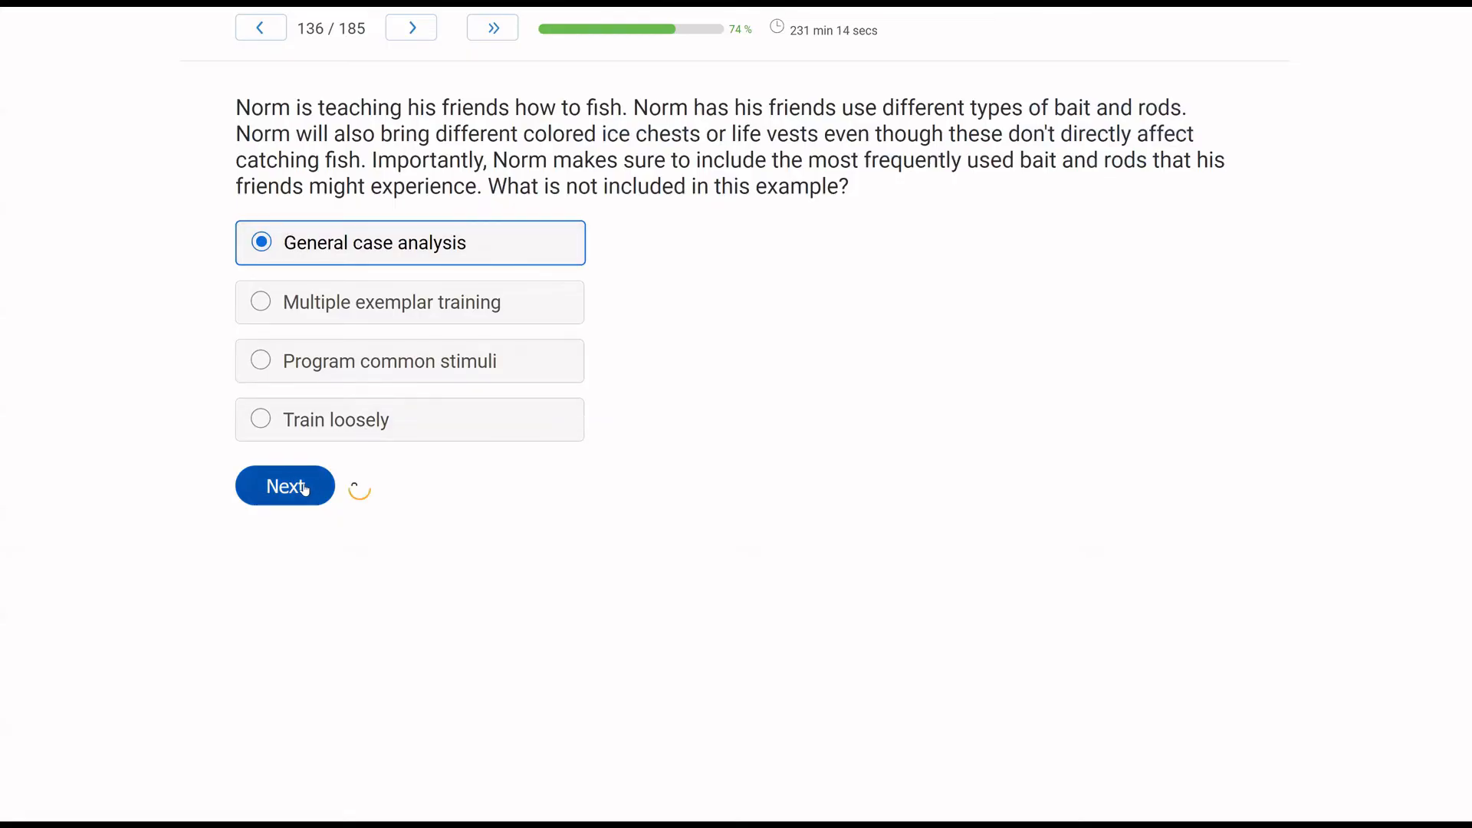
left_click(280, 486)
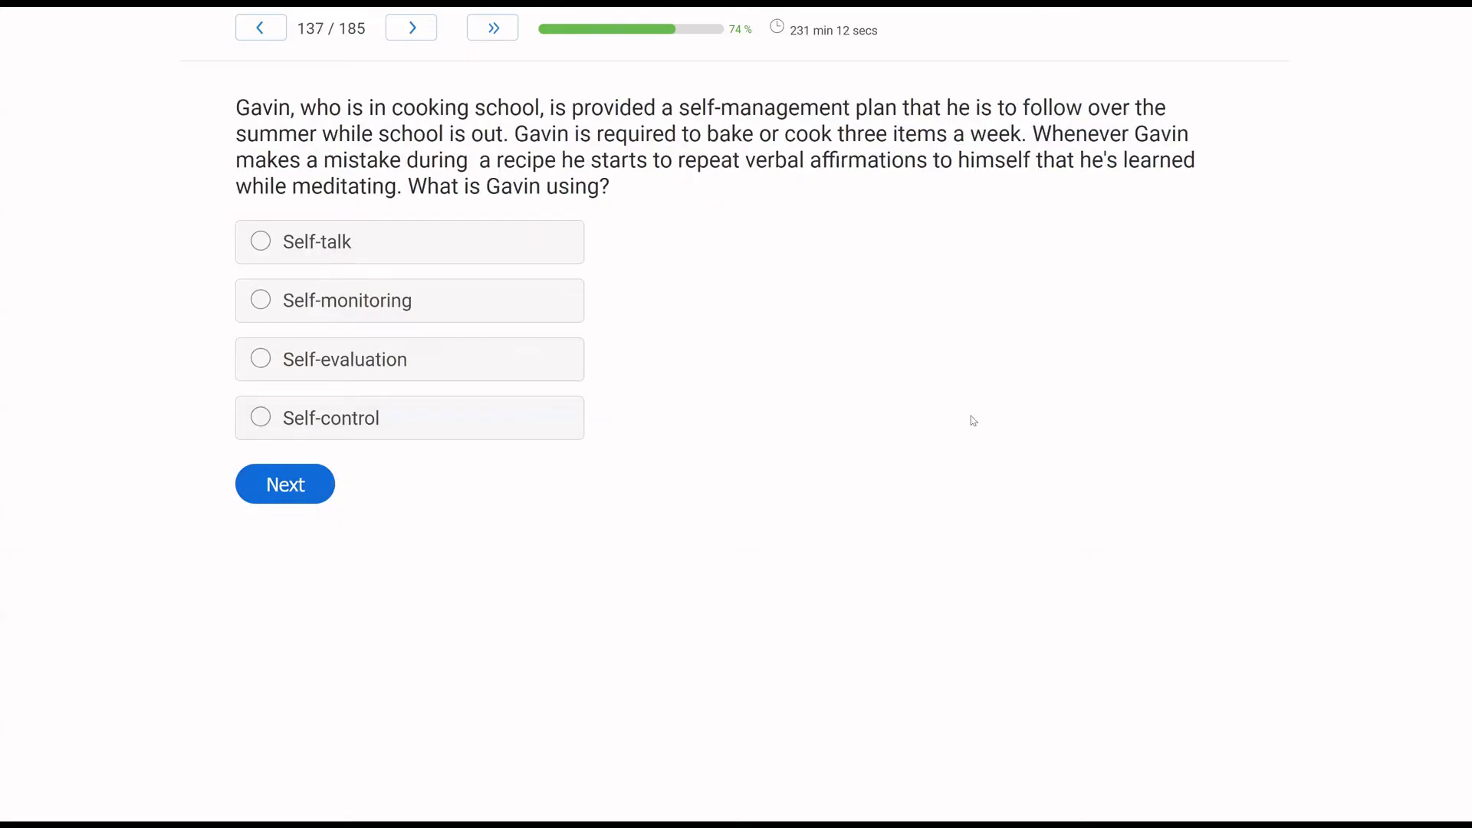
mouse_move(927, 308)
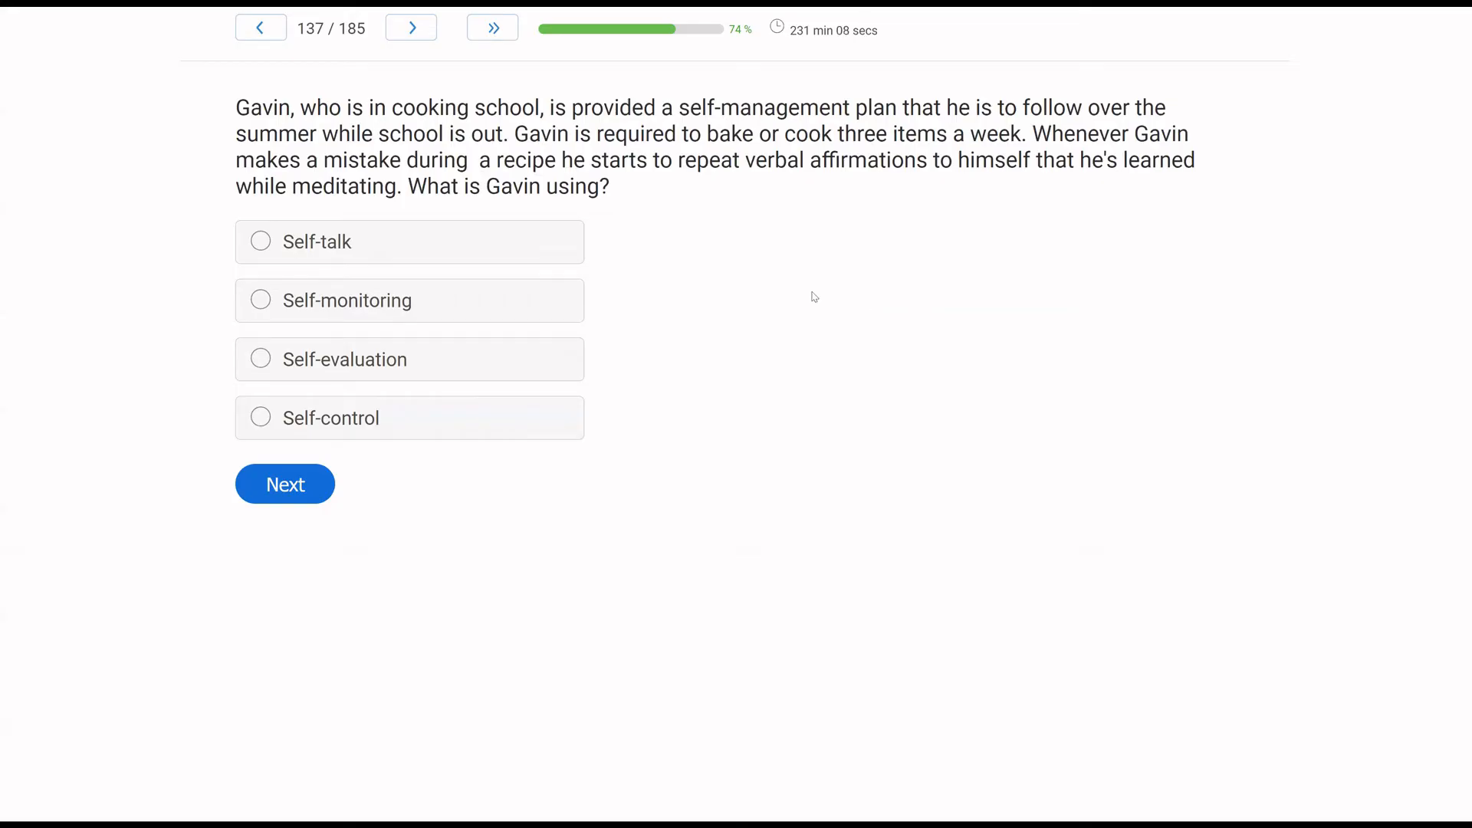
mouse_move(802, 276)
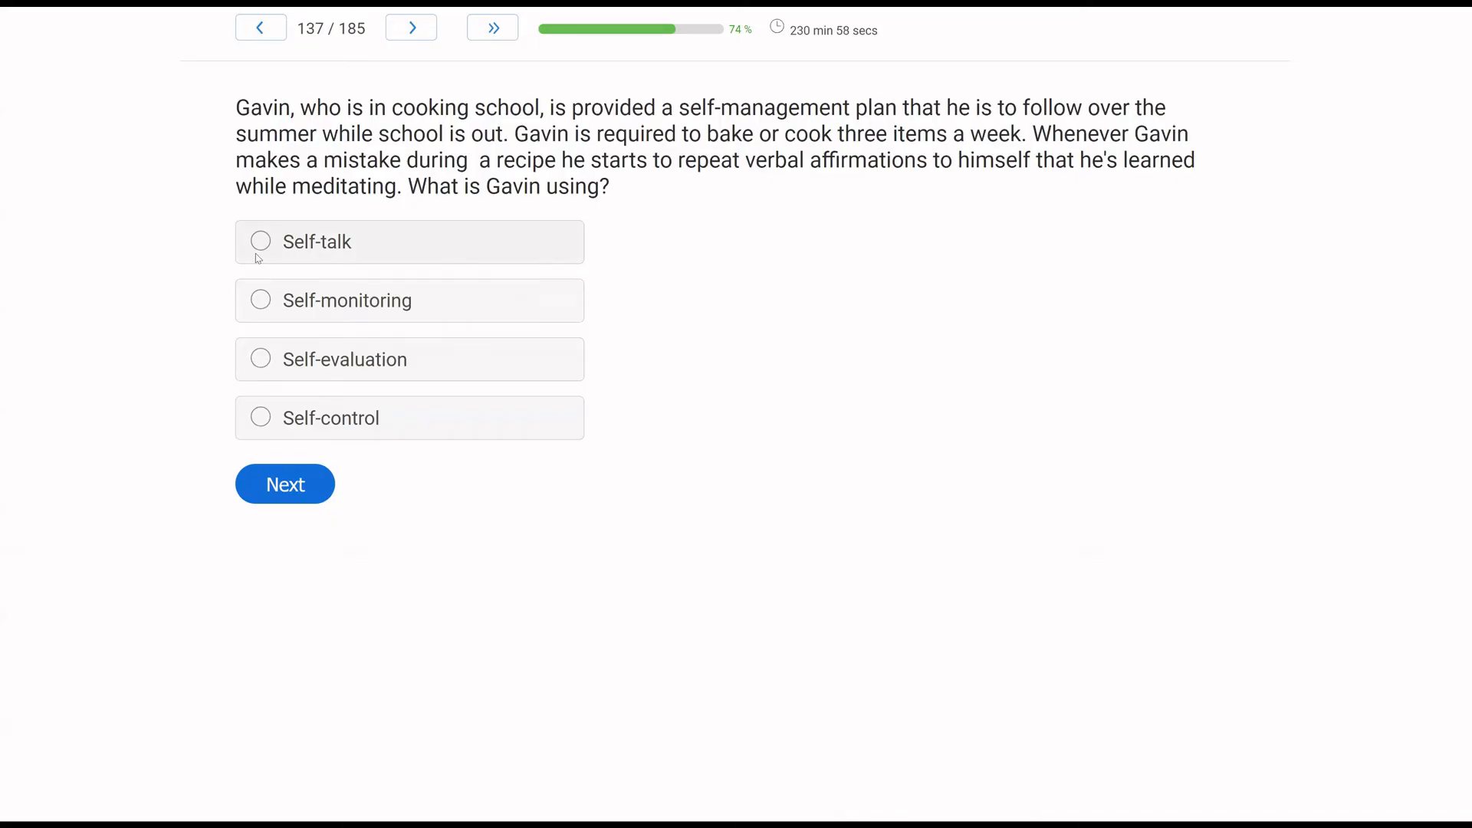
mouse_move(42, 257)
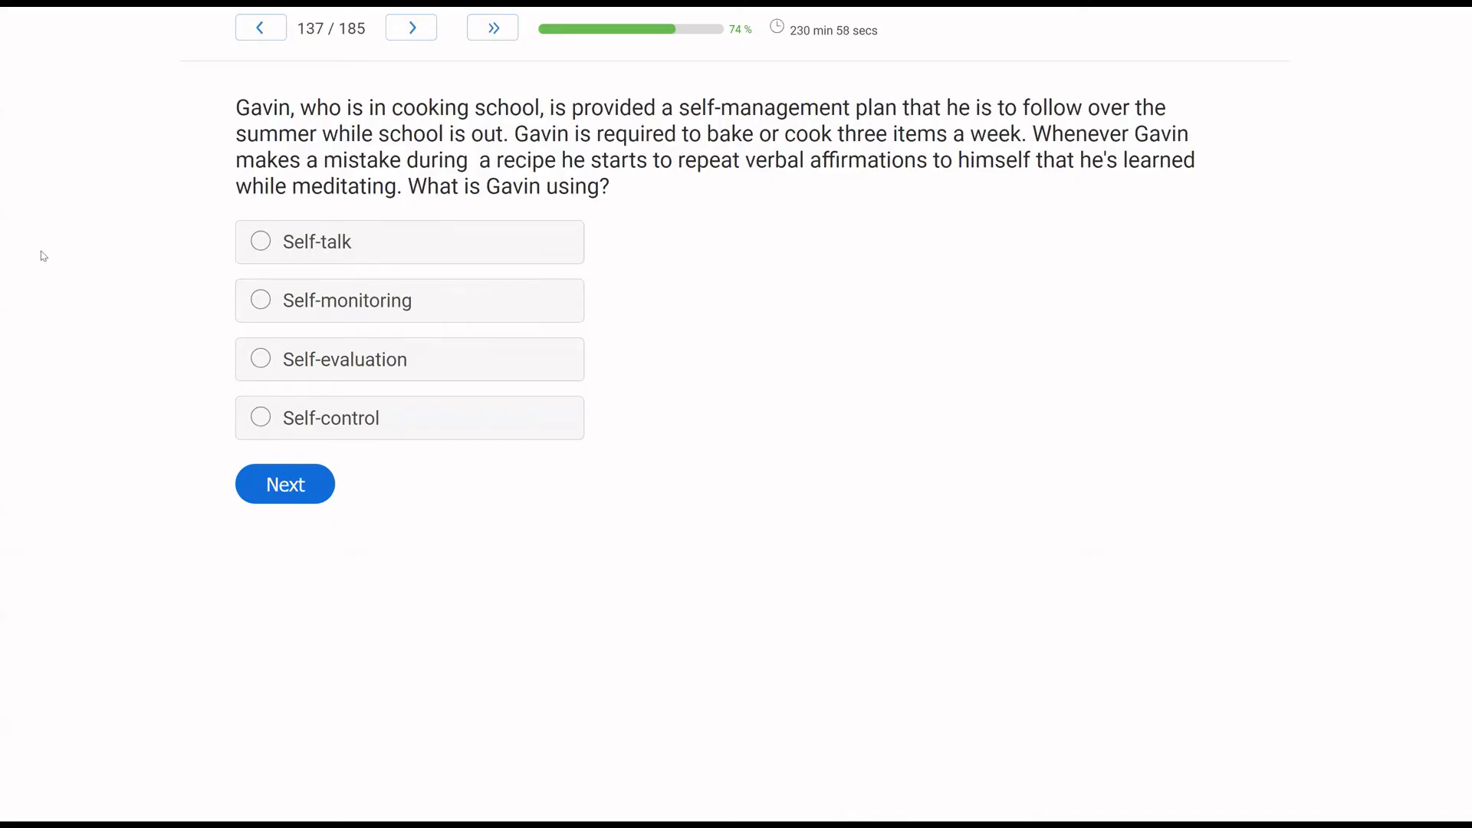
mouse_move(761, 270)
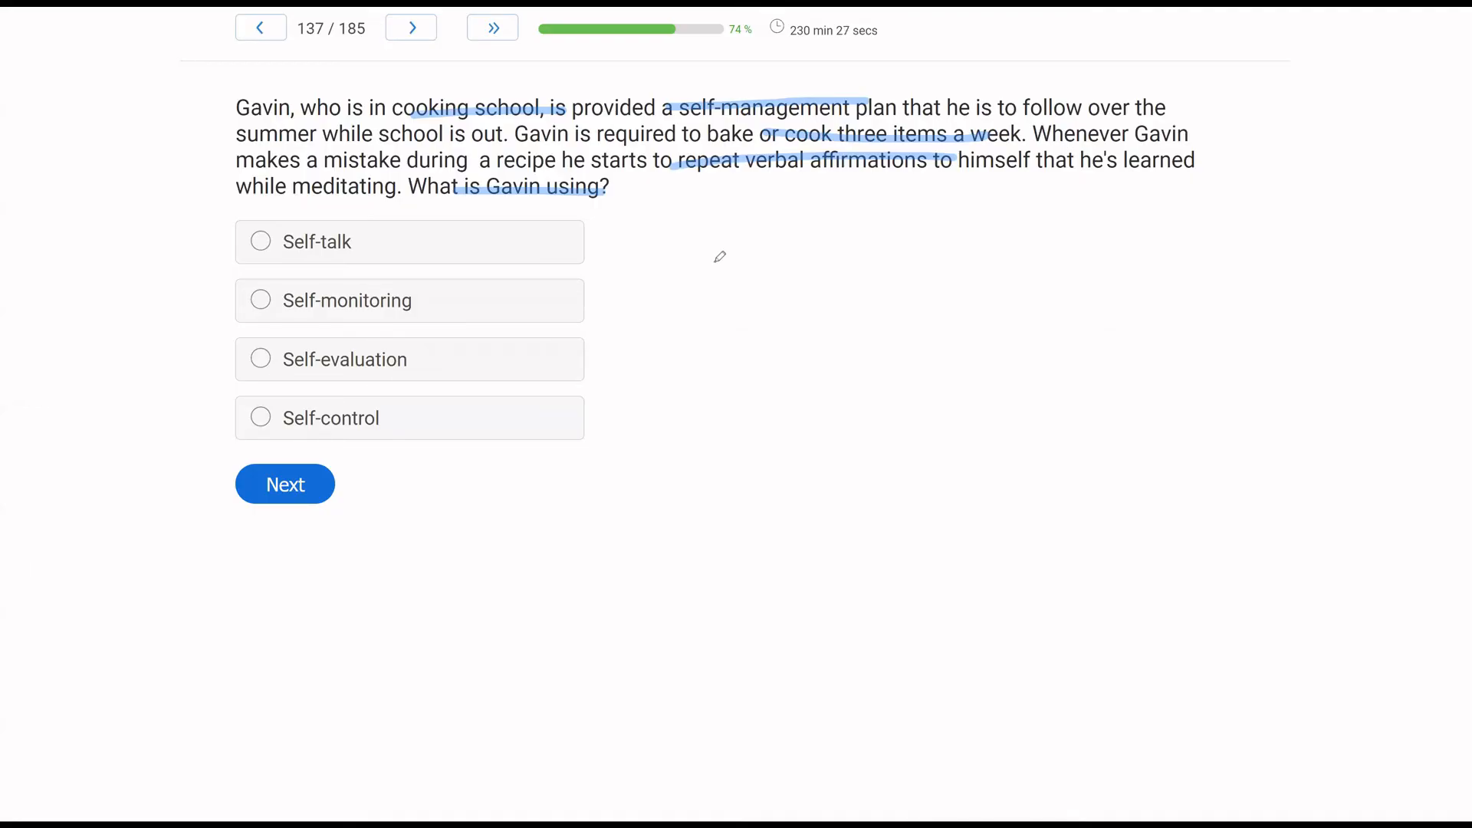
mouse_move(647, 303)
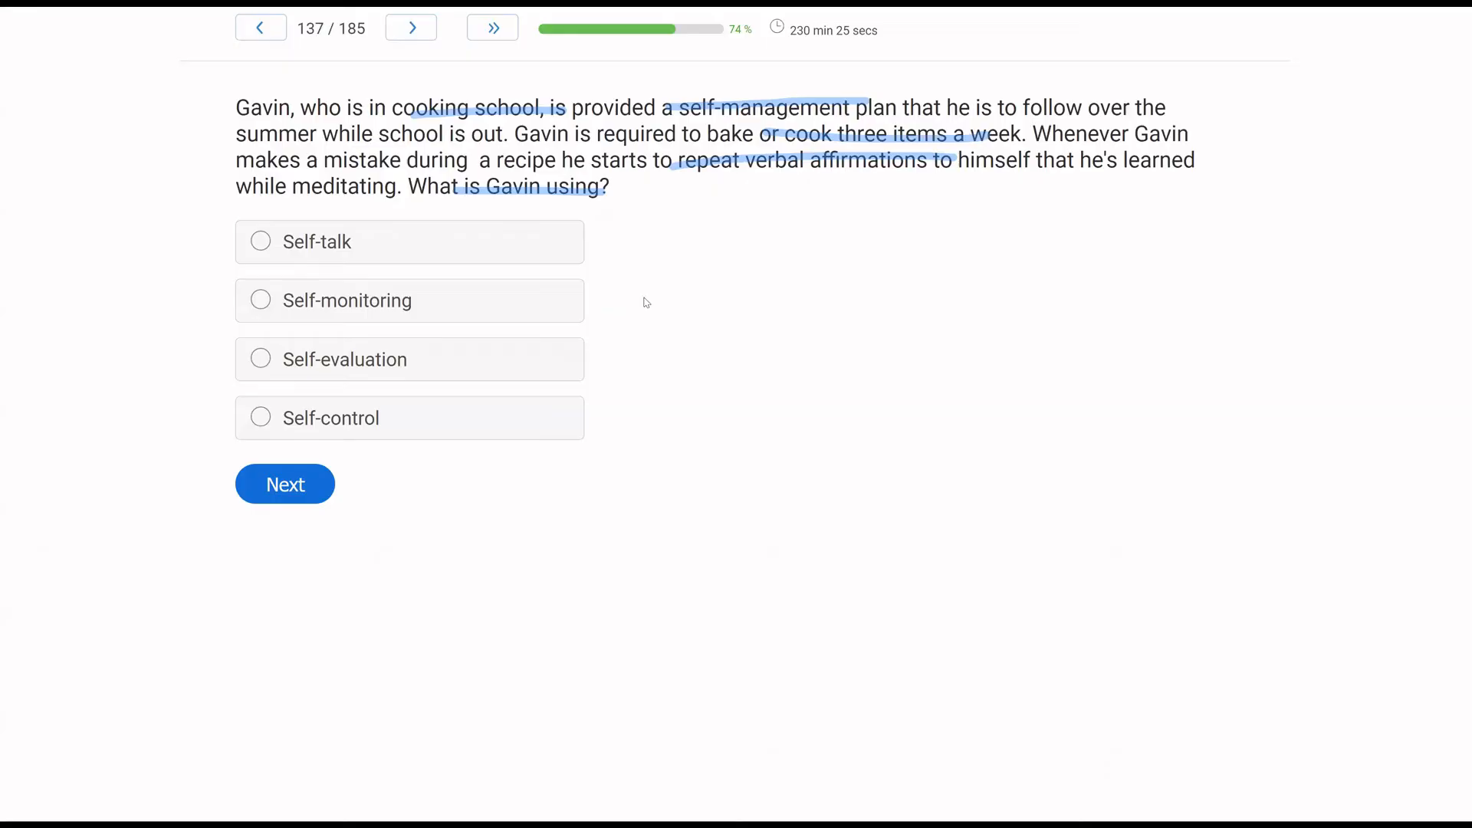
mouse_move(459, 385)
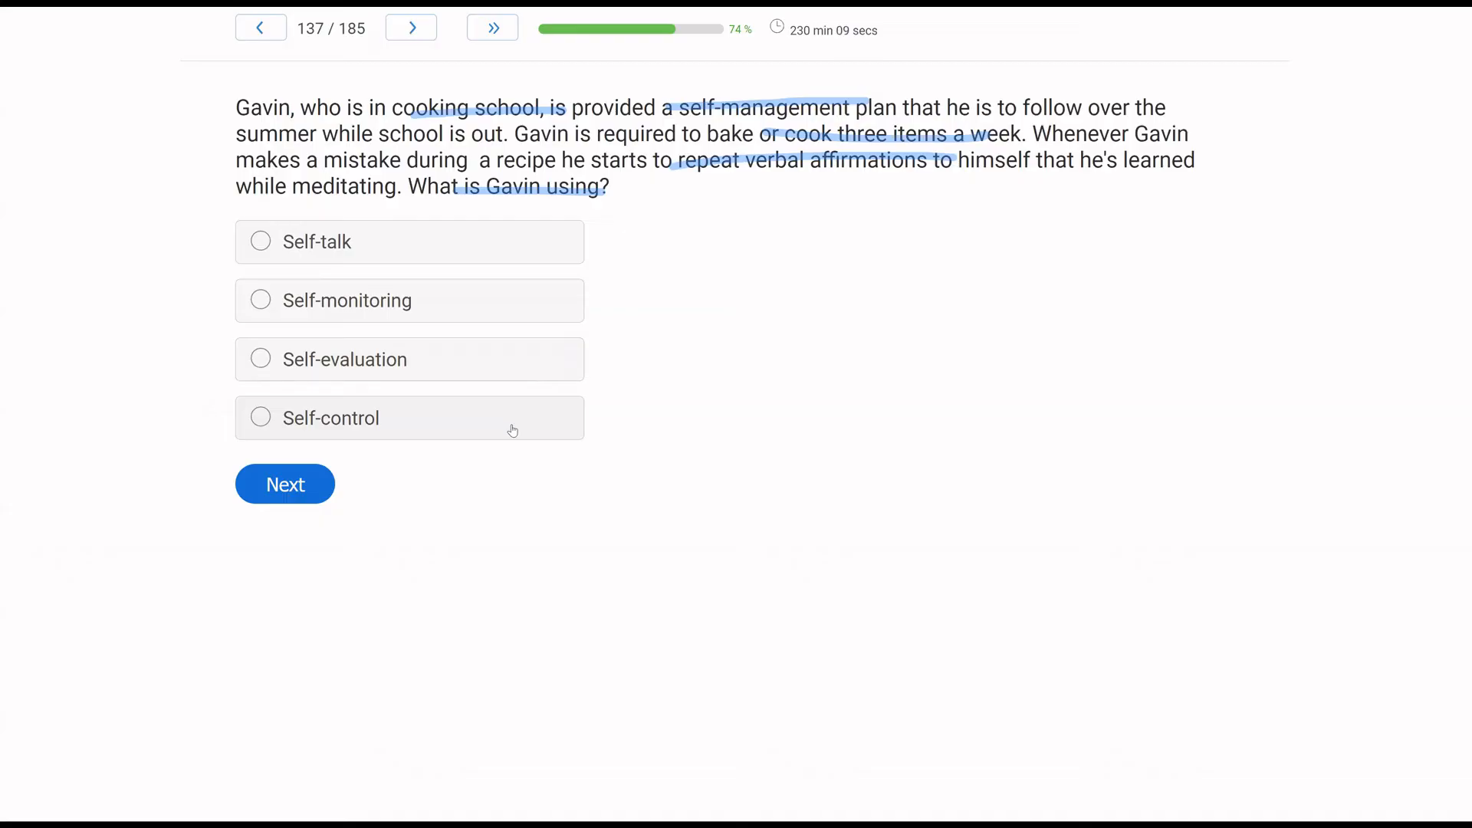
mouse_move(43, 483)
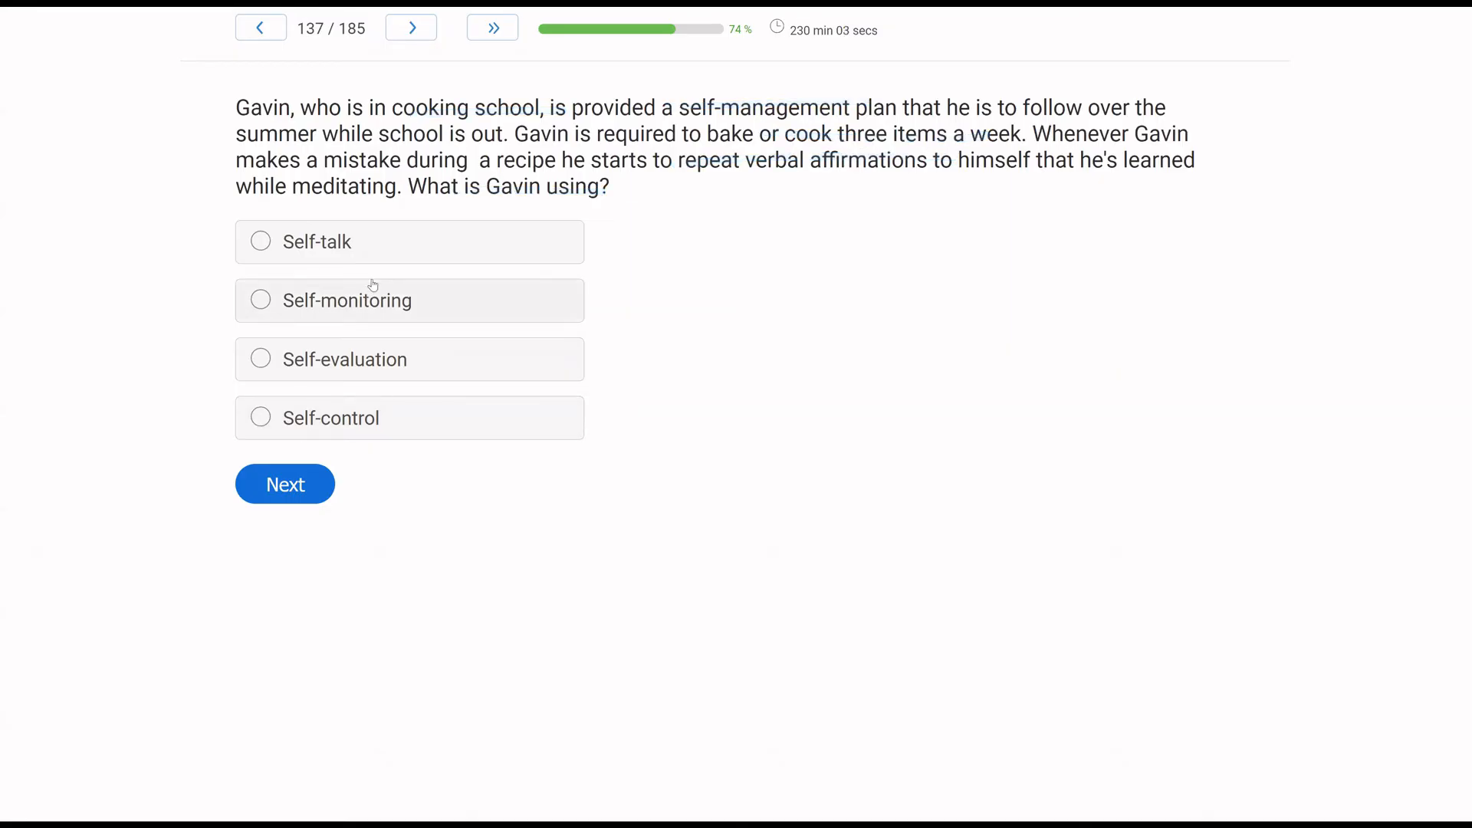
Submit an answer to question 137 on Gavin's self-management plan, reaching question 138.
left_click(285, 484)
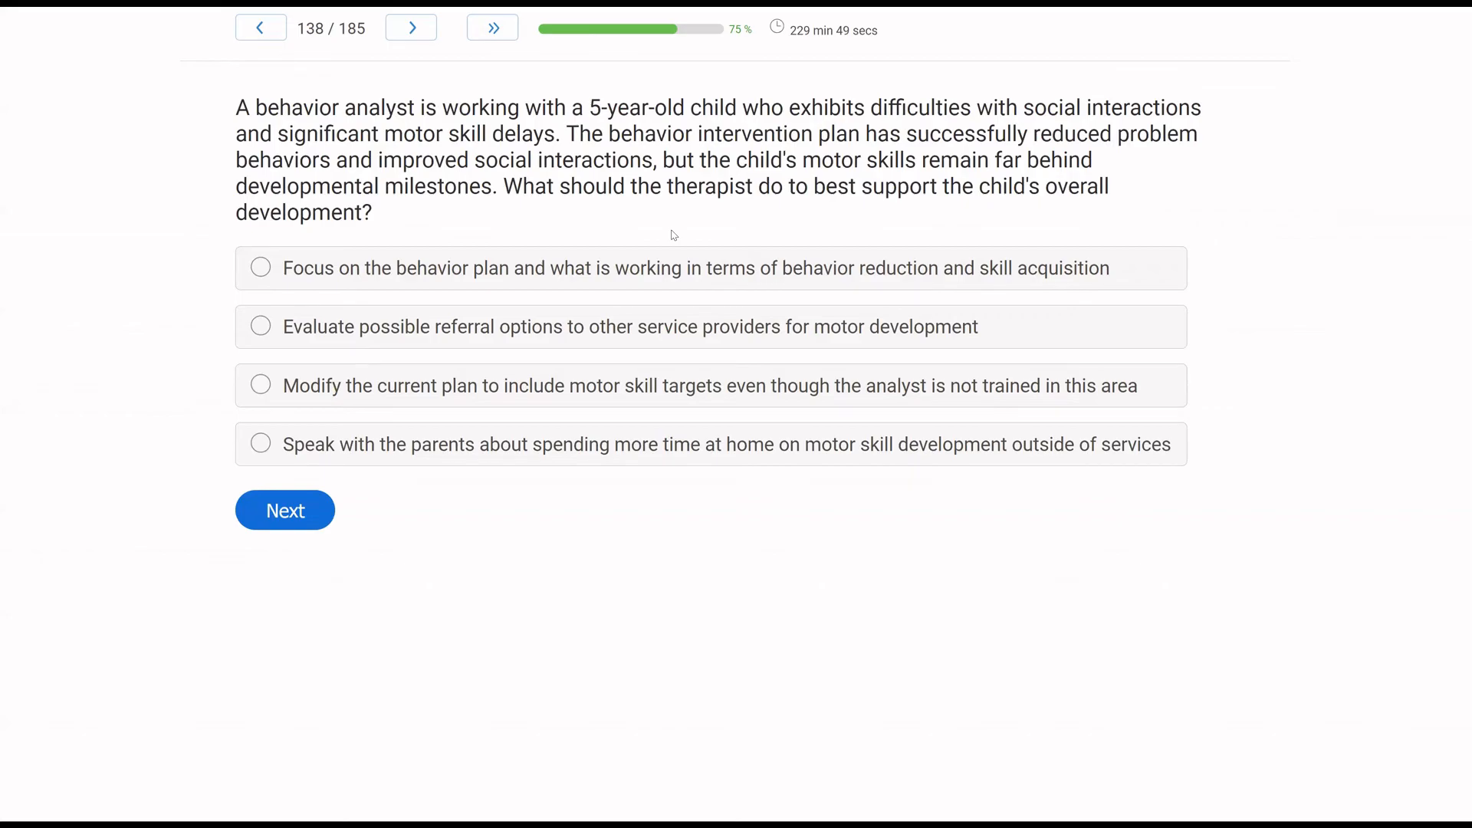
mouse_move(741, 224)
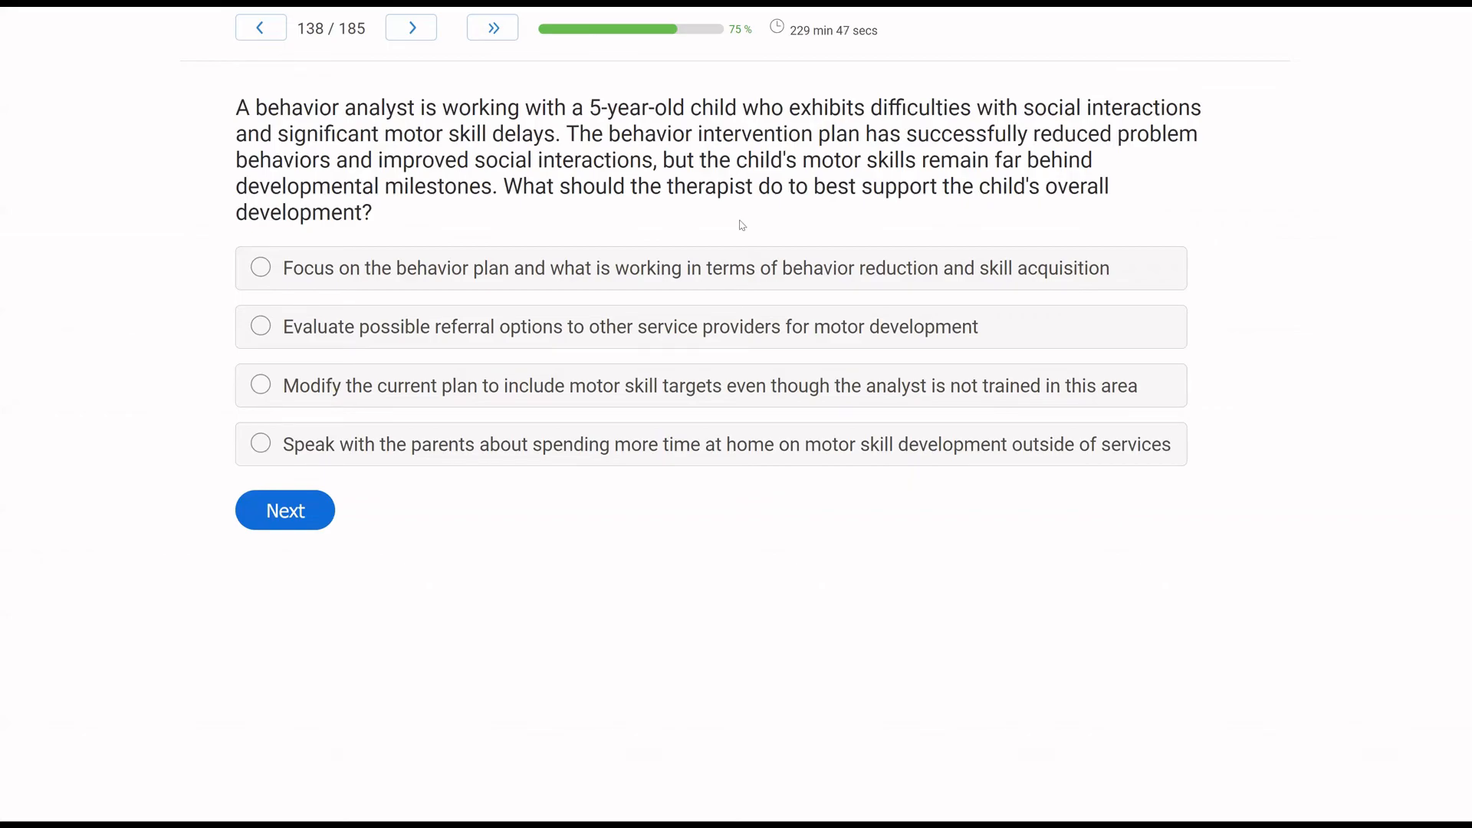
mouse_move(697, 235)
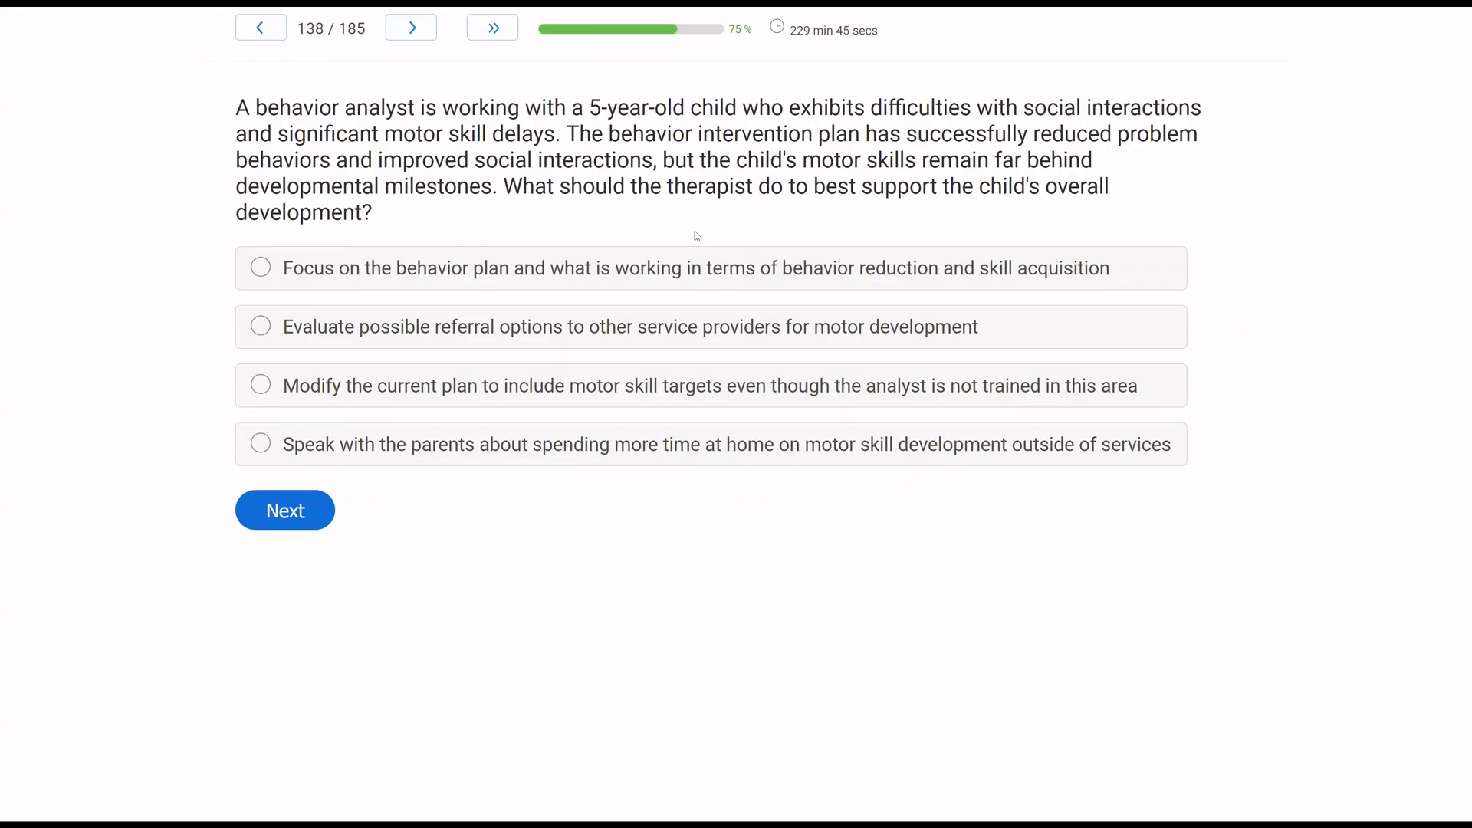
mouse_move(746, 231)
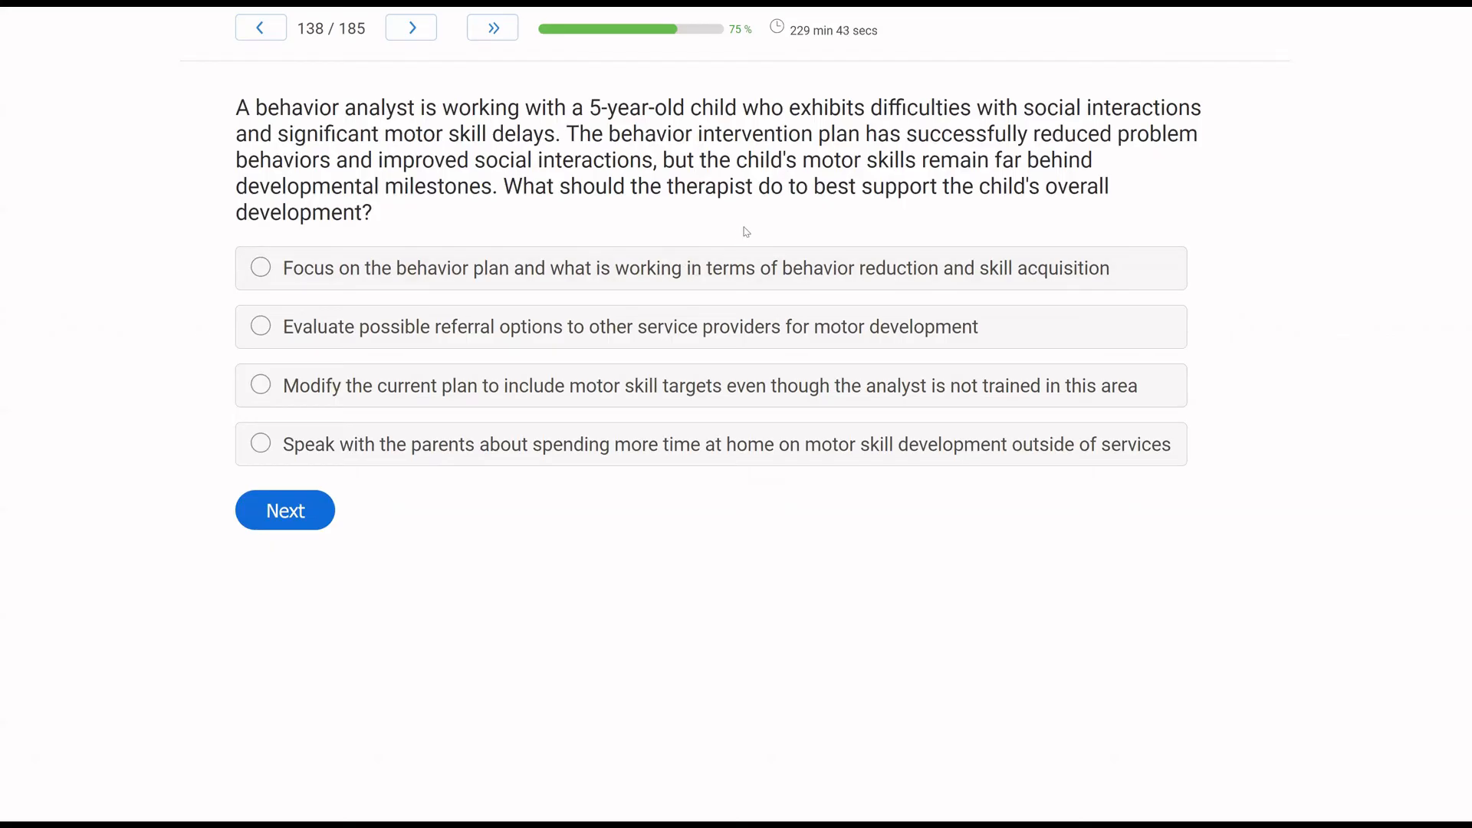
mouse_move(643, 237)
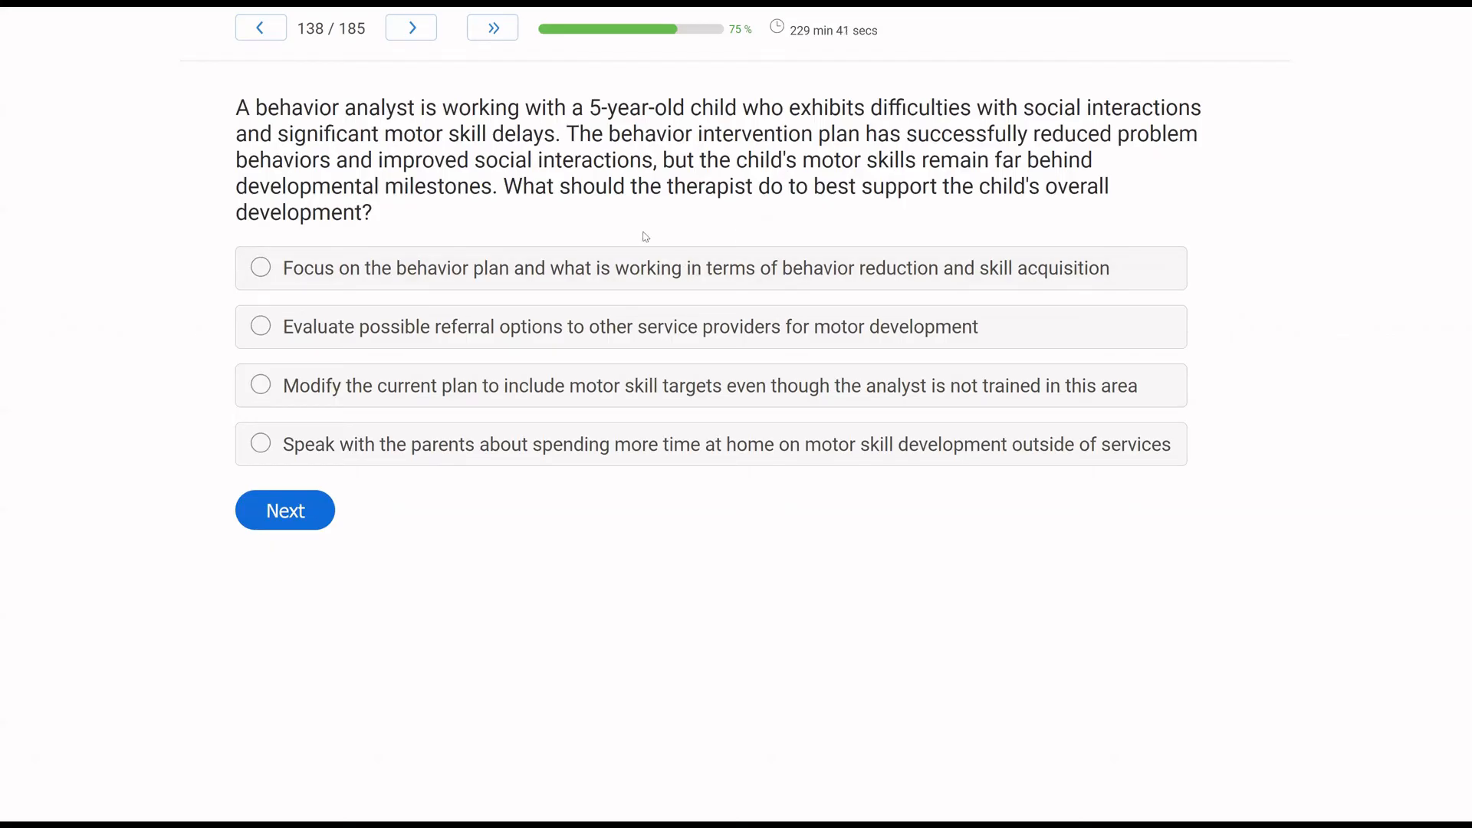
mouse_move(46, 481)
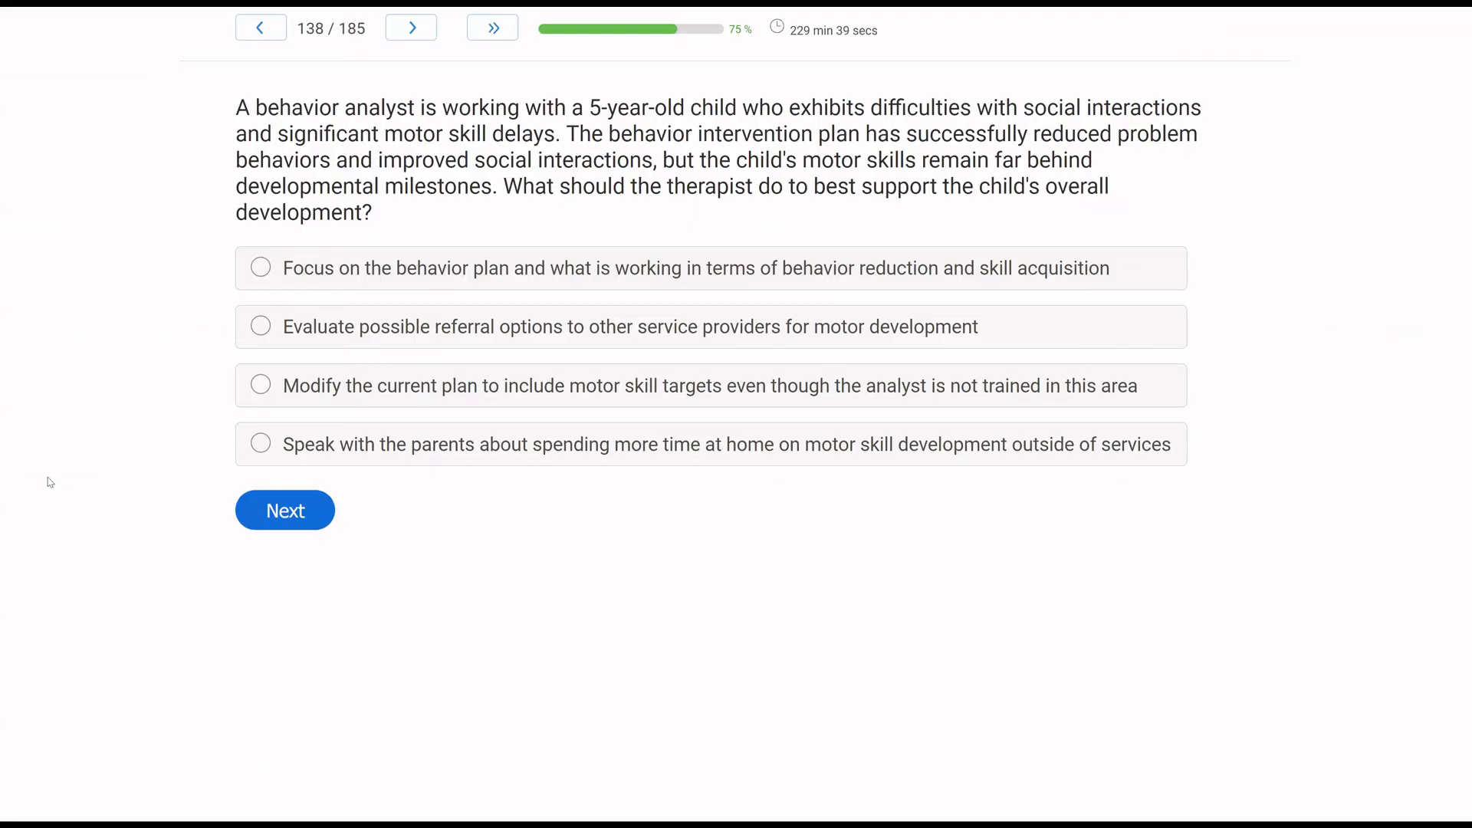
mouse_move(258, 552)
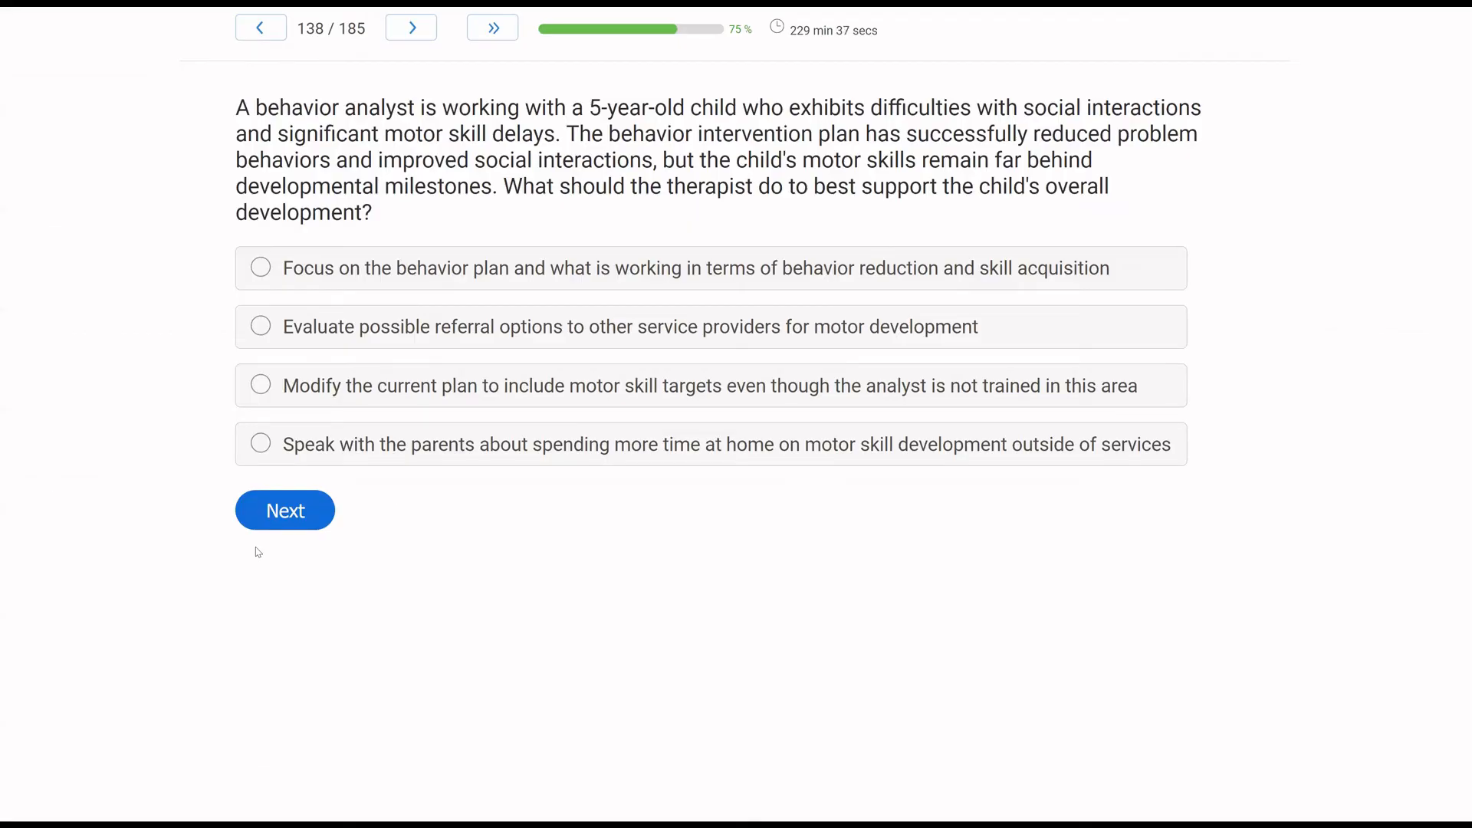
mouse_move(184, 300)
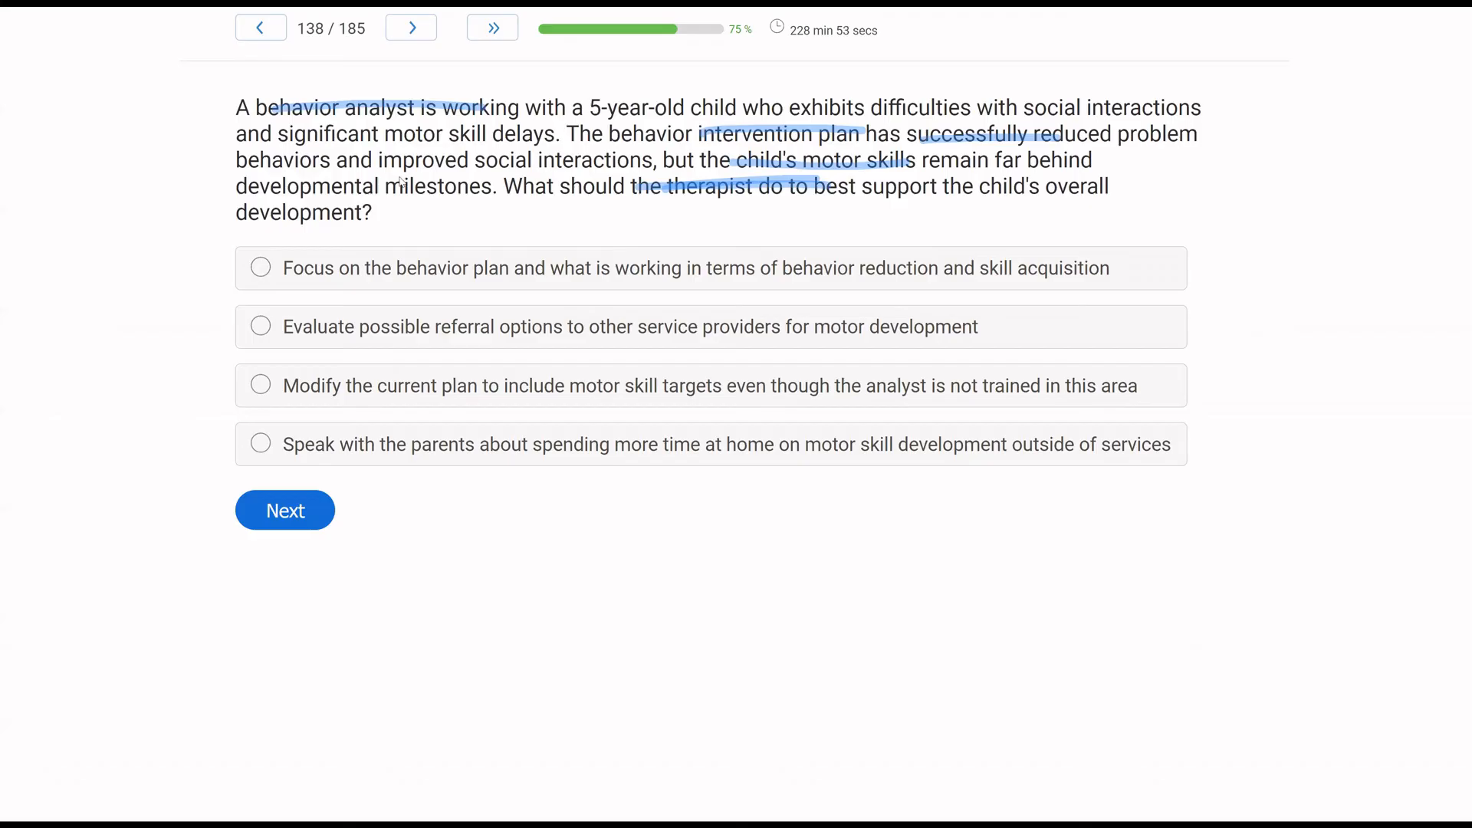
mouse_move(584, 241)
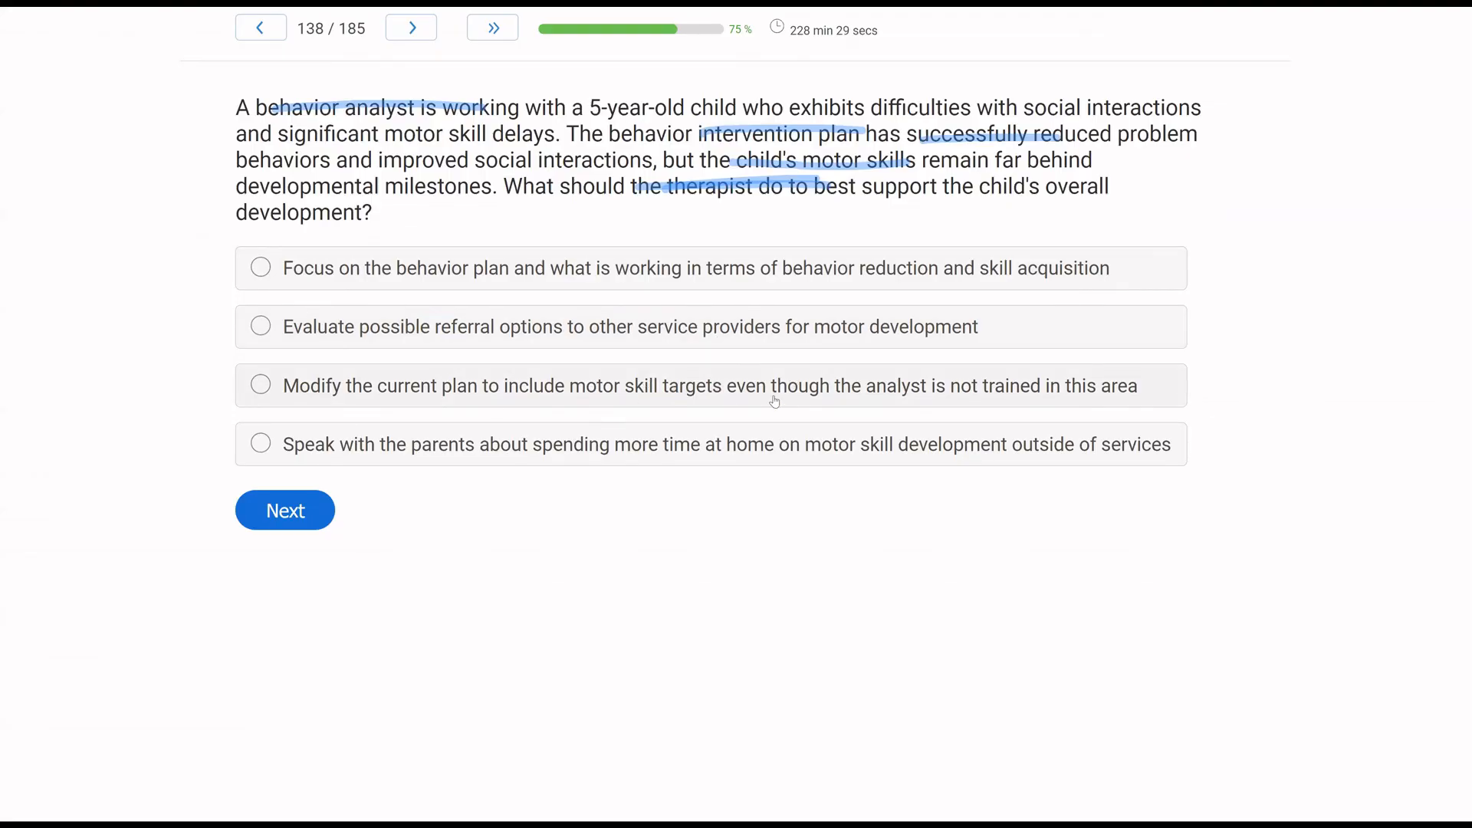
mouse_move(1116, 398)
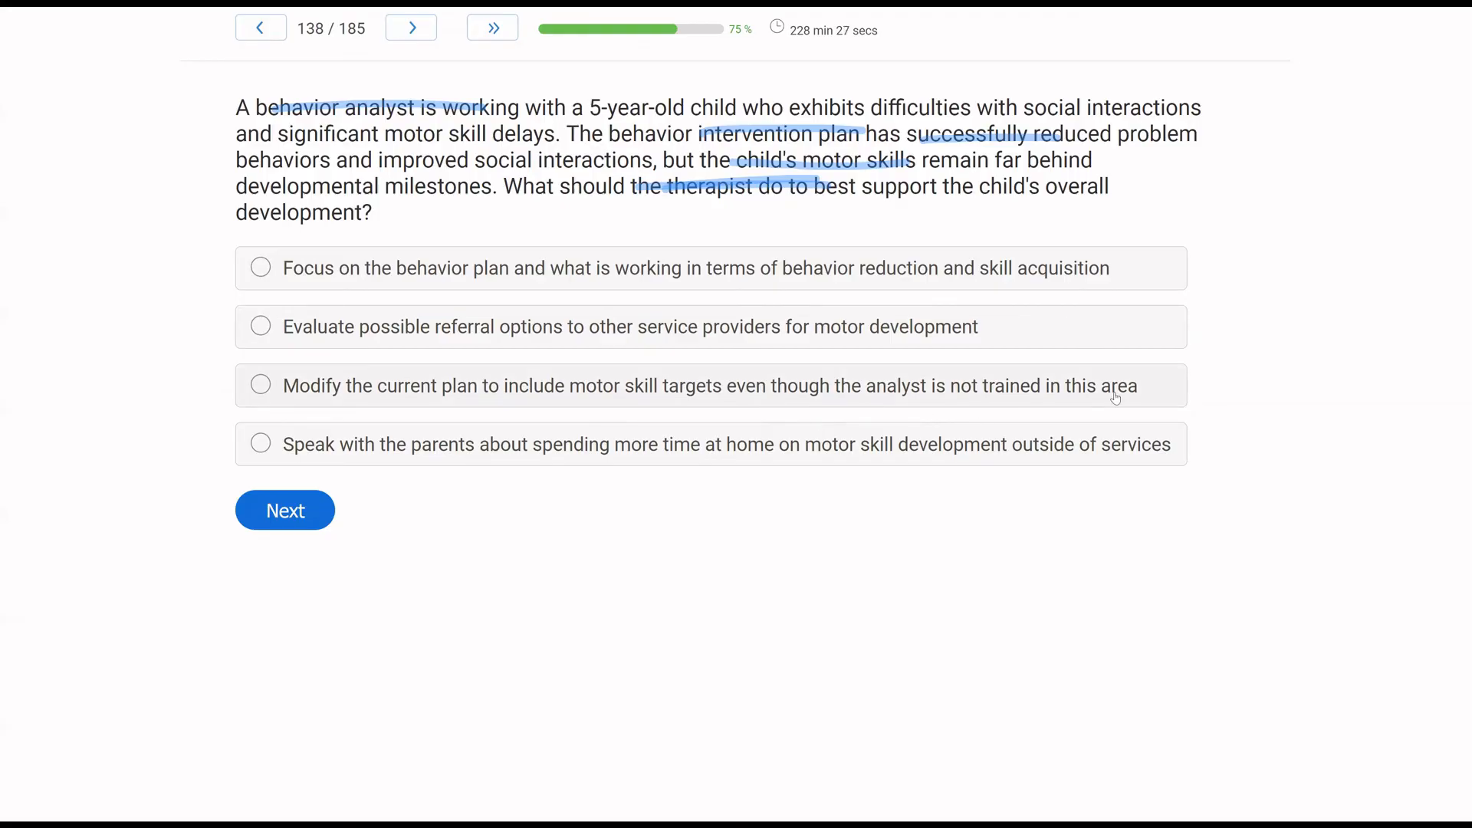
mouse_move(1050, 434)
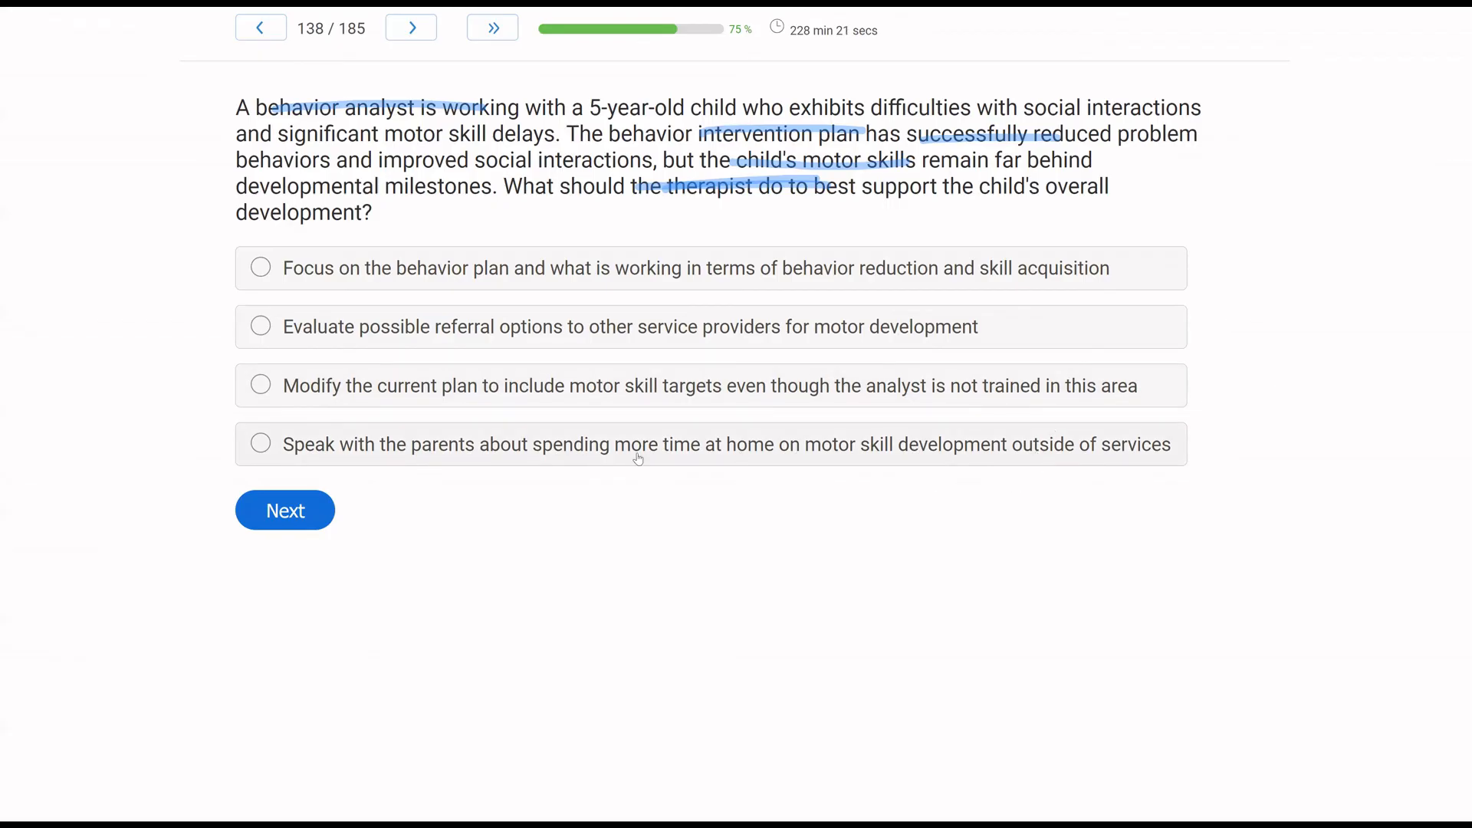
mouse_move(845, 449)
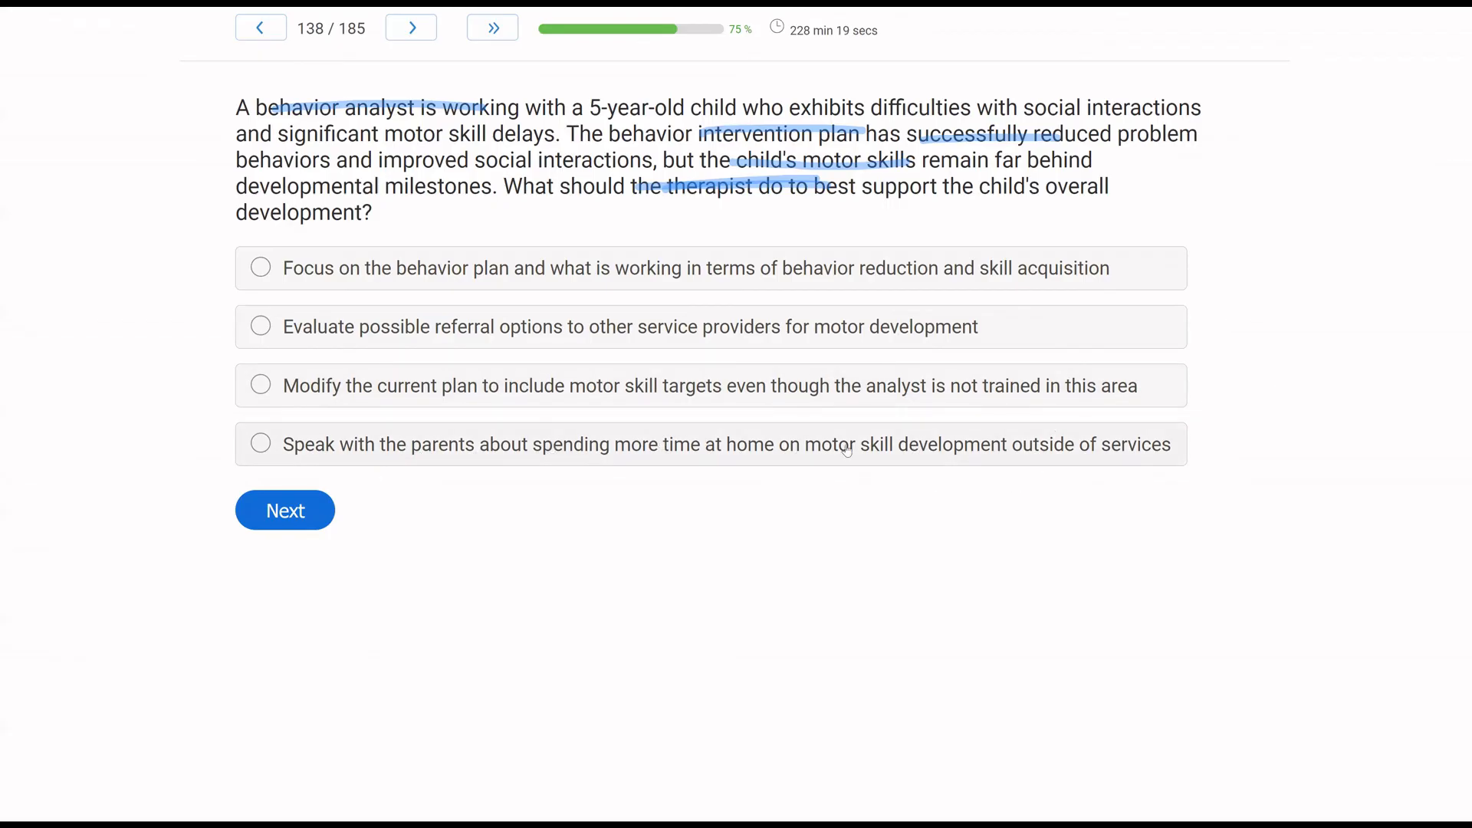
mouse_move(979, 482)
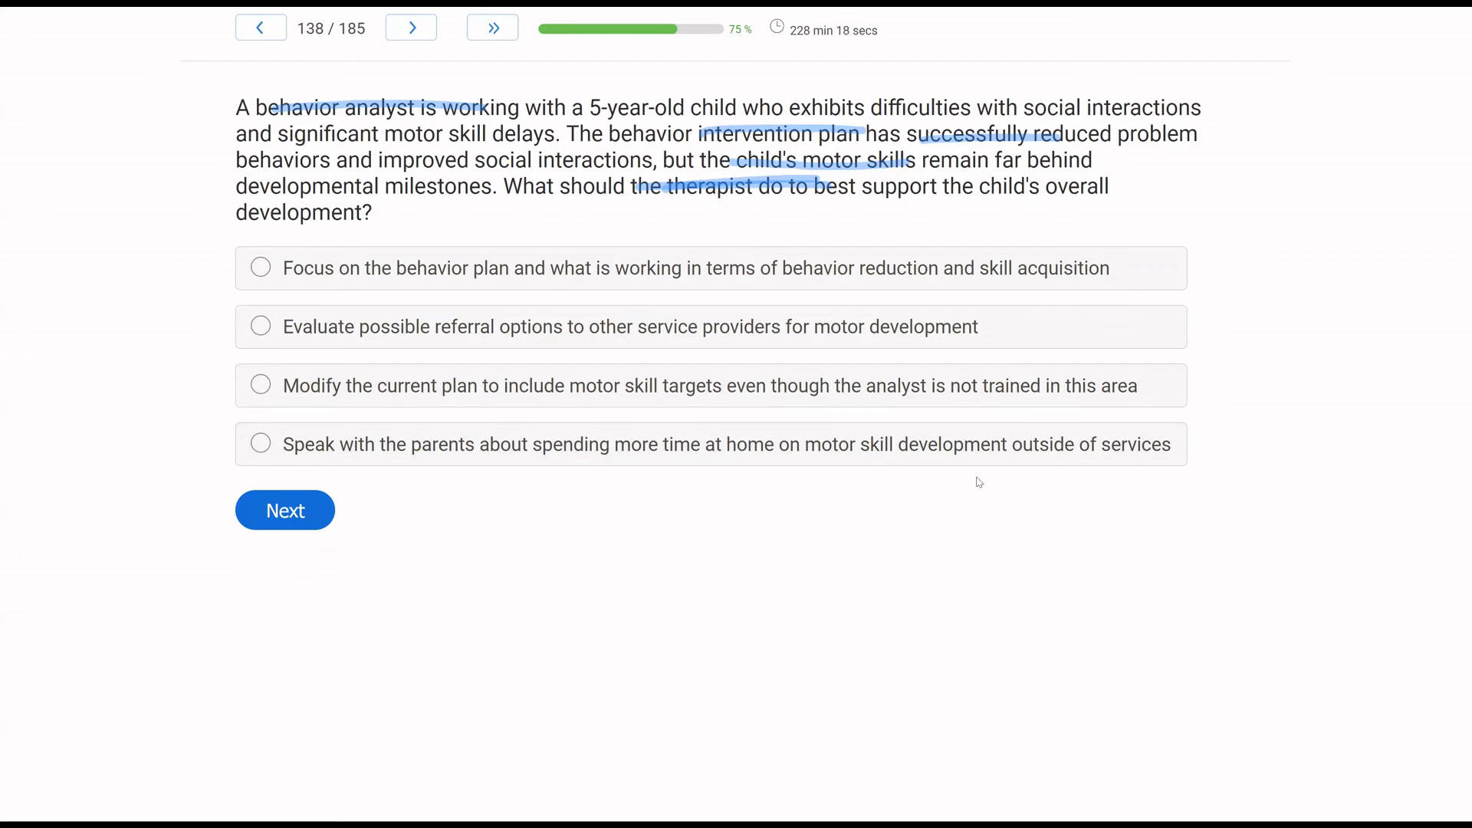
mouse_move(780, 459)
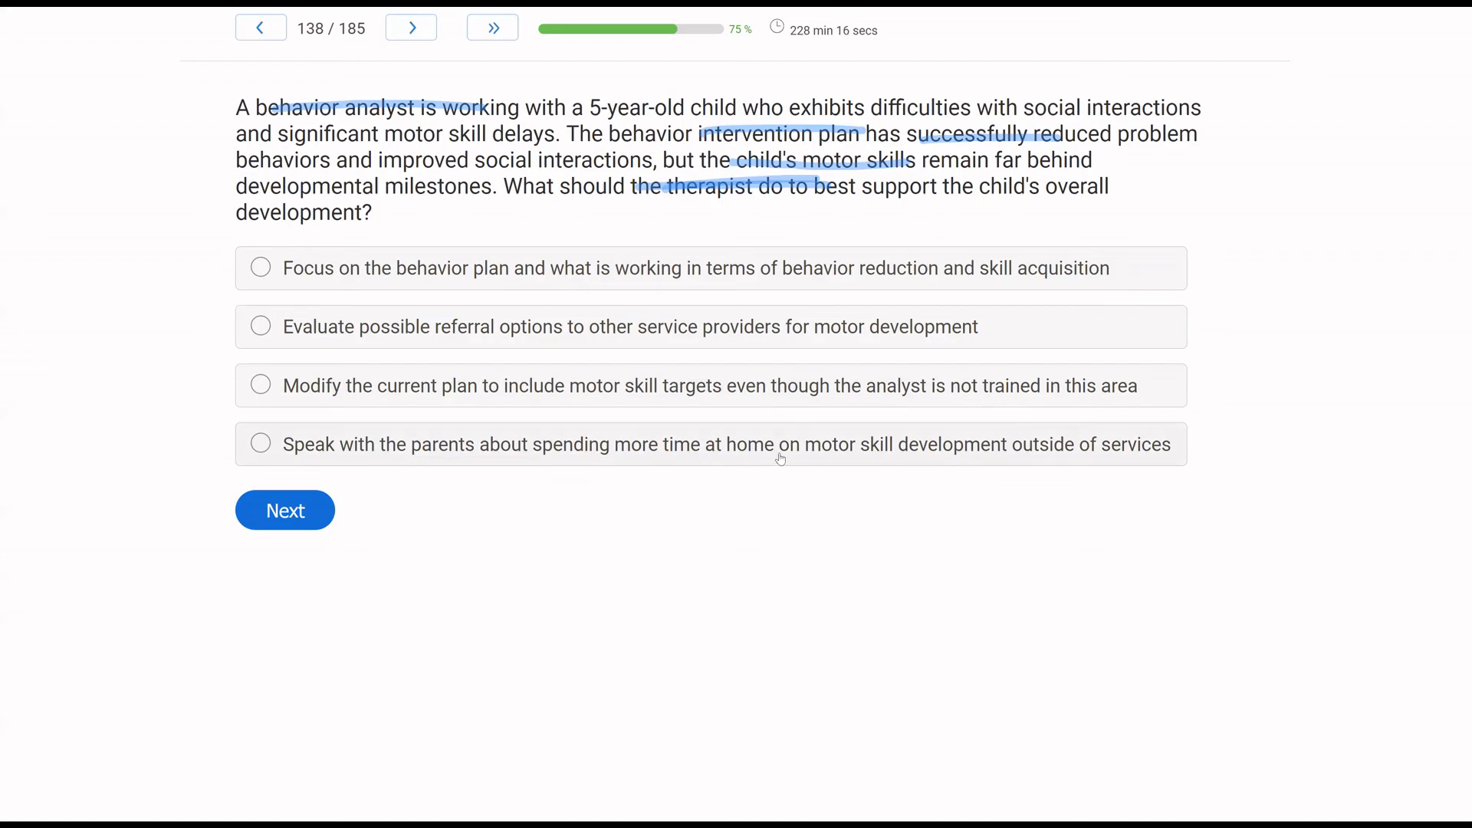
mouse_move(689, 142)
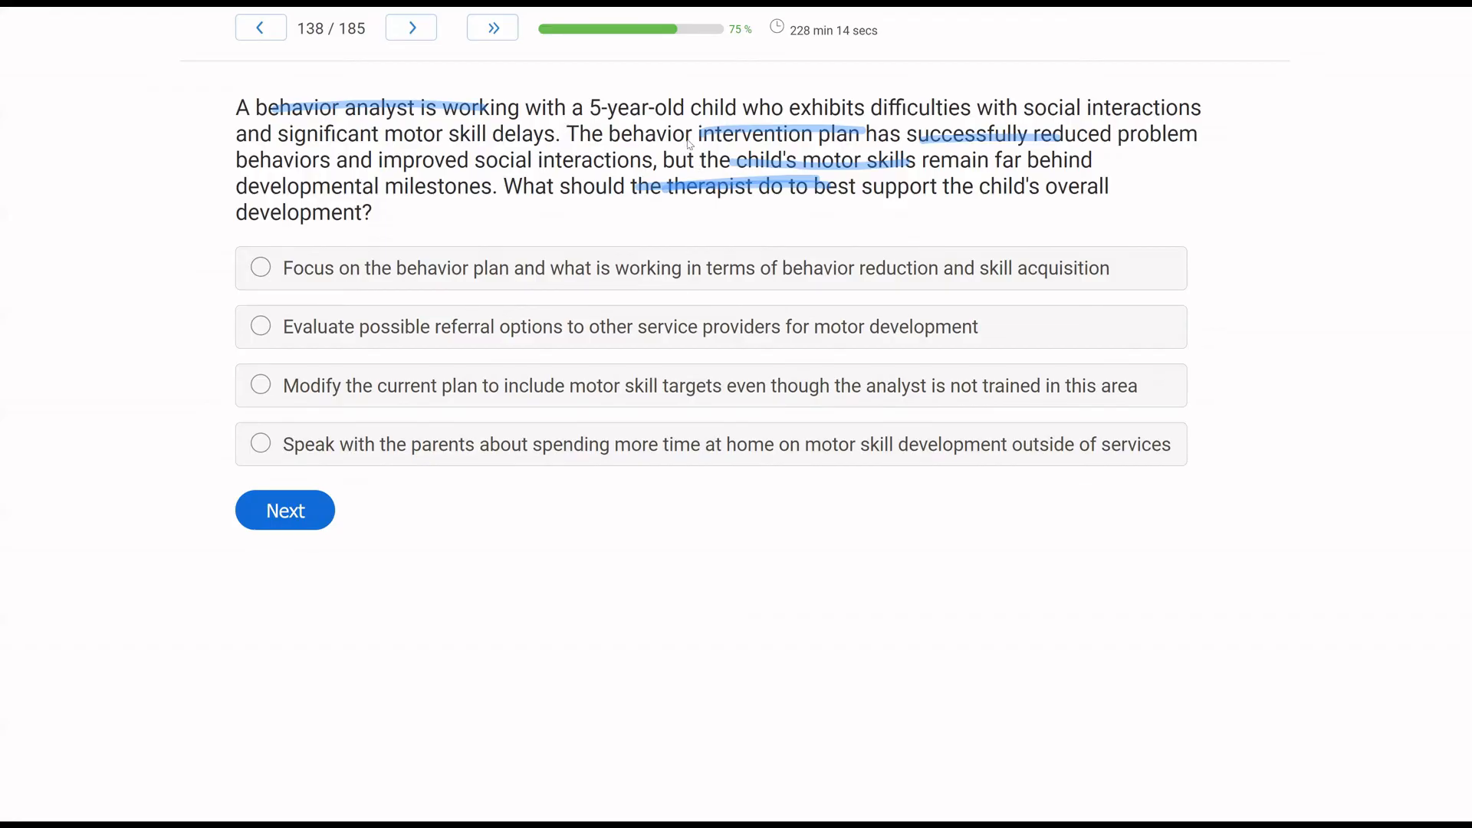
mouse_move(910, 120)
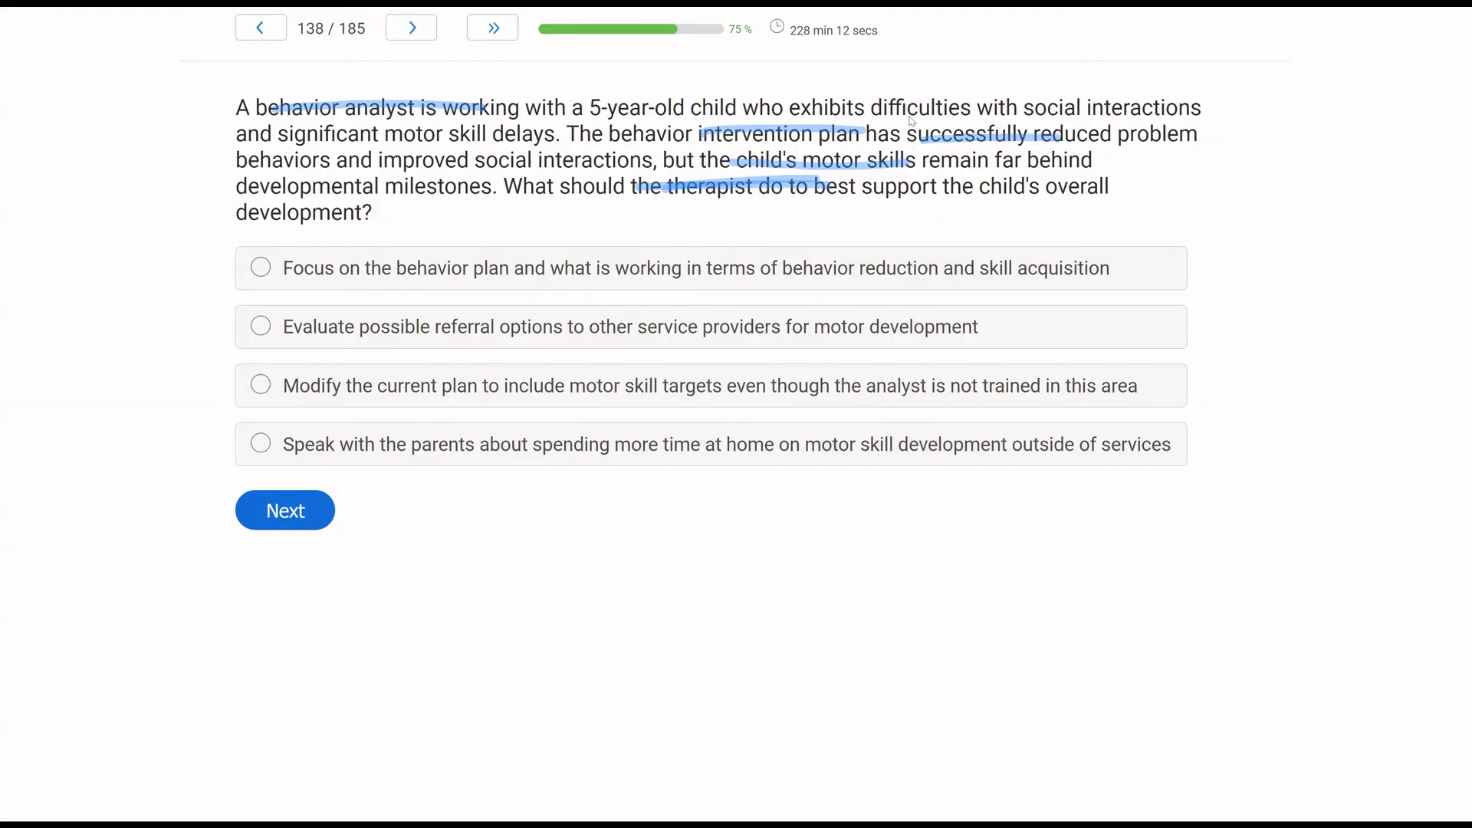
mouse_move(888, 247)
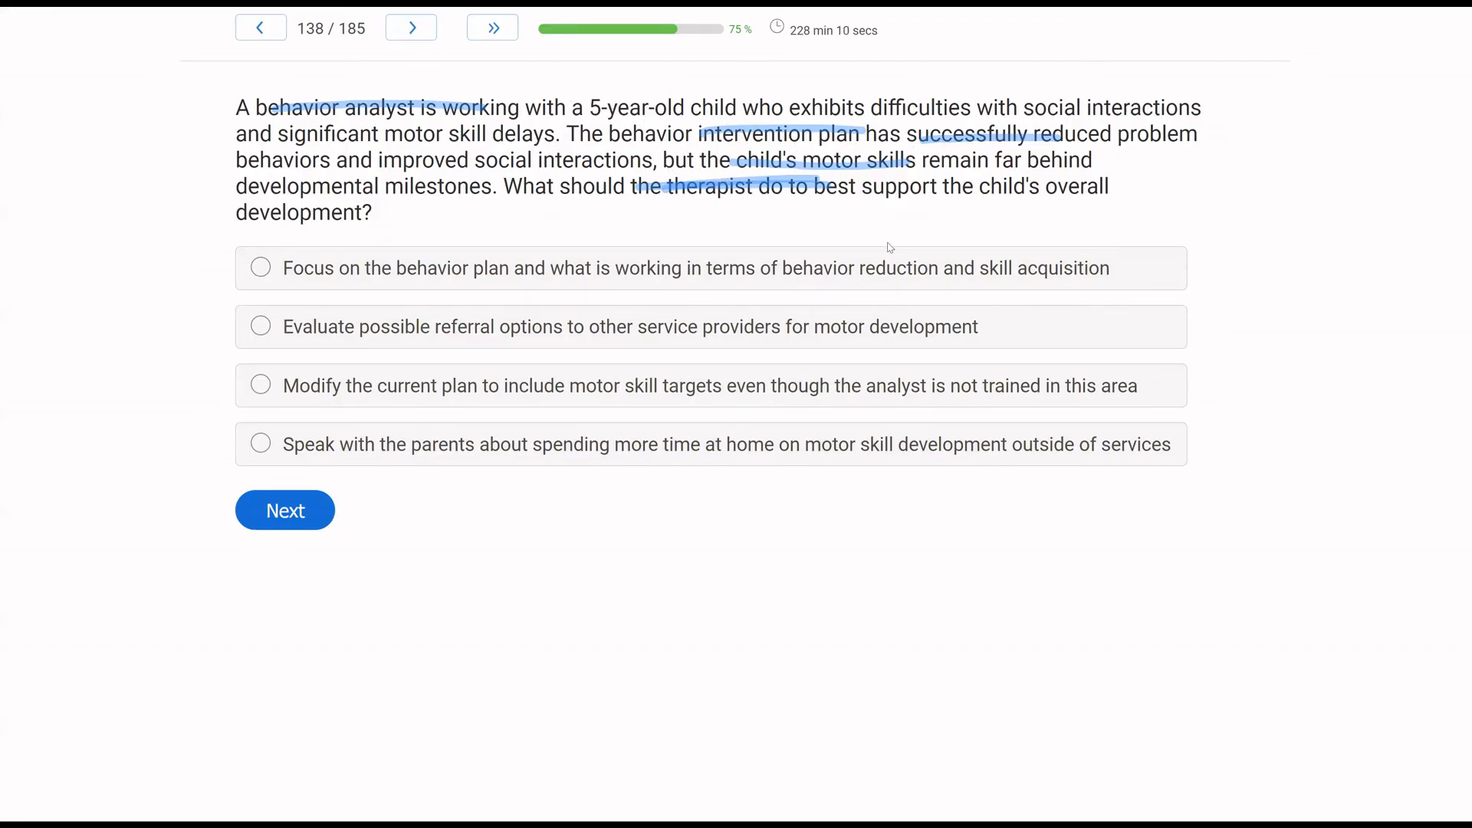
Select 'Evaluate possible referral options' for motor development on question 138.
left_click(261, 326)
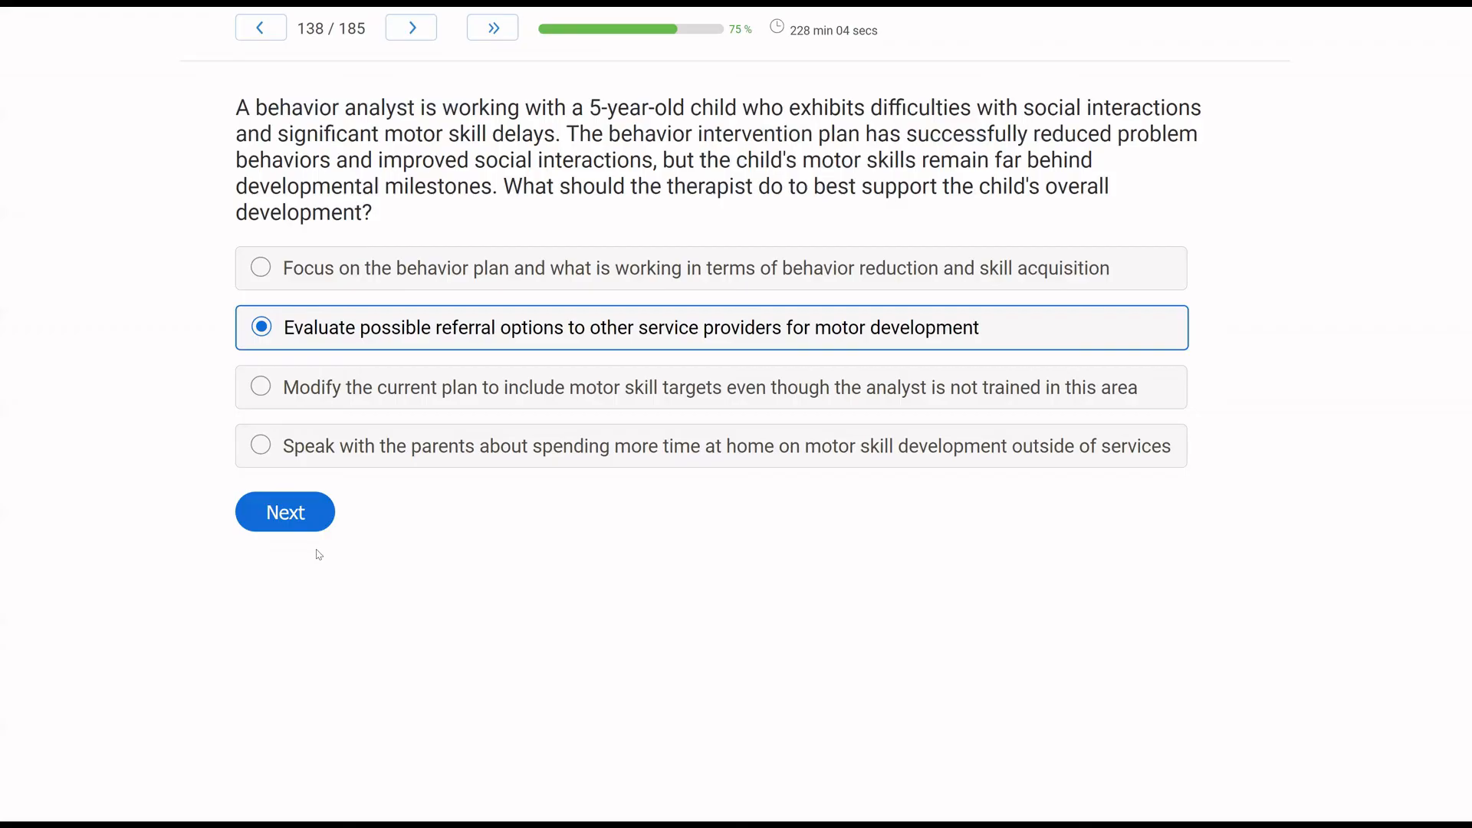
Submit Q138, underline Preston's bread-baking question, answer Multielement design, and advance to Q140.
left_click(284, 511)
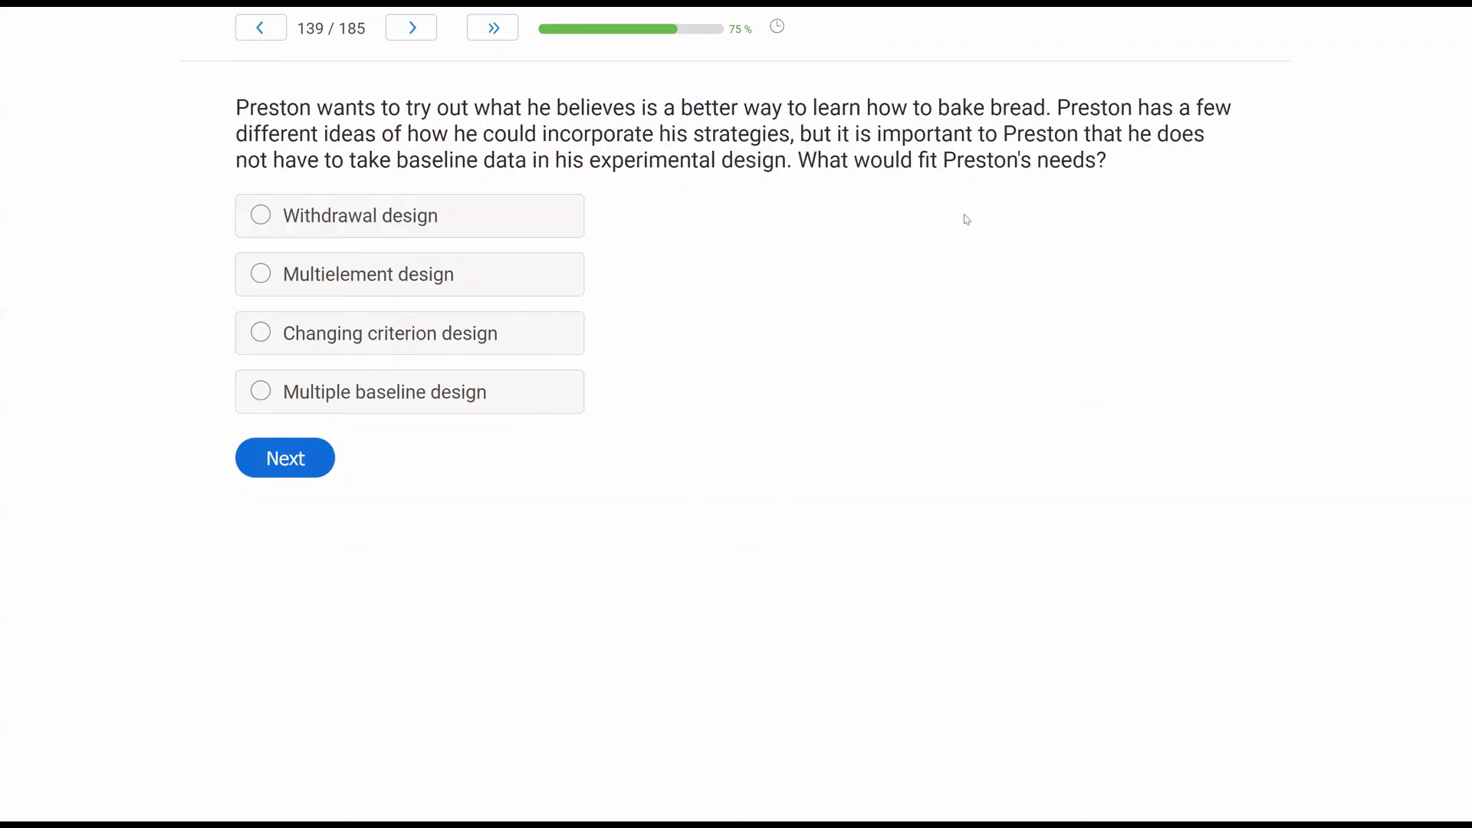
mouse_move(992, 224)
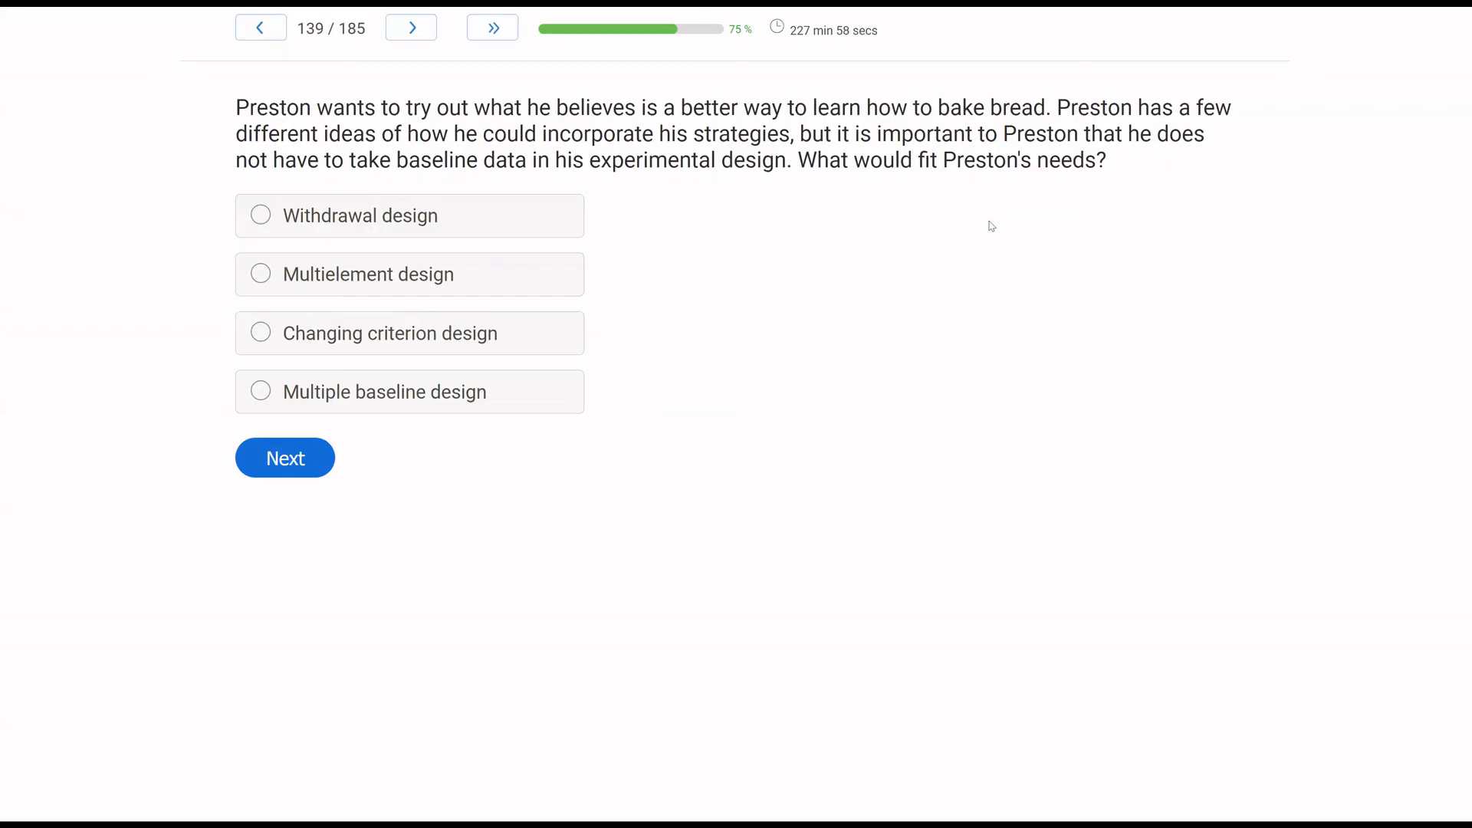
mouse_move(847, 385)
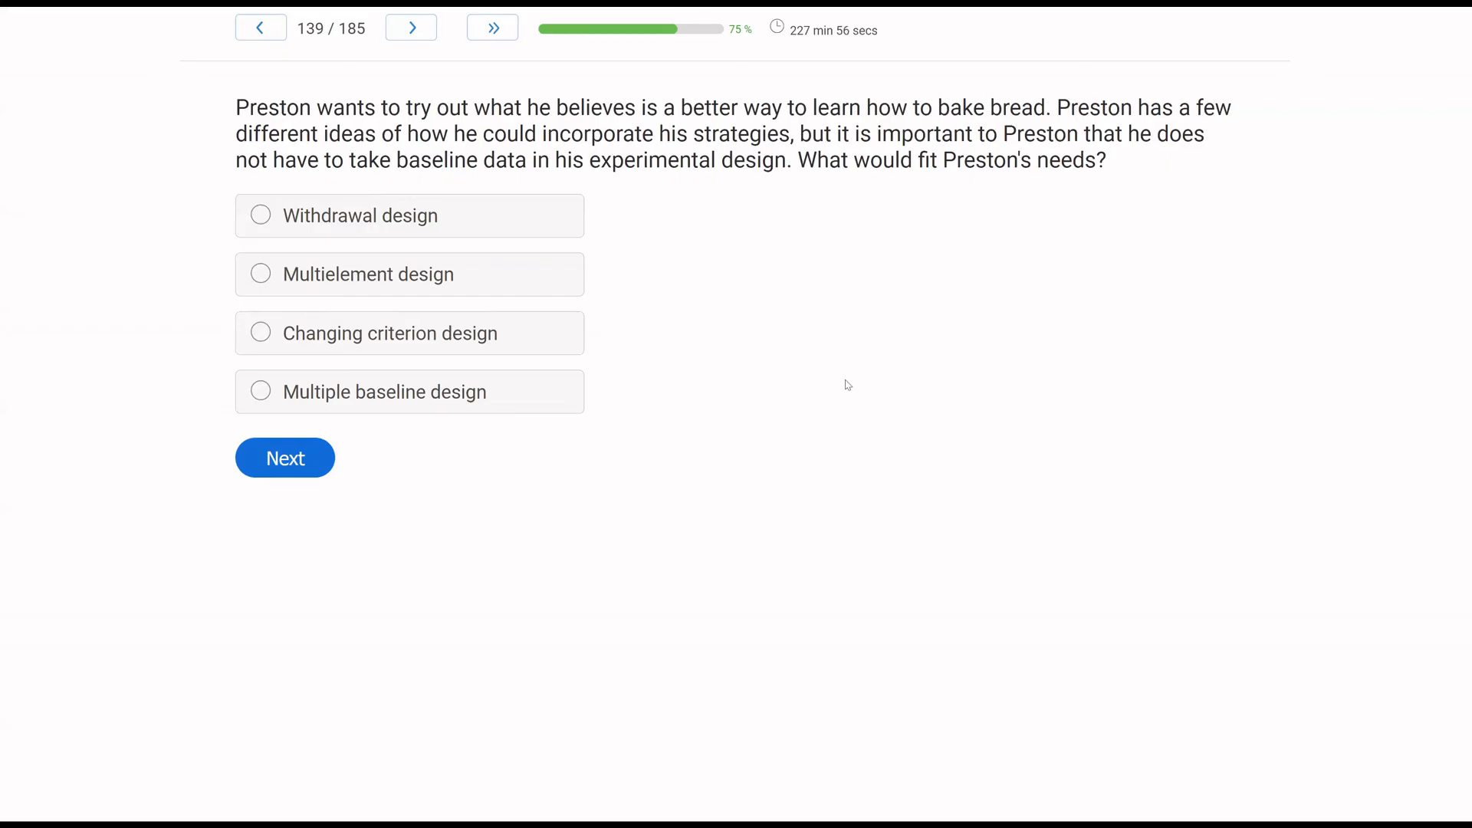
mouse_move(967, 257)
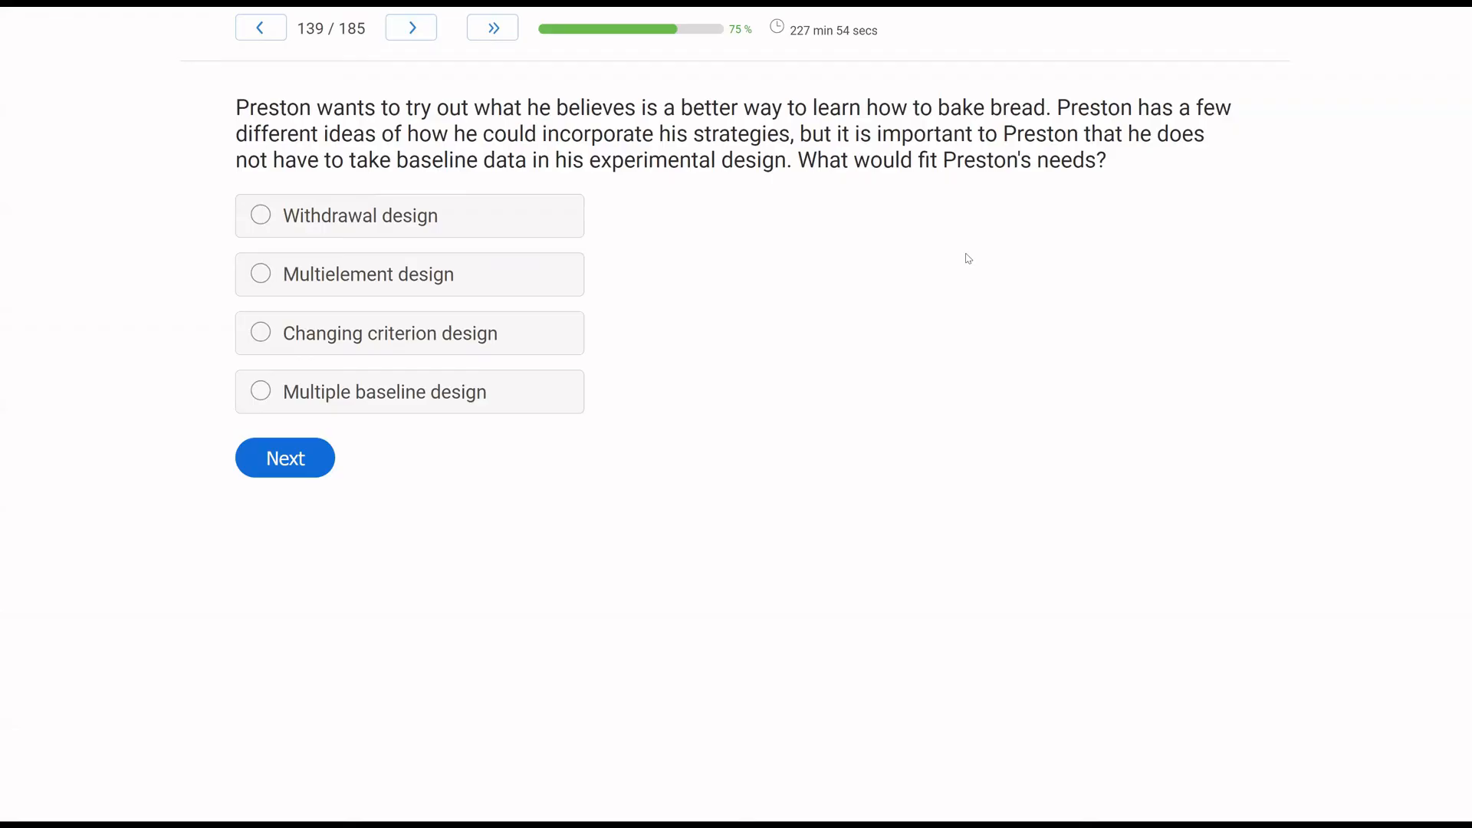
mouse_move(955, 254)
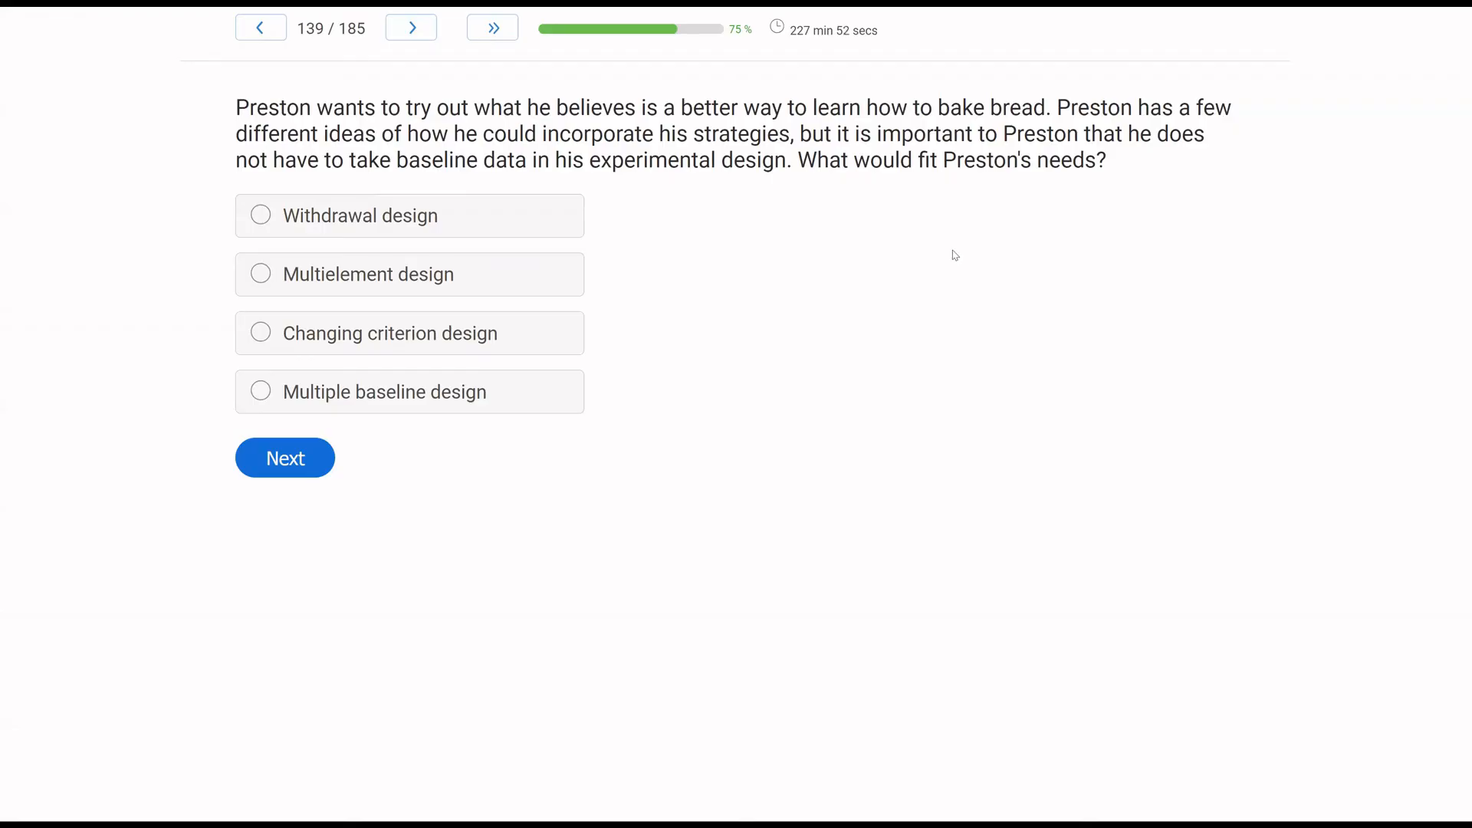
mouse_move(882, 248)
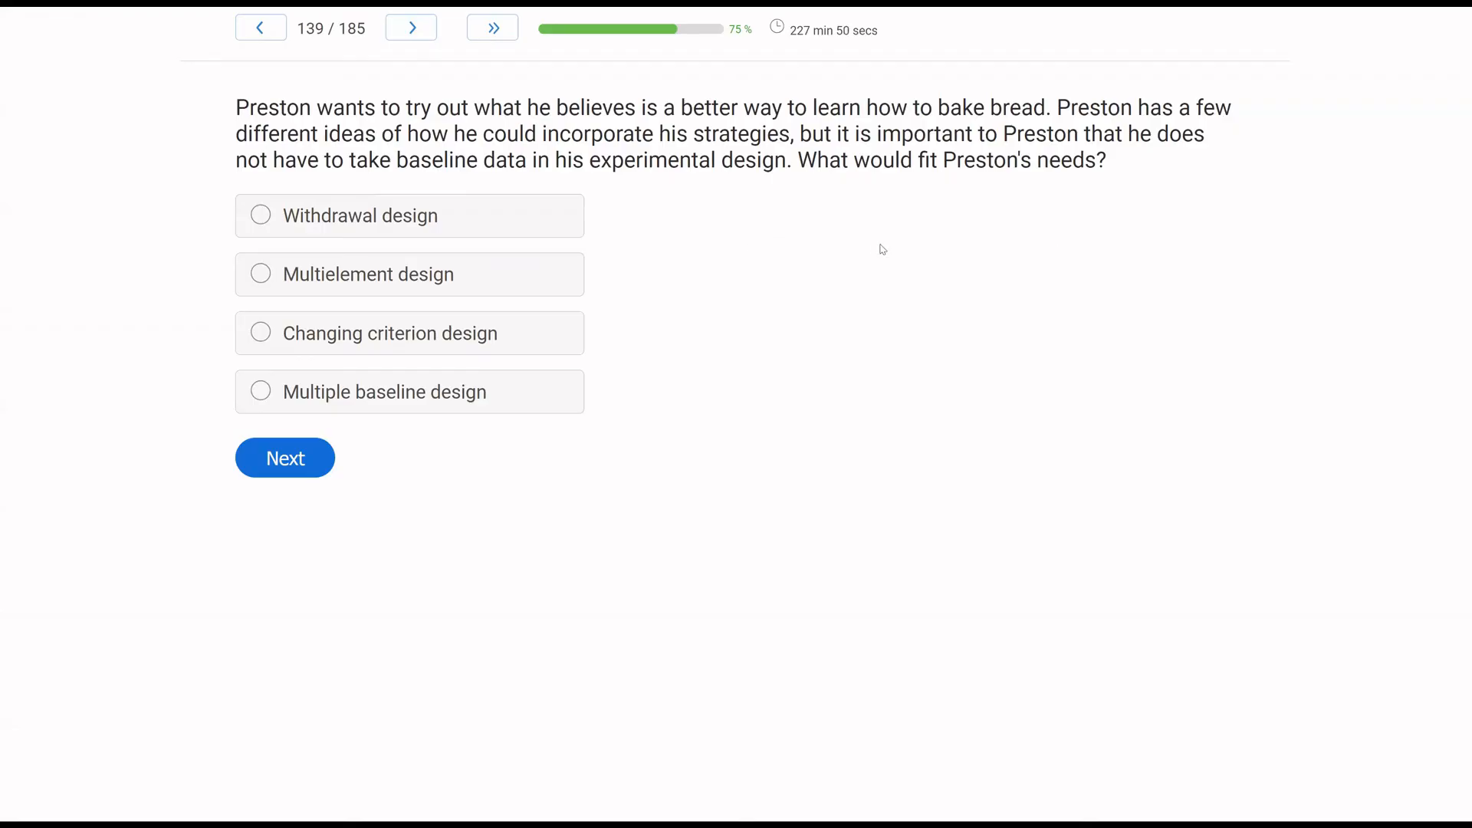
mouse_move(120, 275)
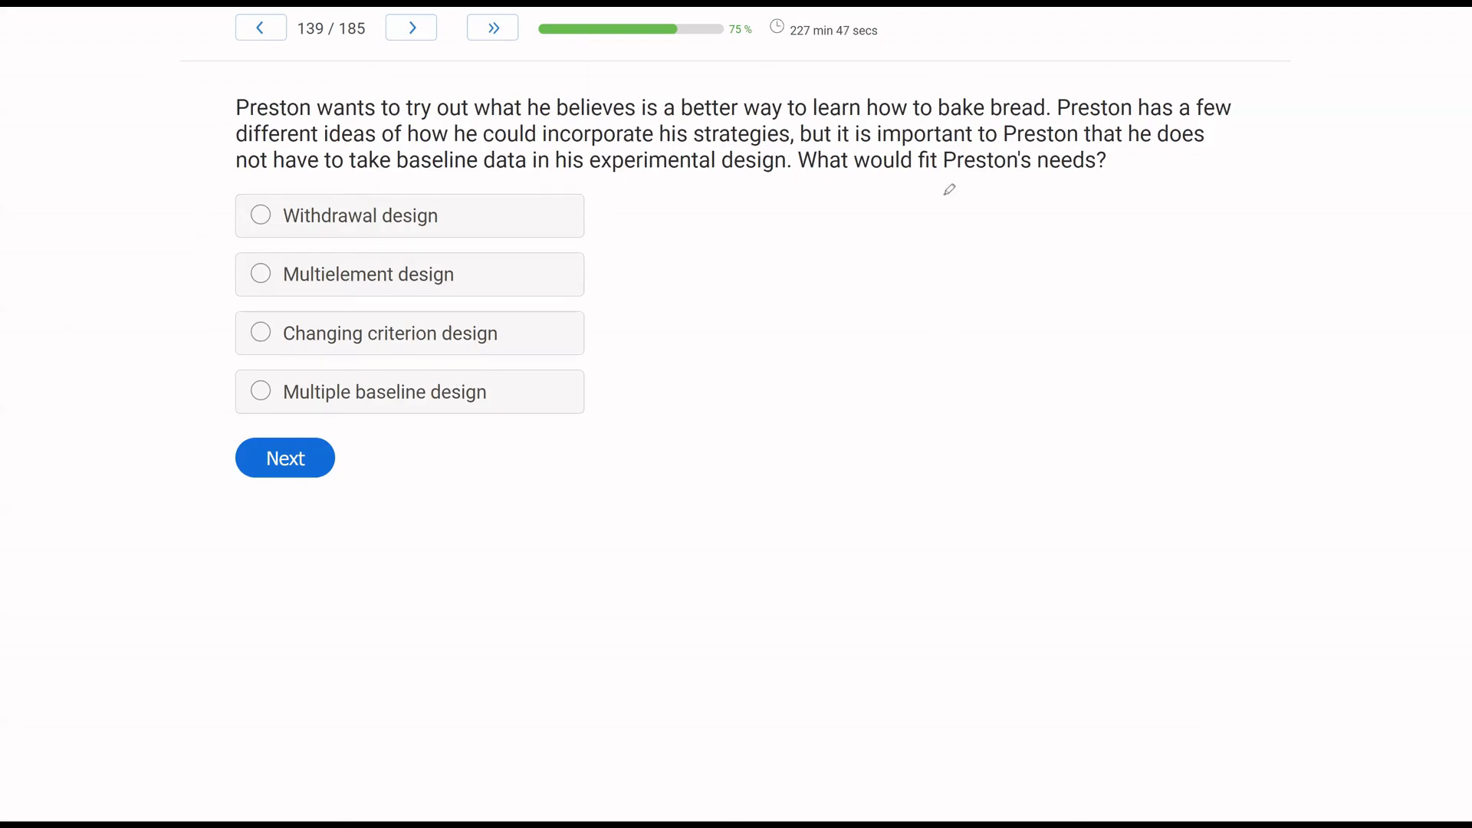
left_click_drag(845, 160, 1071, 160)
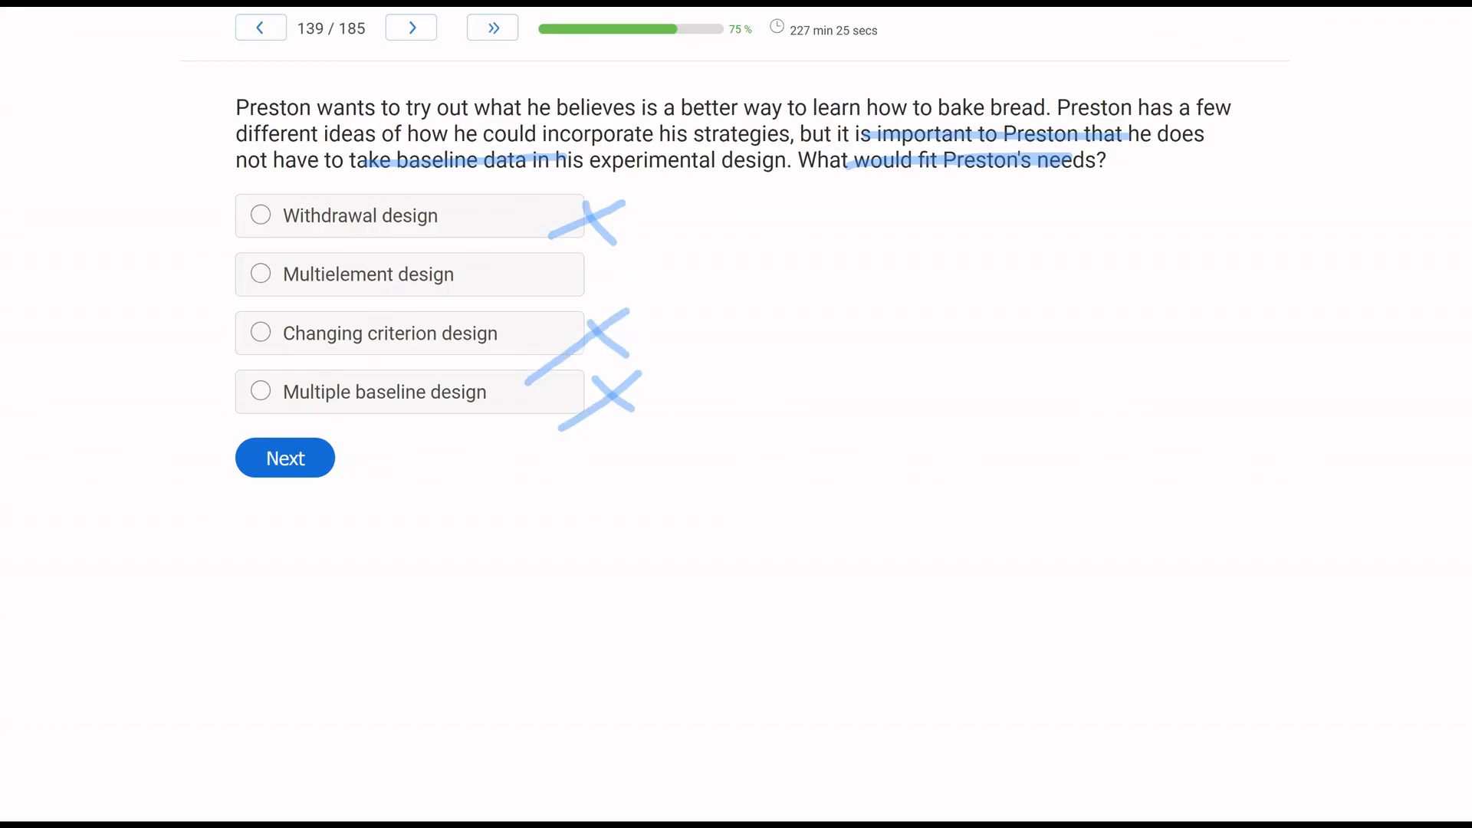
left_click(261, 274)
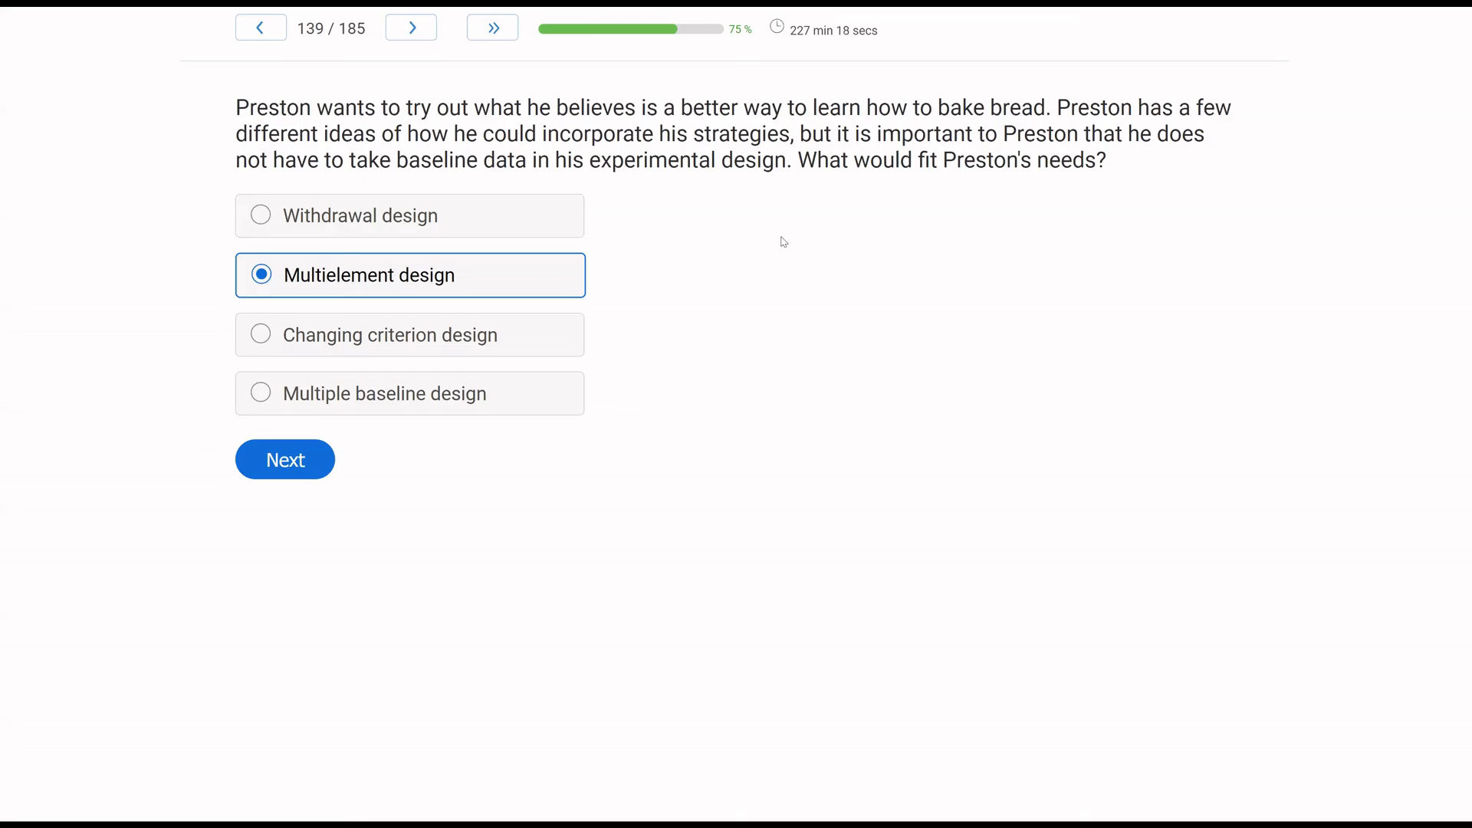
mouse_move(509, 425)
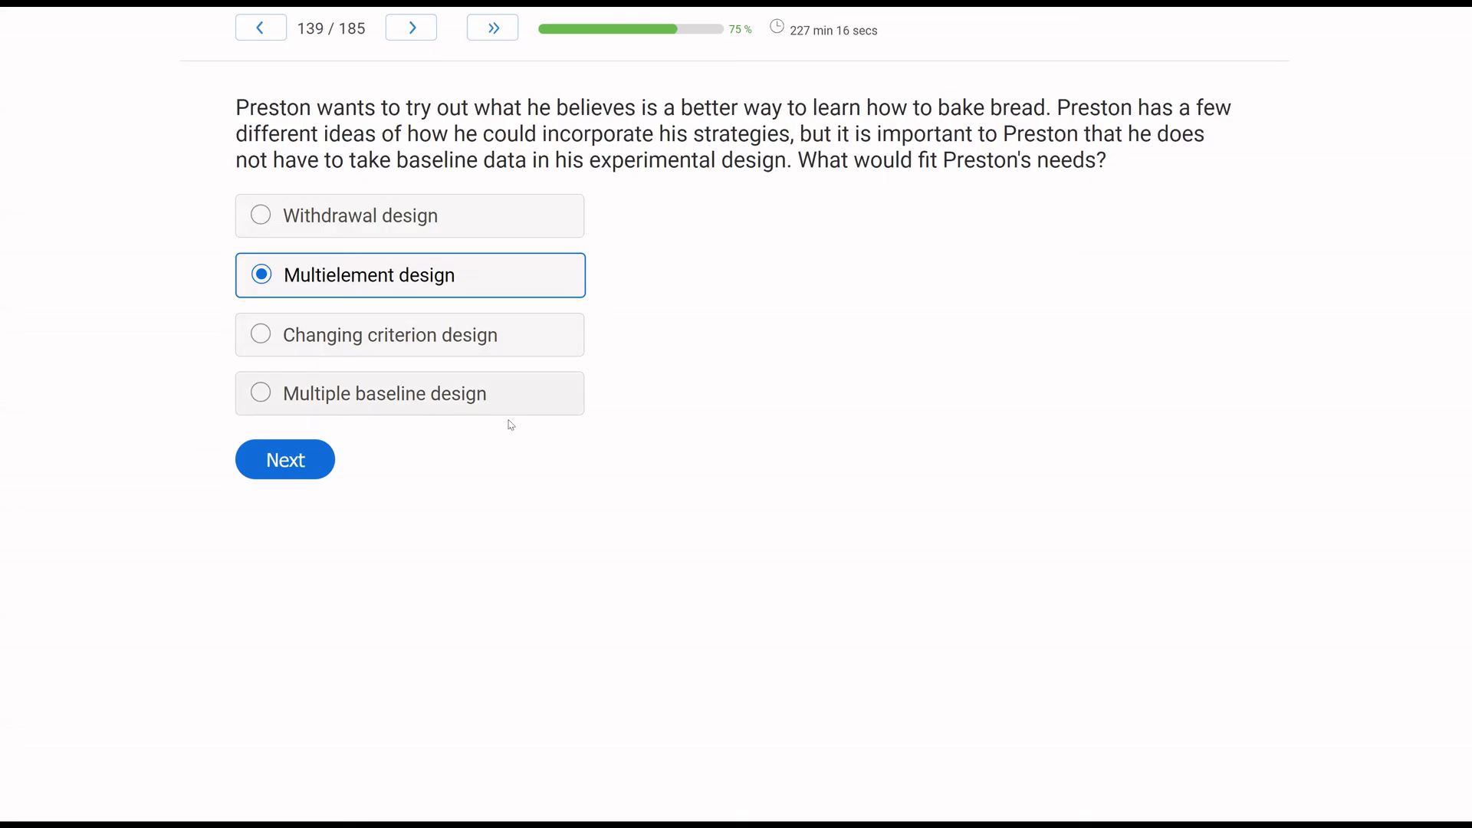
left_click(285, 459)
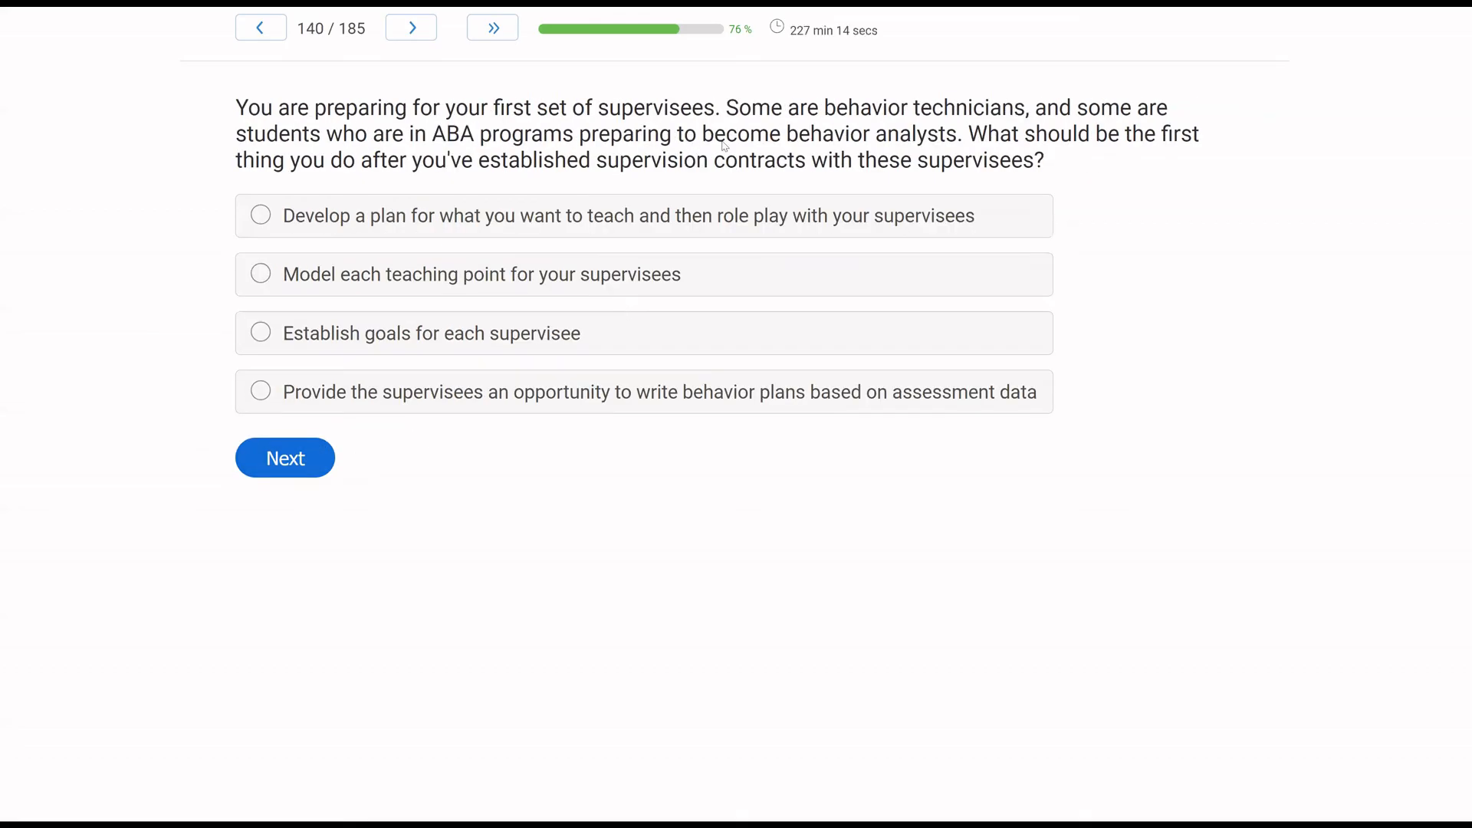
mouse_move(831, 245)
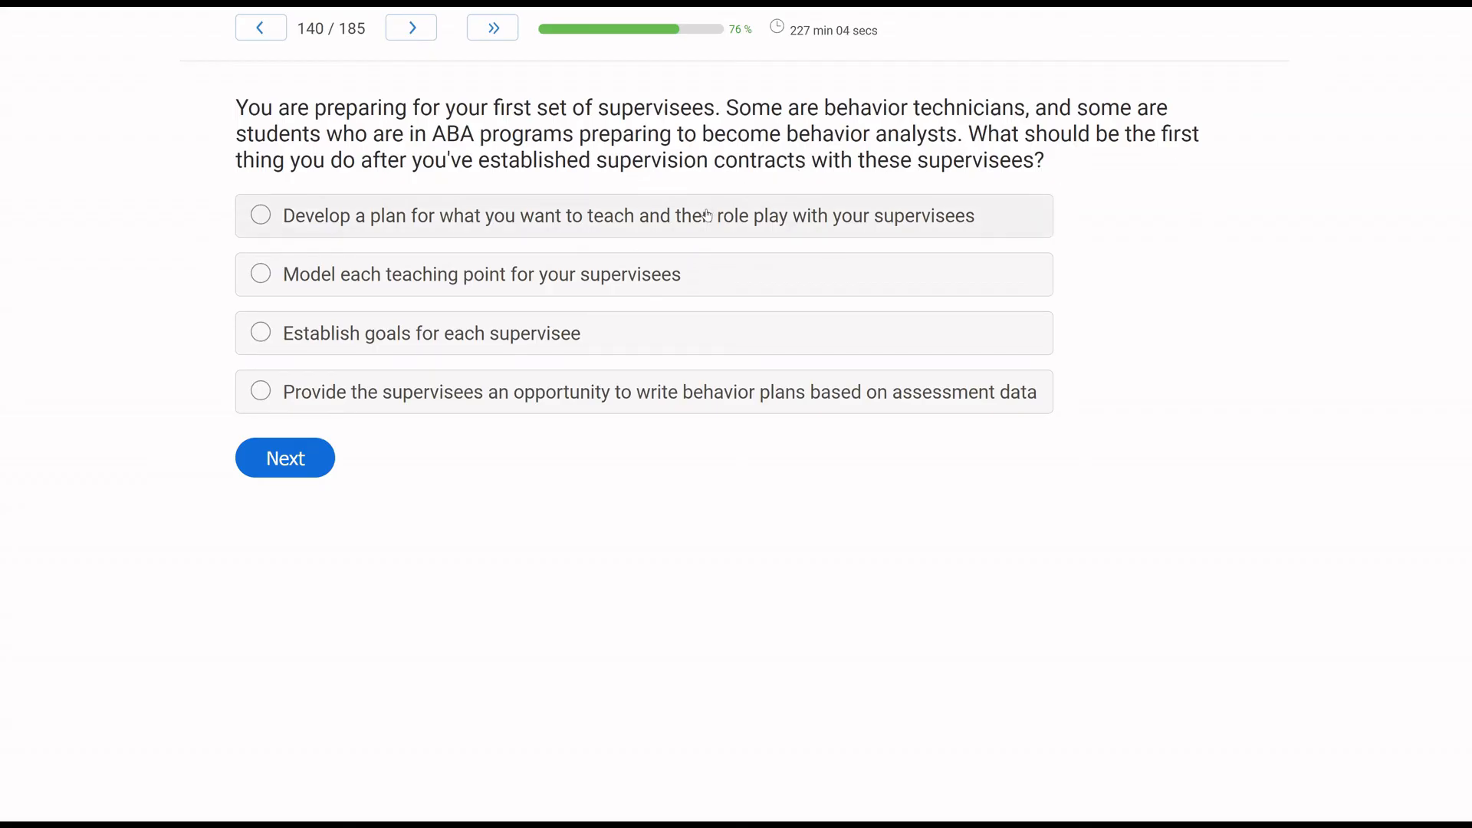
mouse_move(106, 289)
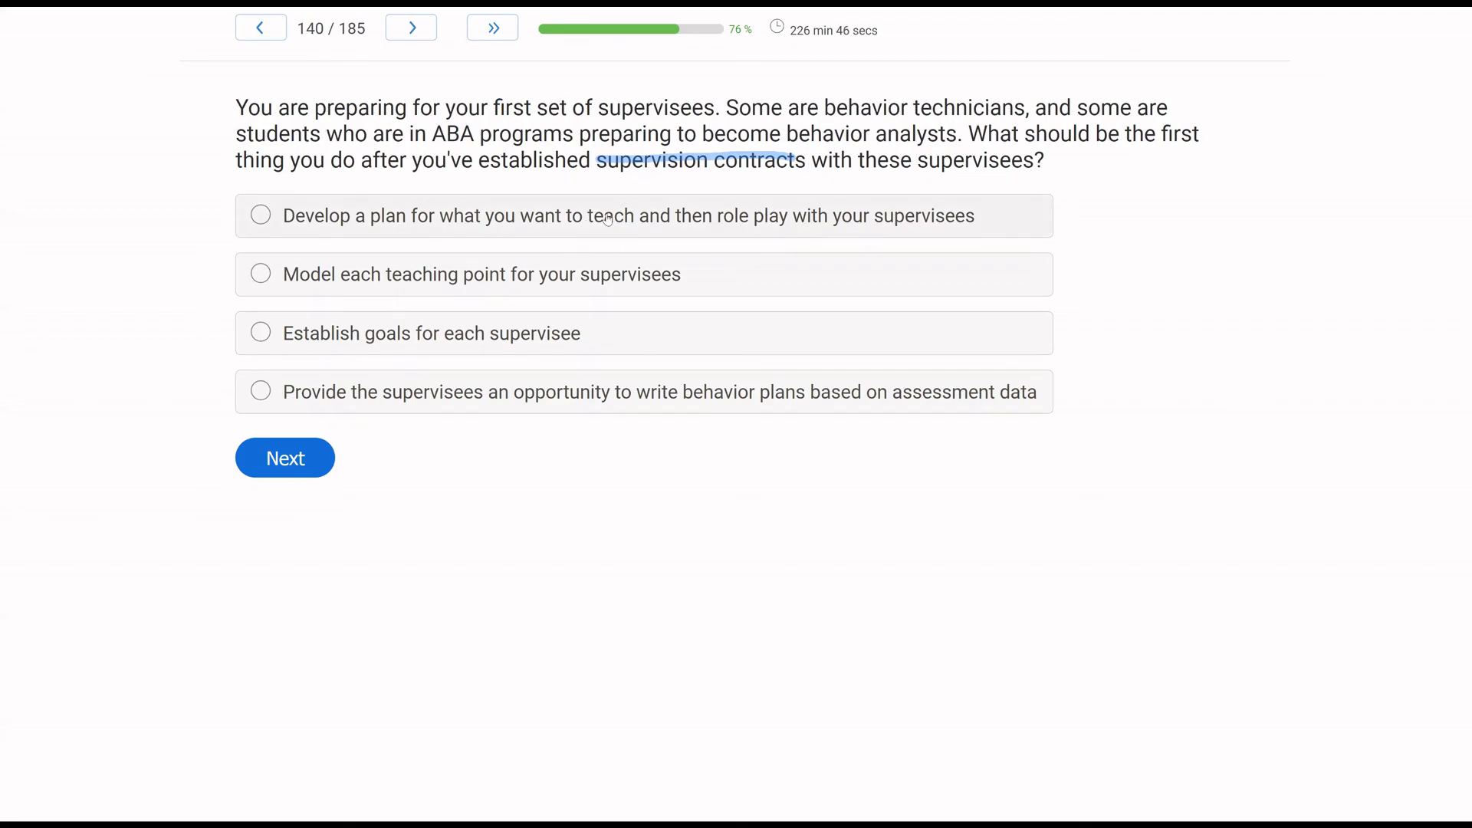
mouse_move(446, 278)
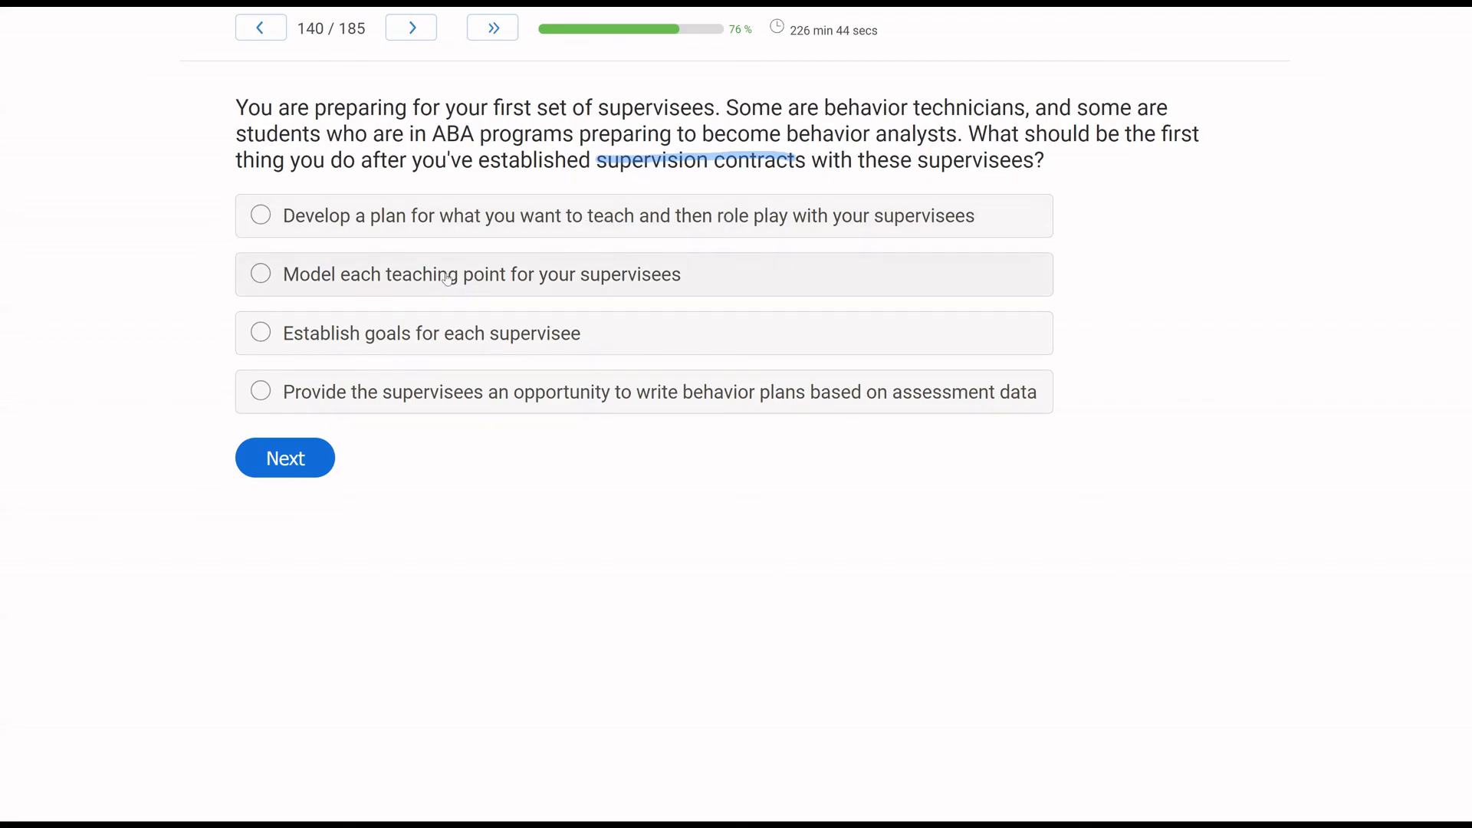
mouse_move(442, 323)
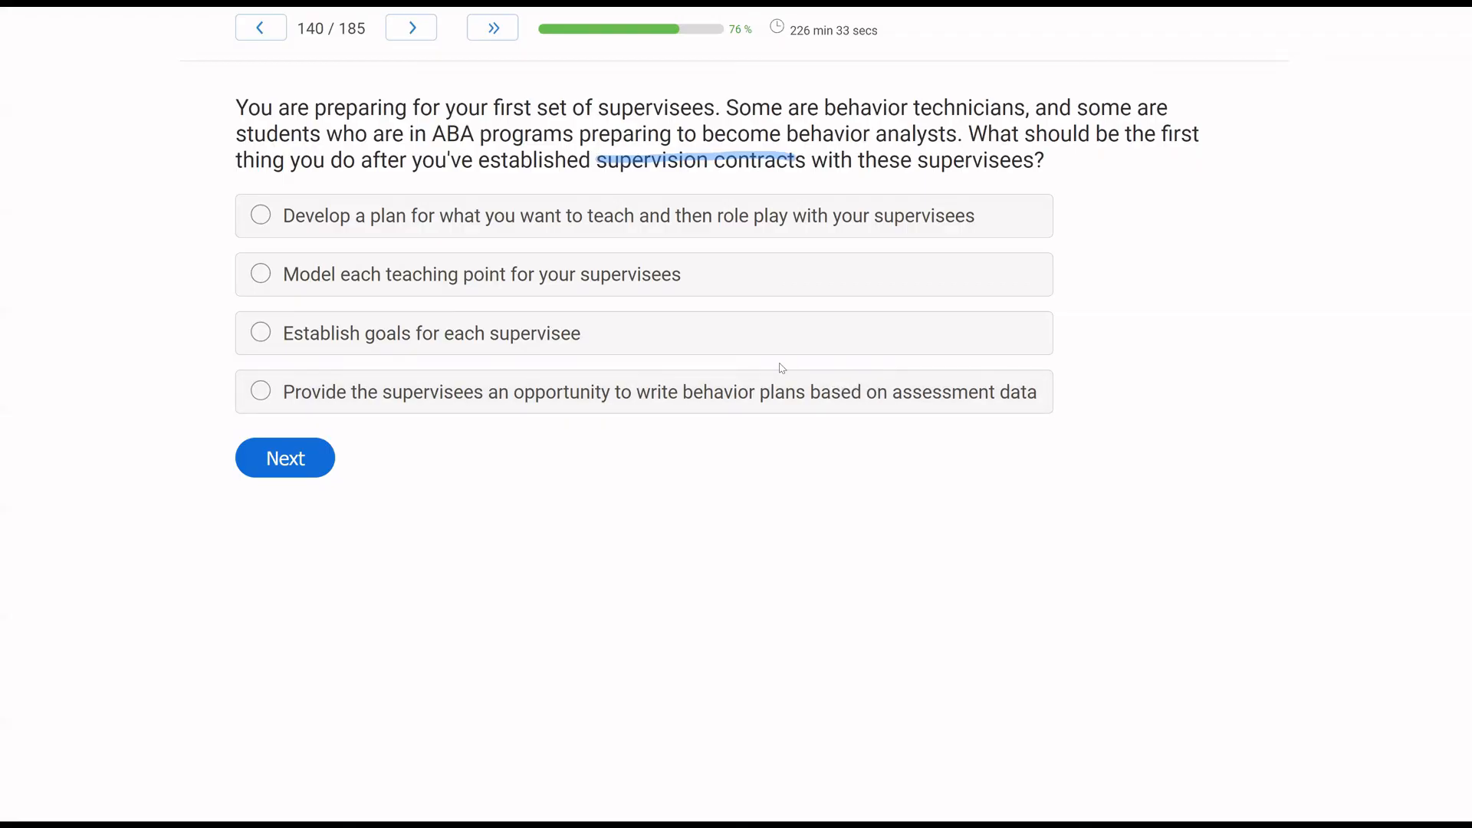
mouse_move(719, 338)
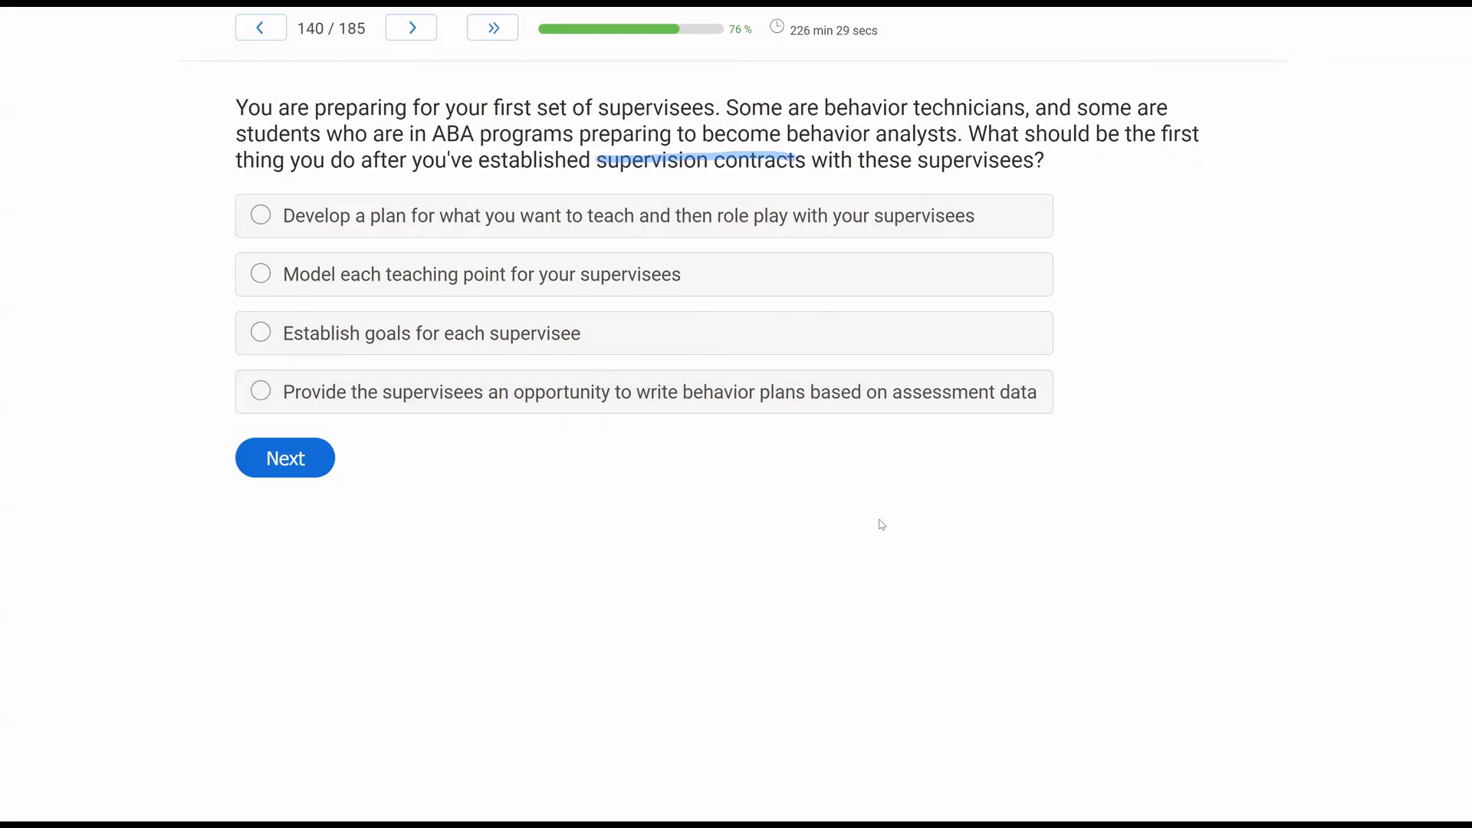
mouse_move(732, 483)
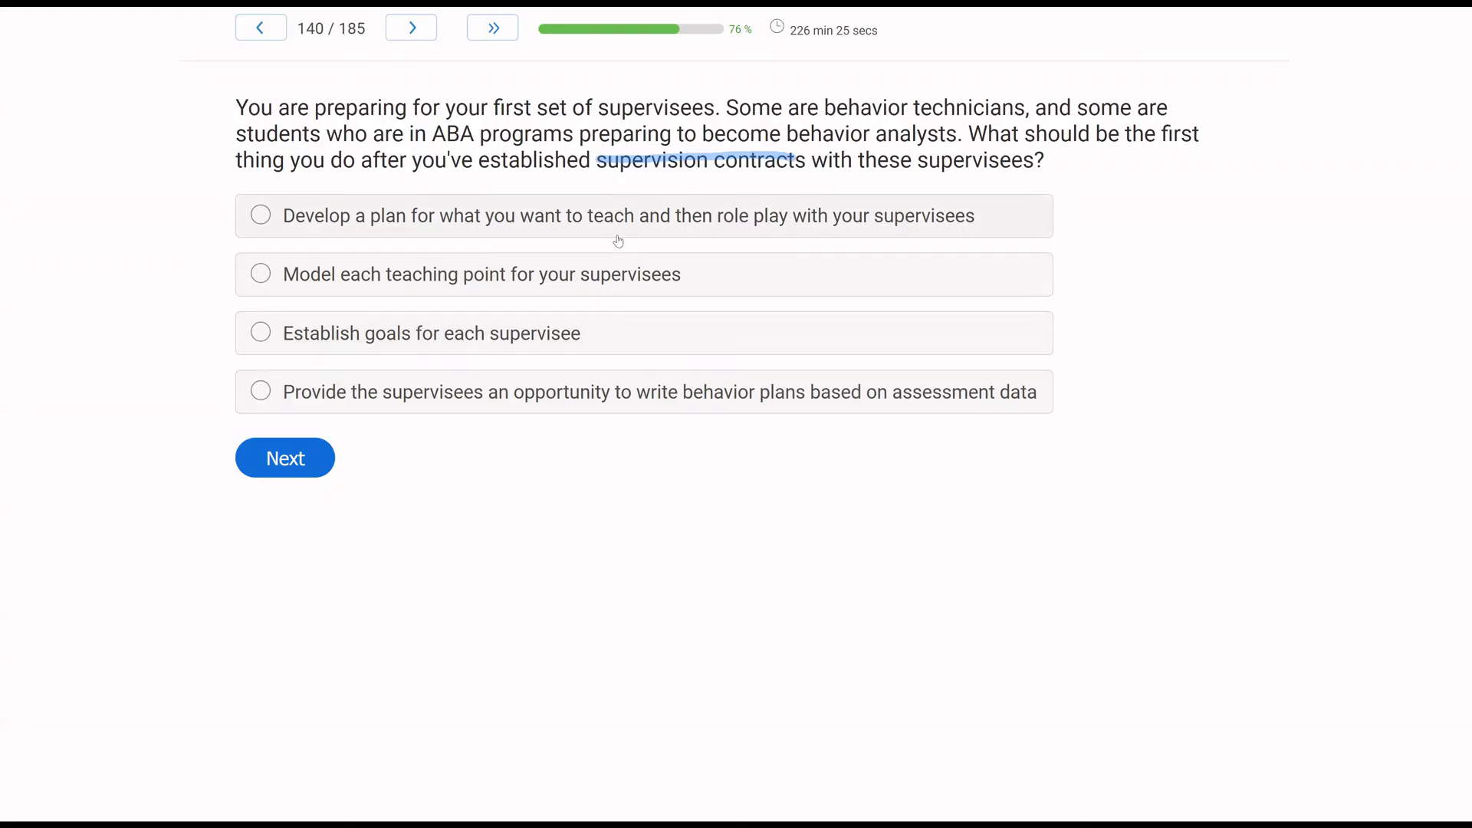
mouse_move(722, 237)
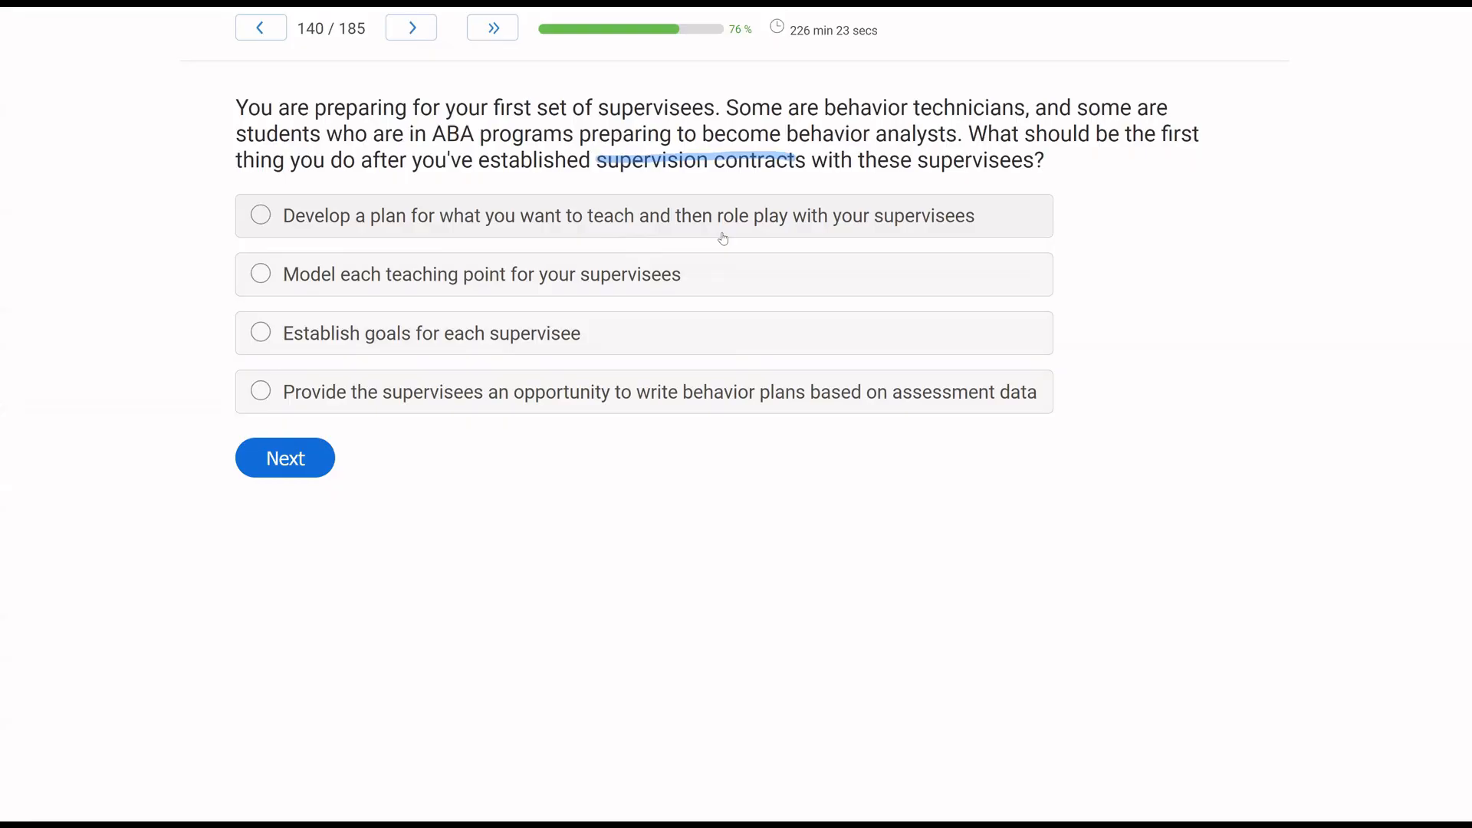
mouse_move(649, 297)
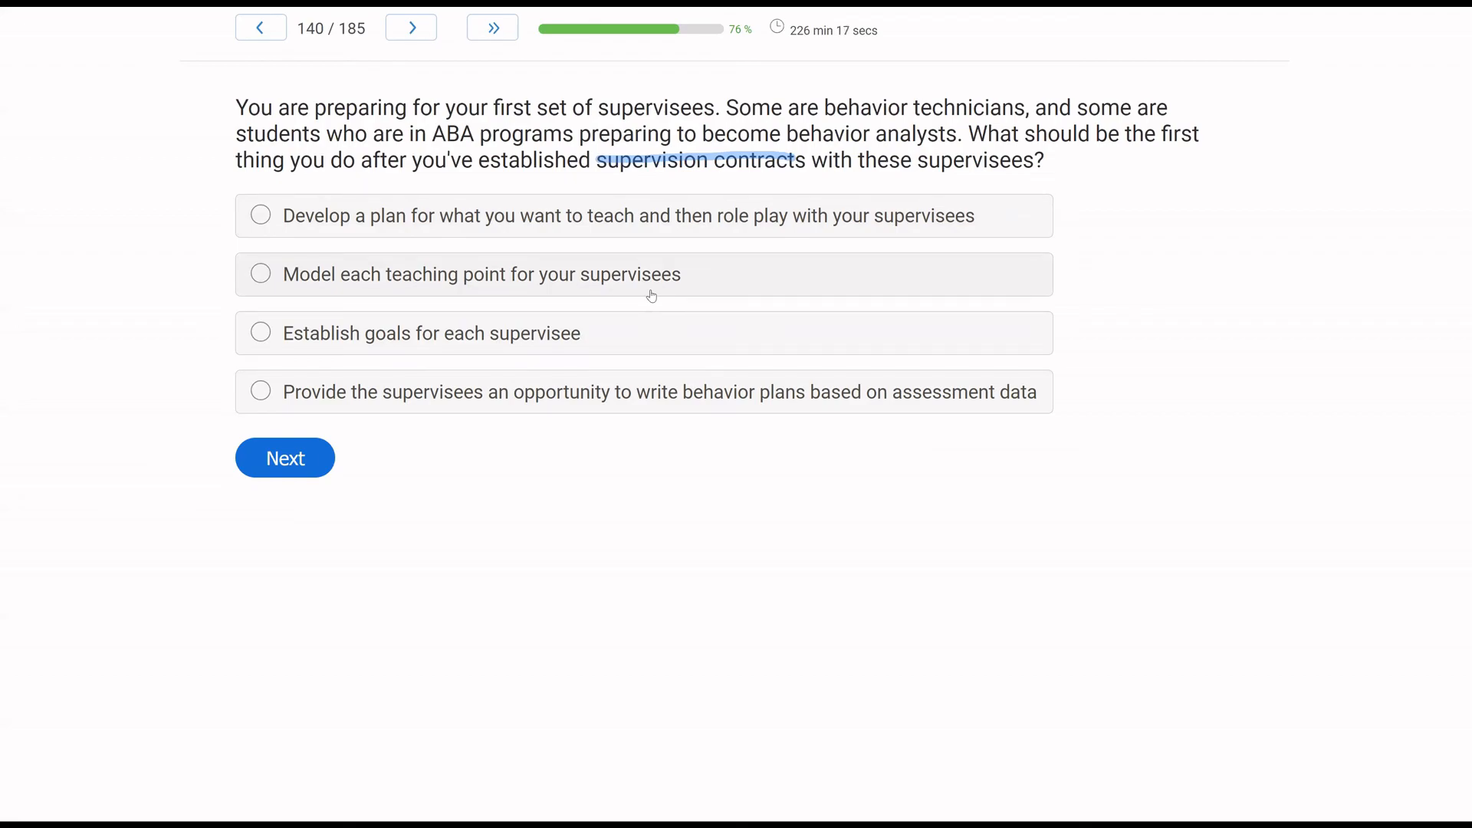
mouse_move(644, 401)
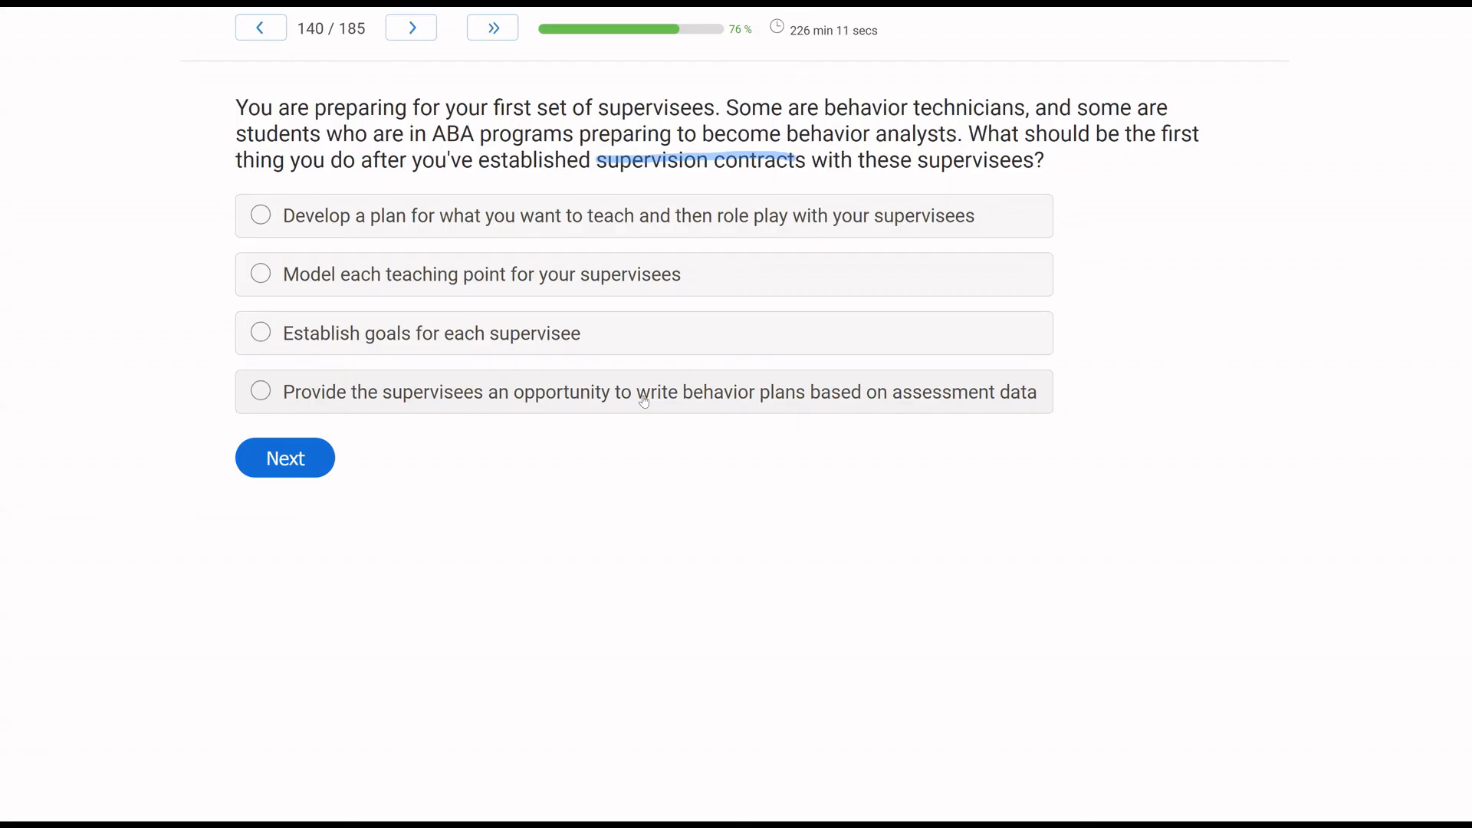
mouse_move(444, 337)
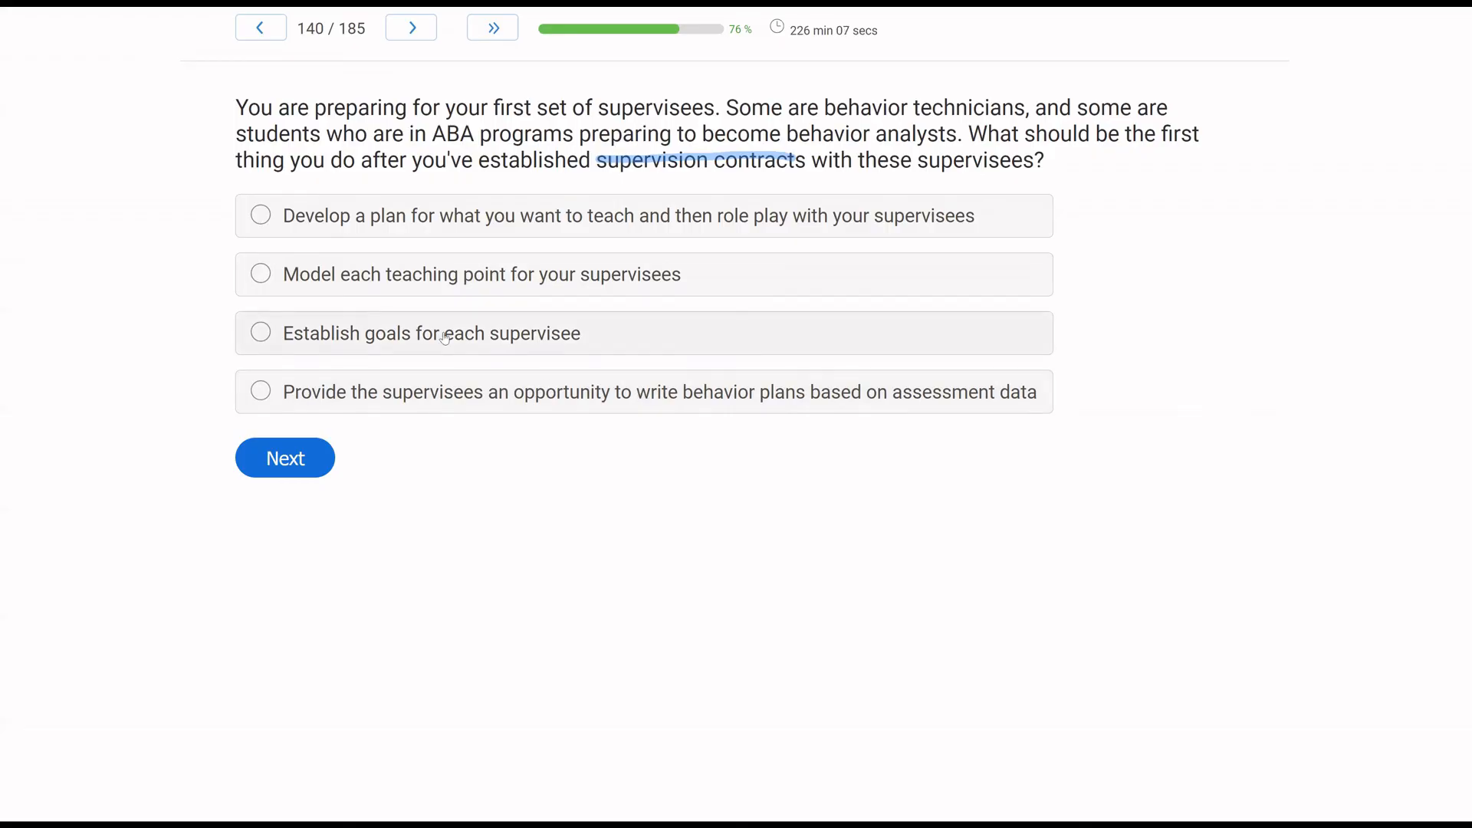
Answer question 140 with 'Establish goals for each supervisee'.
left_click(261, 333)
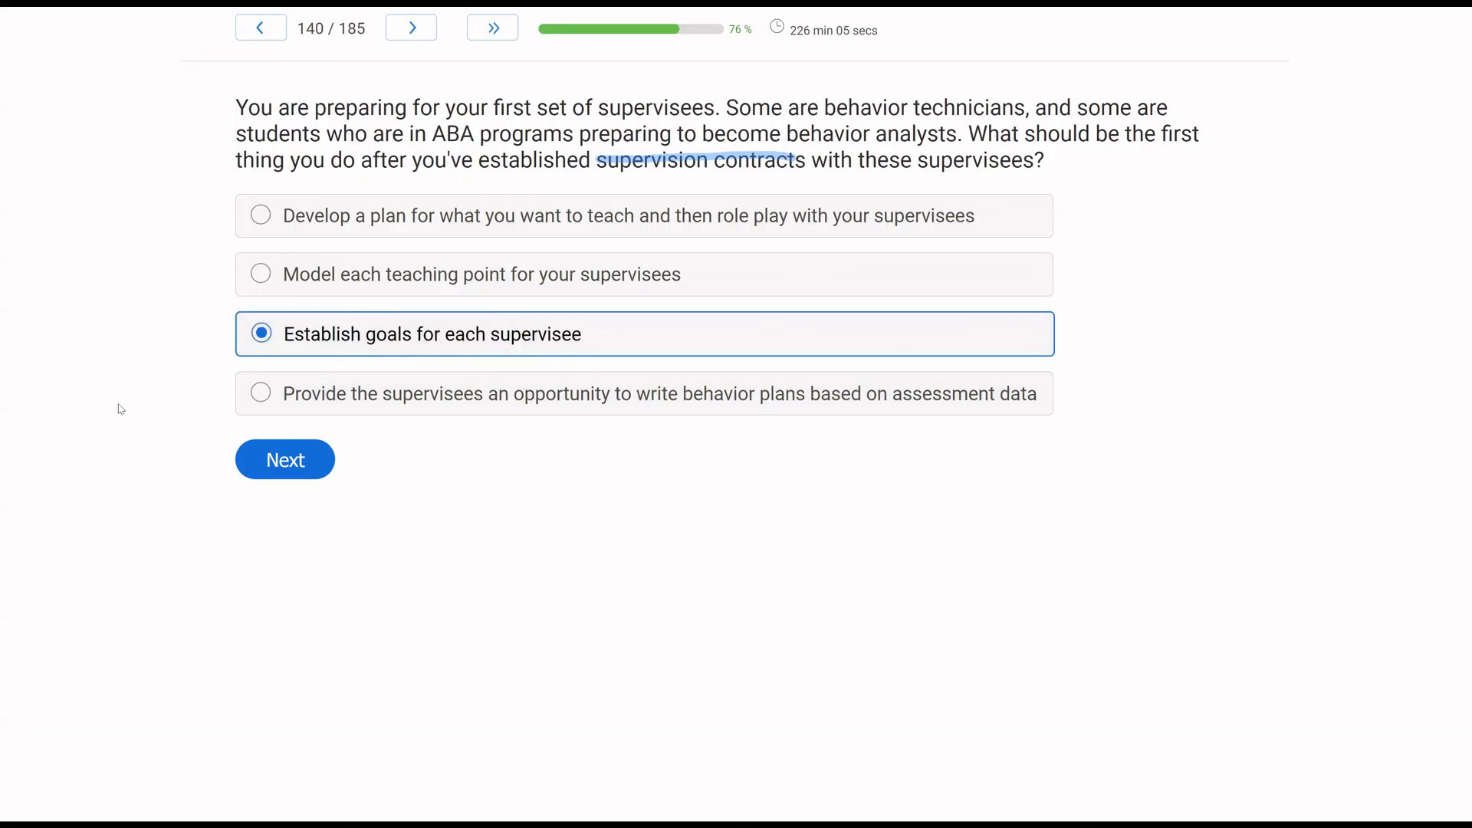
mouse_move(49, 487)
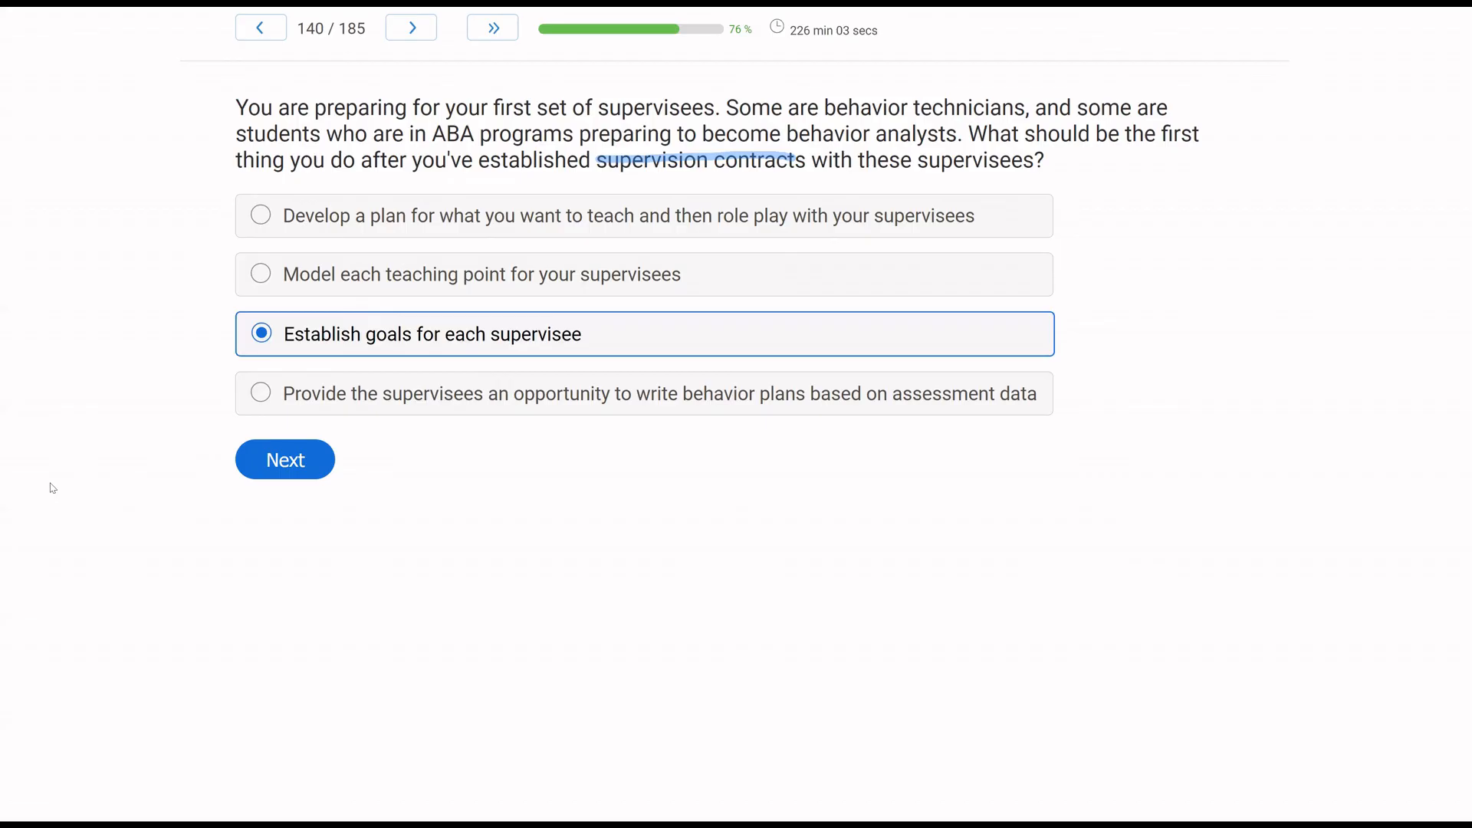